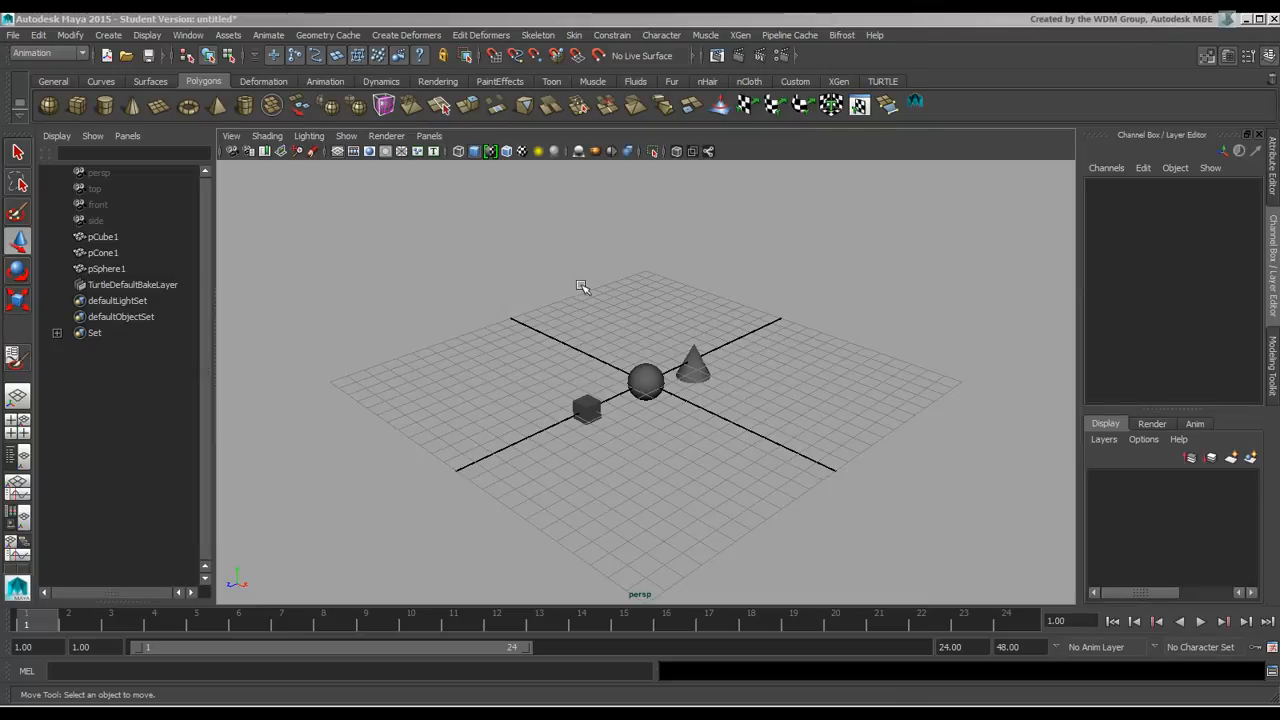
pyautogui.moveTo(633, 298)
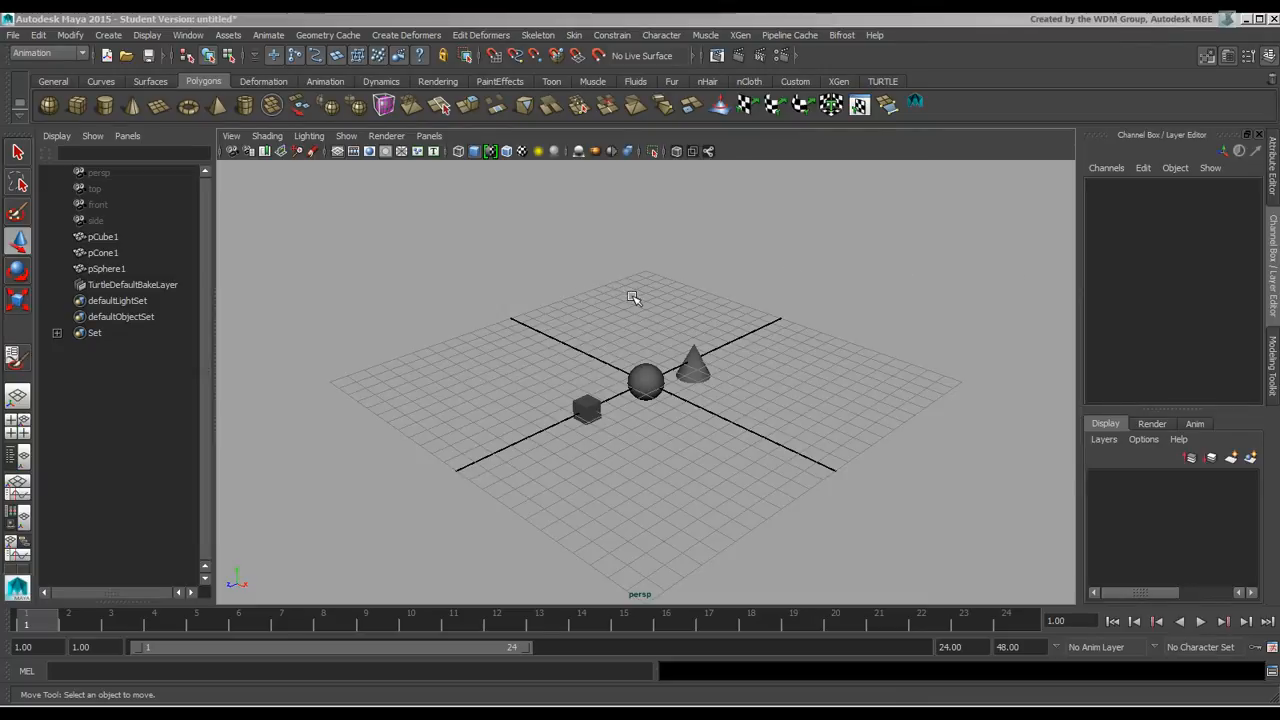
pyautogui.moveTo(621, 310)
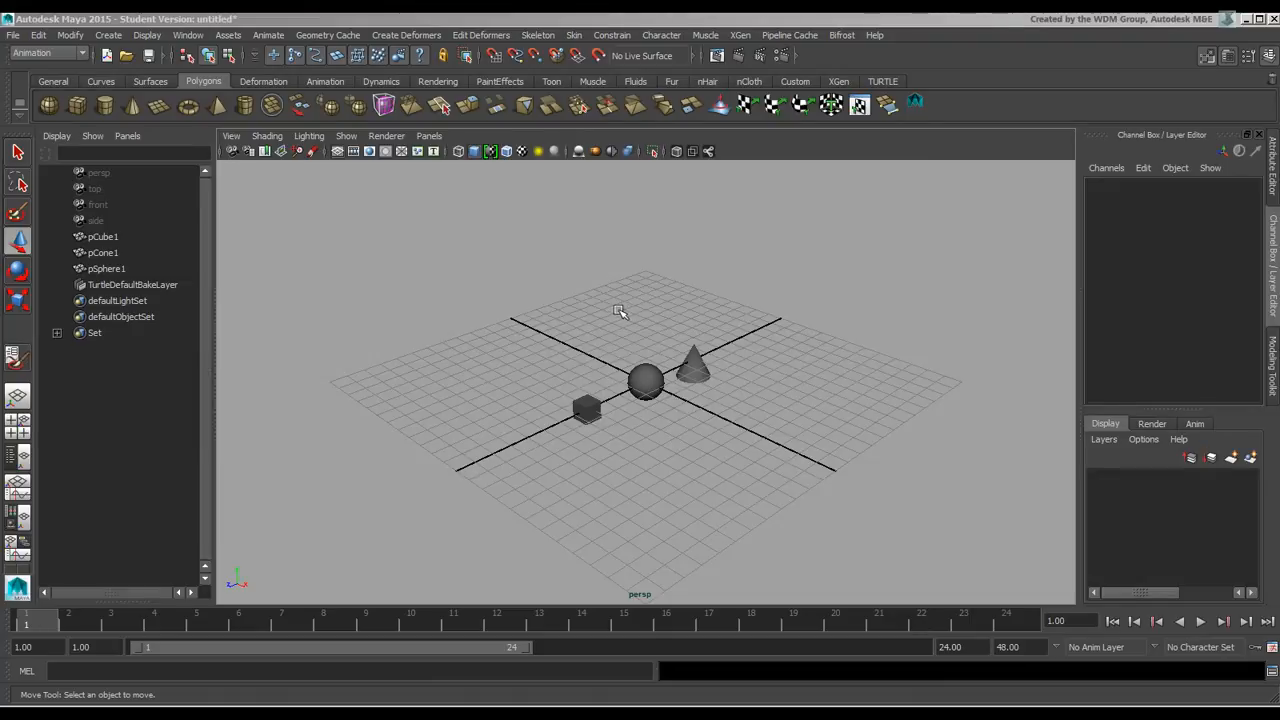
pyautogui.moveTo(628, 308)
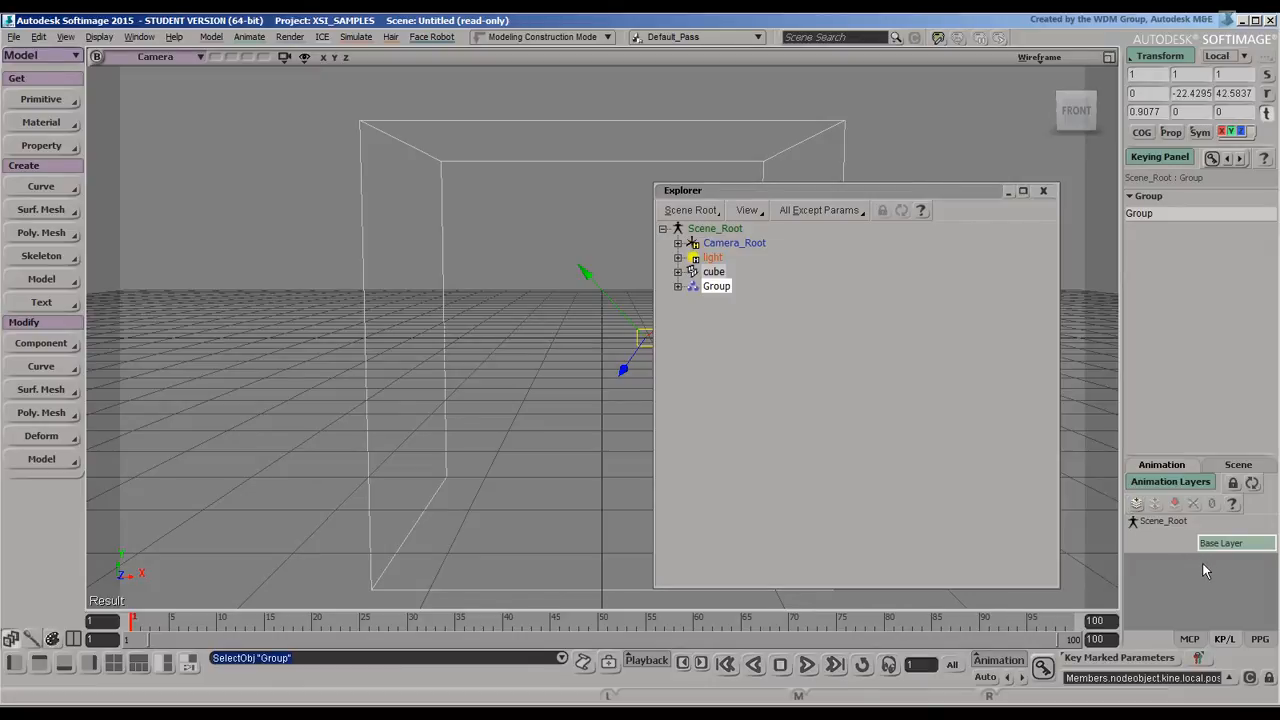
pyautogui.moveTo(1195, 556)
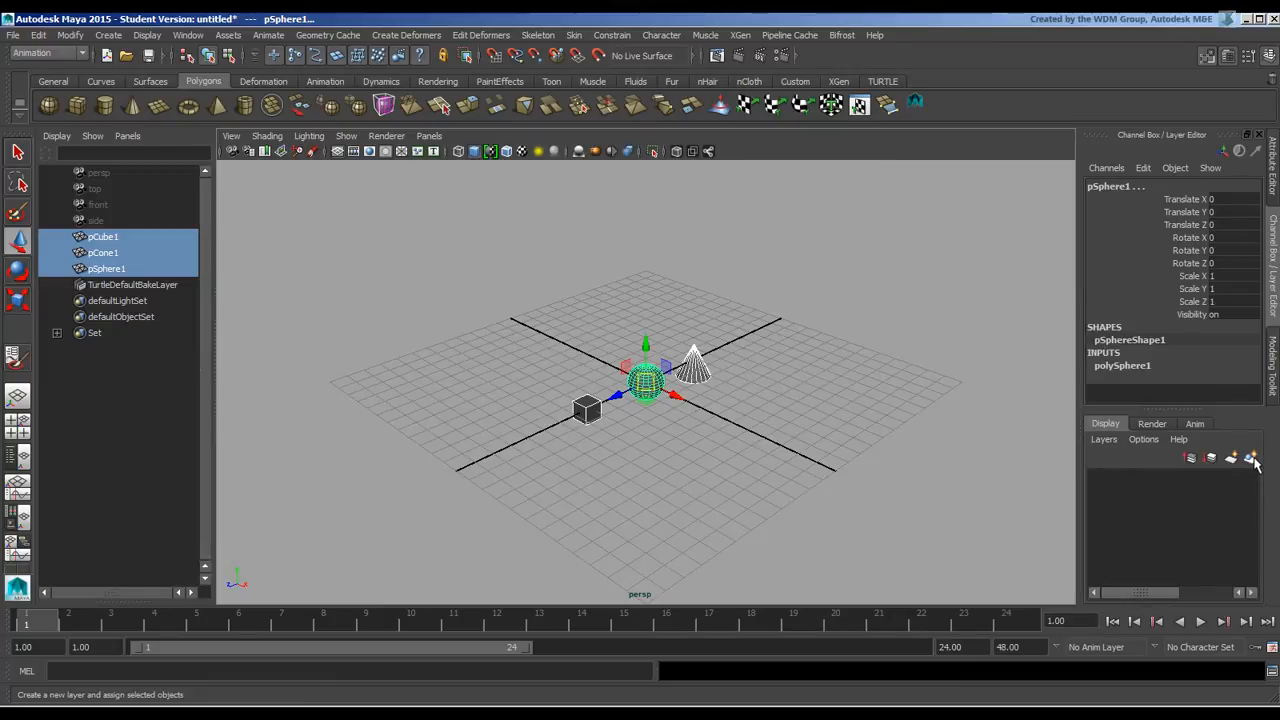
# - Put the cube, cone and sphere into new layer1, add extra layers, and move layer1 to the top
pyautogui.click(1252, 458)
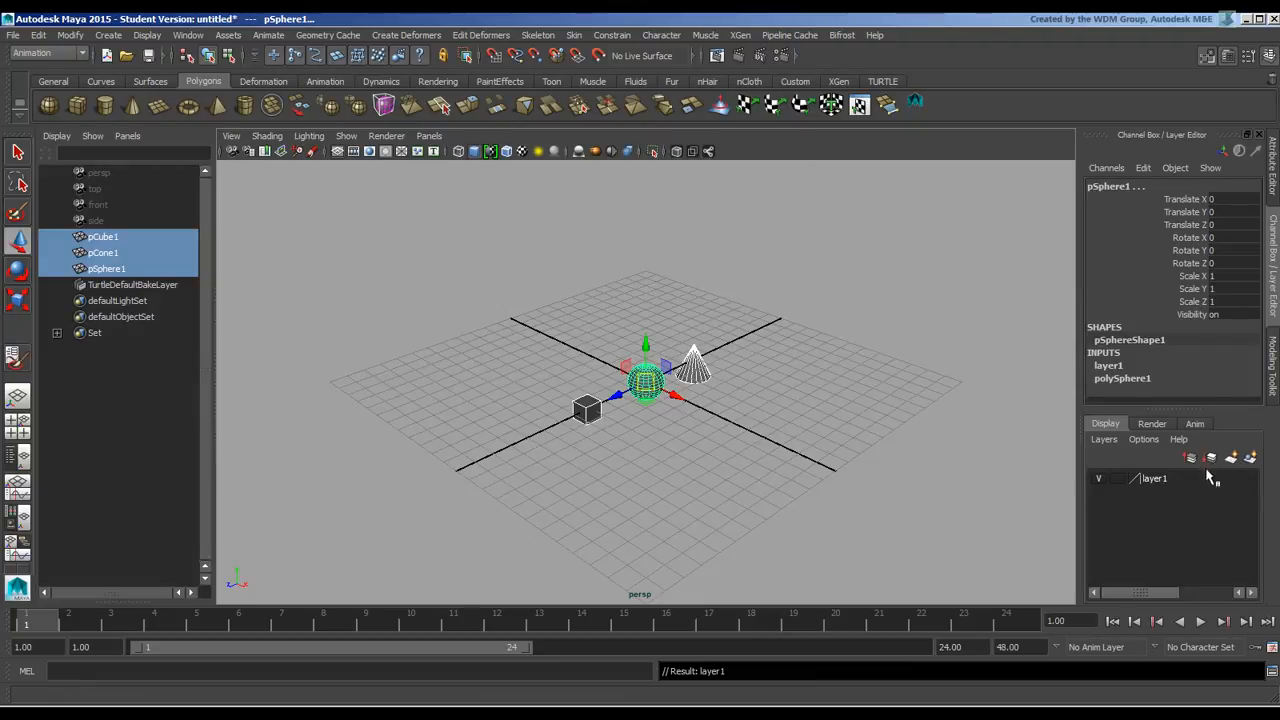
pyautogui.click(1189, 458)
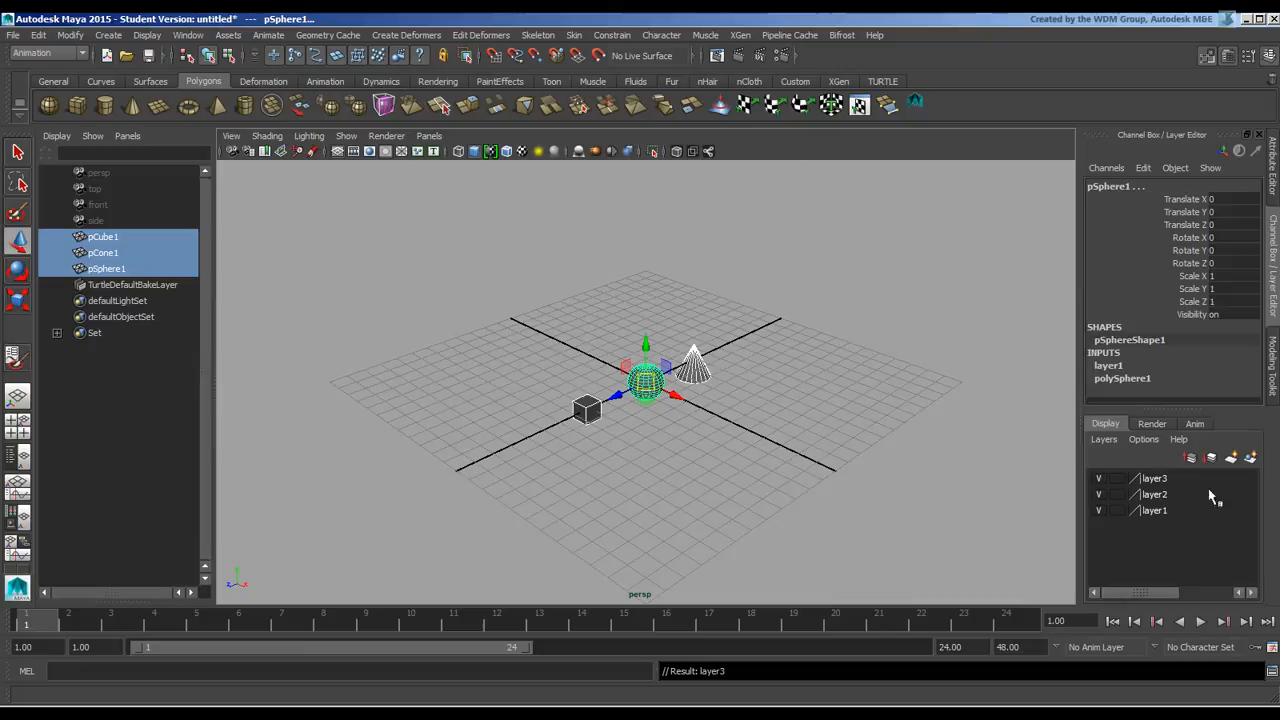
pyautogui.click(1155, 510)
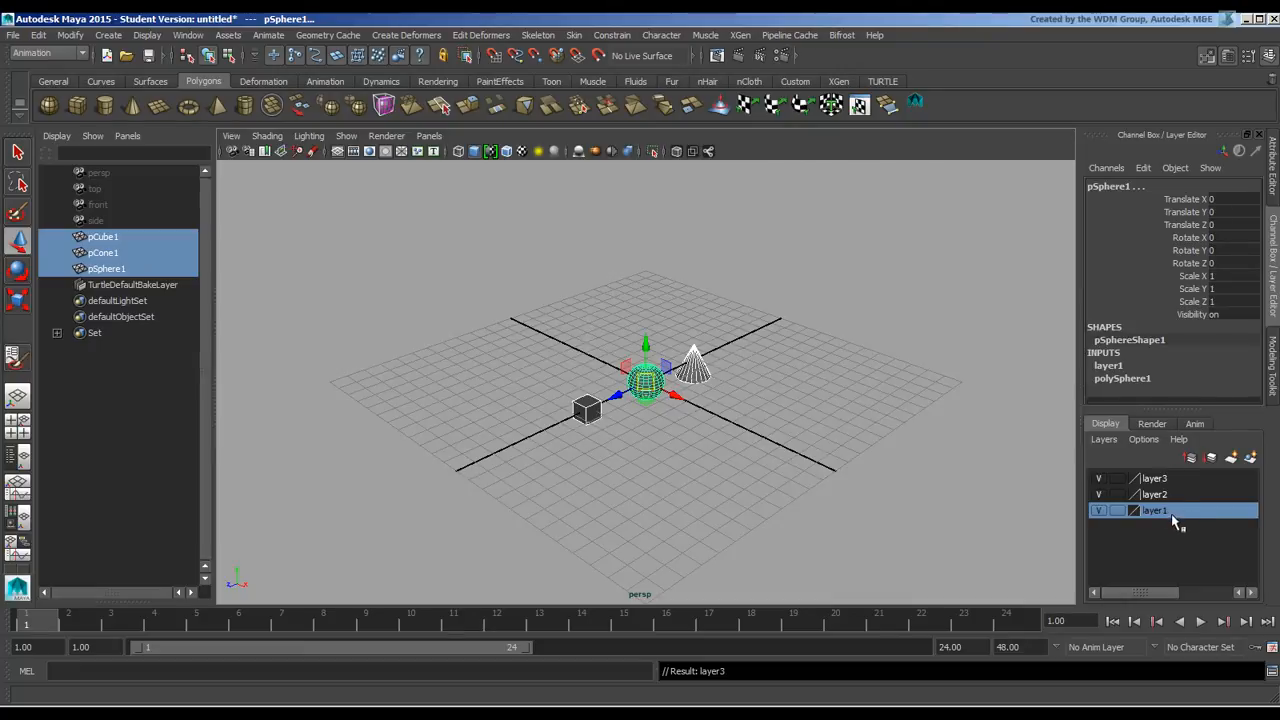
pyautogui.moveTo(1155, 510); pyautogui.dragTo(1155, 494)
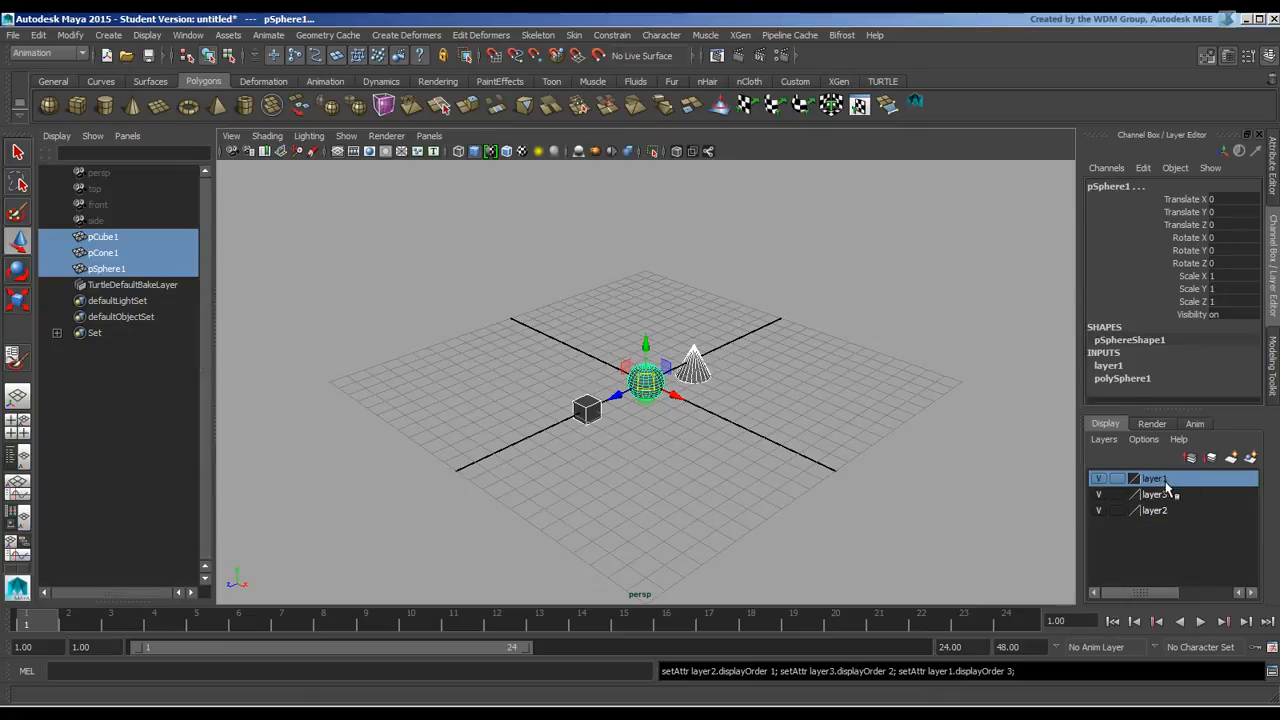
# - Delete the extra layer3 and layer2 so only layer1 remains
pyautogui.click(1155, 494)
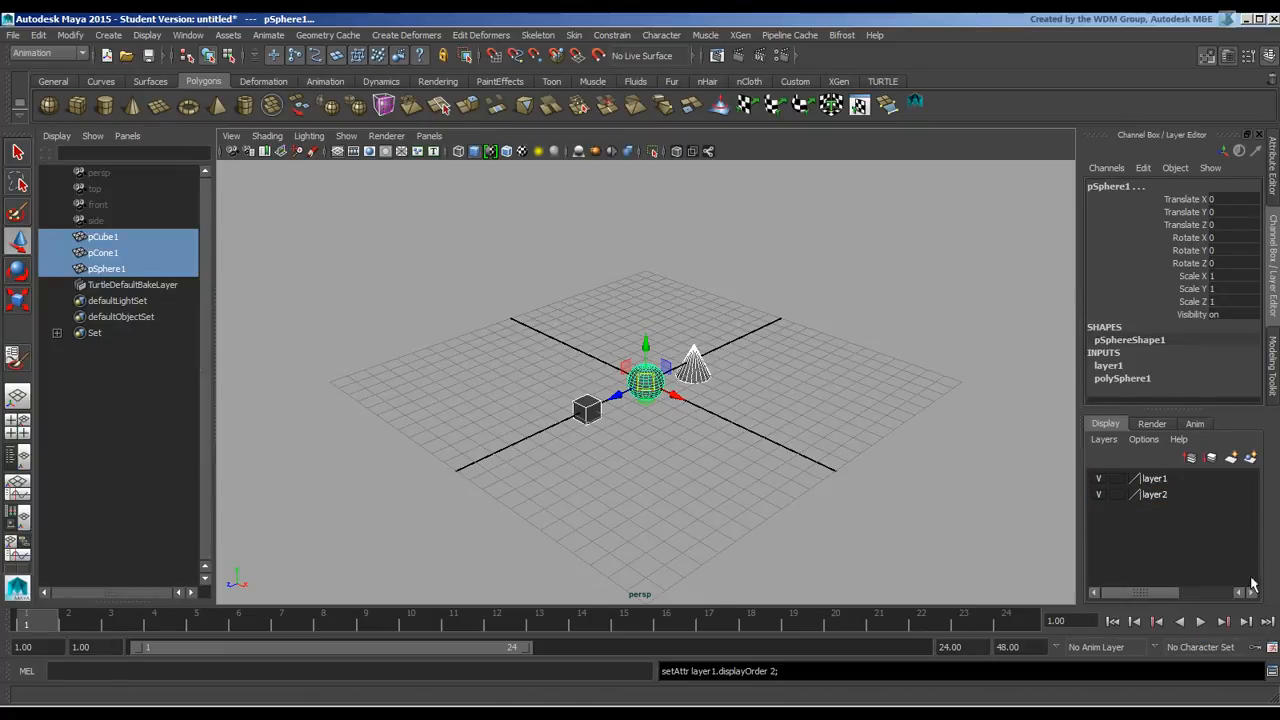
pyautogui.rightClick(1154, 494)
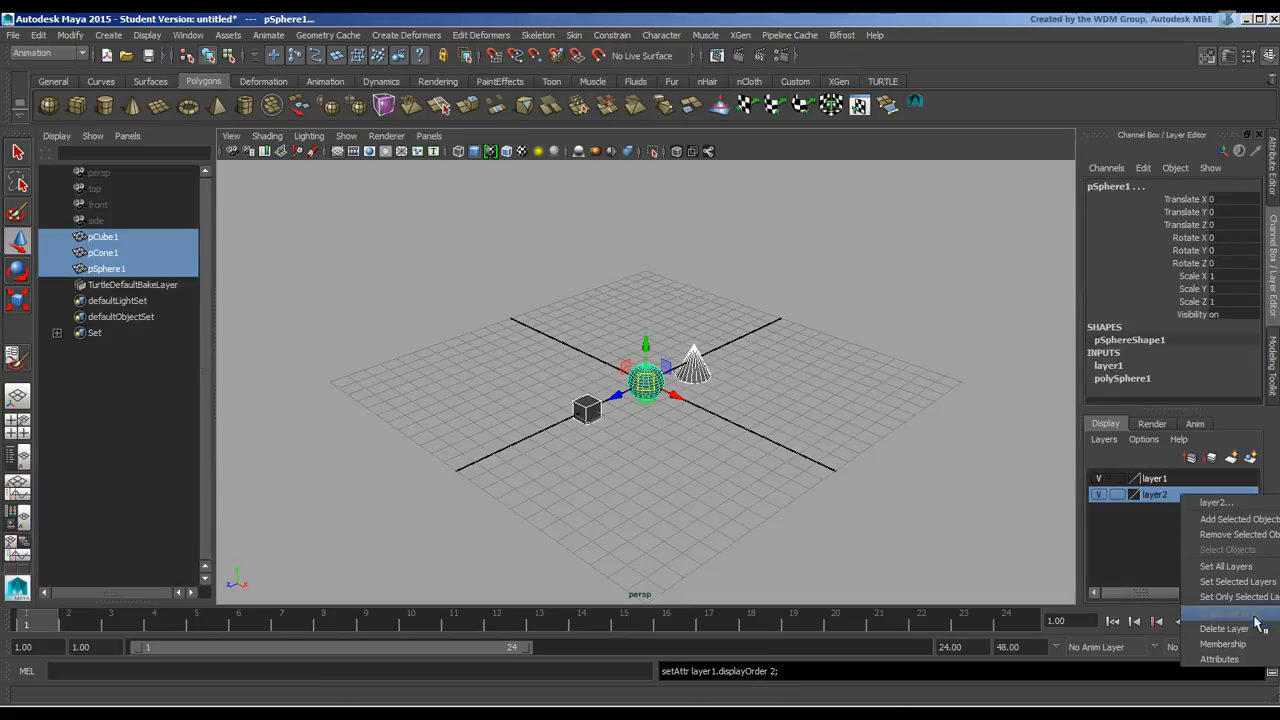
pyautogui.click(1224, 628)
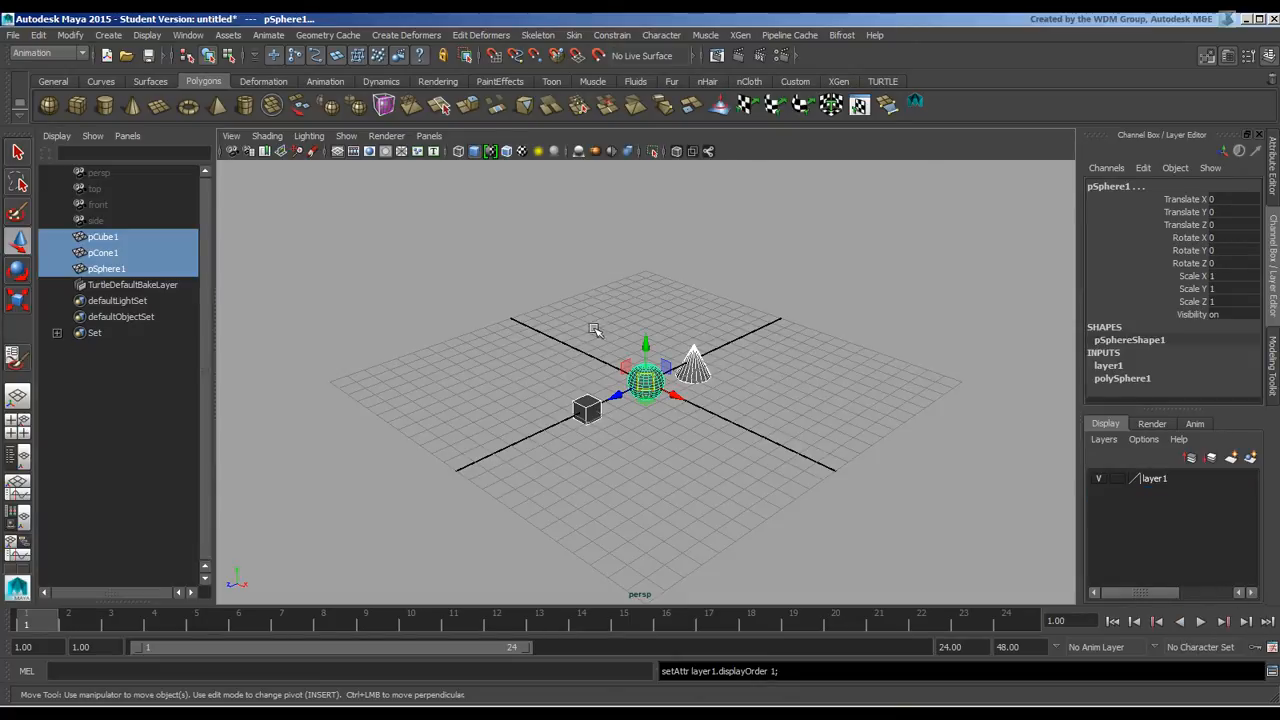
pyautogui.moveTo(813, 457)
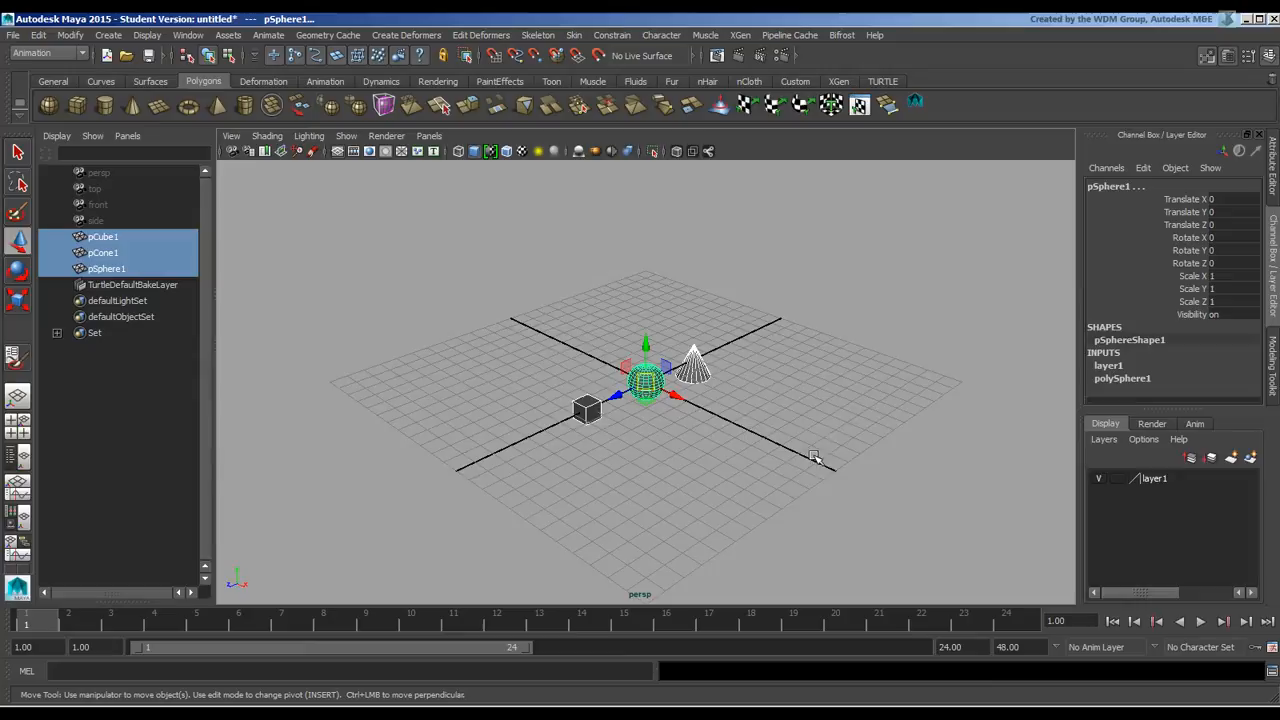
pyautogui.click(69, 104)
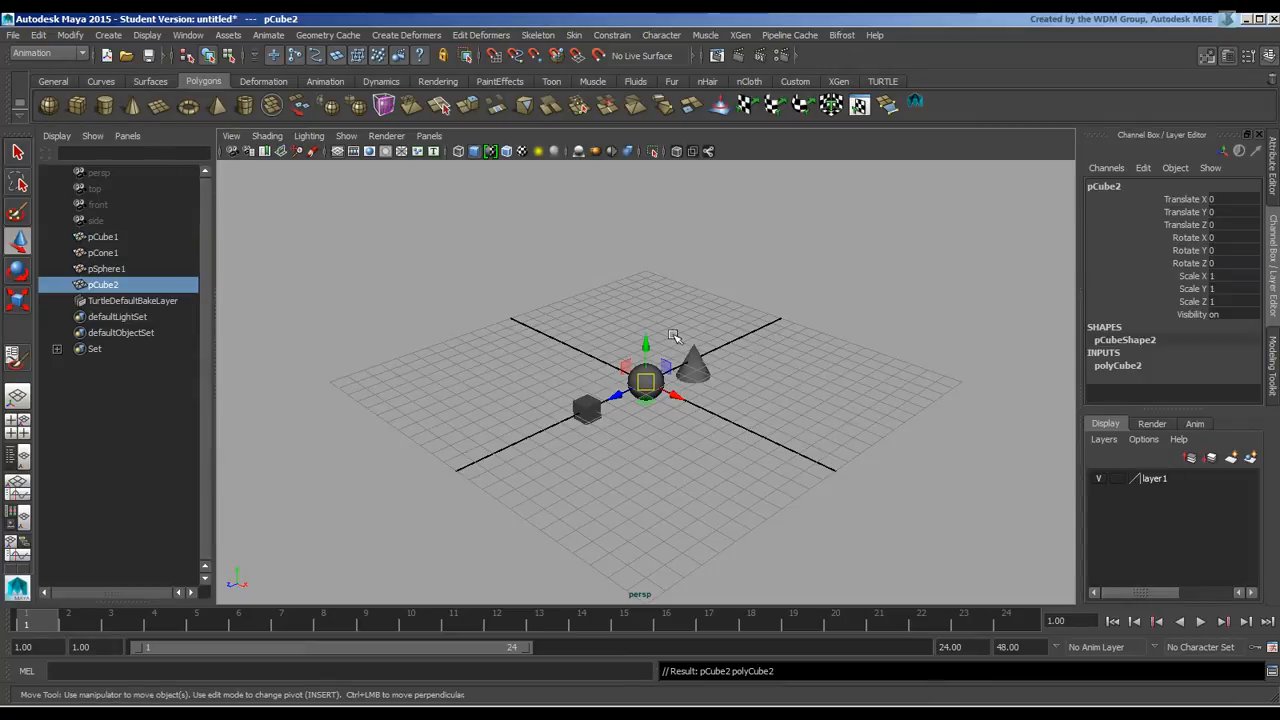
pyautogui.moveTo(645, 380); pyautogui.dragTo(735, 425)
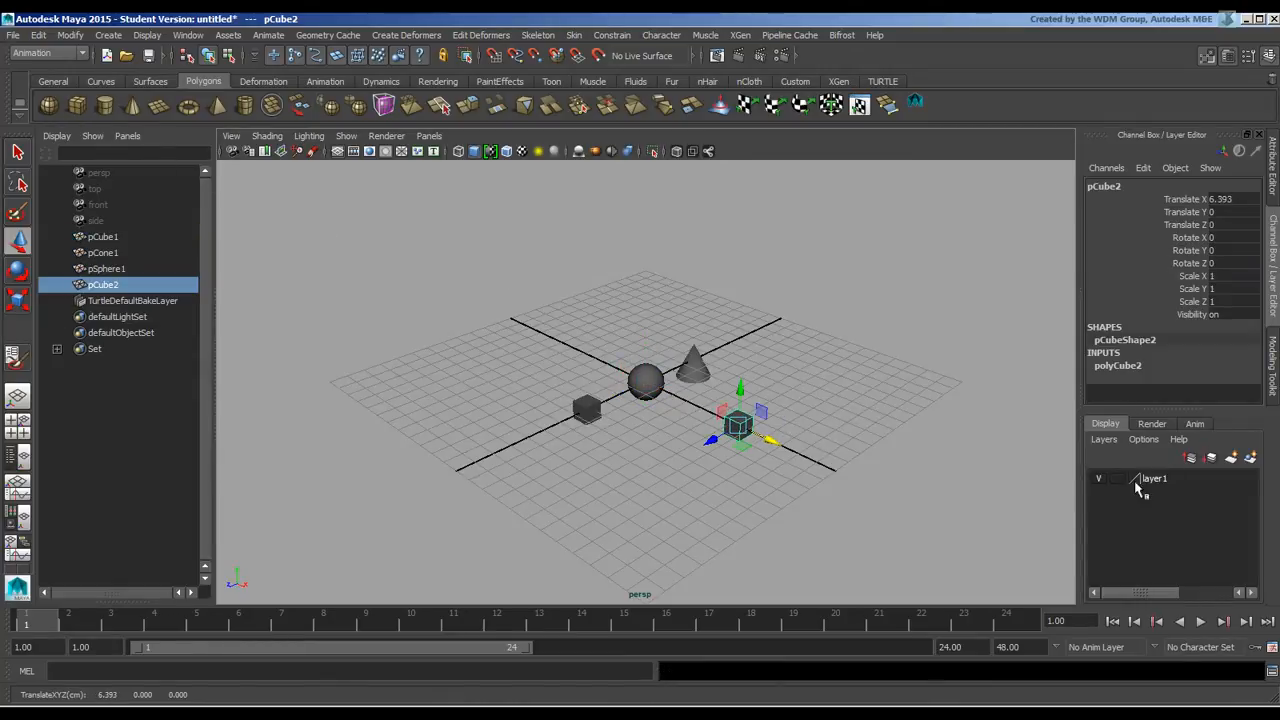
pyautogui.rightClick(1155, 478)
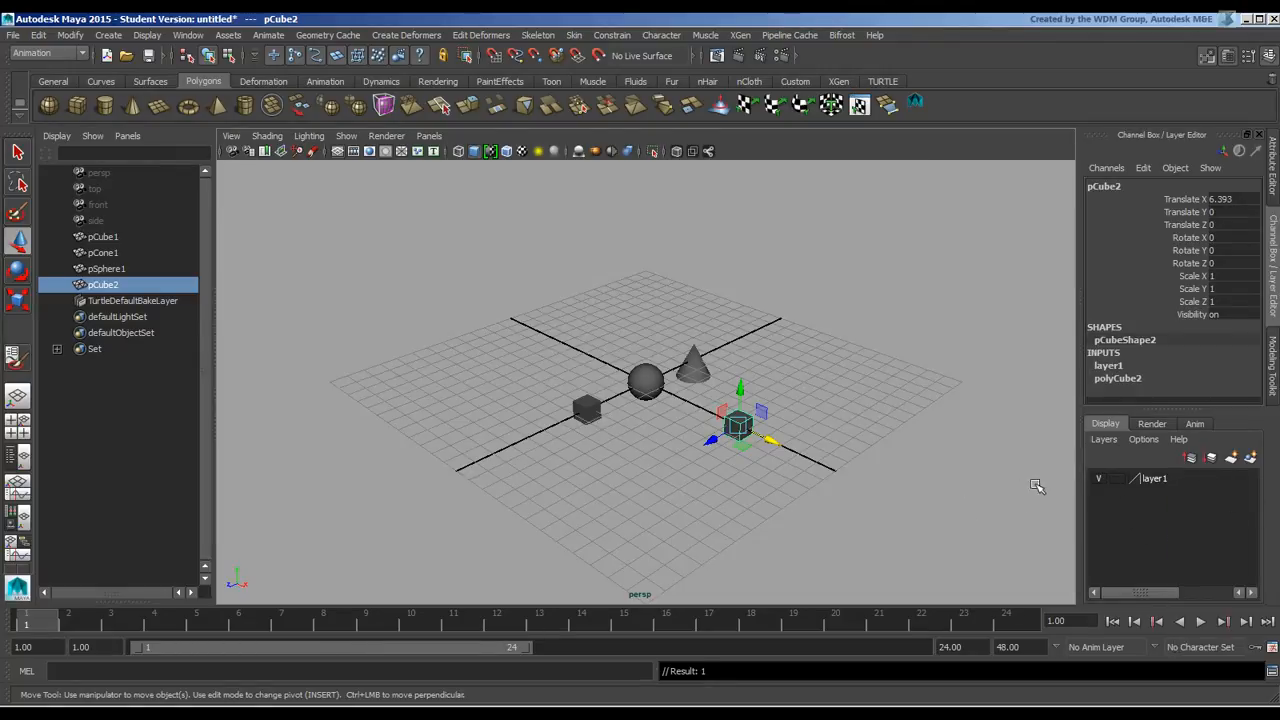
pyautogui.rightClick(1155, 478)
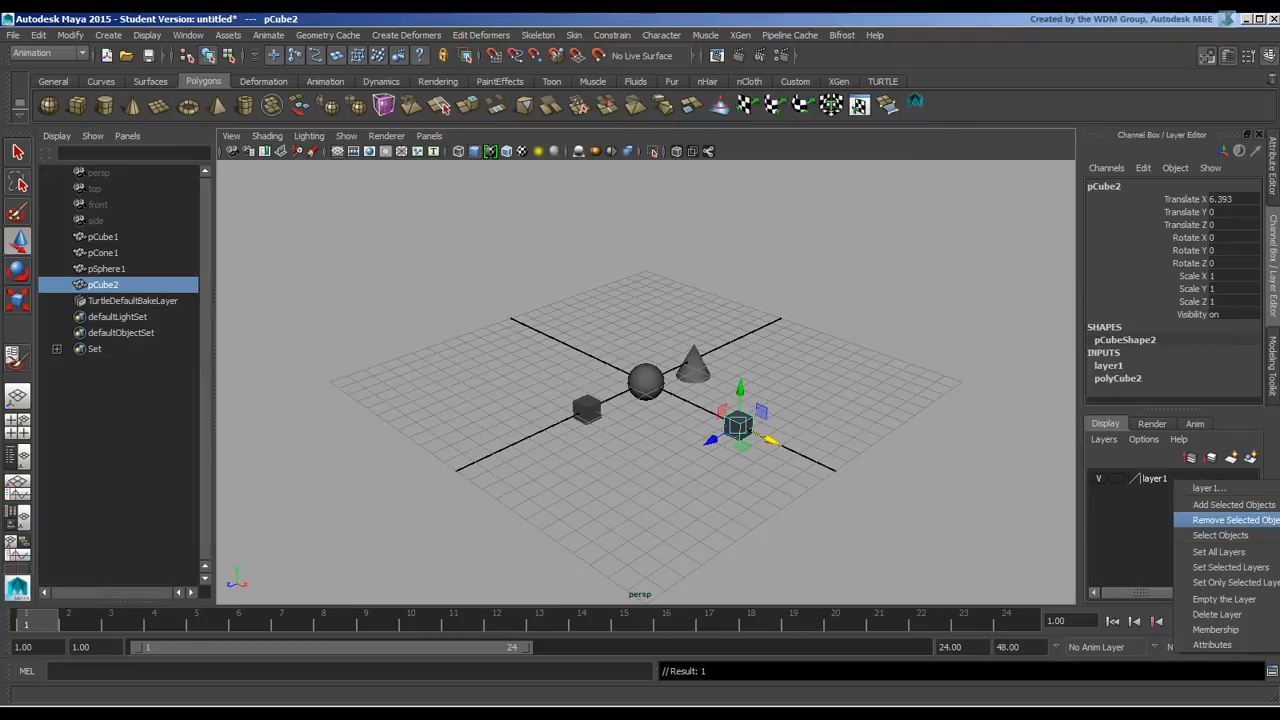
pyautogui.click(1235, 519)
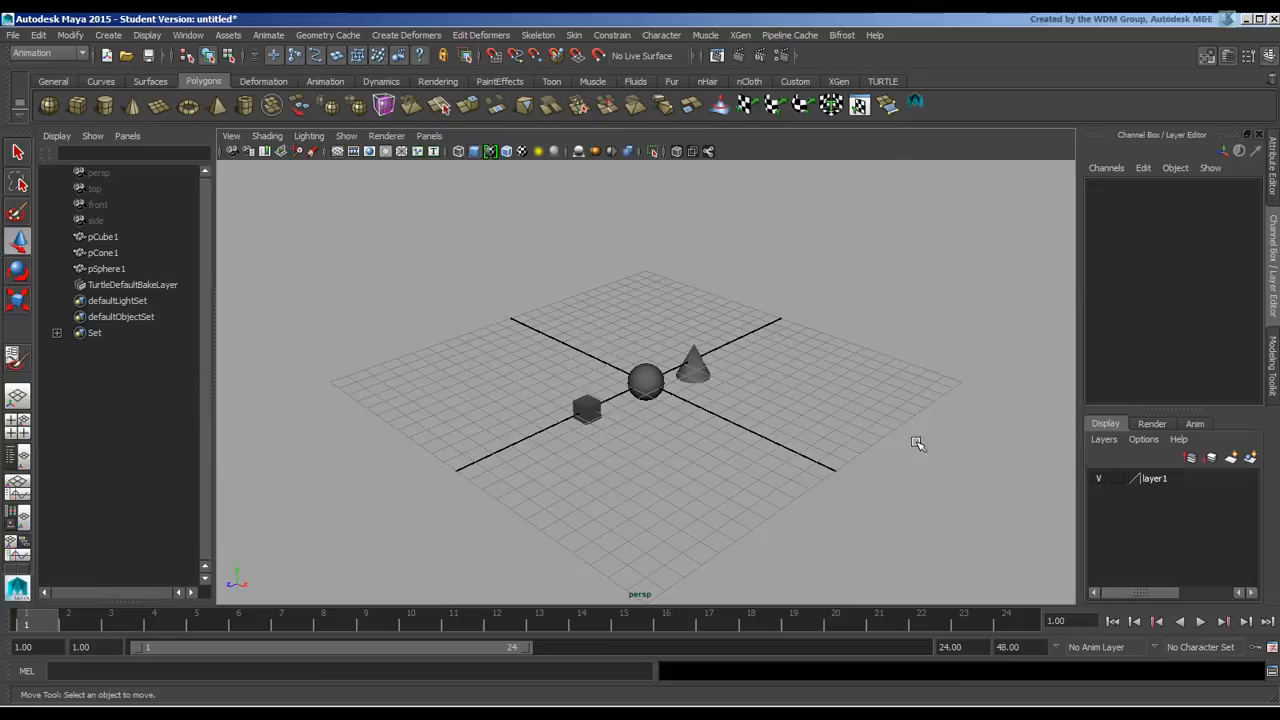
pyautogui.moveTo(1100, 493)
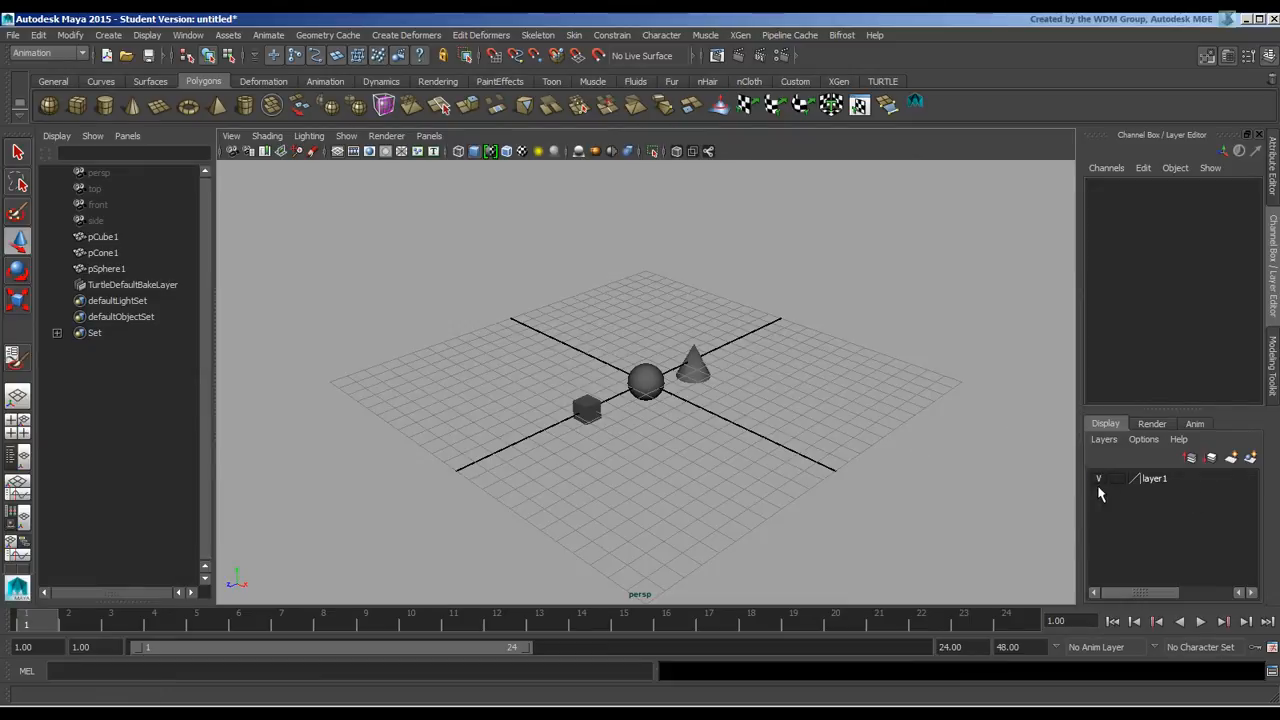
pyautogui.moveTo(1108, 510)
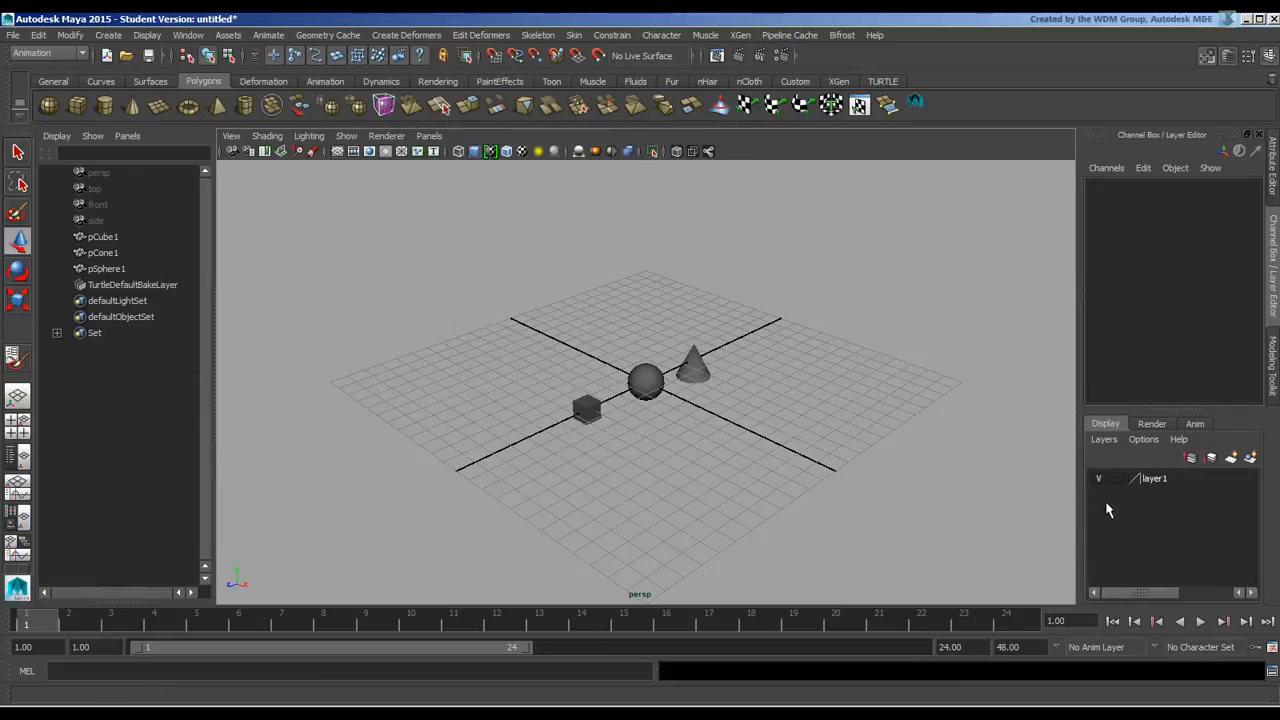
pyautogui.click(1116, 478)
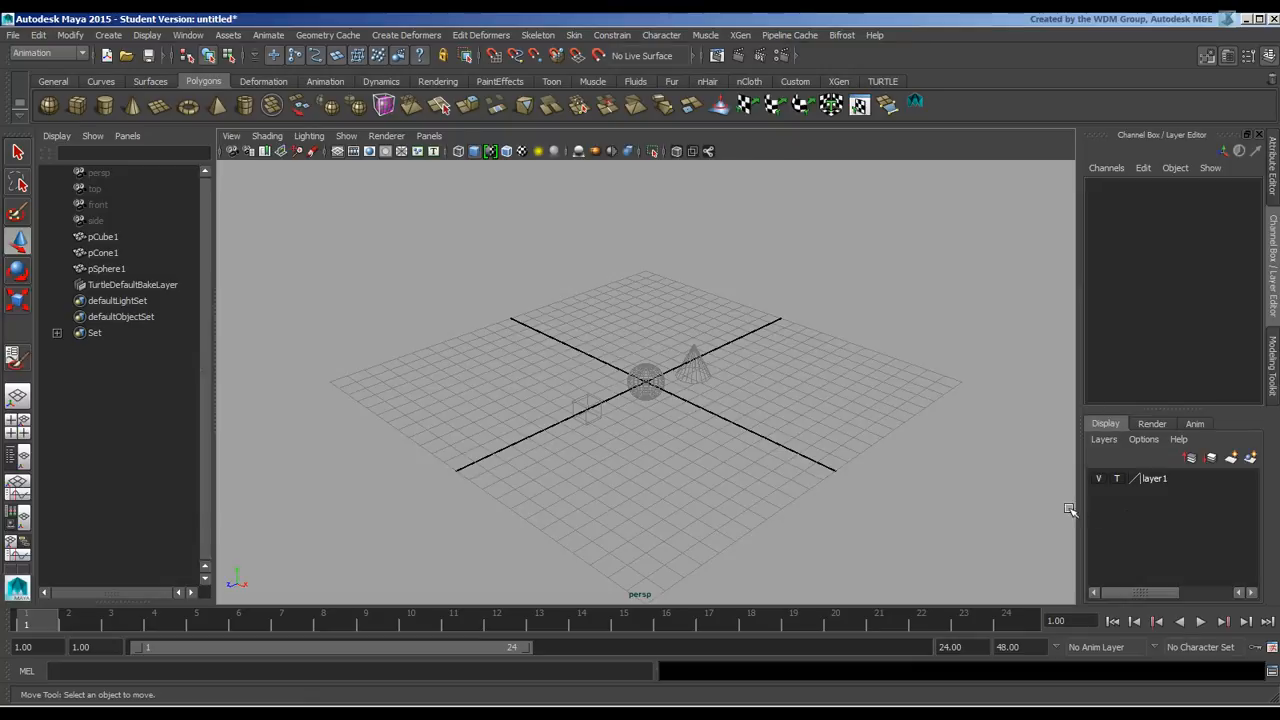
pyautogui.moveTo(560, 325); pyautogui.dragTo(705, 420)
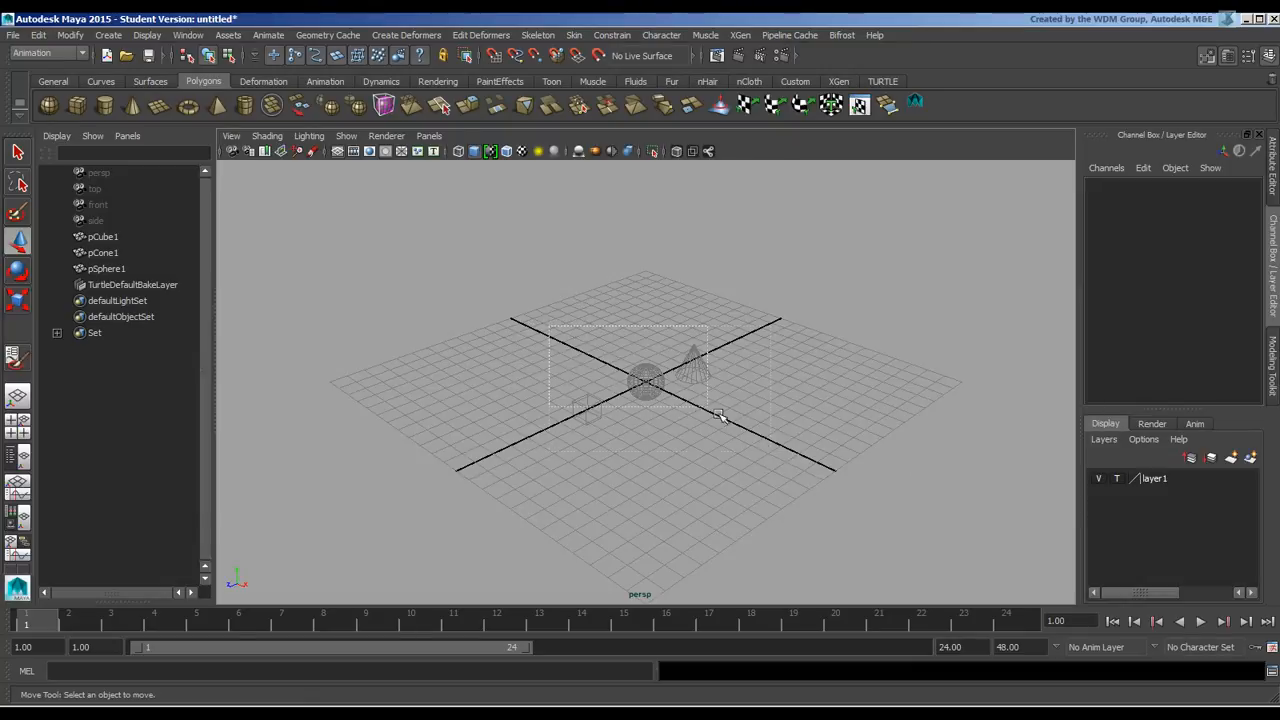
pyautogui.click(1116, 478)
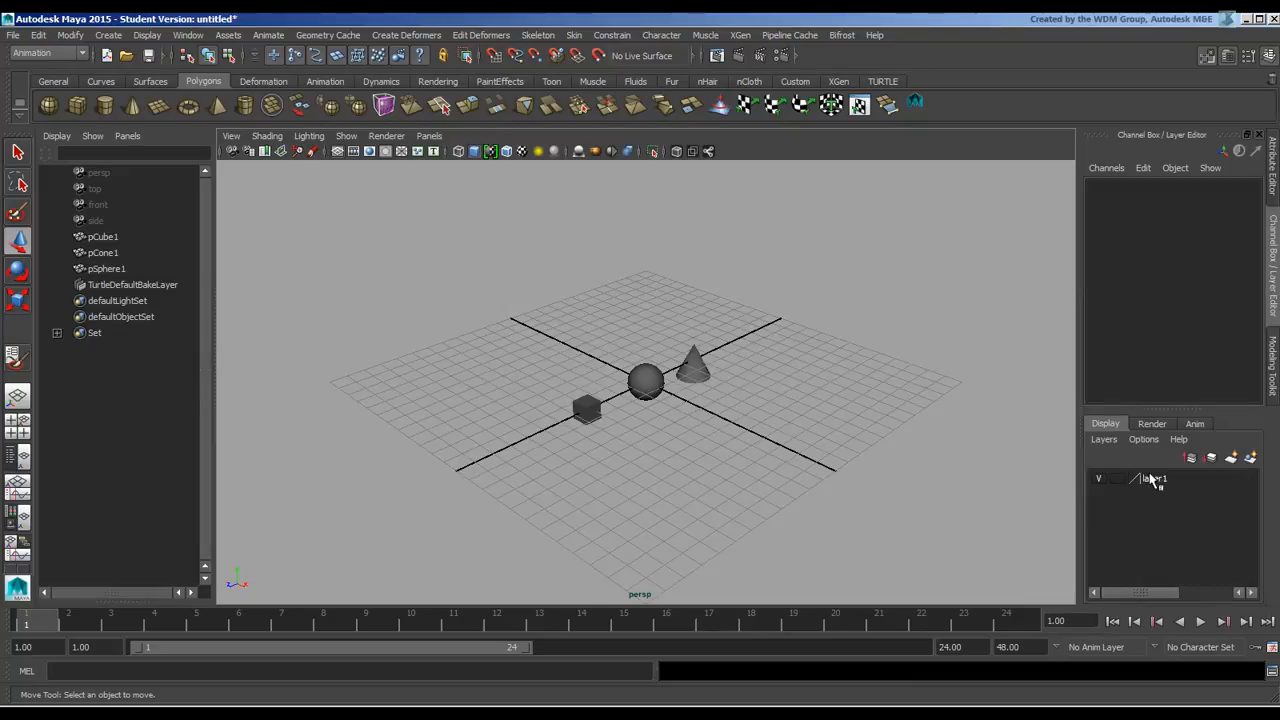
# - Set layer1's display colour to red, then change it to light green
pyautogui.doubleClick(1155, 478)
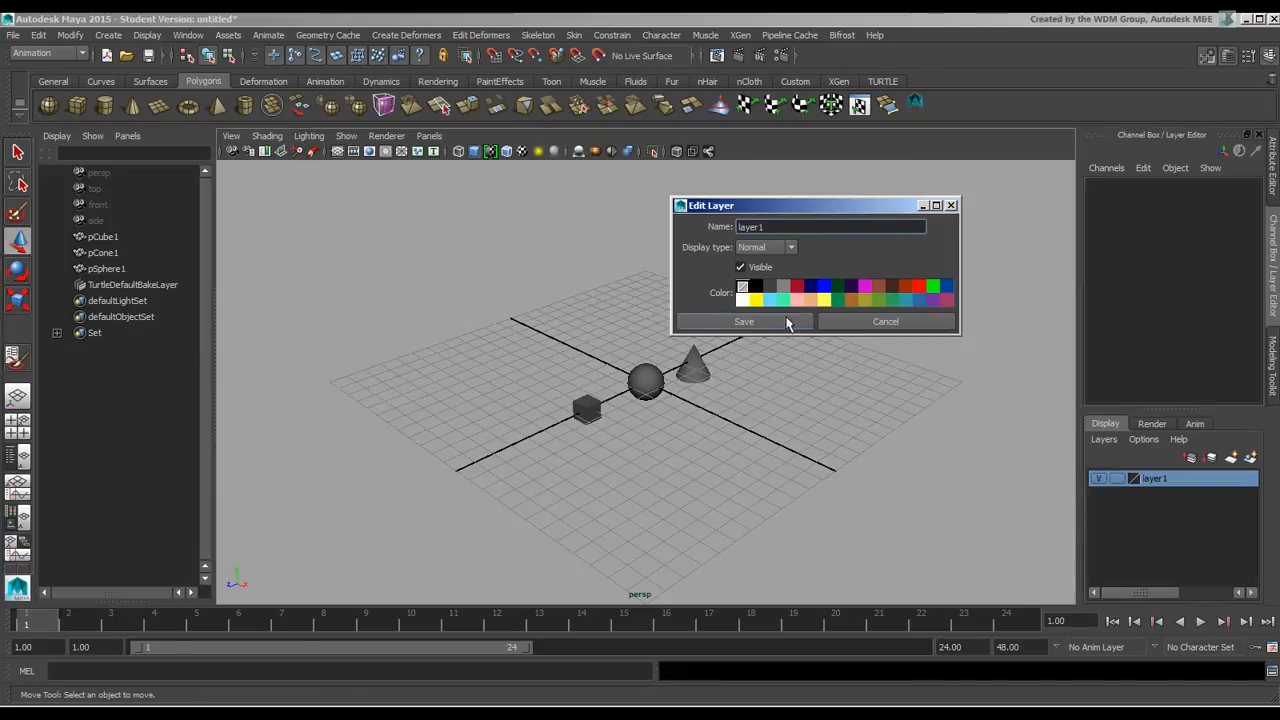
pyautogui.moveTo(836, 334)
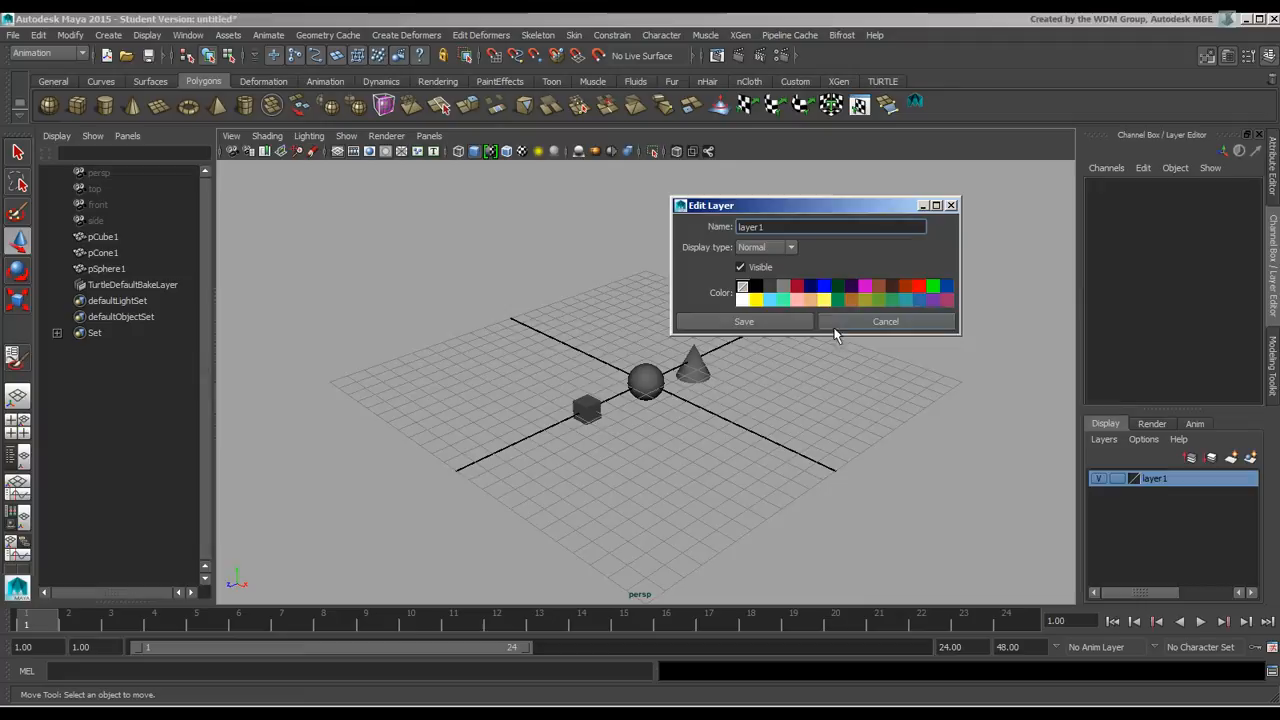
pyautogui.click(797, 287)
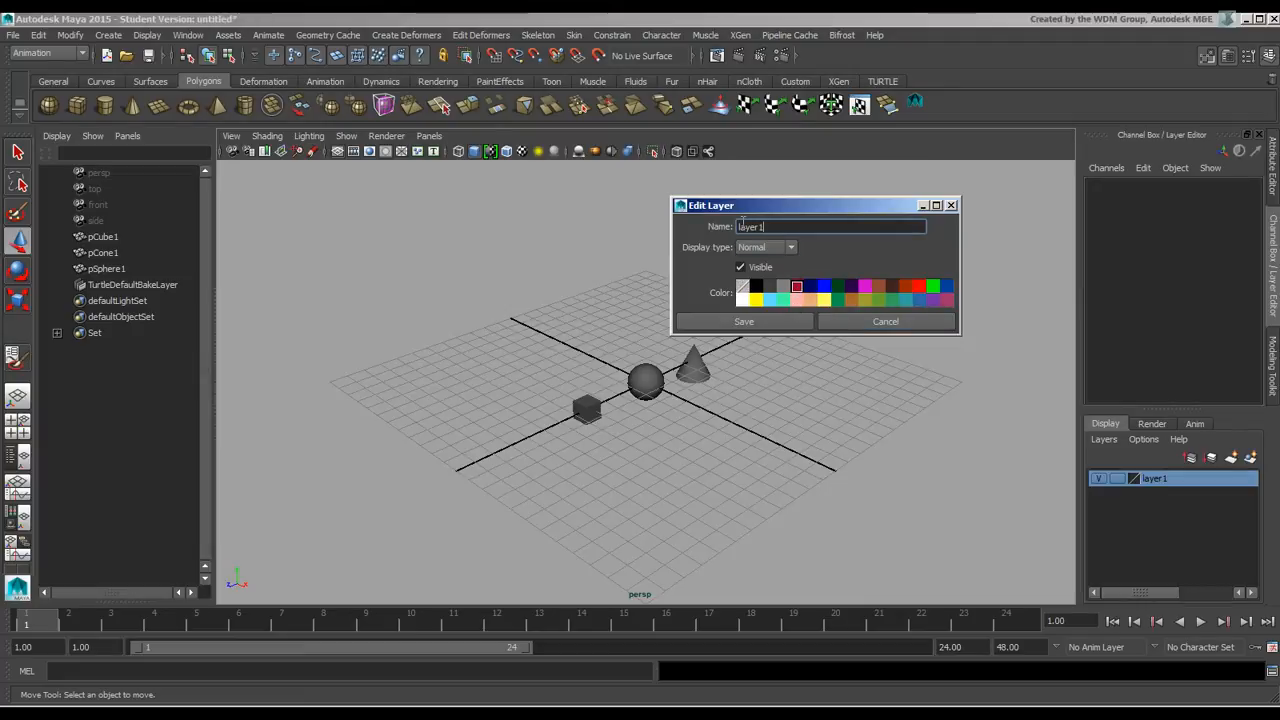
pyautogui.click(743, 321)
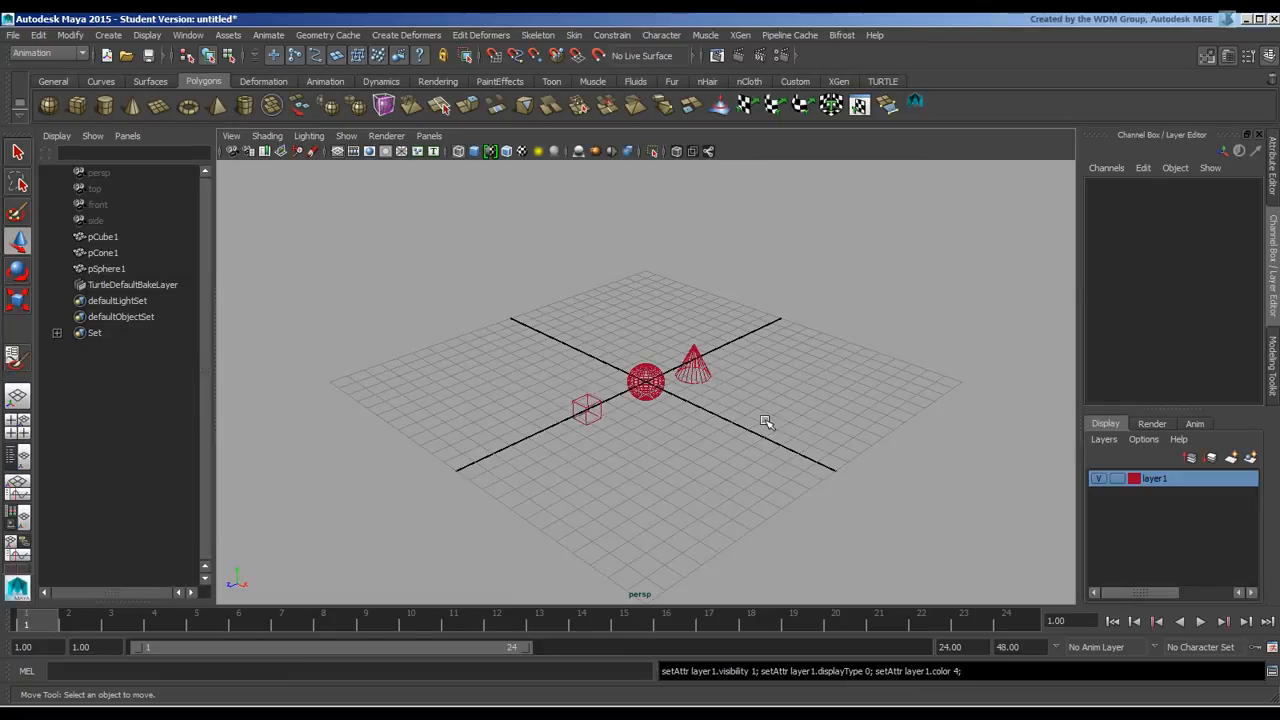
pyautogui.moveTo(898, 509)
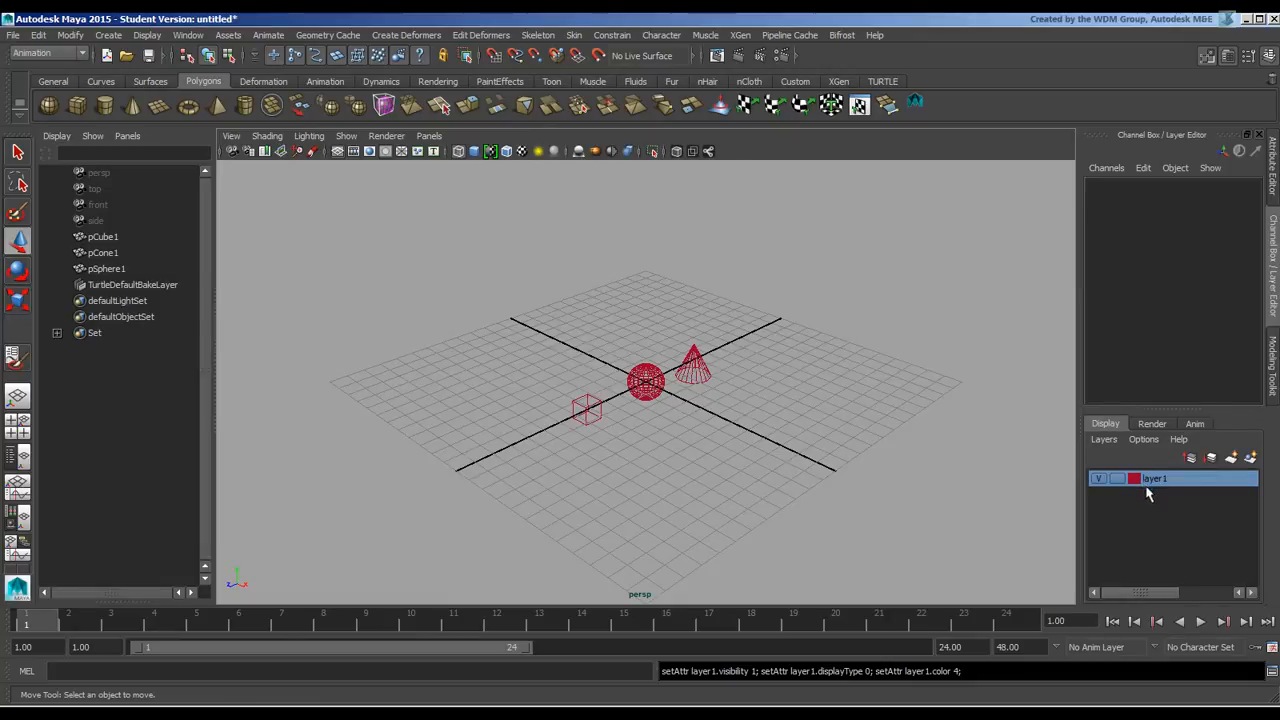
pyautogui.doubleClick(1155, 478)
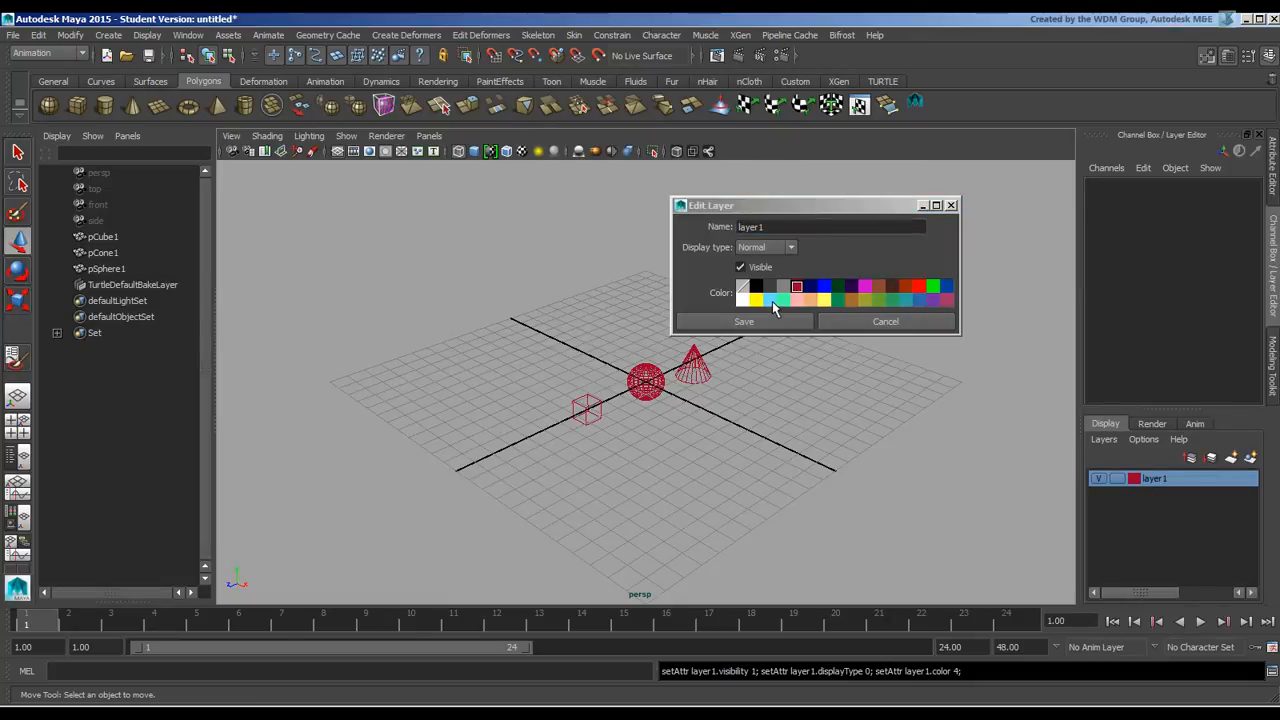
pyautogui.click(743, 321)
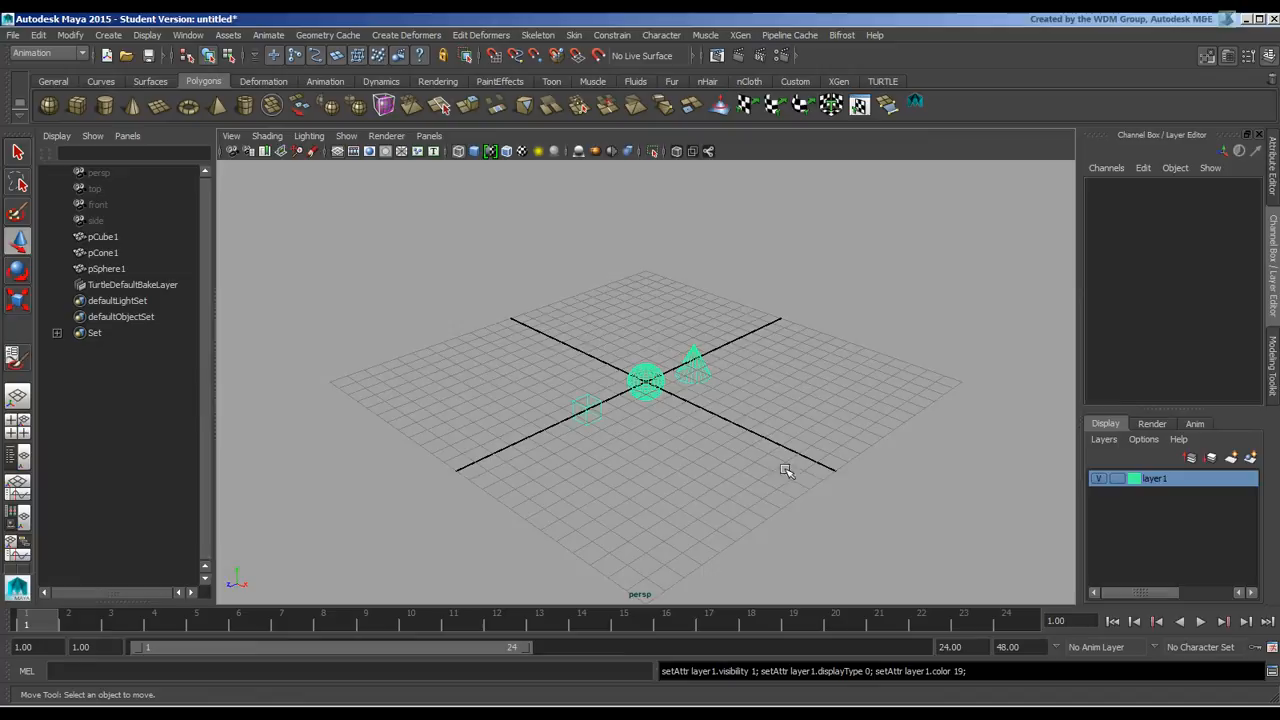
pyautogui.moveTo(943, 485)
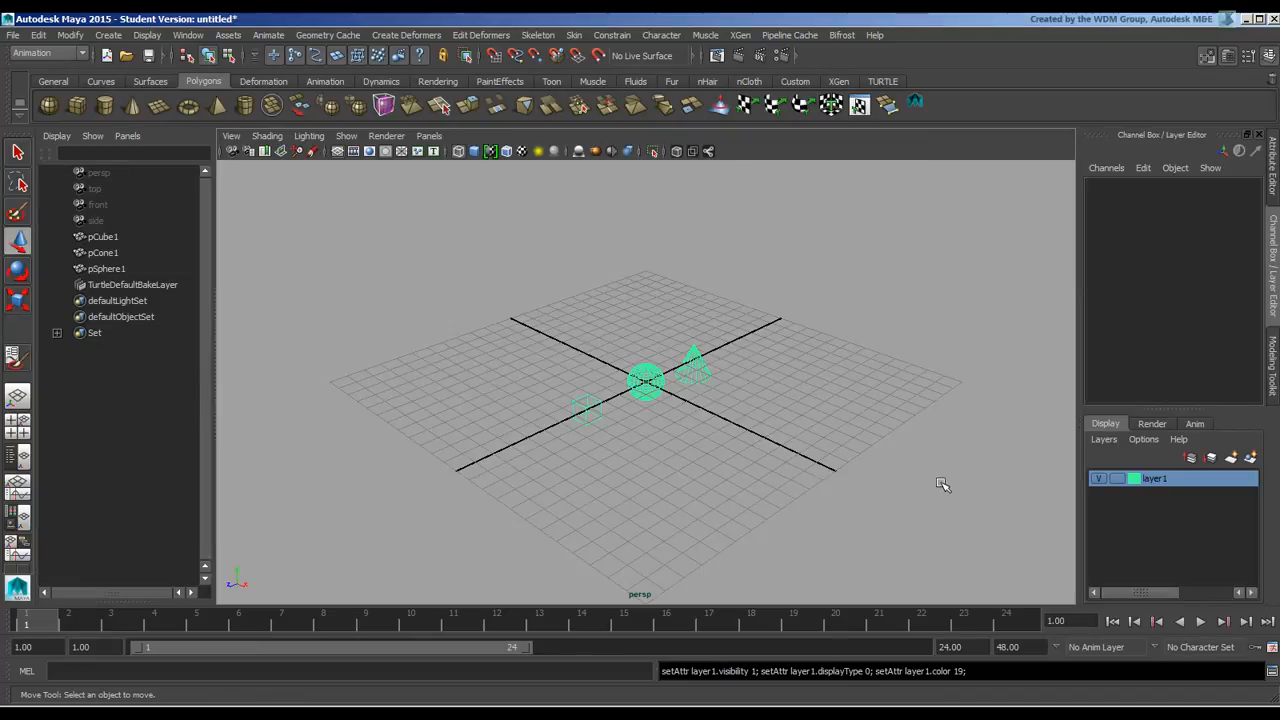
pyautogui.moveTo(828, 388)
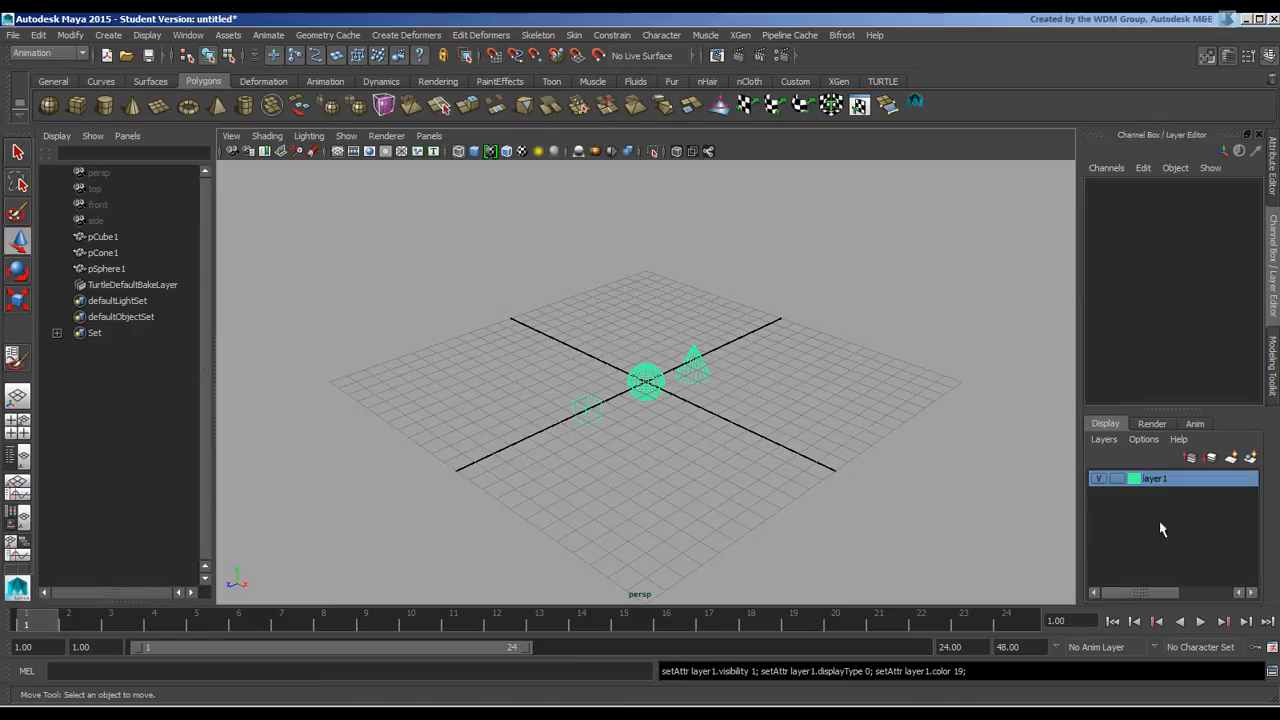
pyautogui.moveTo(1248, 459)
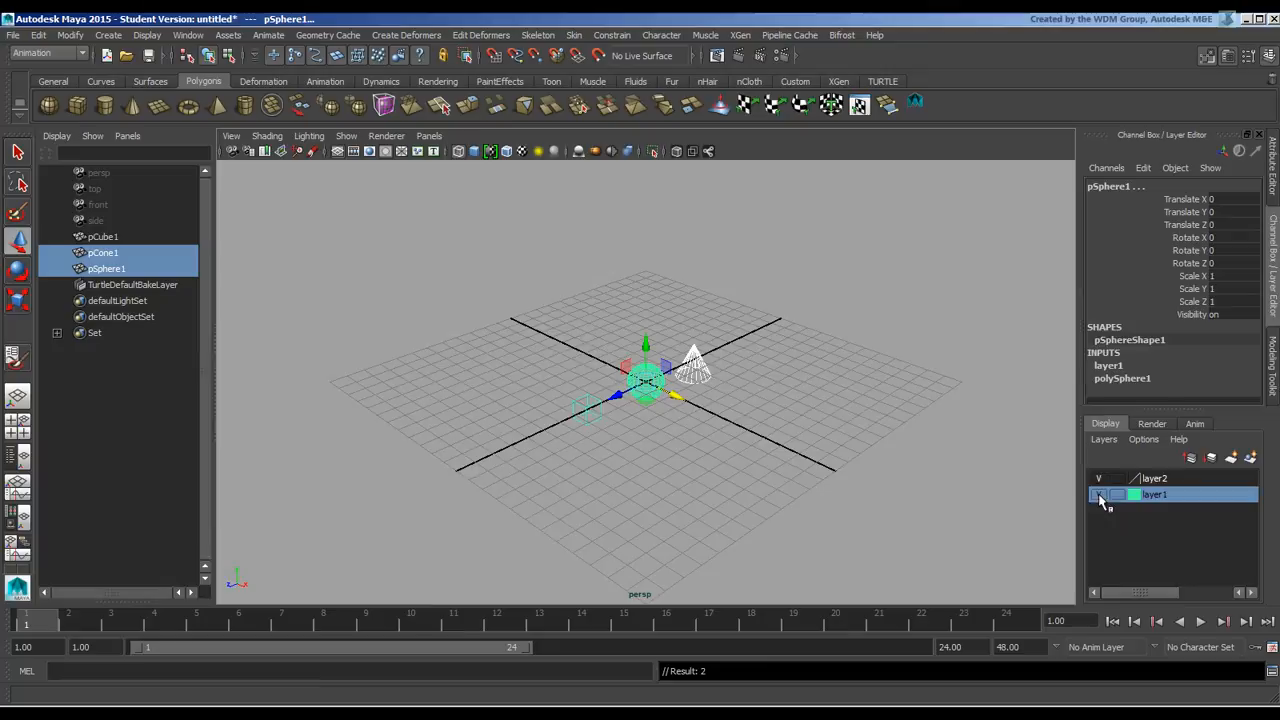
# - Toggle the layers' V and T boxes to hide, template, then show the objects again
pyautogui.click(1100, 494)
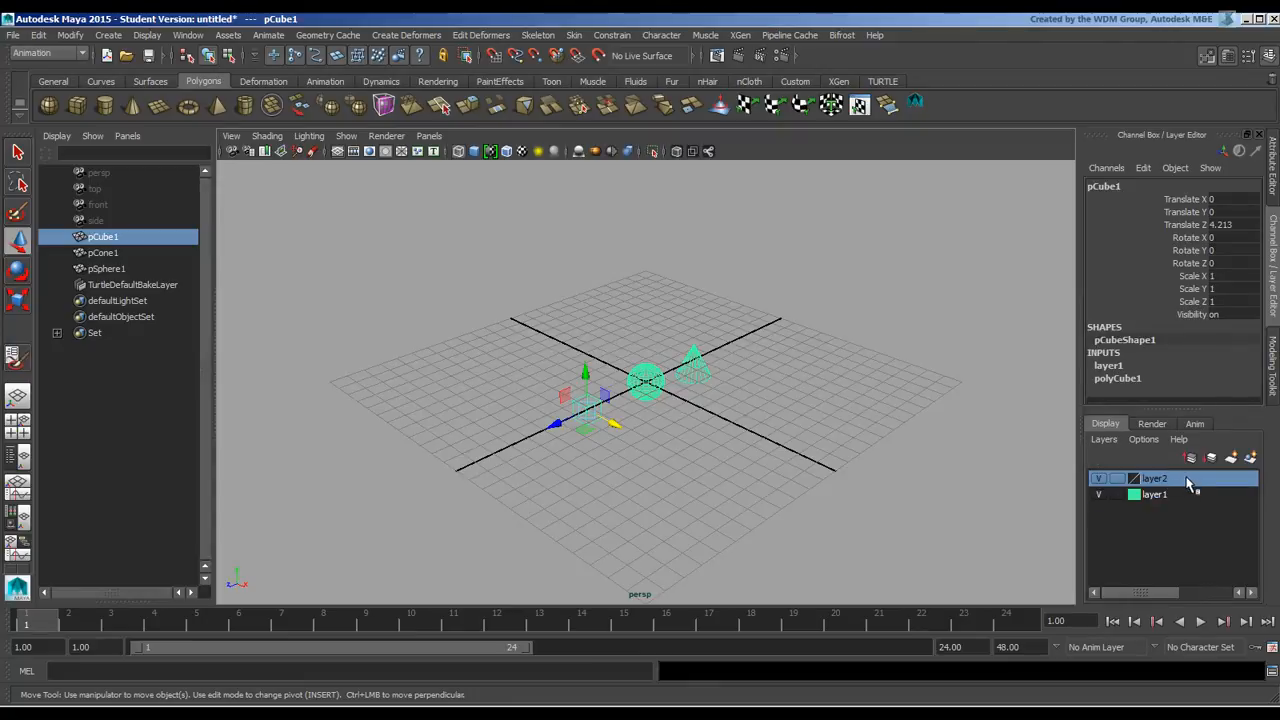
pyautogui.click(1098, 478)
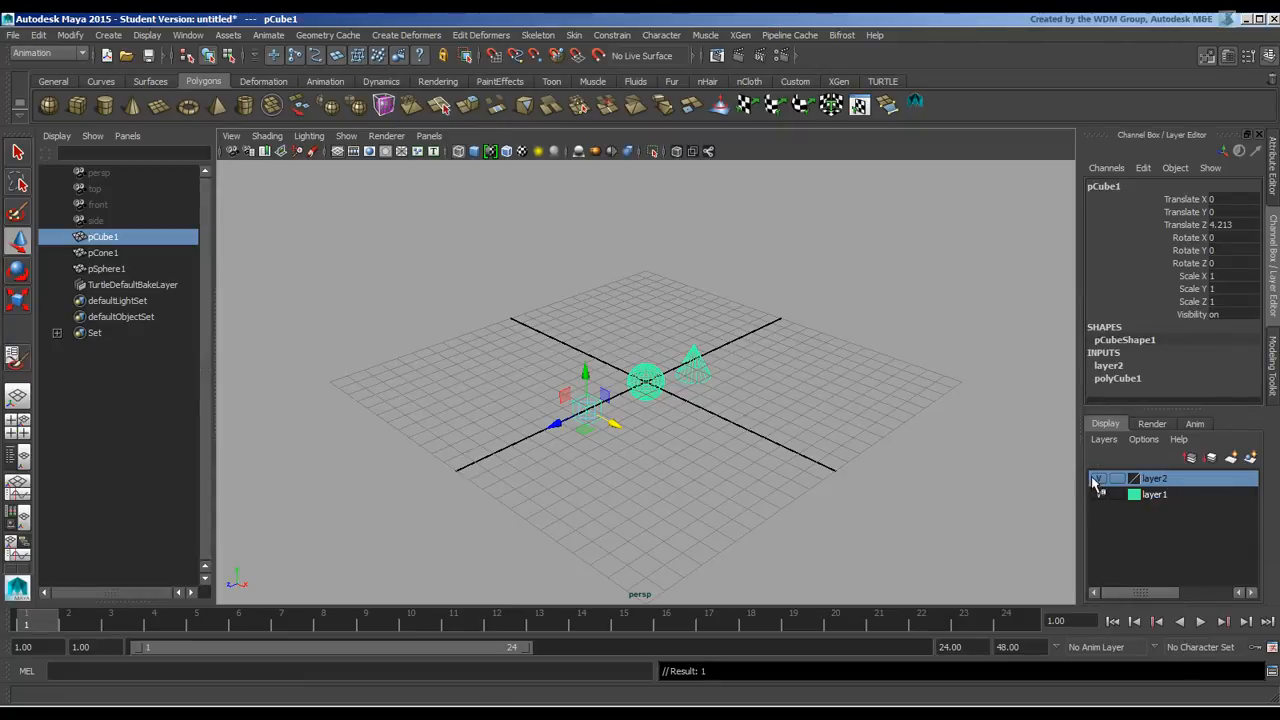
pyautogui.click(1117, 478)
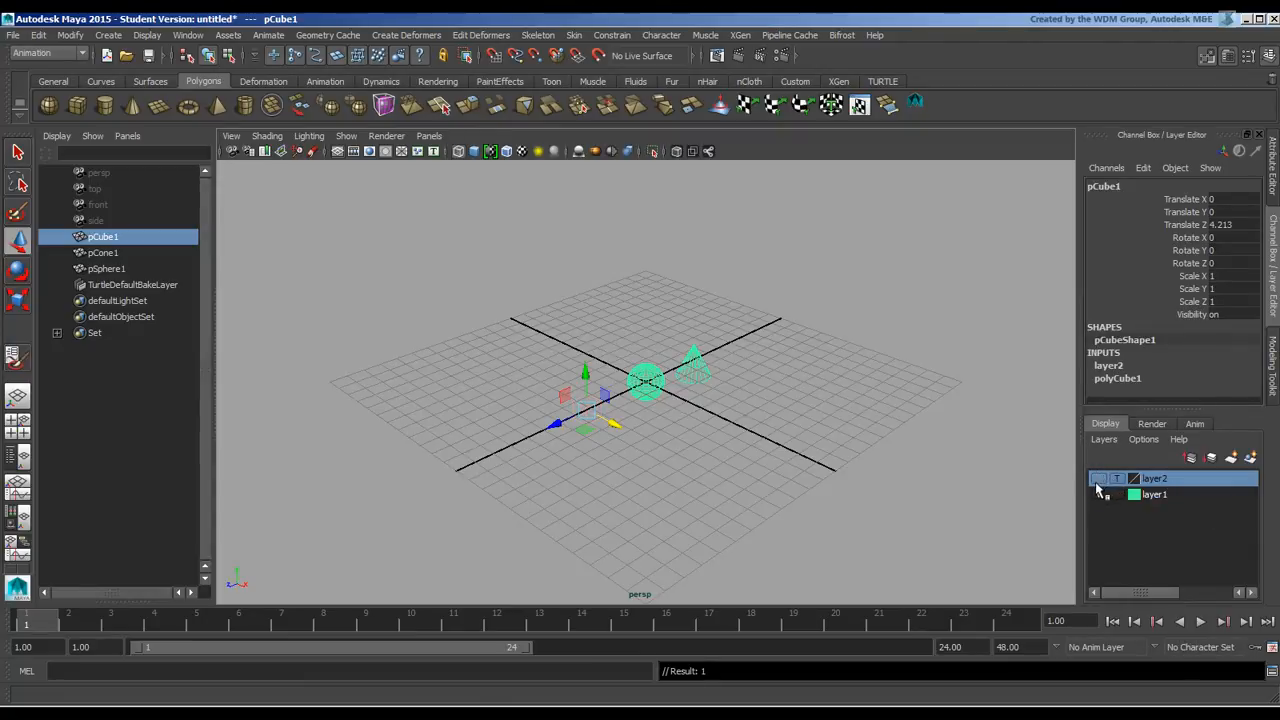
pyautogui.click(1098, 494)
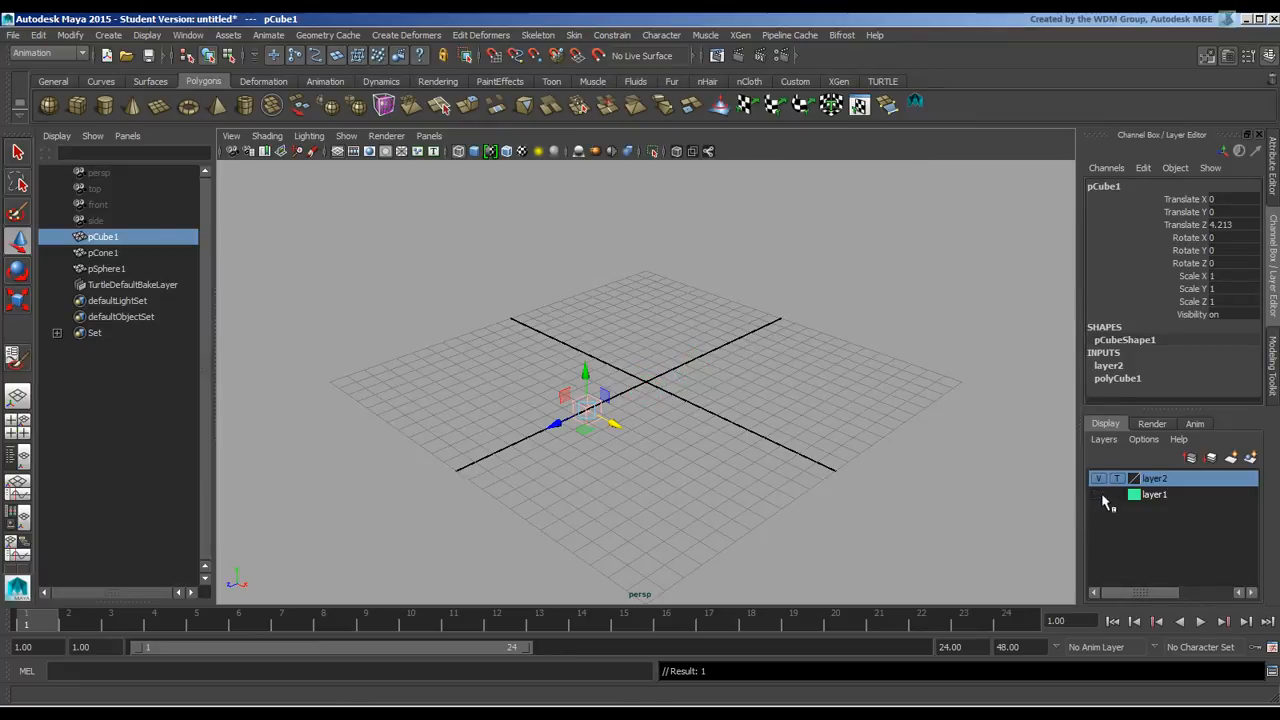
pyautogui.click(1099, 494)
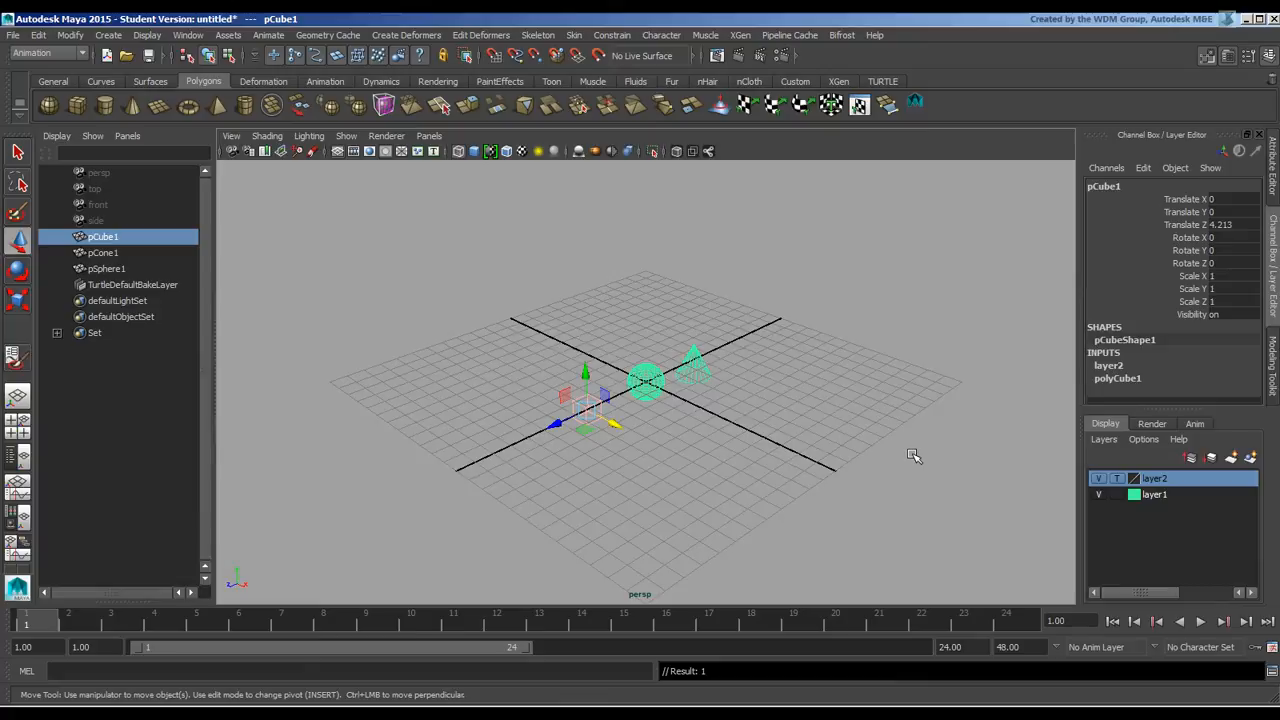
pyautogui.click(1143, 439)
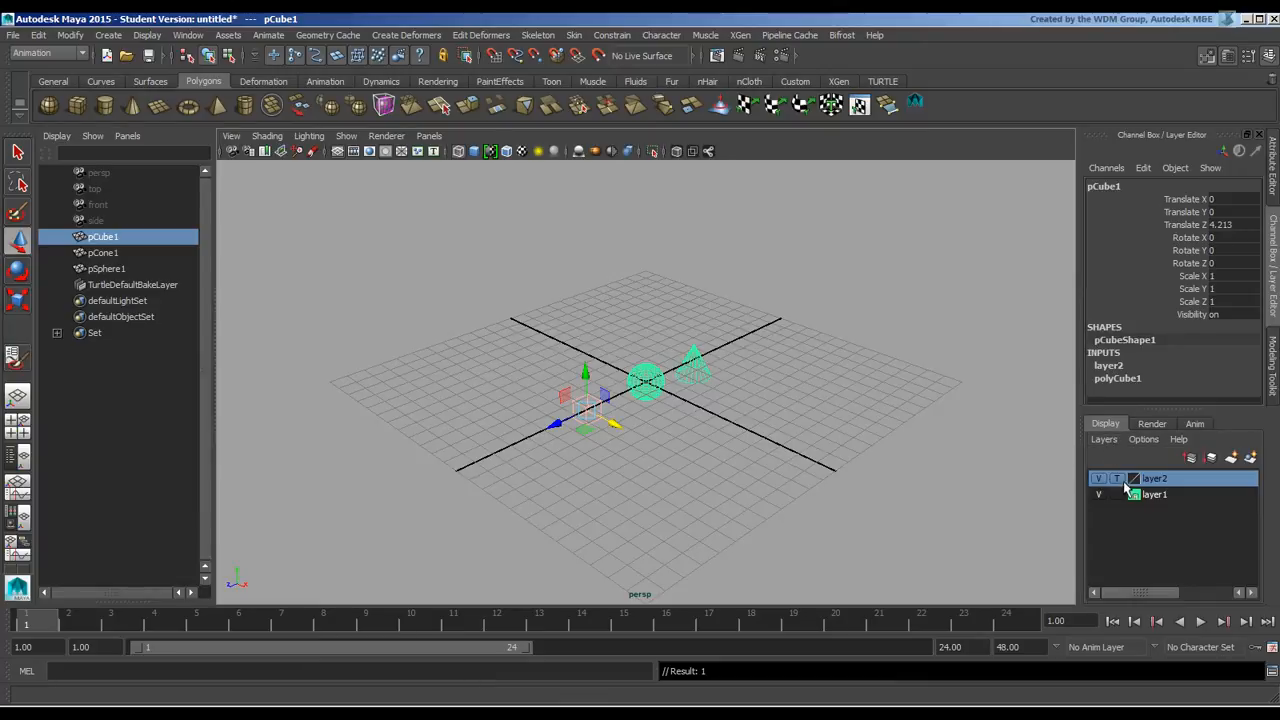
# - Delete layer2 and then layer1 using each layer's Delete Layer option
pyautogui.rightClick(1154, 478)
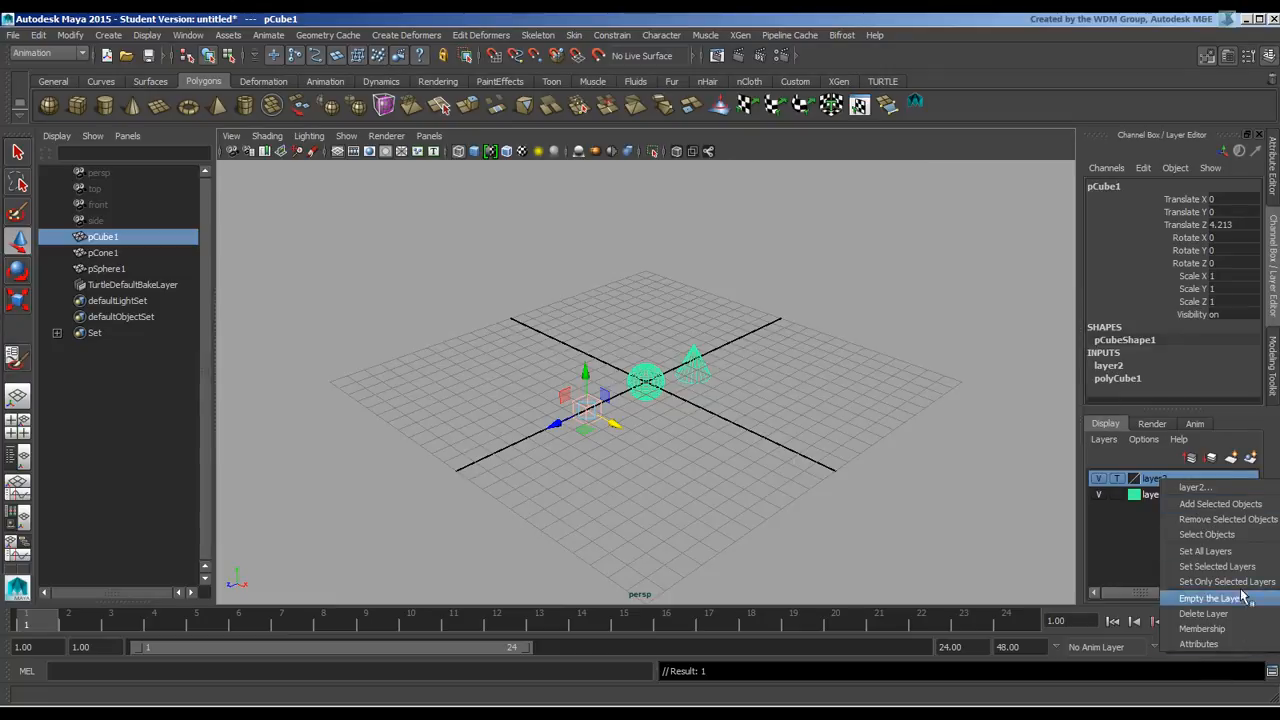
pyautogui.moveTo(1205, 551)
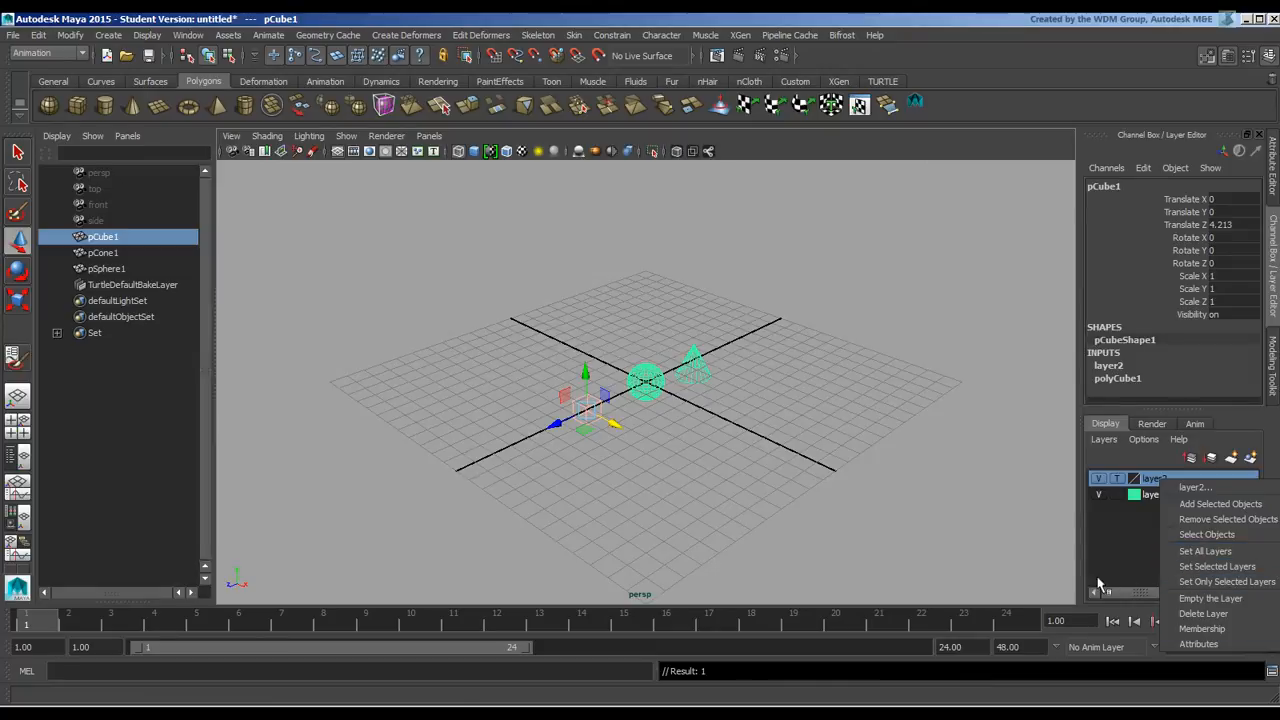
pyautogui.moveTo(1025, 555)
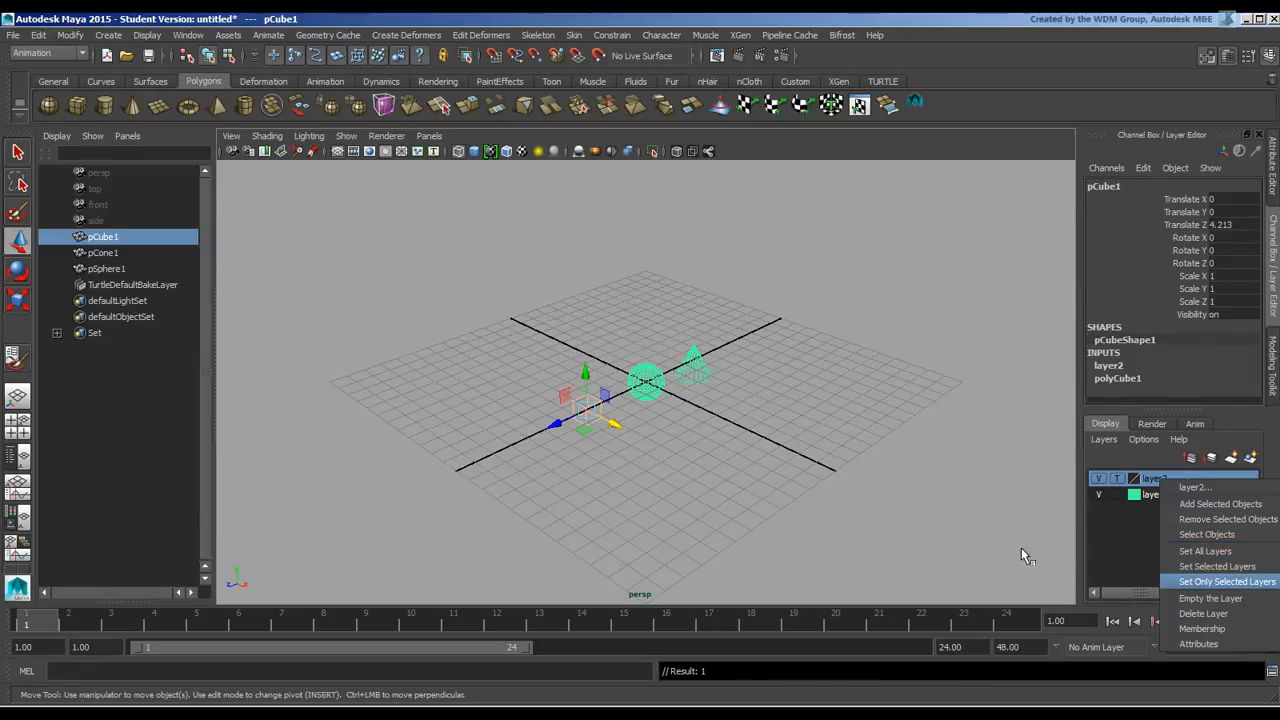
pyautogui.moveTo(864, 404)
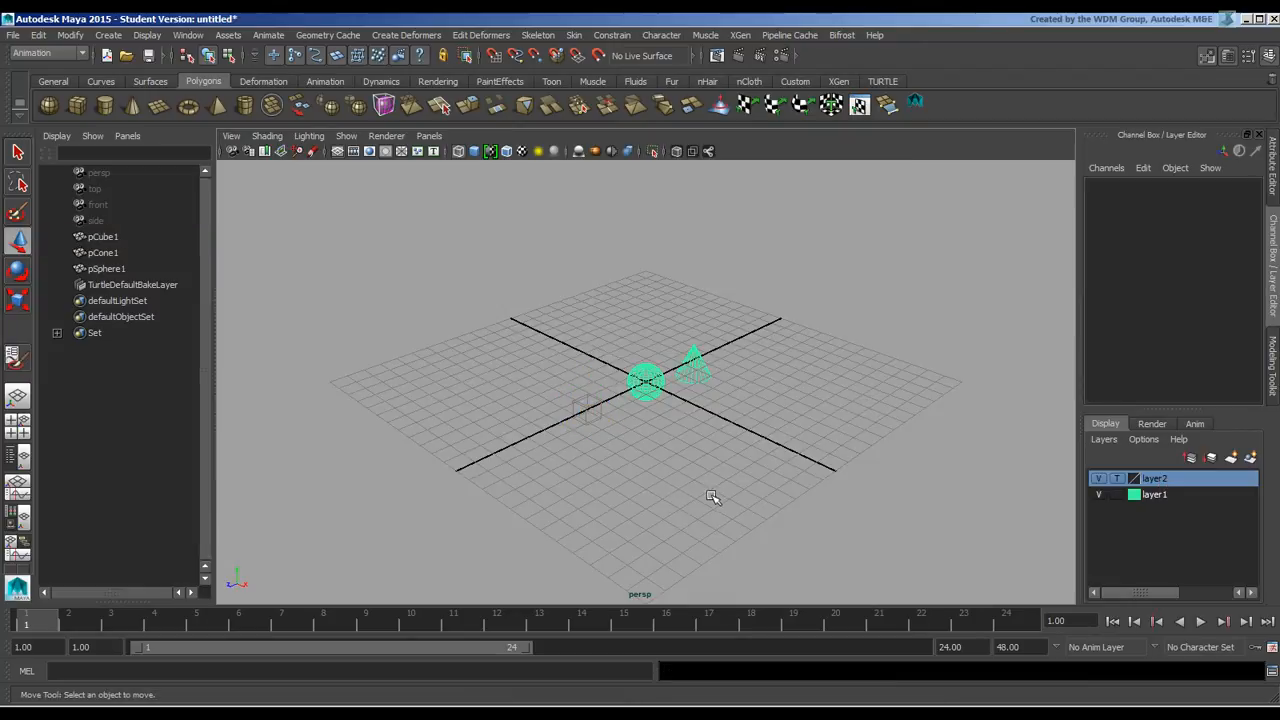
pyautogui.rightClick(1155, 478)
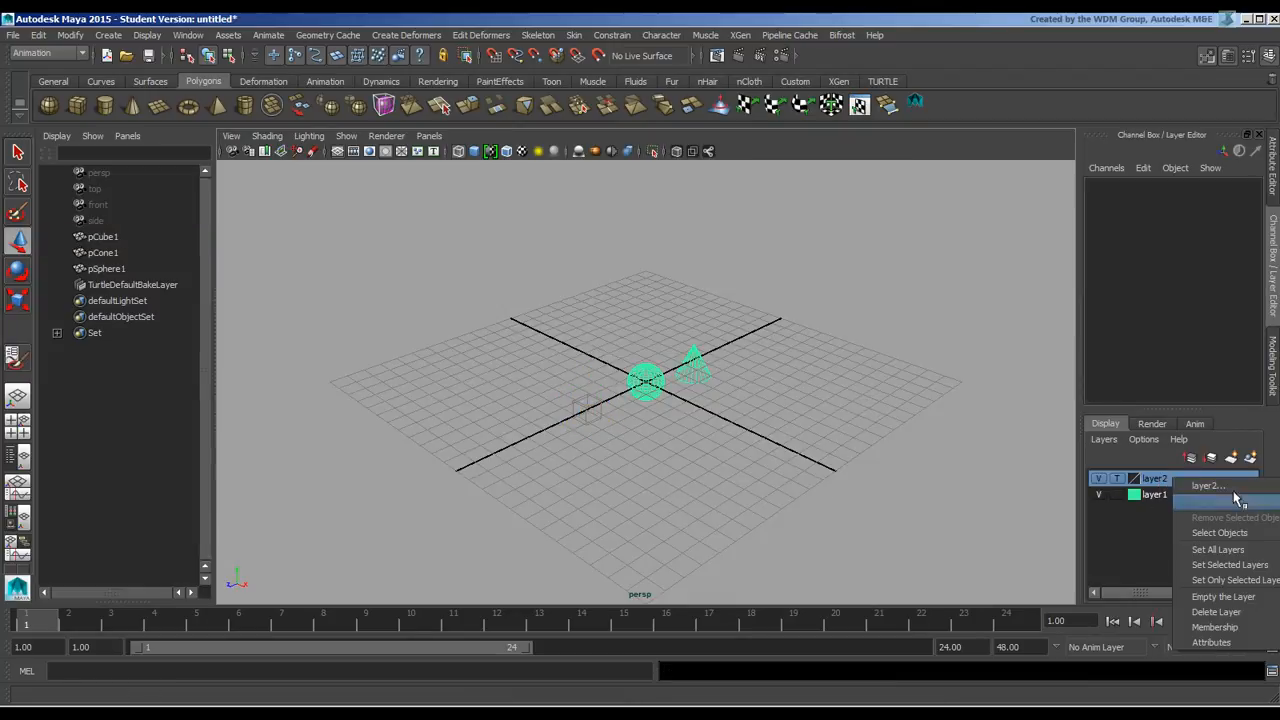
pyautogui.click(1216, 611)
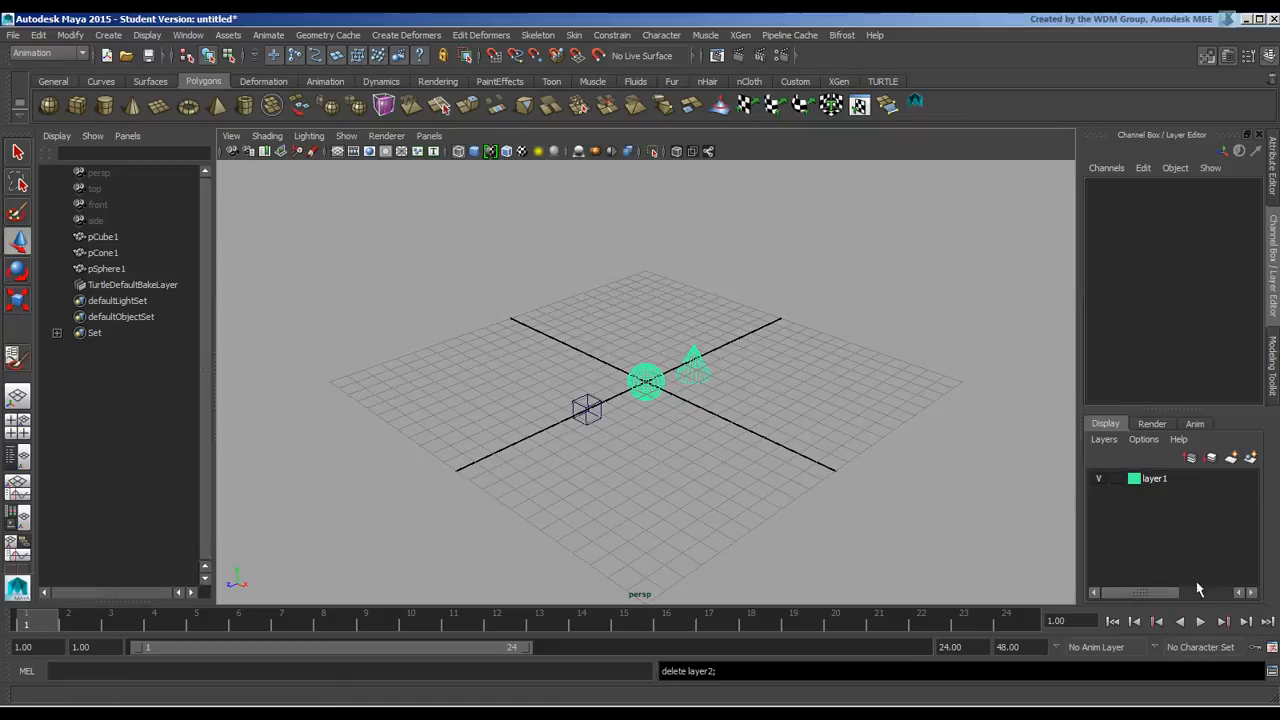
pyautogui.rightClick(1154, 478)
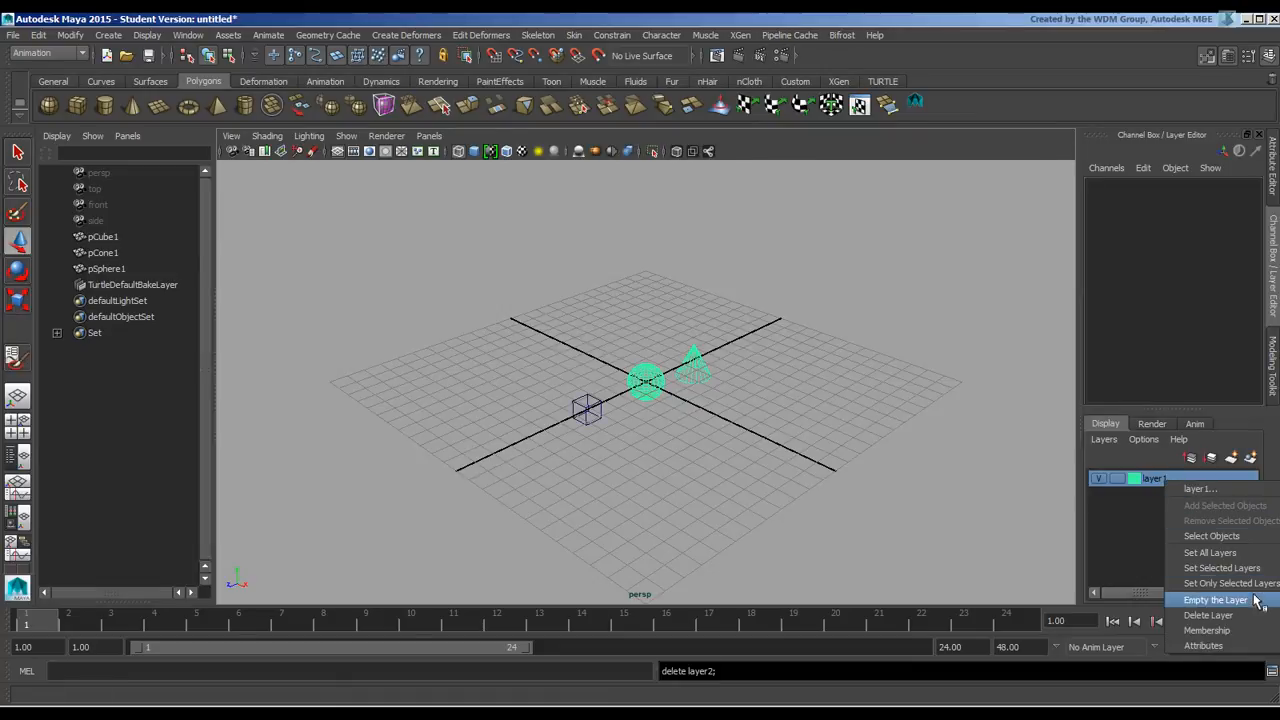
pyautogui.click(1215, 600)
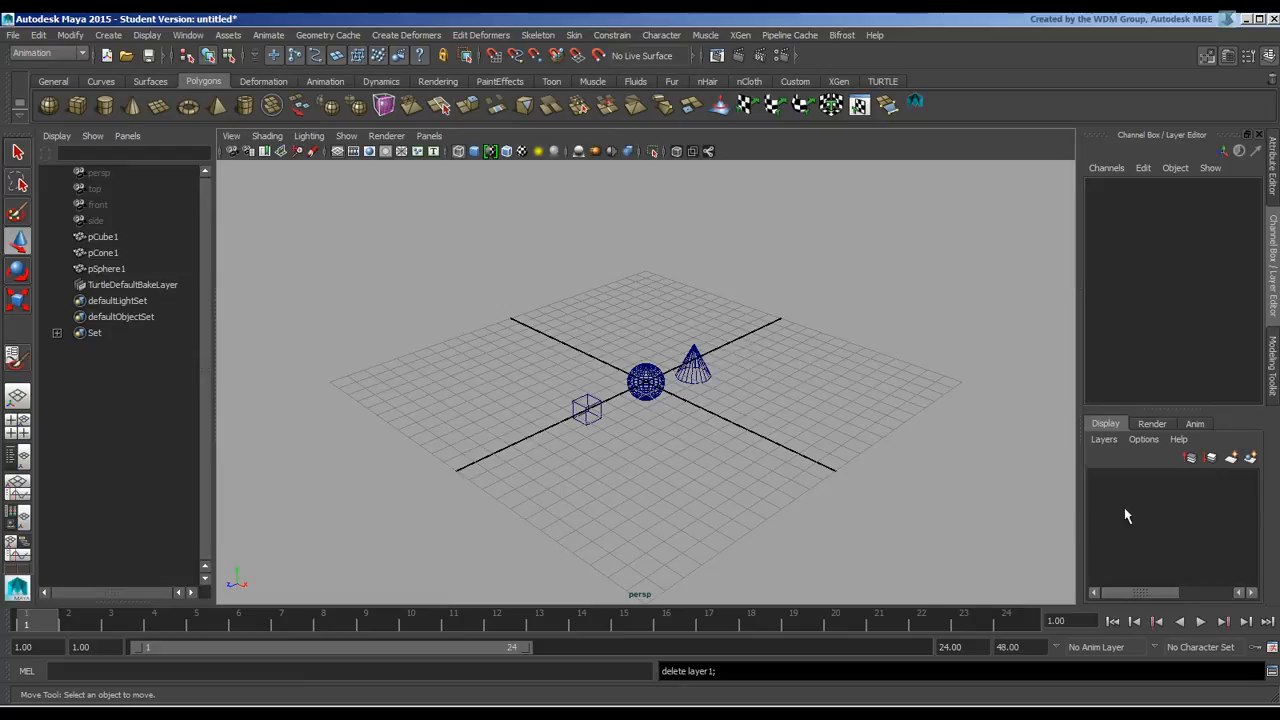
pyautogui.moveTo(610, 485)
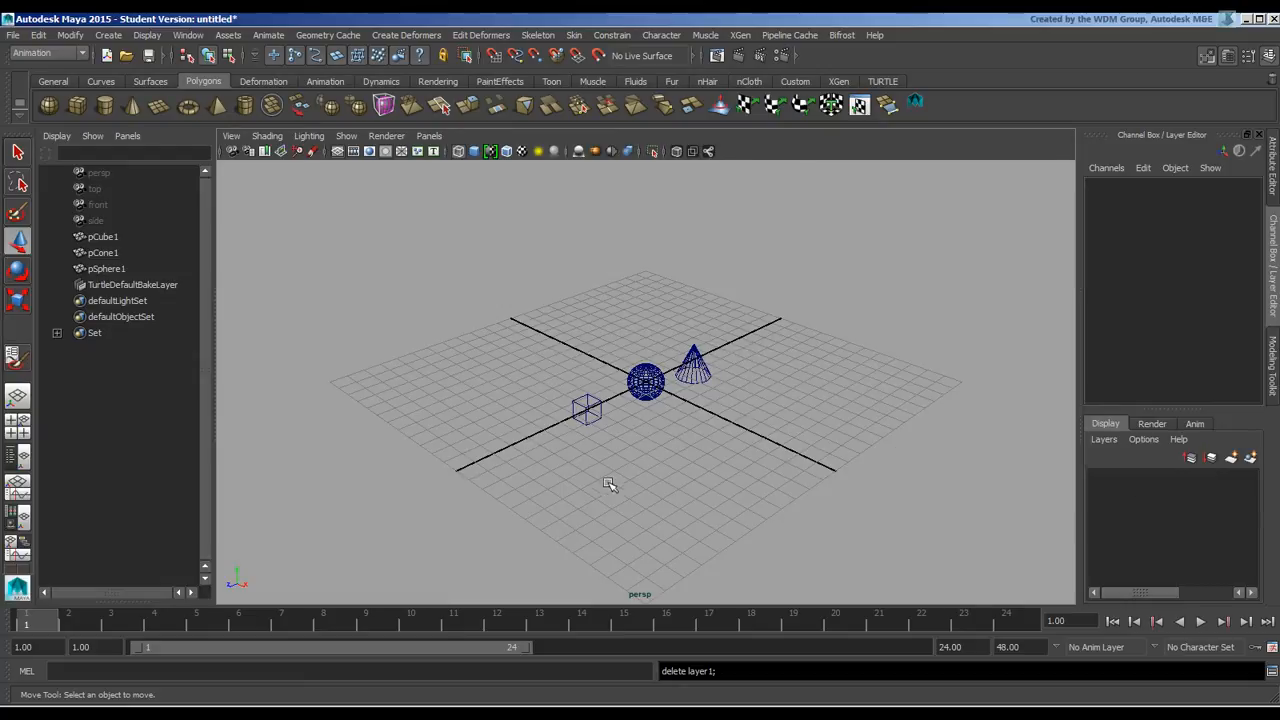
pyautogui.moveTo(563, 292)
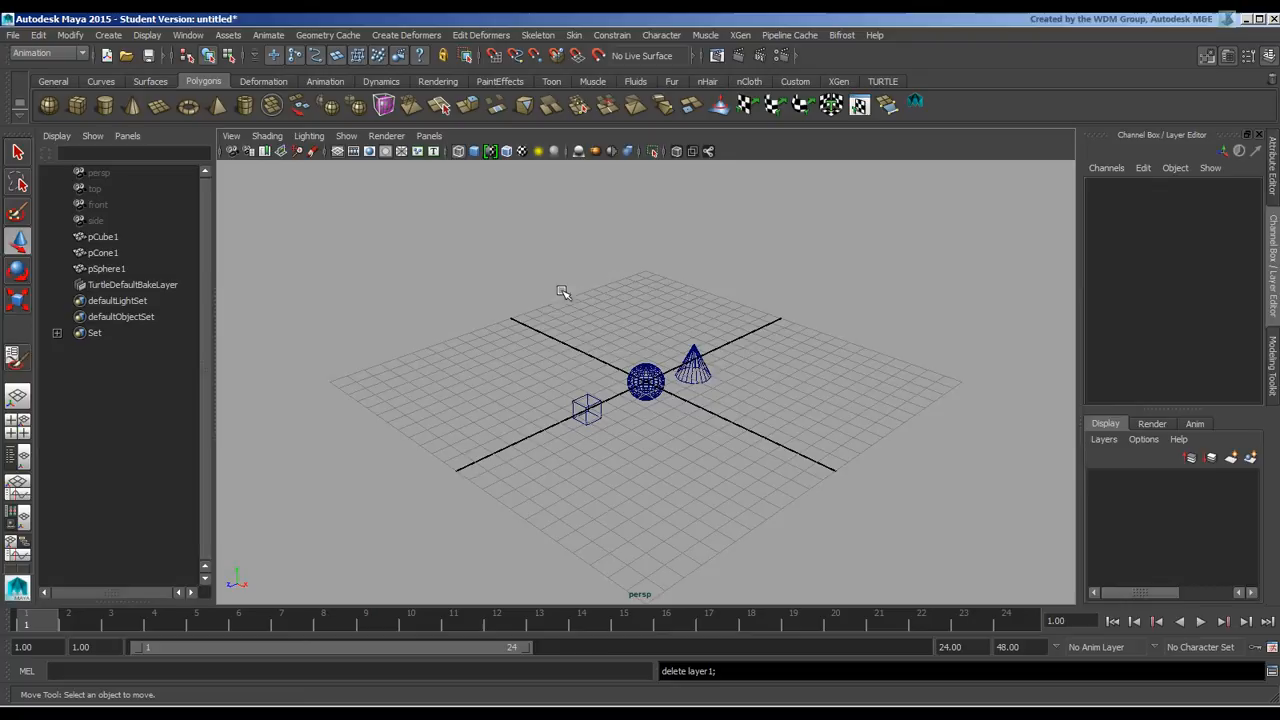
pyautogui.moveTo(597, 339)
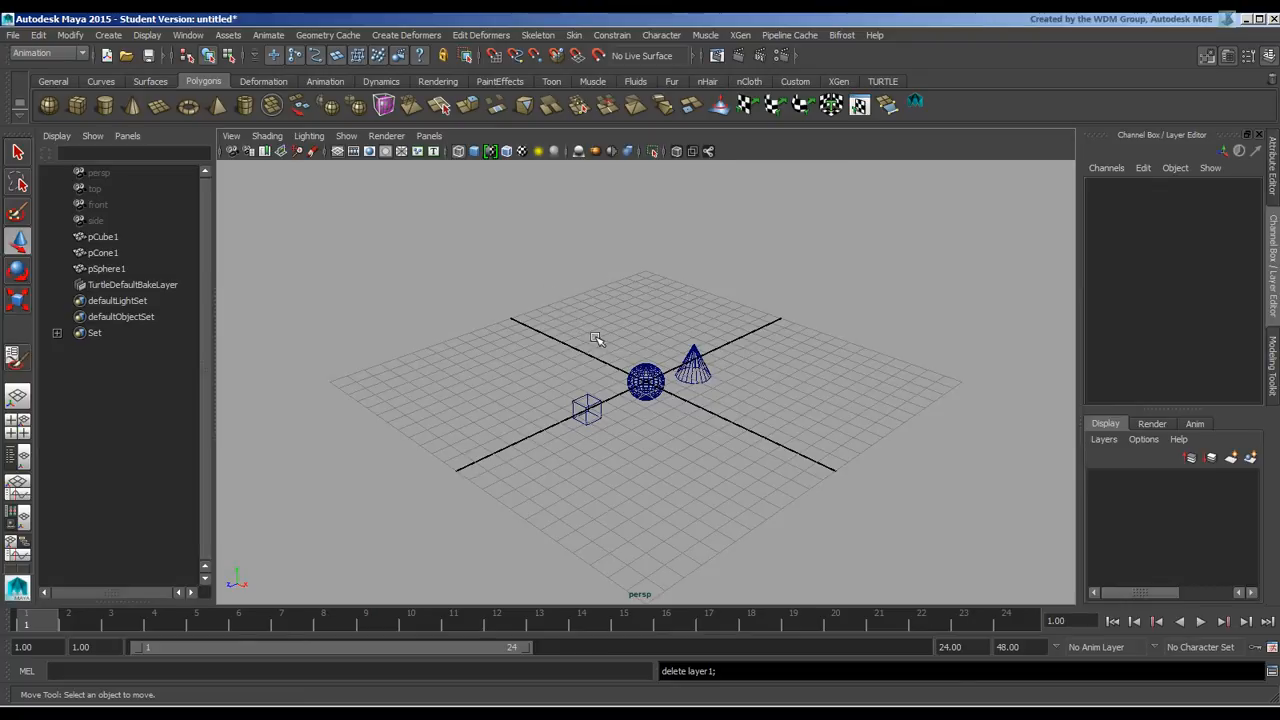
pyautogui.moveTo(522, 290)
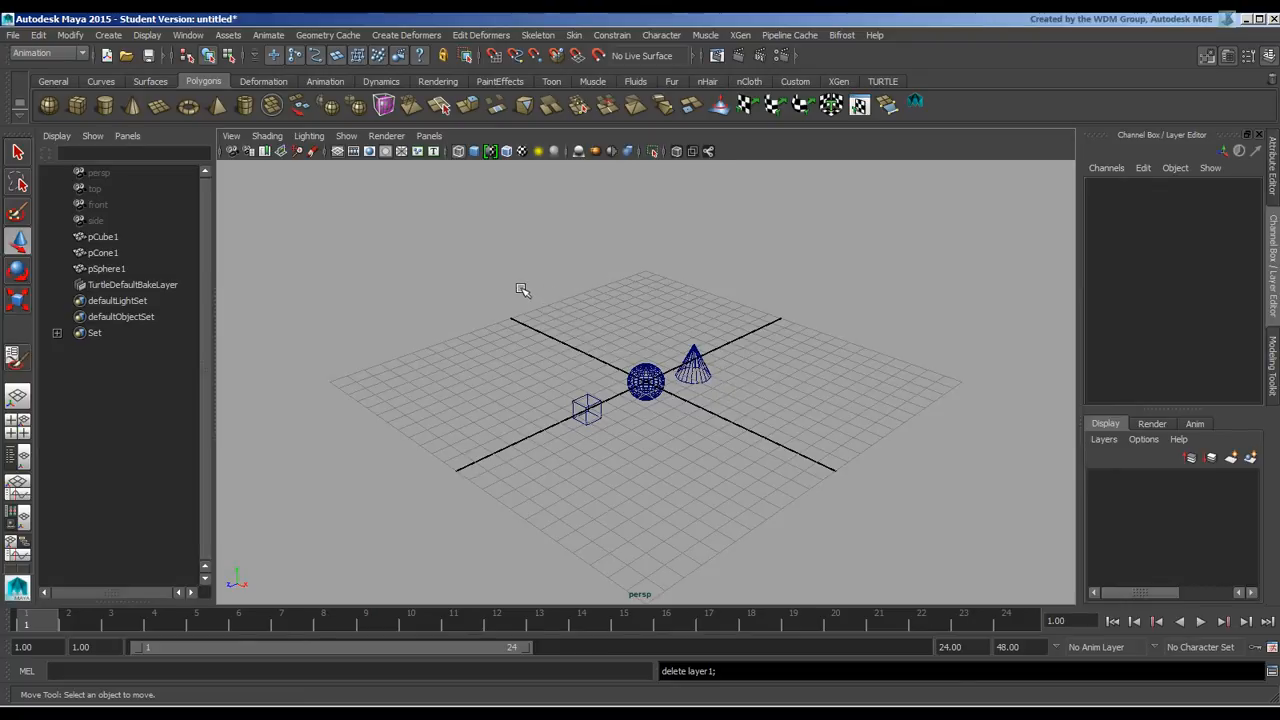
# - Group pCube1, pCone1 and pSphere1 with Ctrl+G, then expand group1 and select its children
pyautogui.click(645, 380)
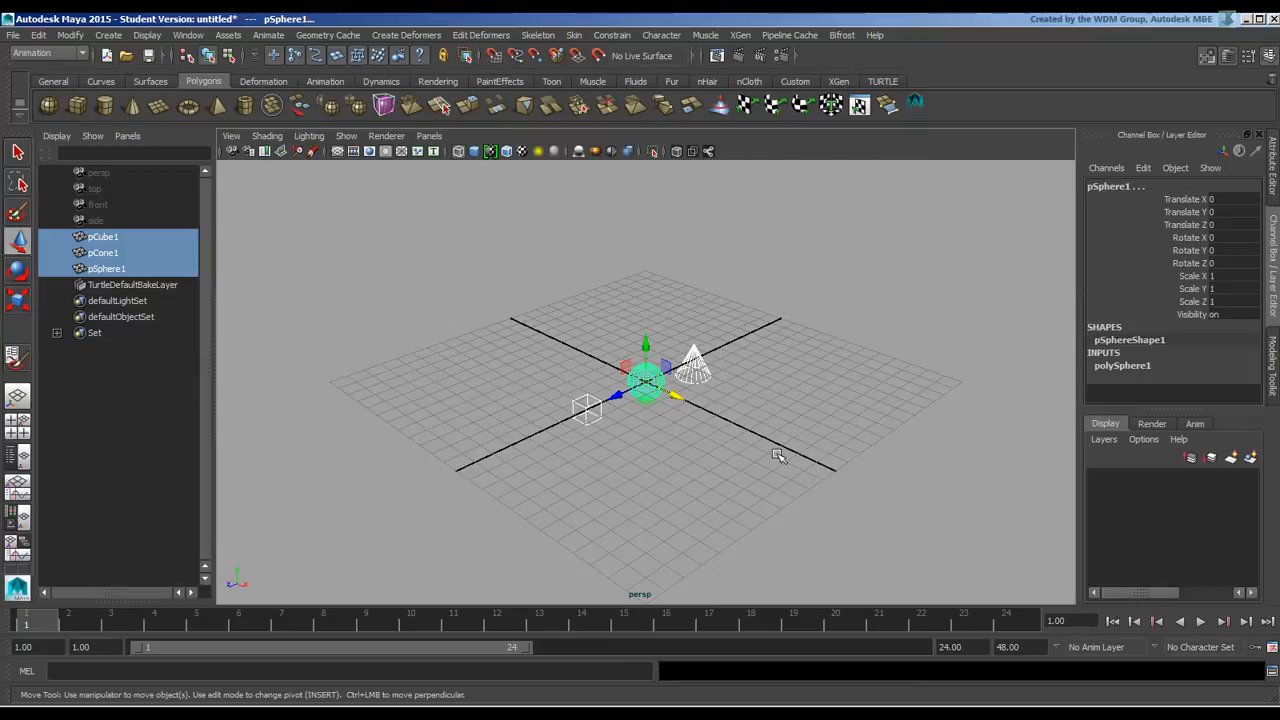
pyautogui.click(38, 35)
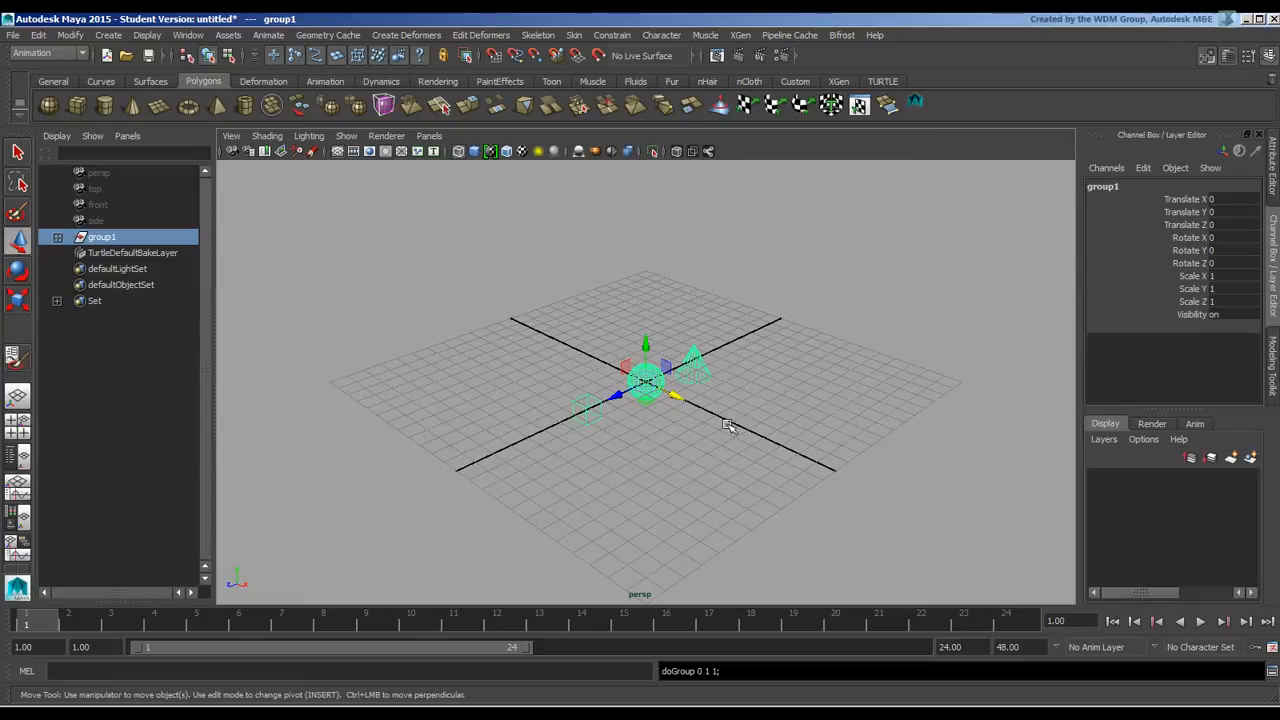
pyautogui.click(57, 237)
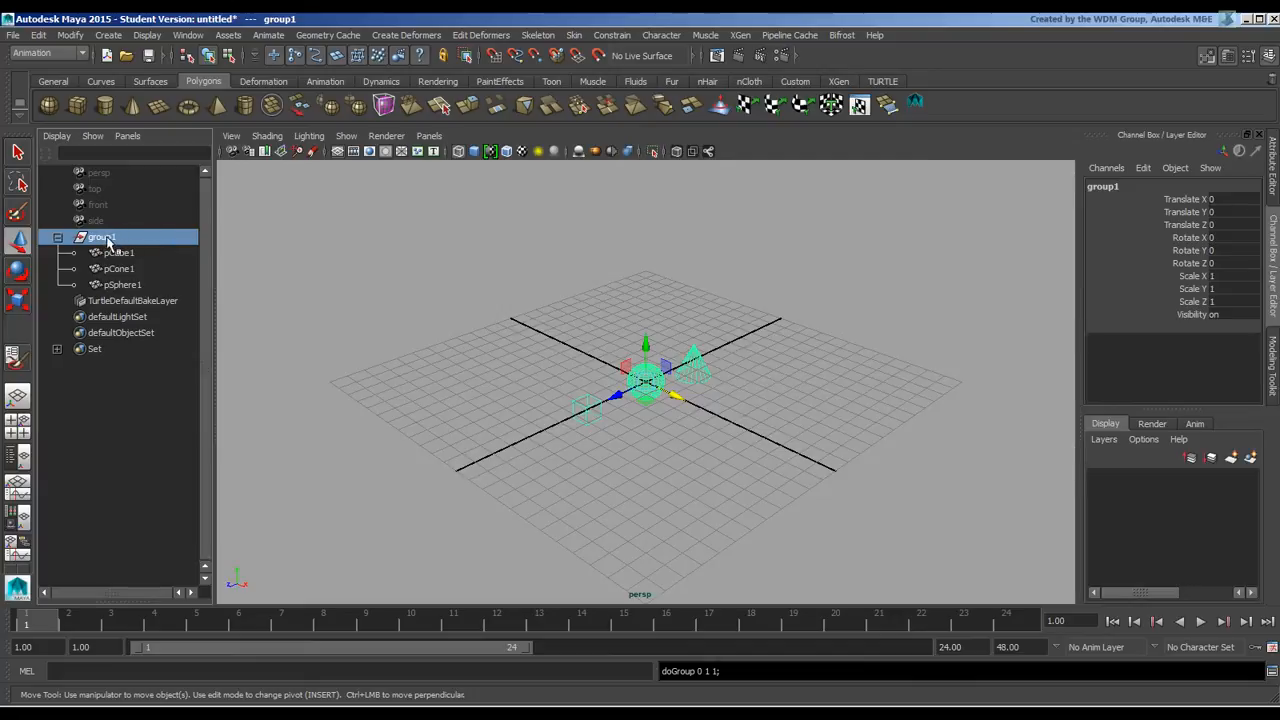
pyautogui.moveTo(120, 240)
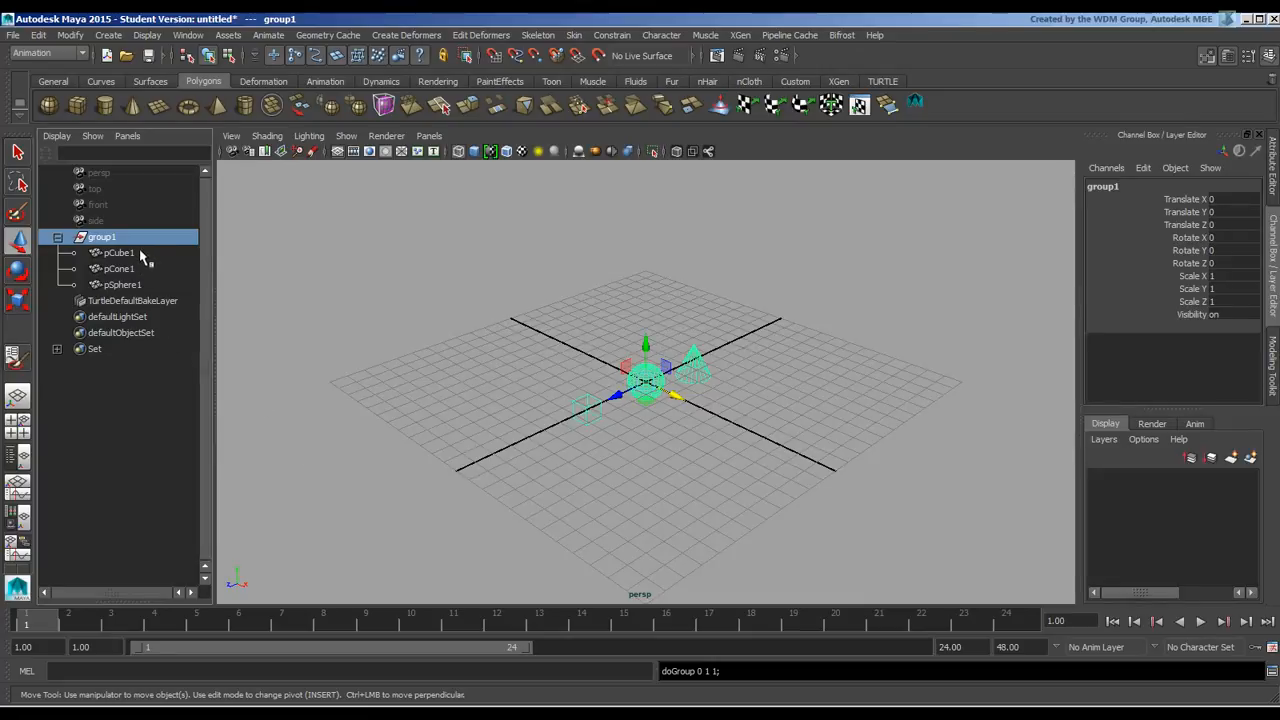
pyautogui.moveTo(120, 268)
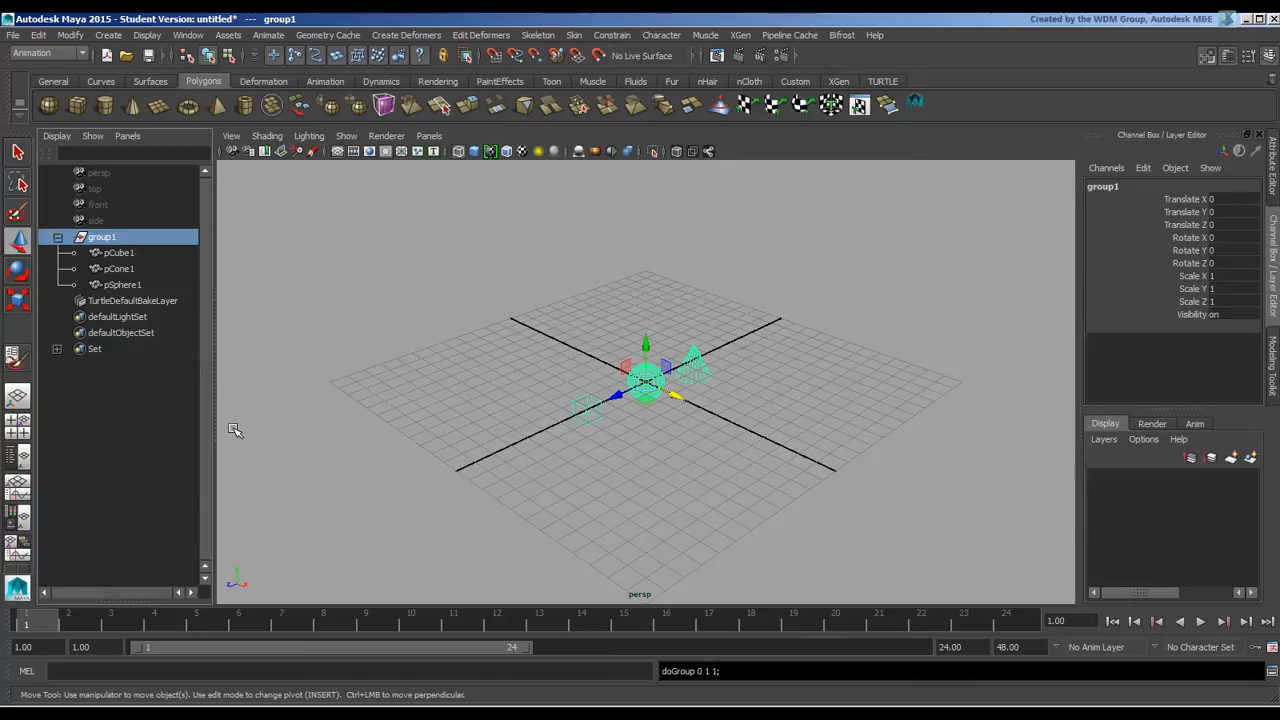
pyautogui.moveTo(150, 260)
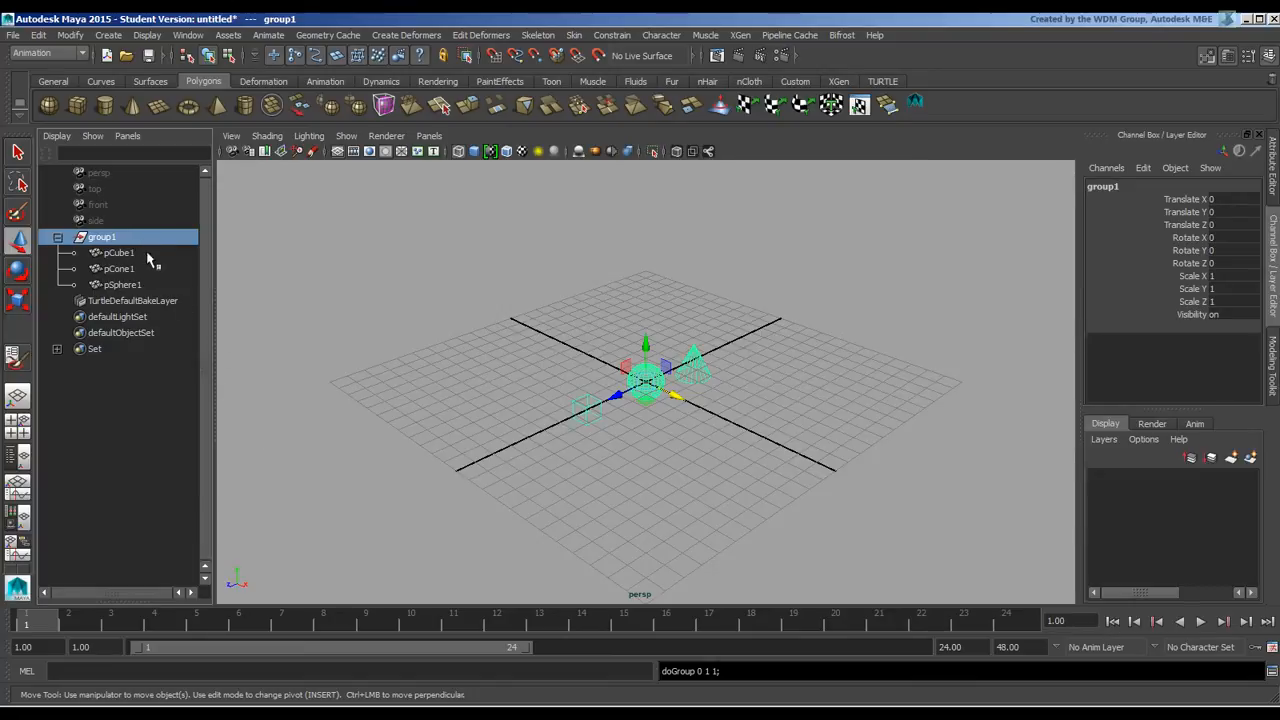
pyautogui.click(122, 284)
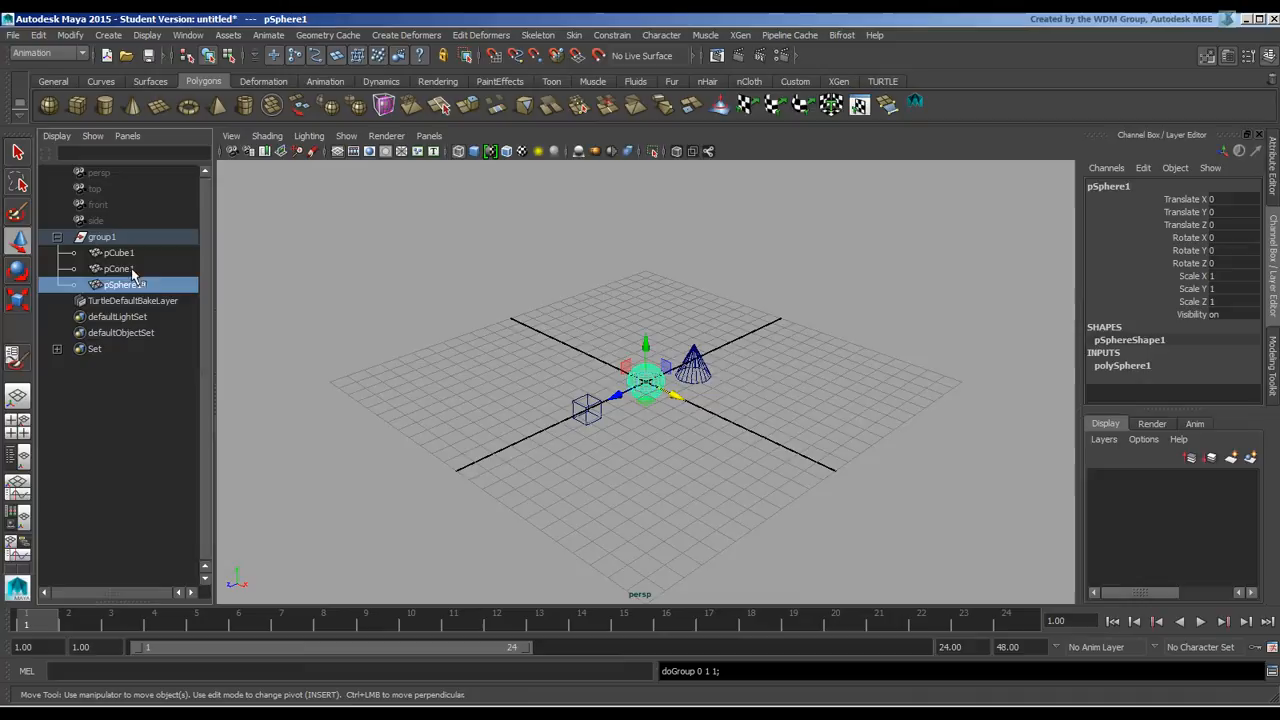
pyautogui.click(117, 268)
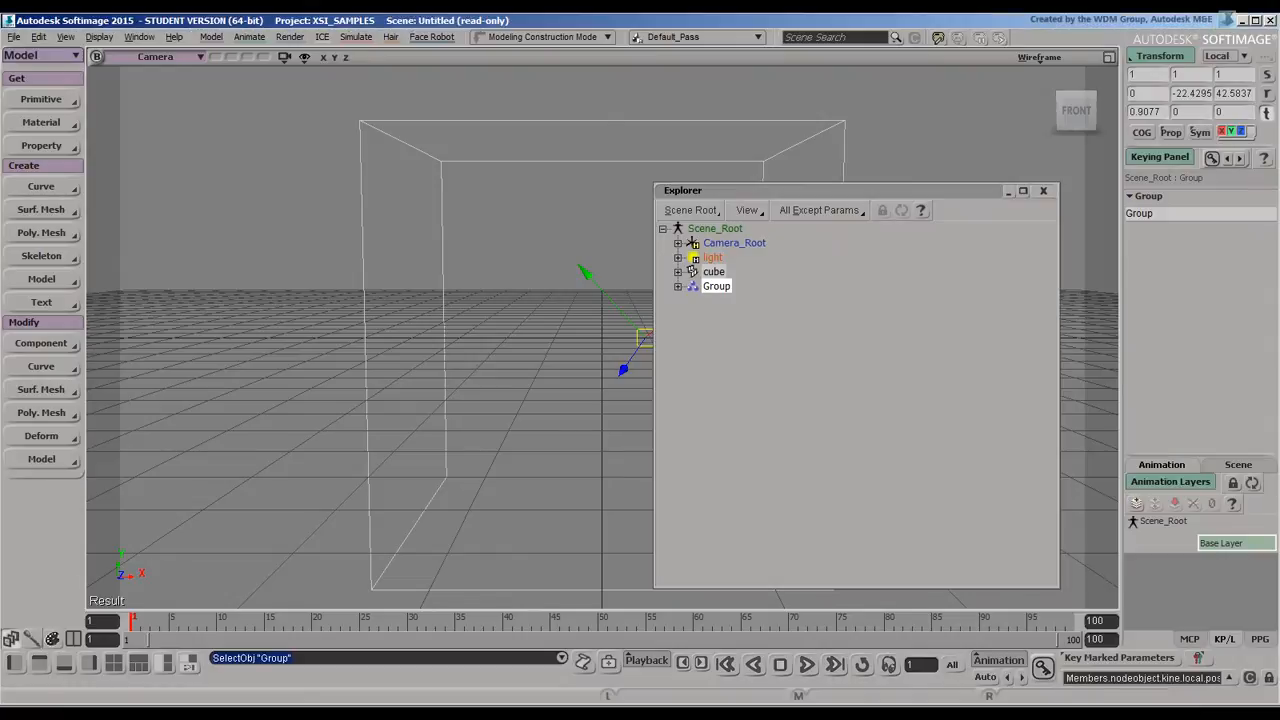
# - Expand Group in the Softimage Explorer to show the cube inside
pyautogui.click(678, 286)
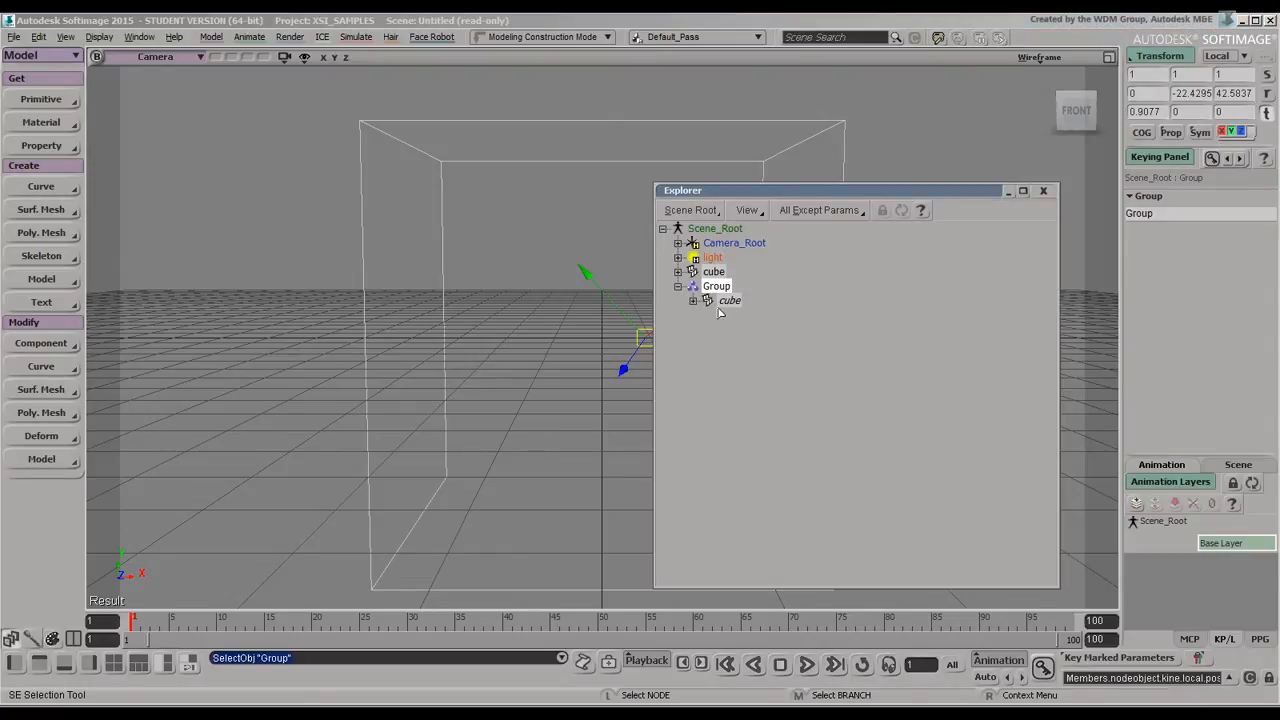
pyautogui.moveTo(703, 413)
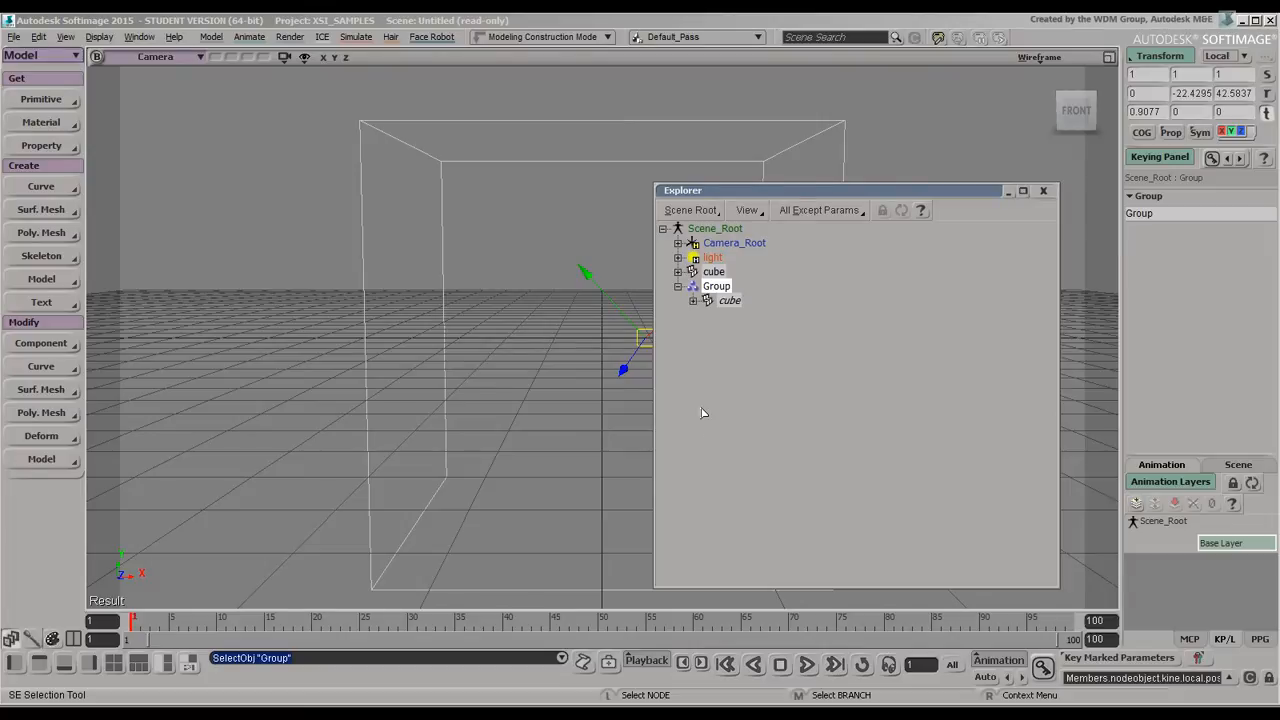
pyautogui.moveTo(1262, 32)
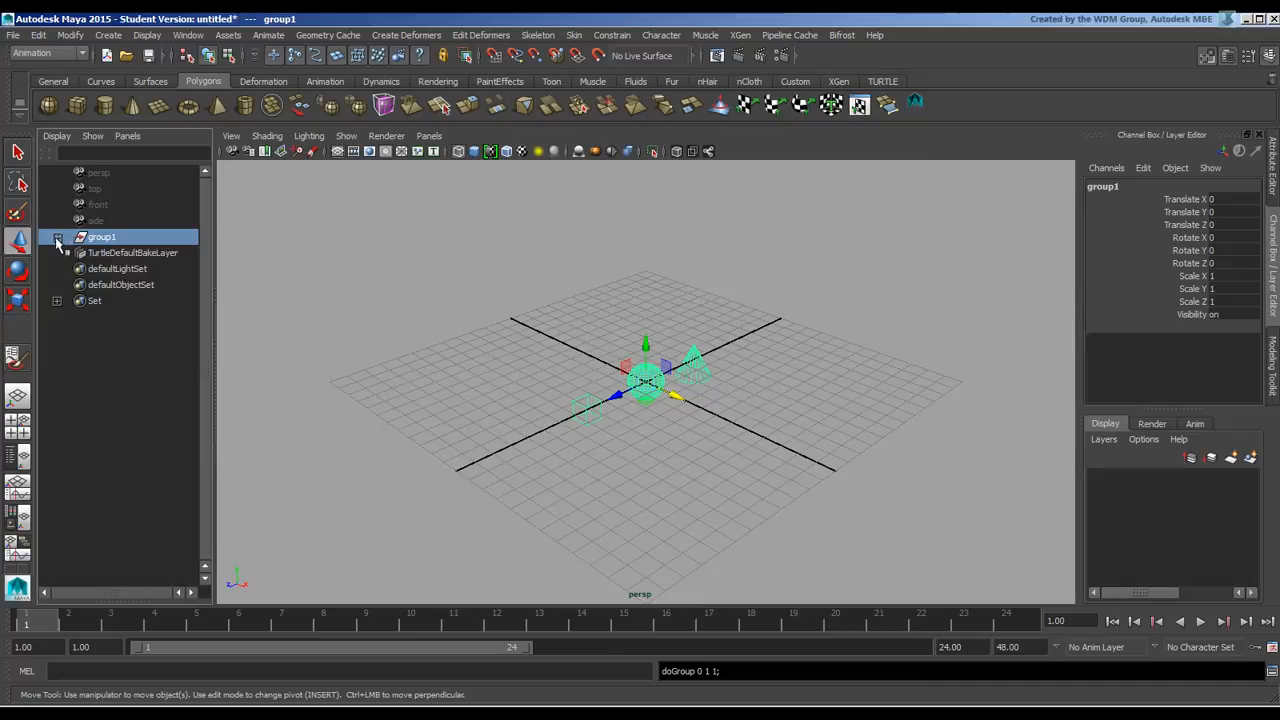
# - Expand group1 in the Outliner, hide it, then show all objects again
pyautogui.click(57, 237)
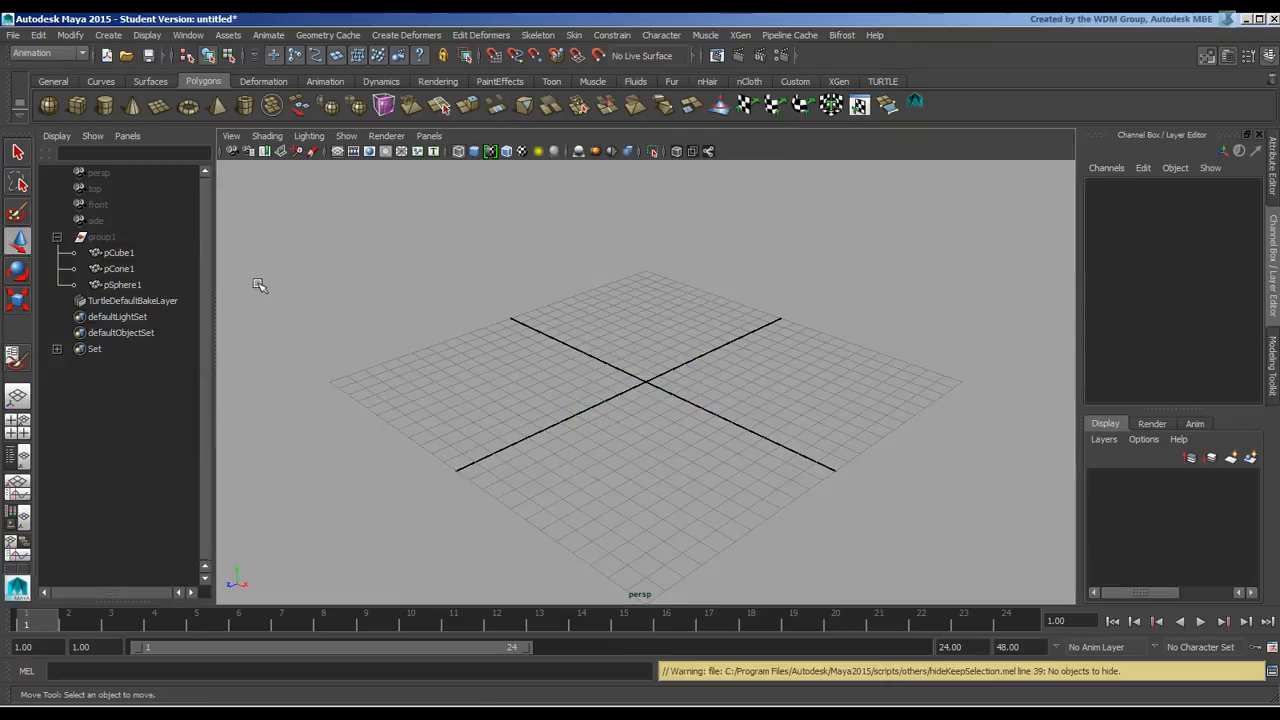
pyautogui.click(101, 237)
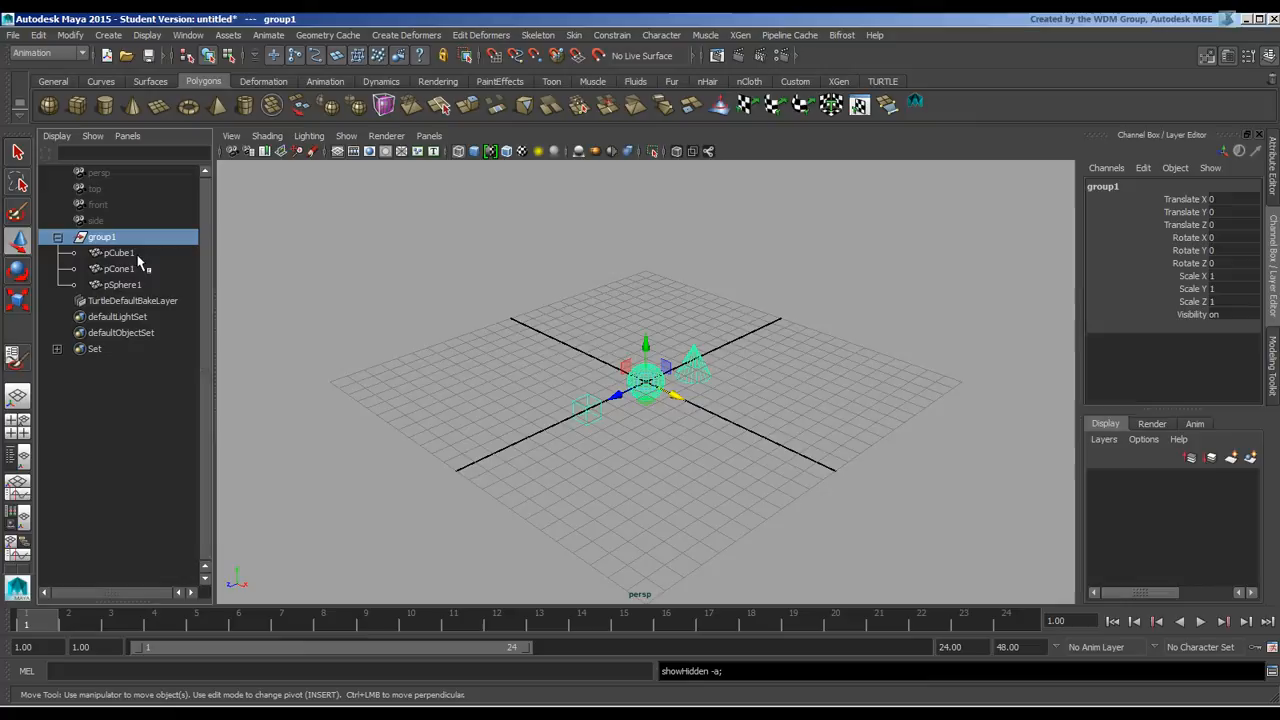
# - Ungroup group1 with Edit > Ungroup so its objects sit at the top level
pyautogui.click(38, 35)
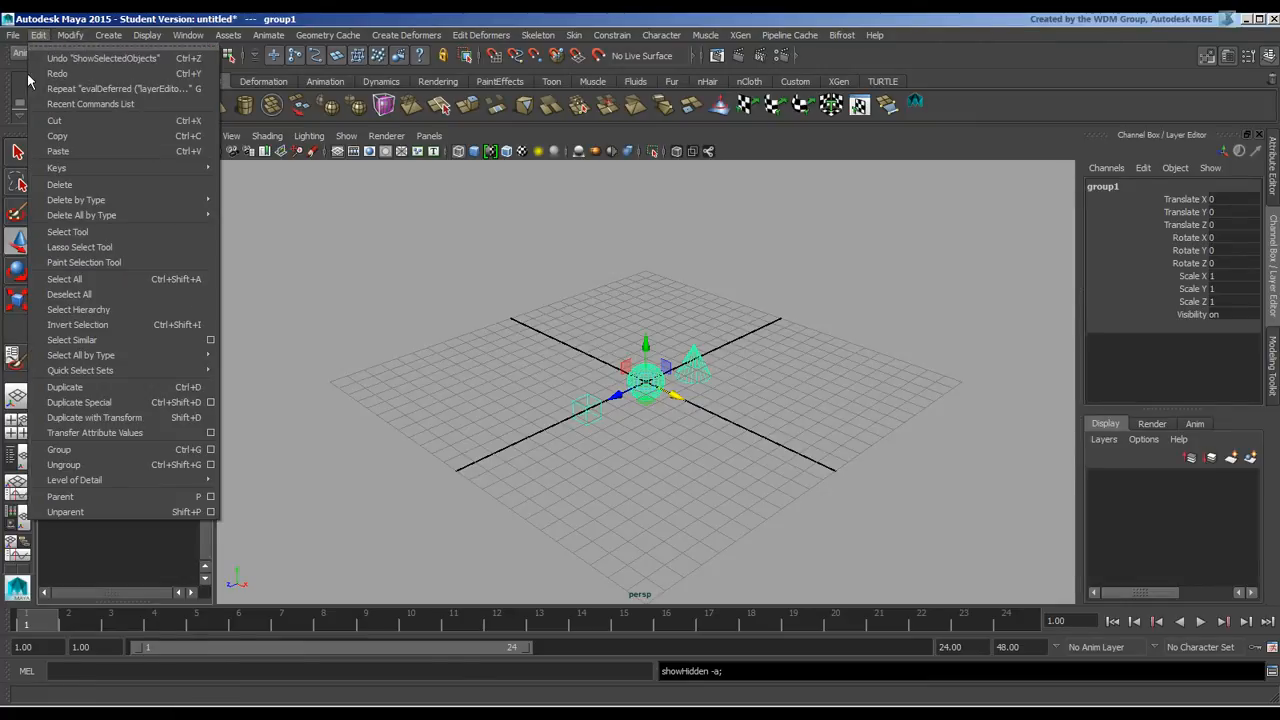
pyautogui.moveTo(63, 465)
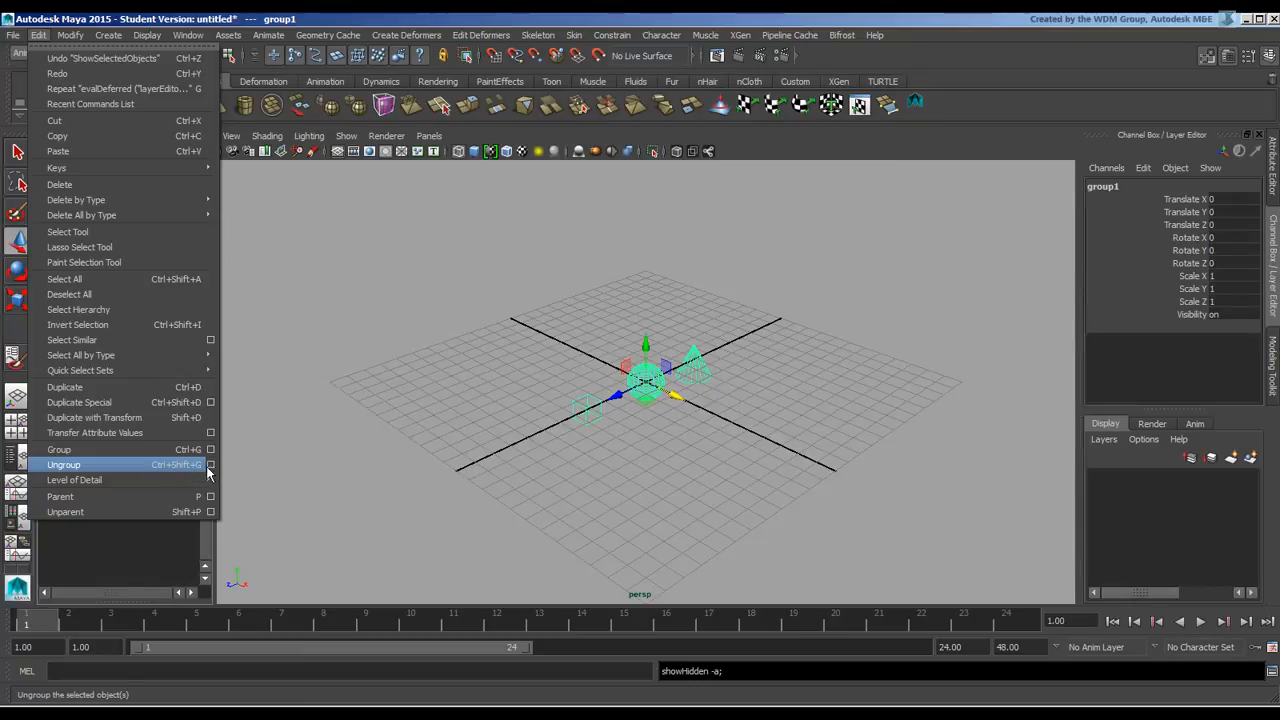
pyautogui.click(63, 464)
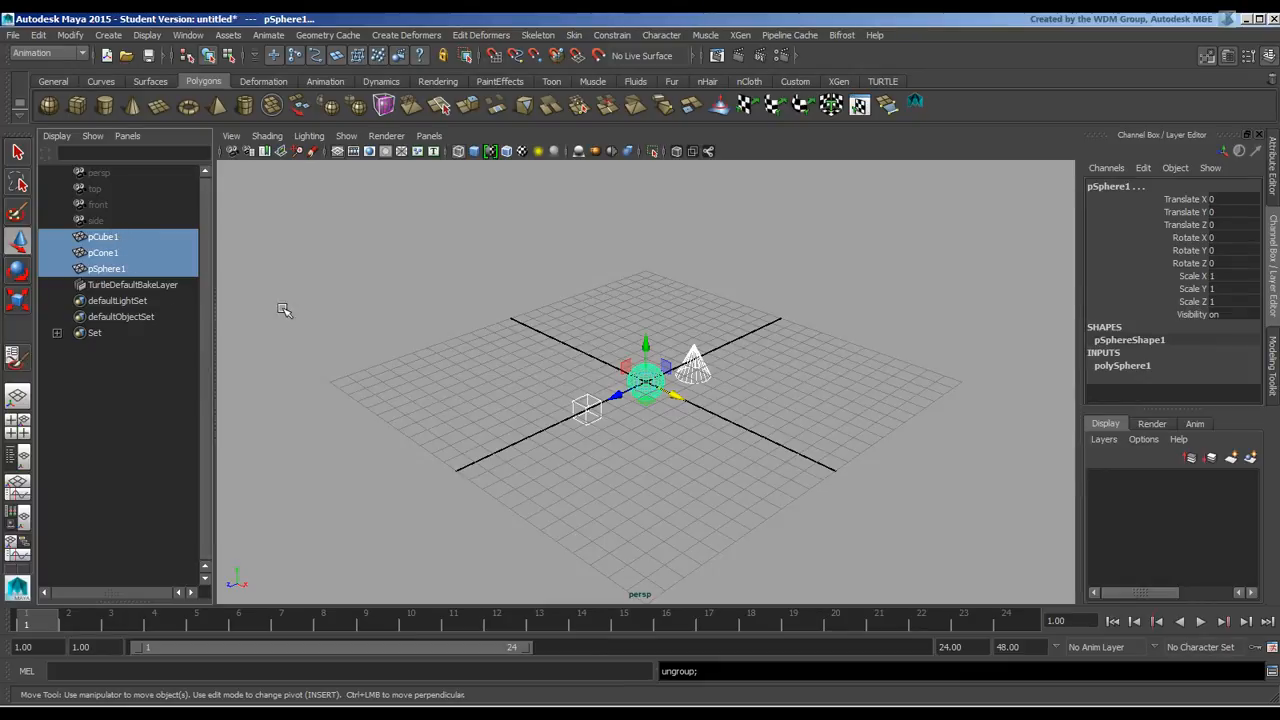
pyautogui.click(405, 356)
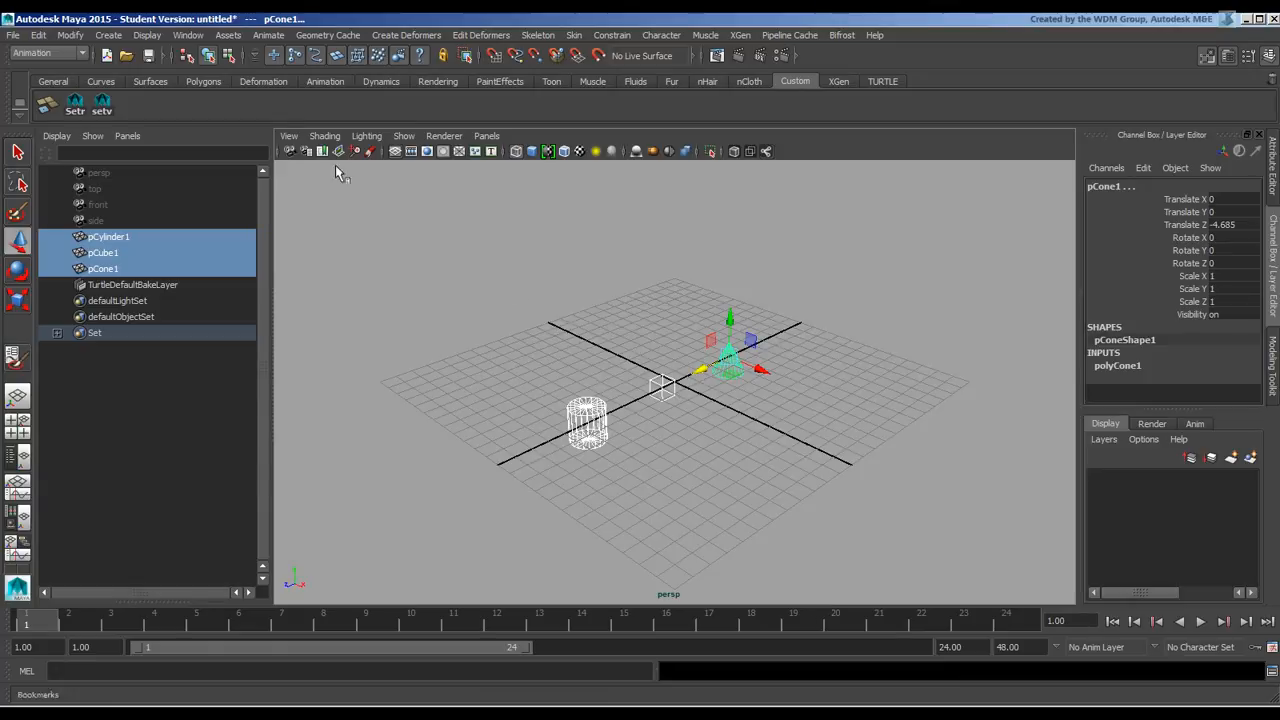
# - Save the selected cylinder, cube and cone as a Quick Select Set
pyautogui.click(108, 35)
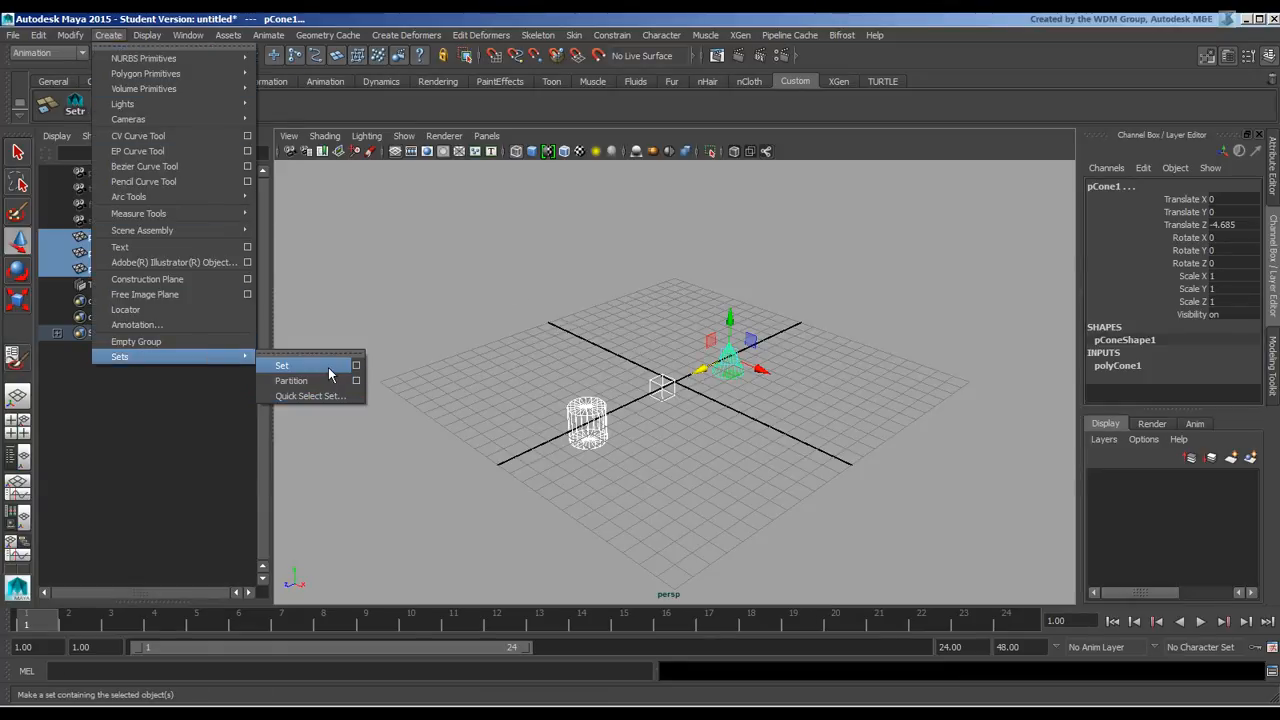
pyautogui.moveTo(310, 396)
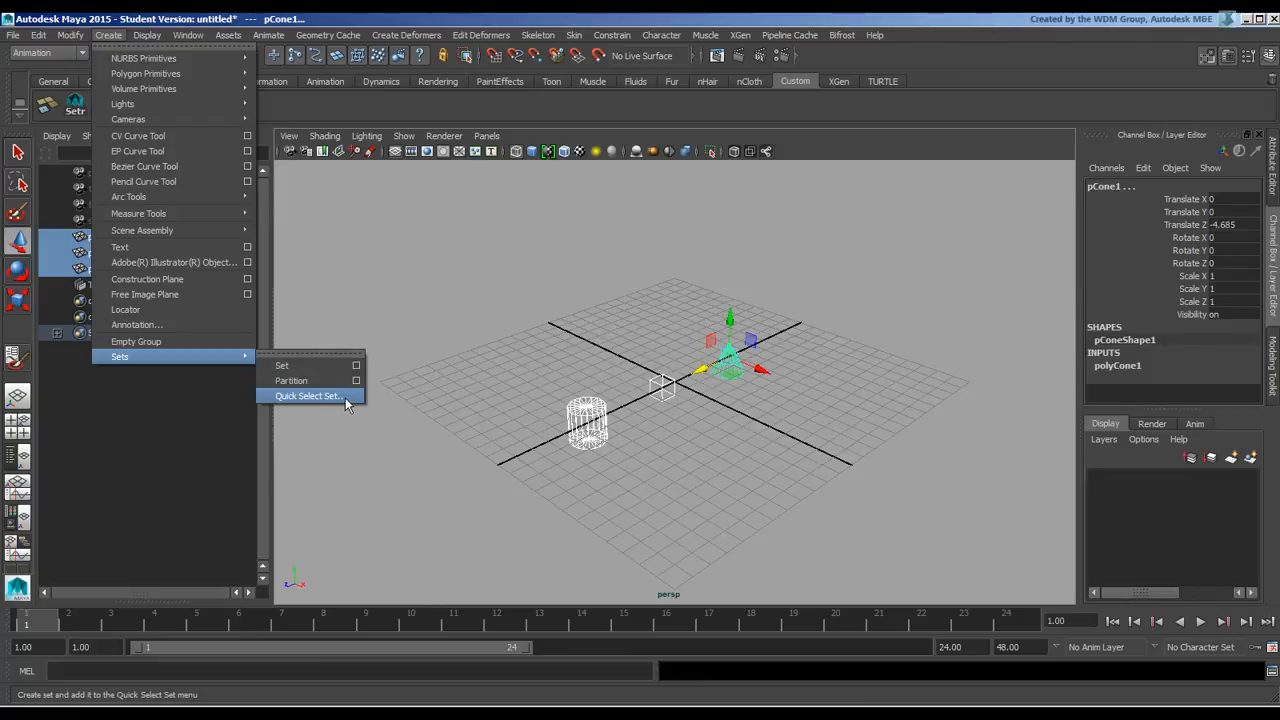
pyautogui.click(308, 396)
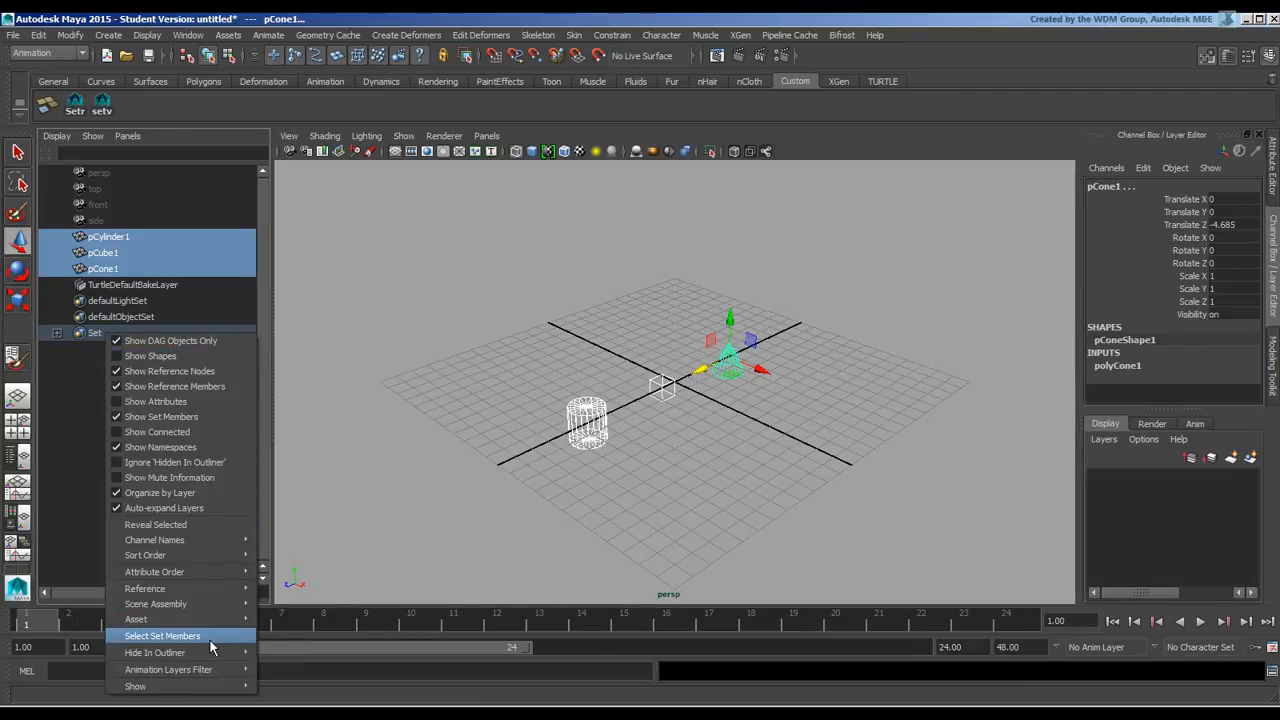
pyautogui.moveTo(80, 470)
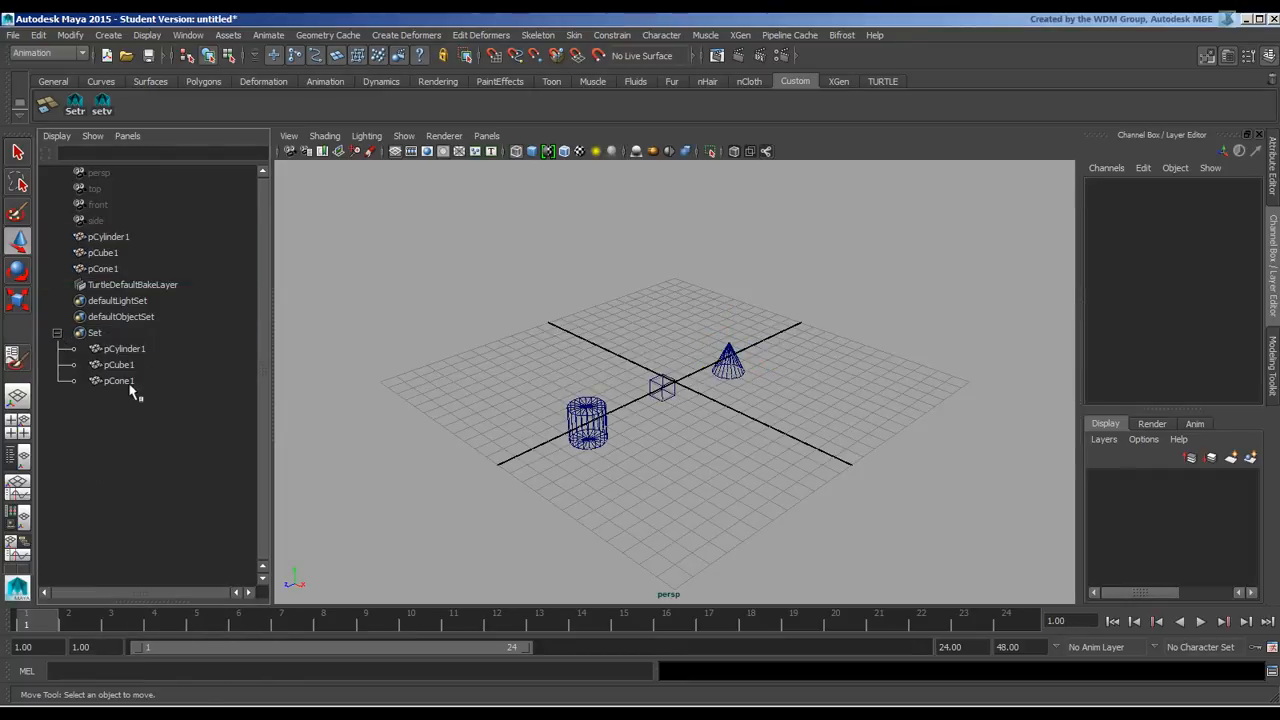
pyautogui.moveTo(675, 417)
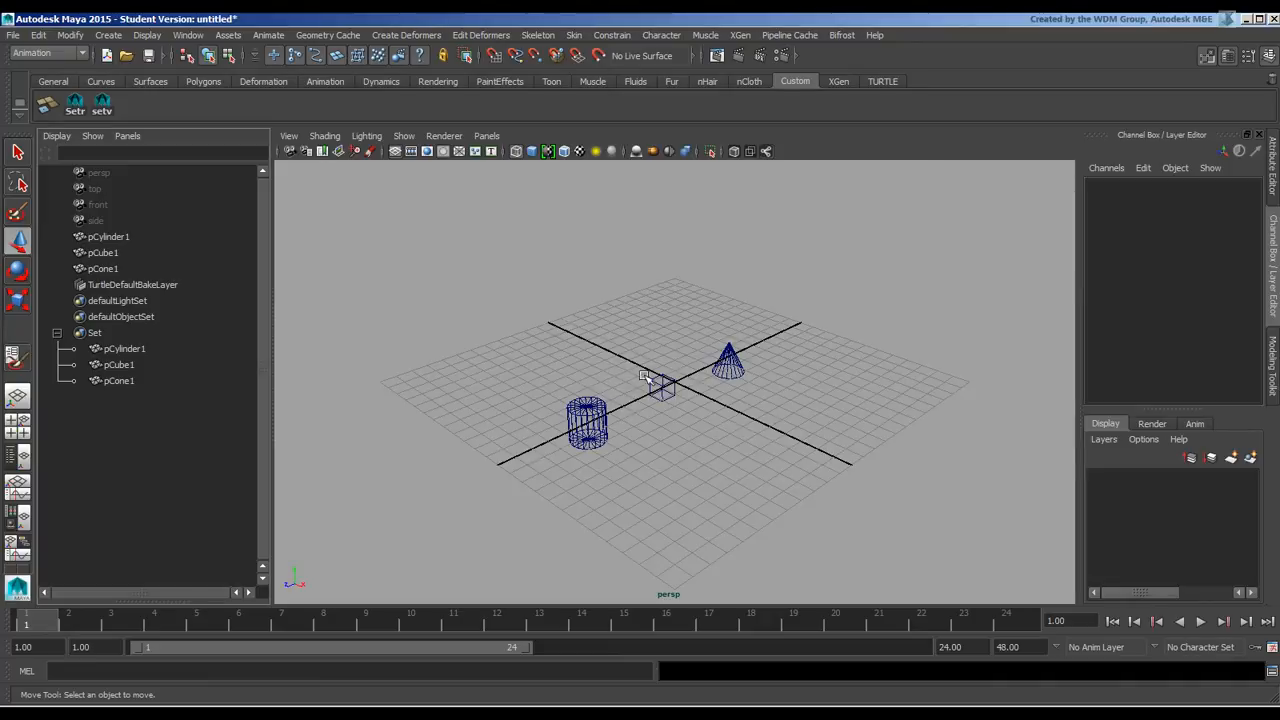
# - Collapse Set and turn off Show DAG Objects Only in the Outliner
pyautogui.click(662, 388)
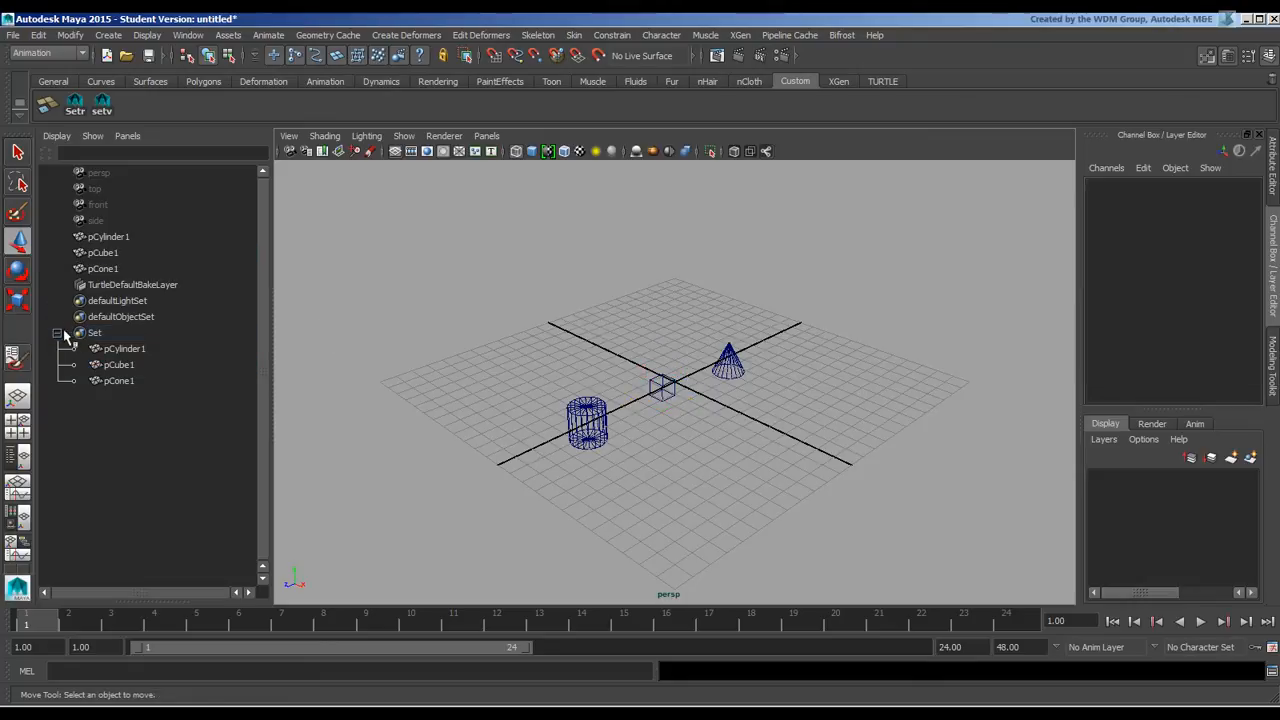
pyautogui.click(94, 332)
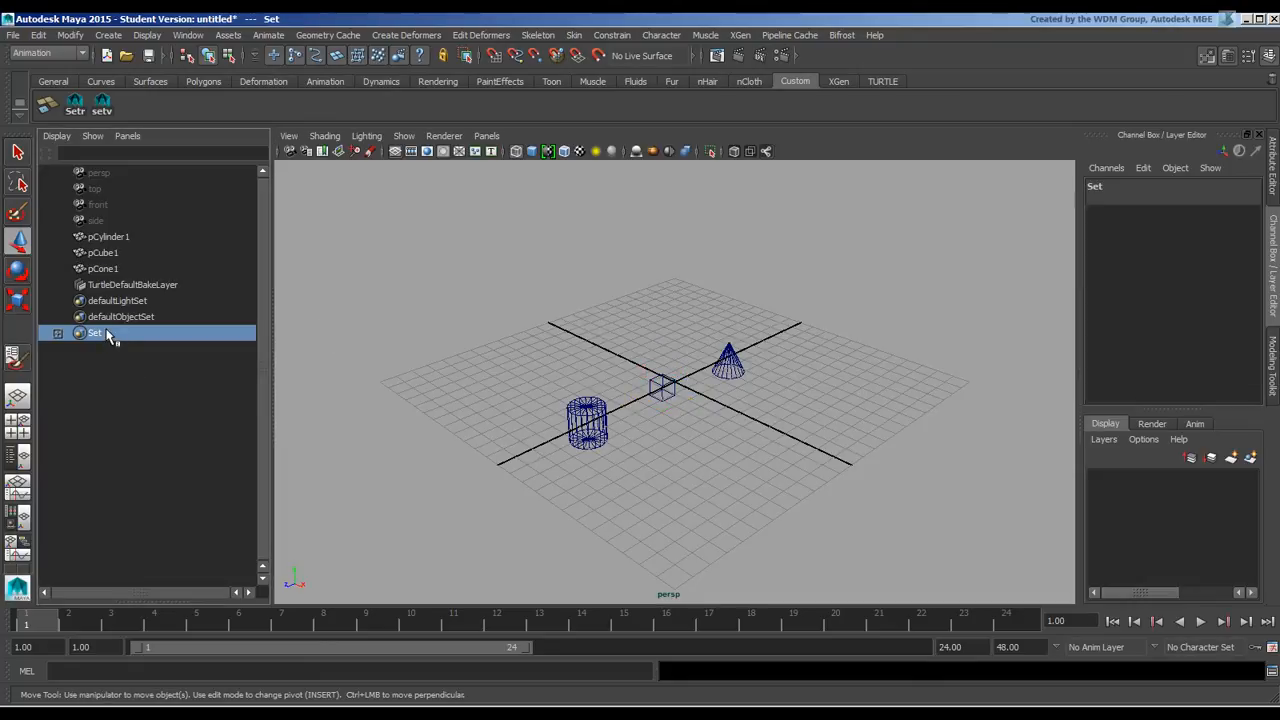
pyautogui.click(57, 333)
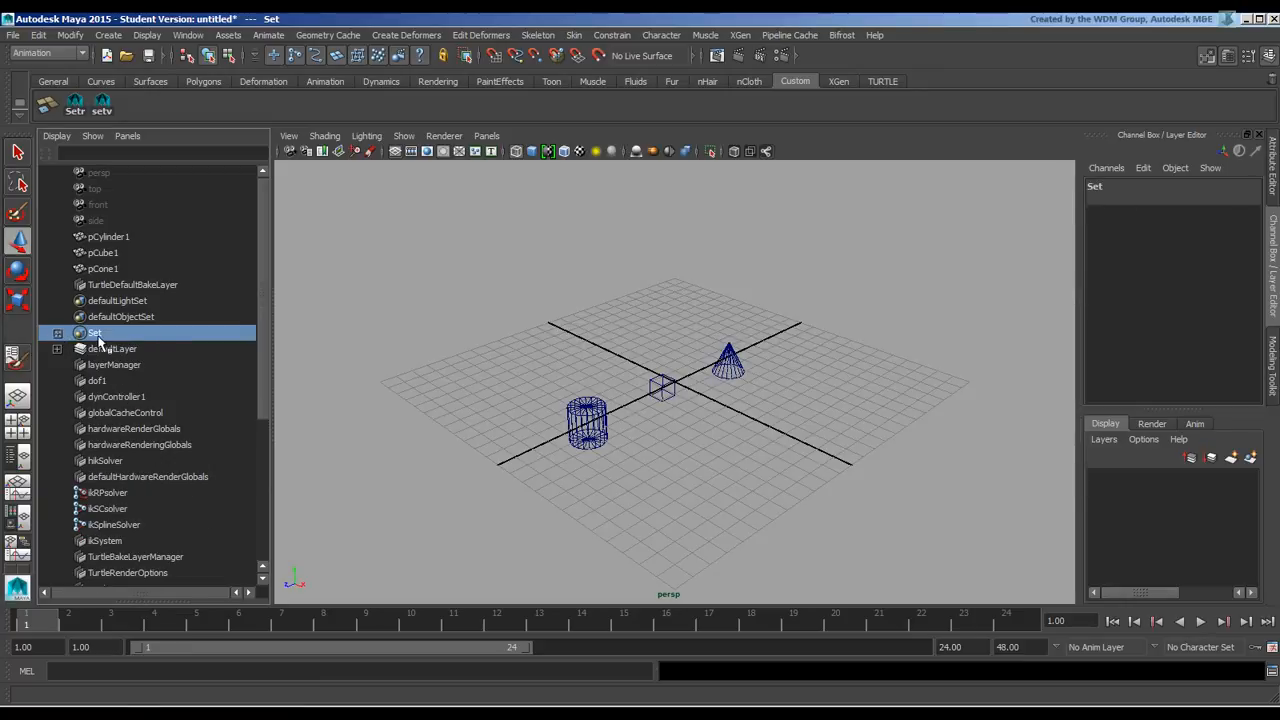
pyautogui.rightClick(95, 332)
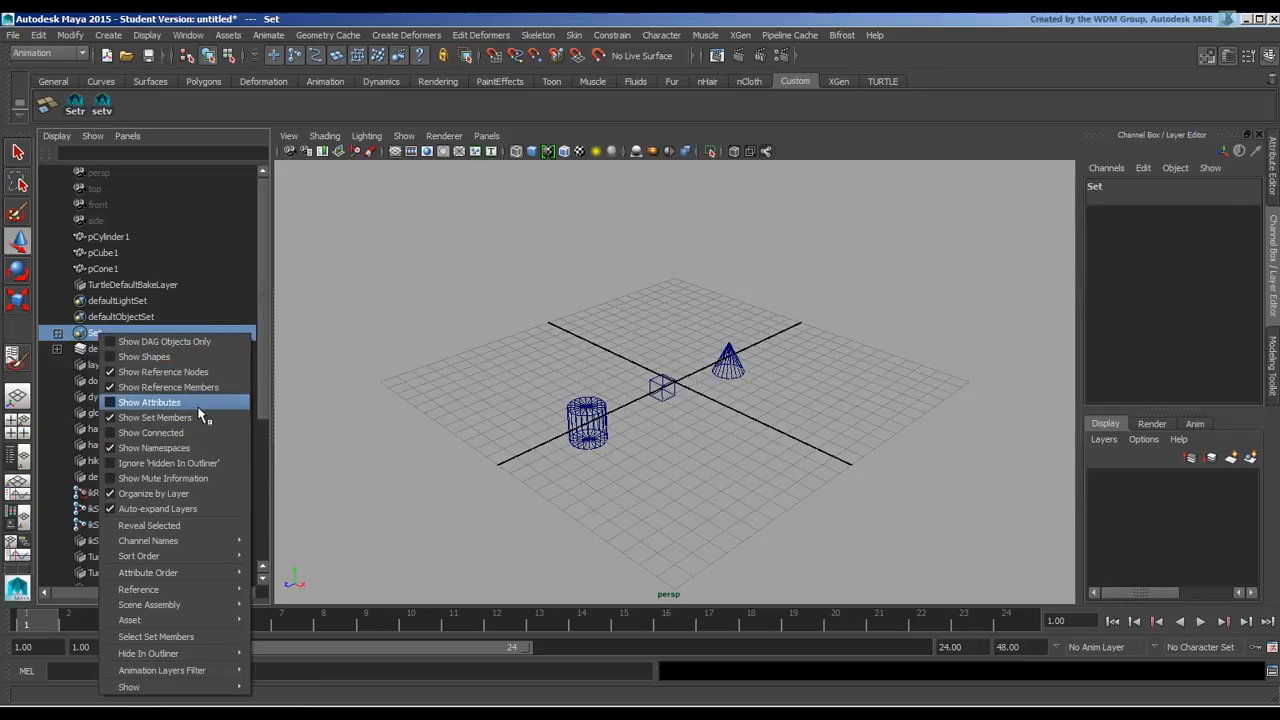
pyautogui.moveTo(144, 357)
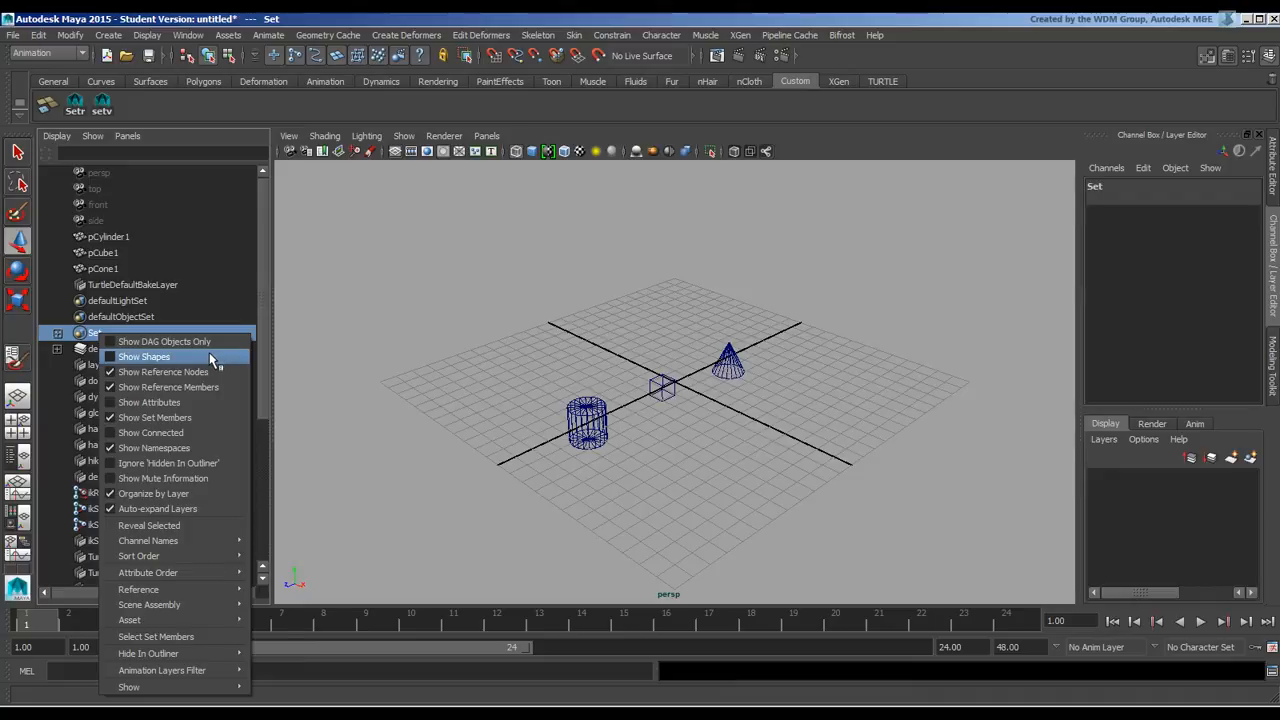
pyautogui.moveTo(210, 637)
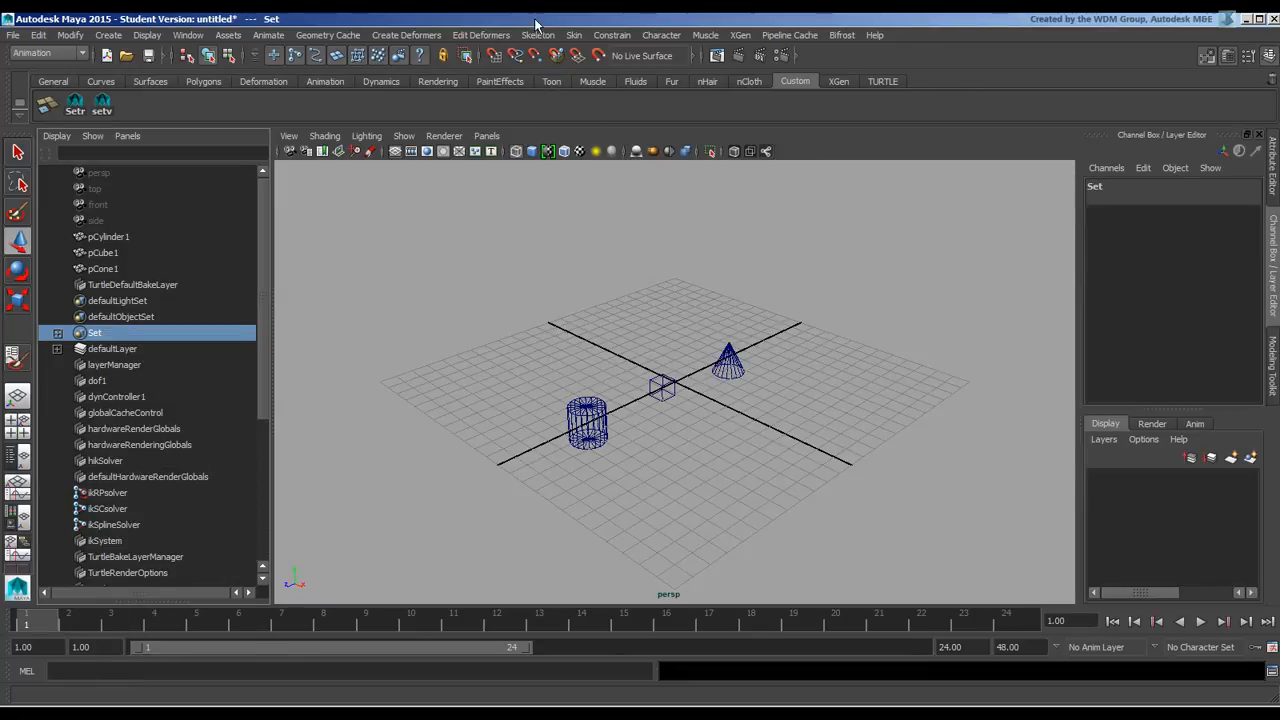
pyautogui.click(101, 104)
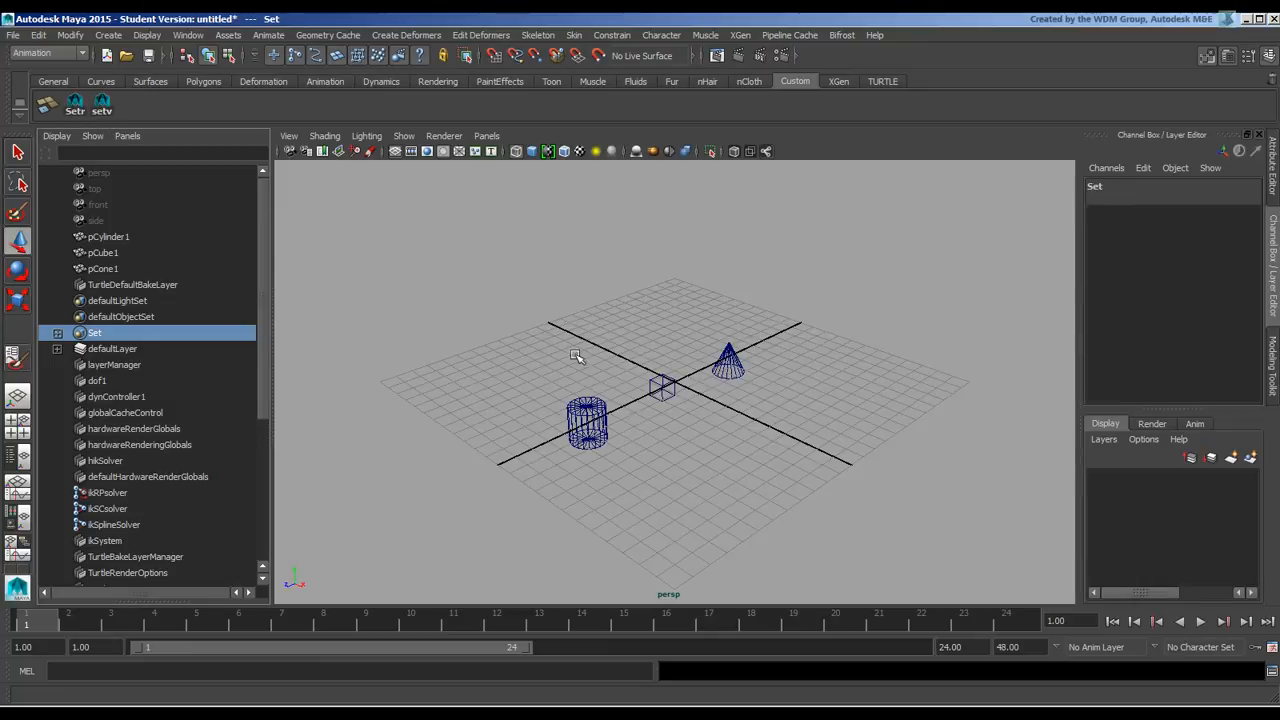
pyautogui.moveTo(653, 350)
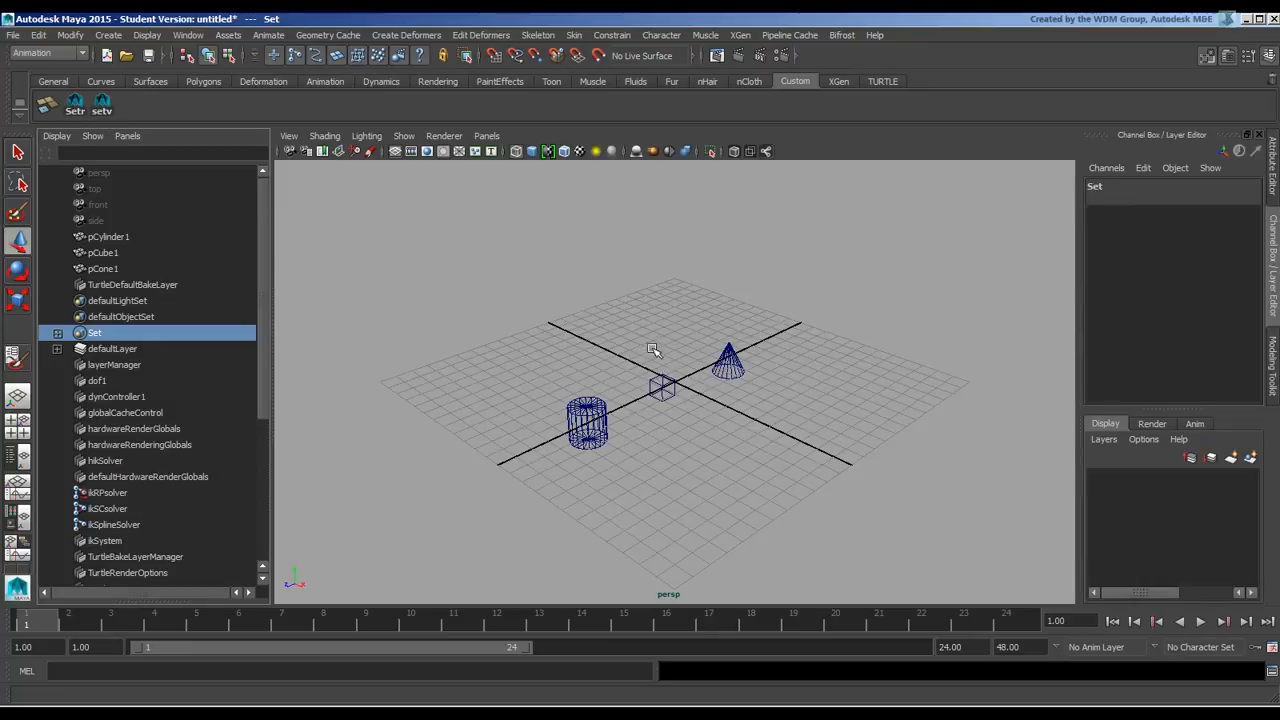
pyautogui.moveTo(680, 408)
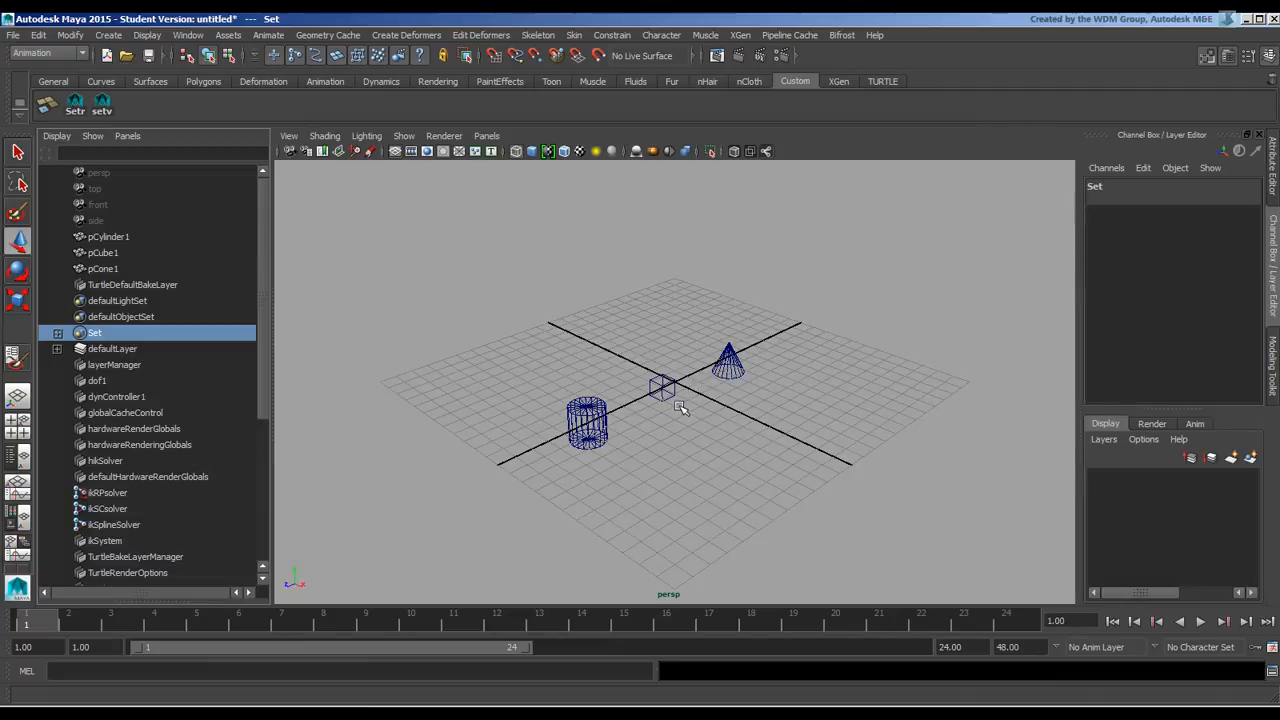
pyautogui.moveTo(1165, 278)
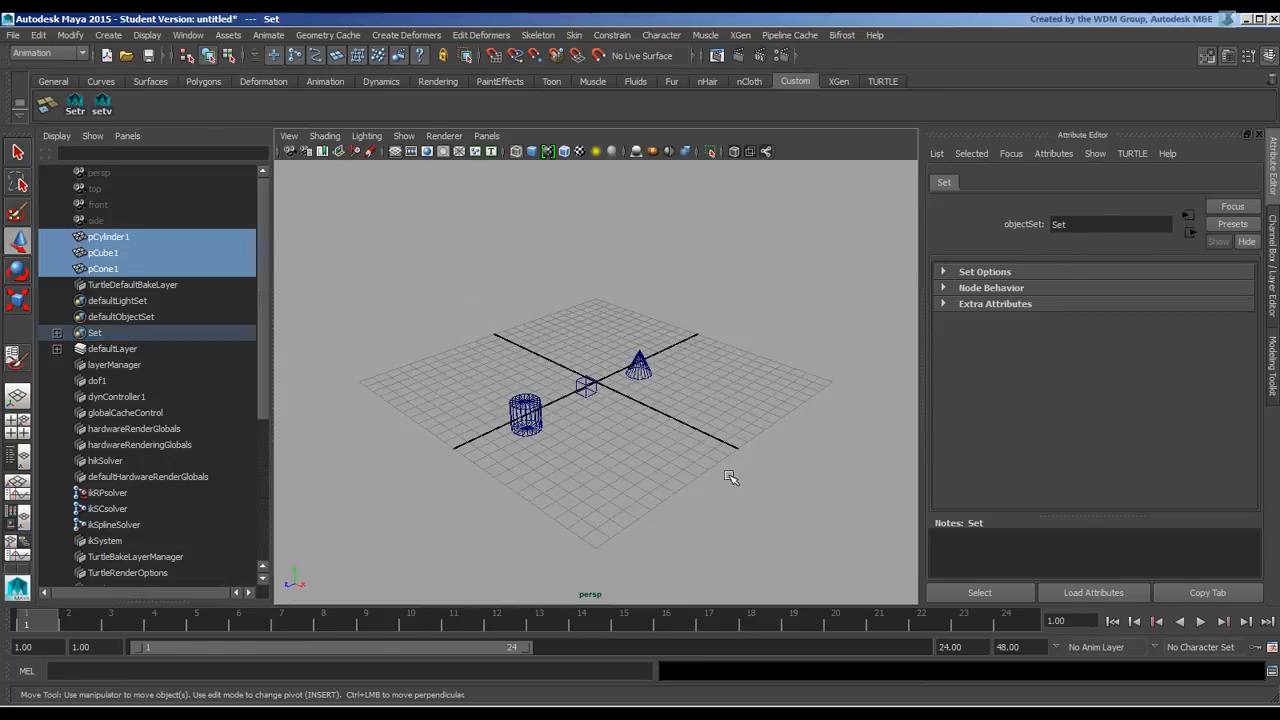
# - Load the cone's render attributes and run the Set toggle script twice
pyautogui.click(638, 360)
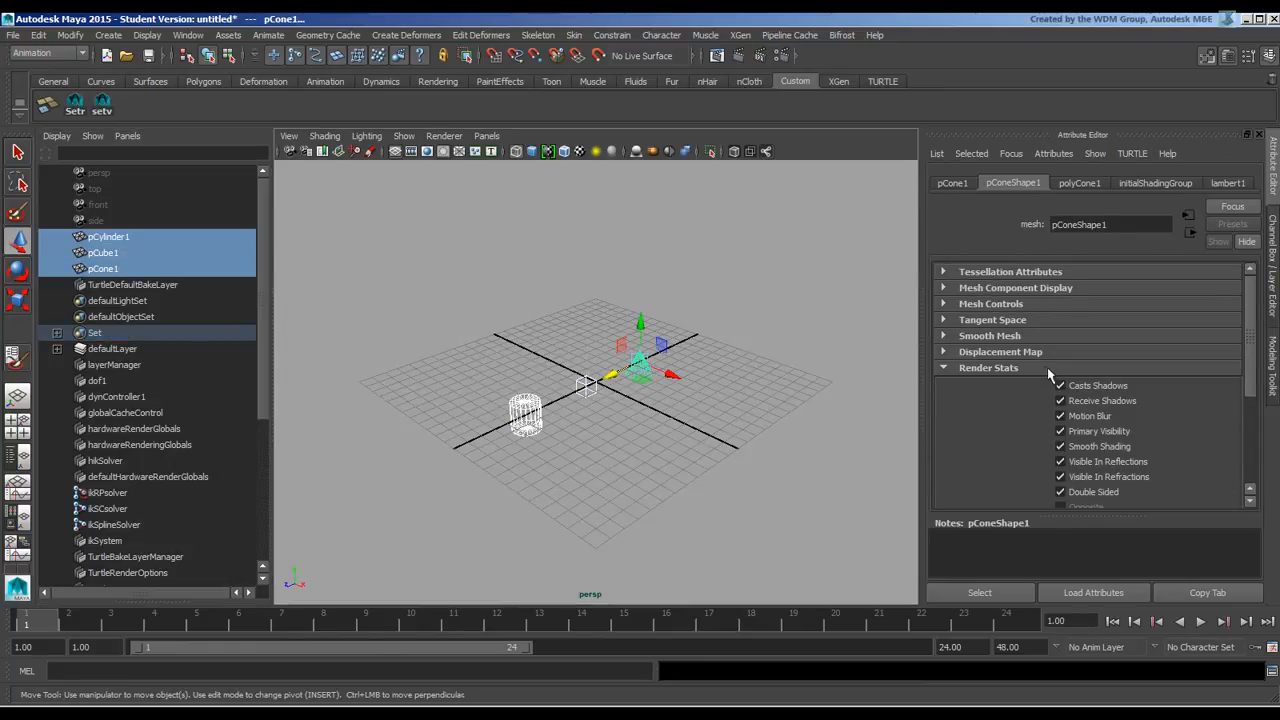
pyautogui.moveTo(1025, 488)
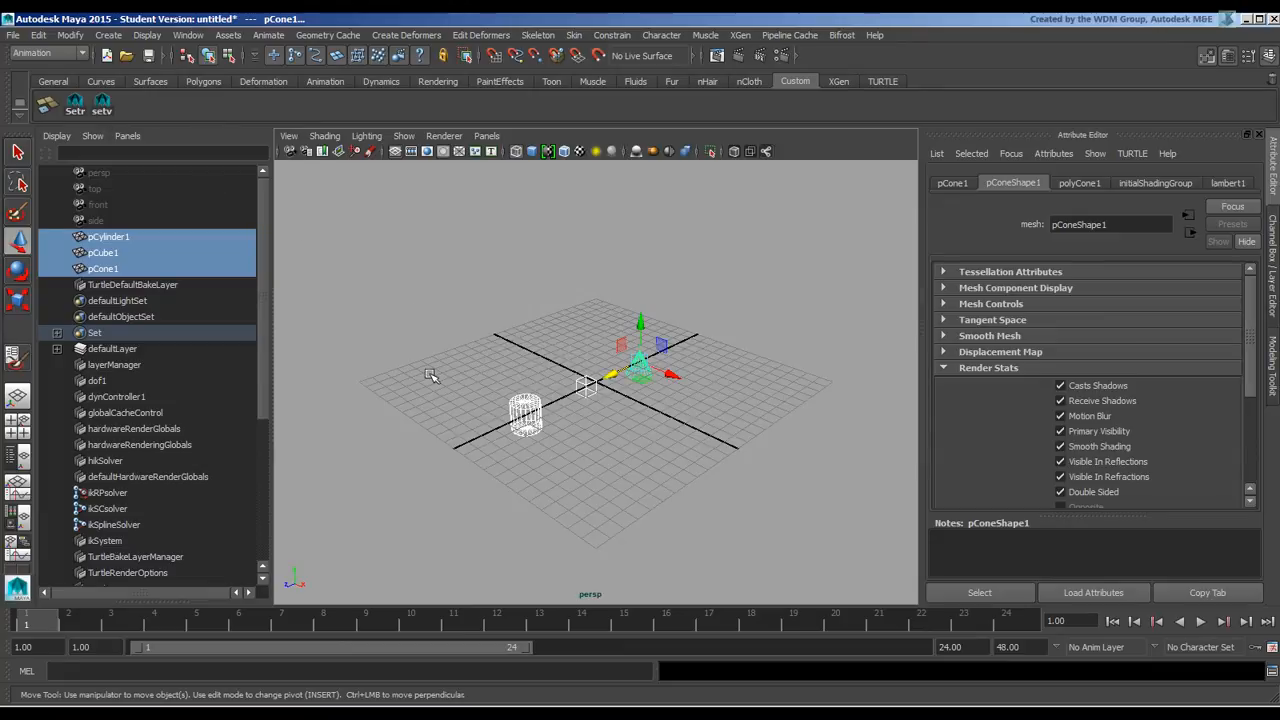
pyautogui.click(75, 103)
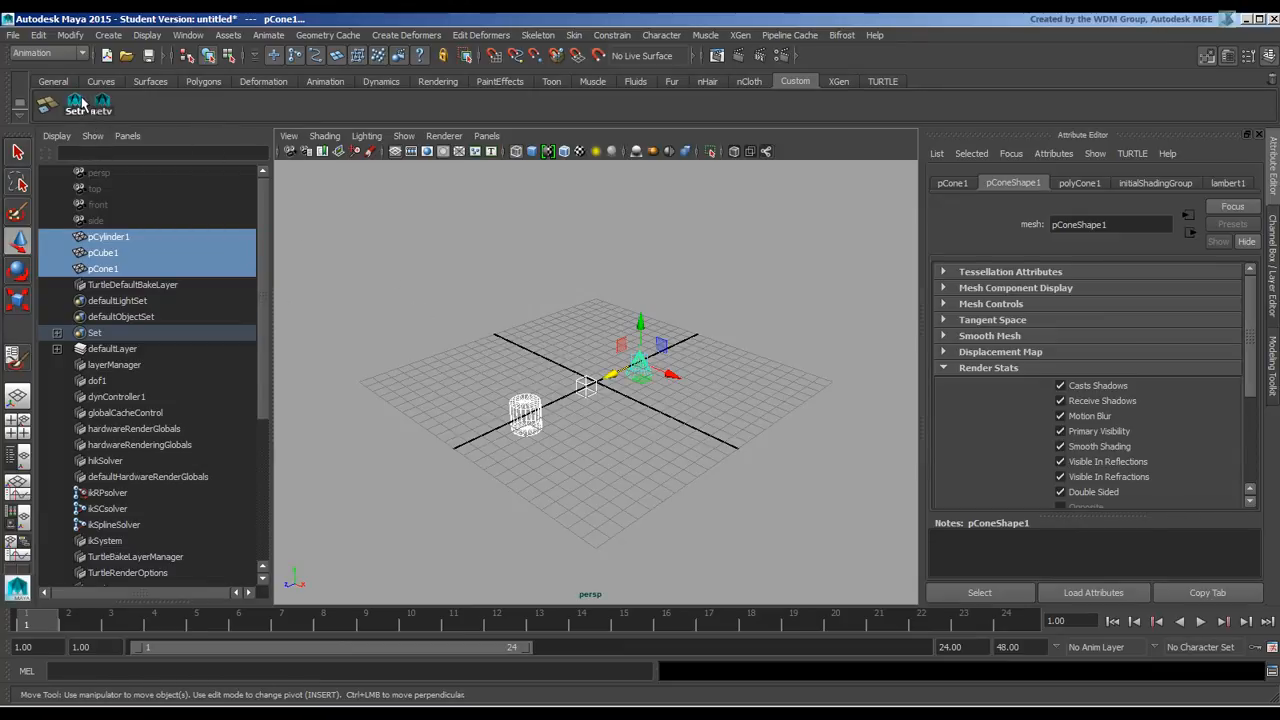
pyautogui.click(1060, 431)
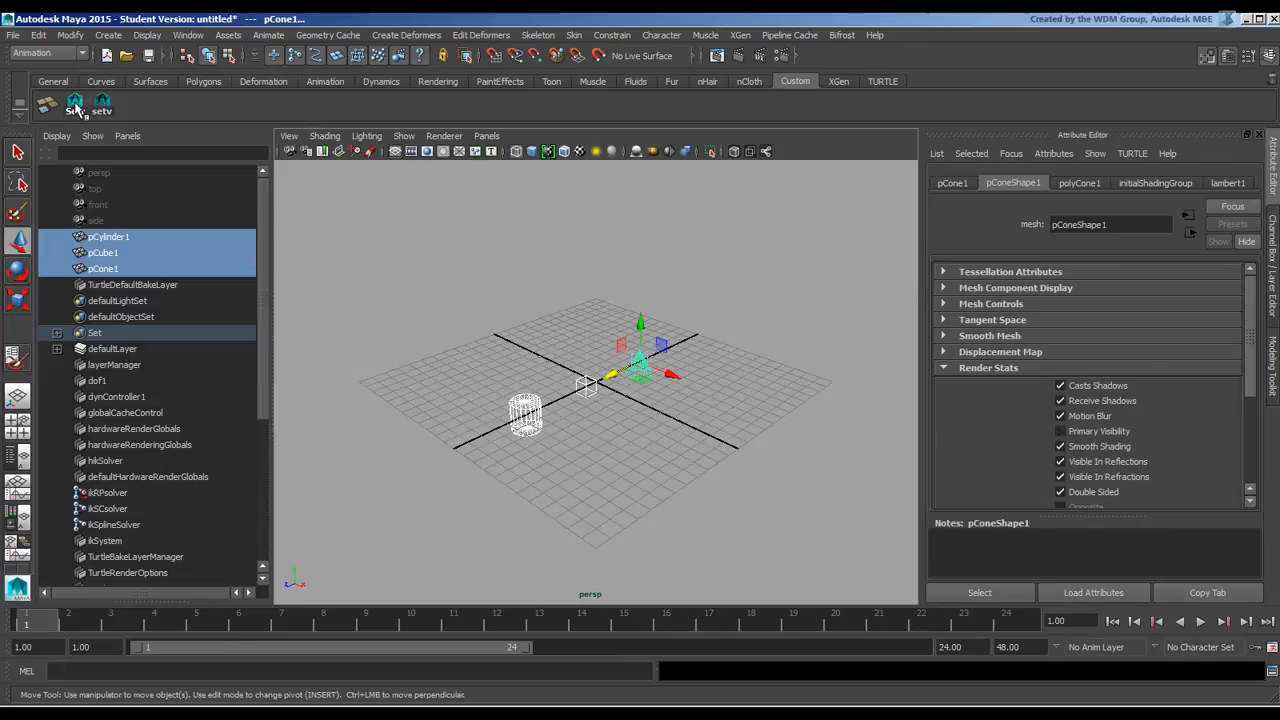
pyautogui.click(101, 105)
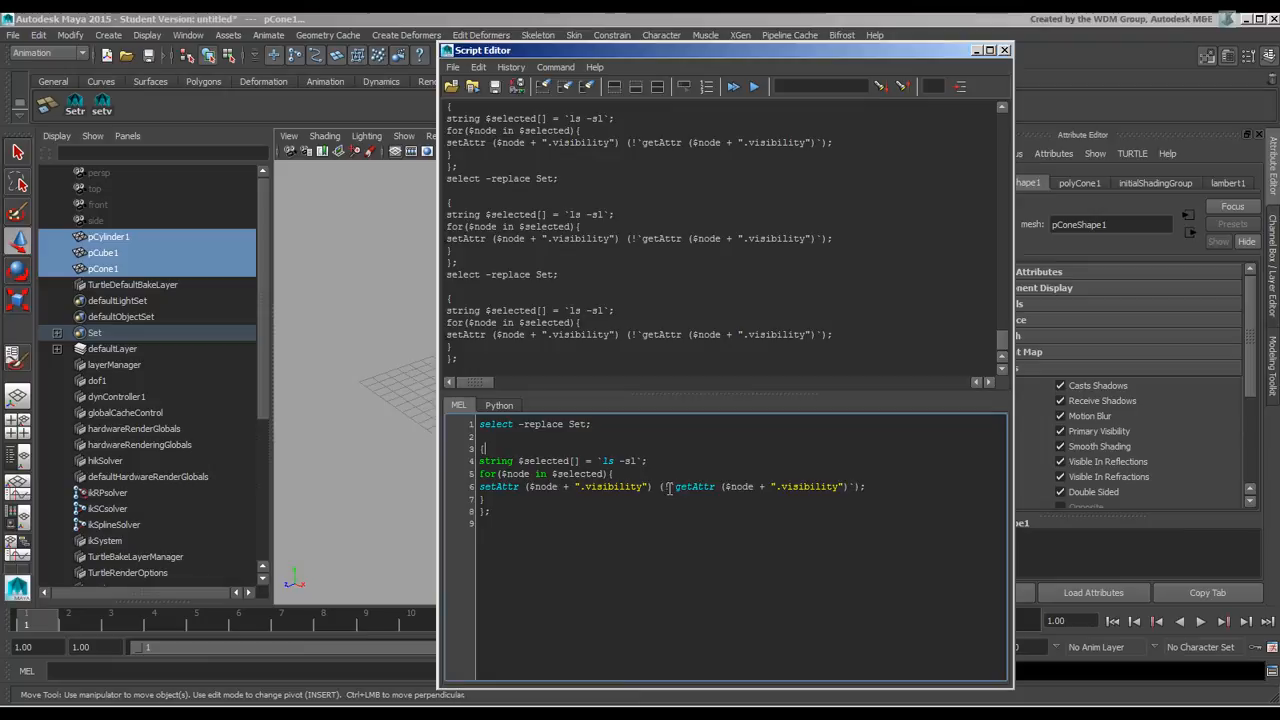
pyautogui.moveTo(775, 503)
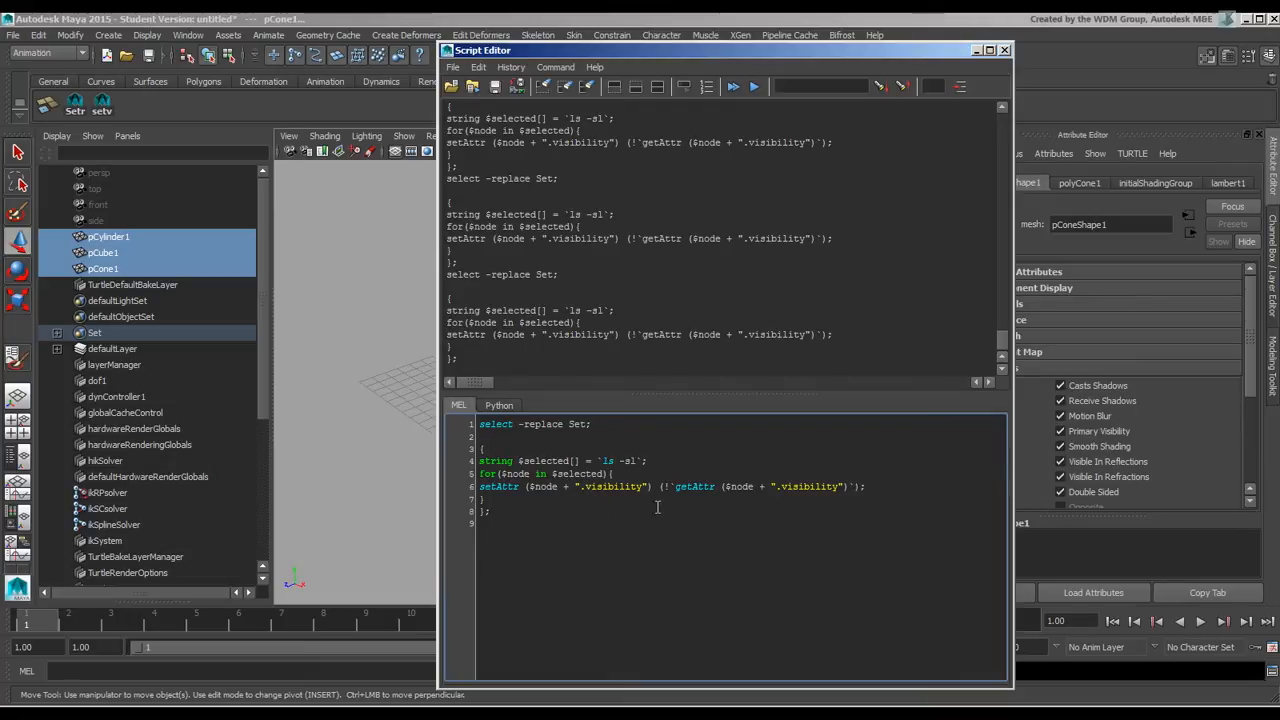
pyautogui.moveTo(742, 525)
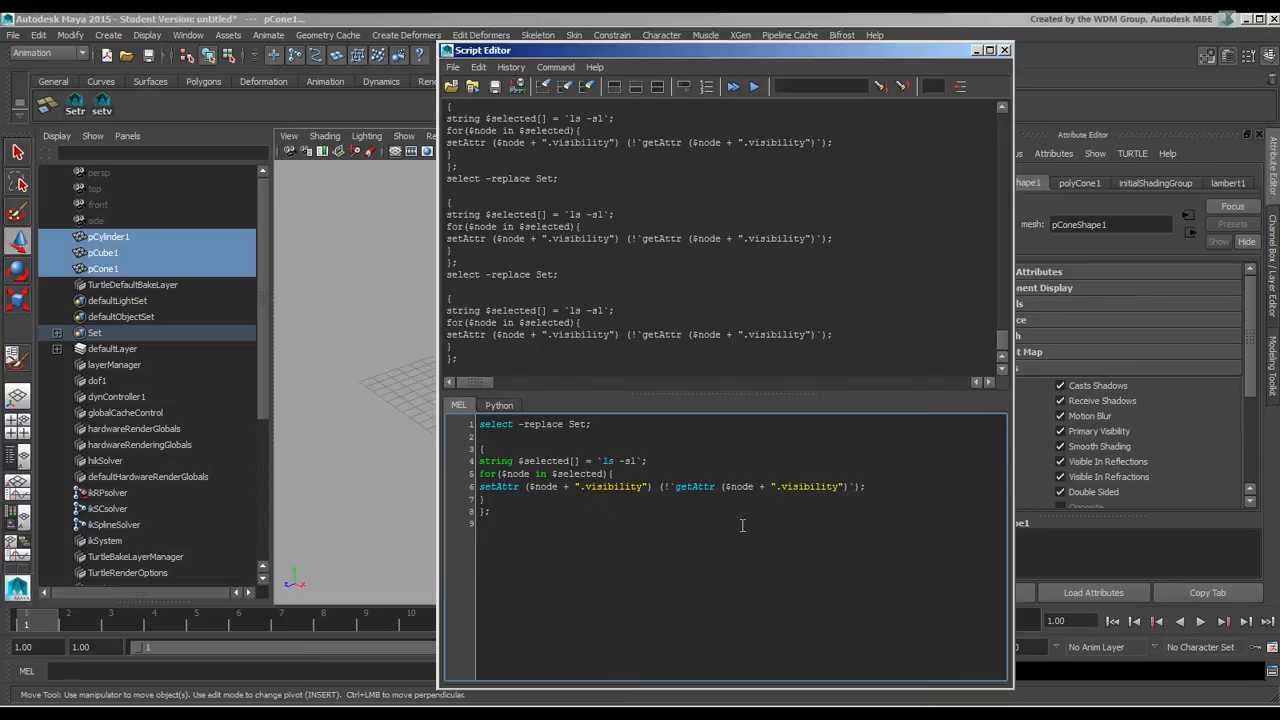
pyautogui.moveTo(588, 491)
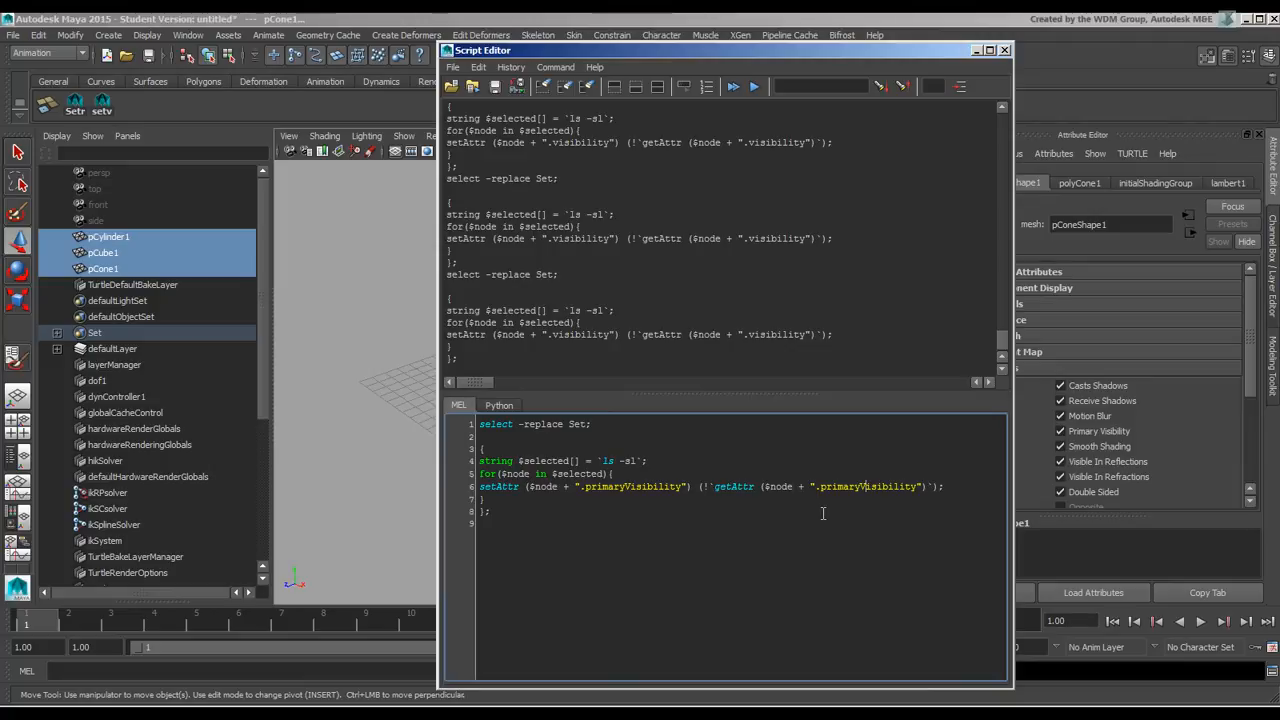
pyautogui.moveTo(789, 489)
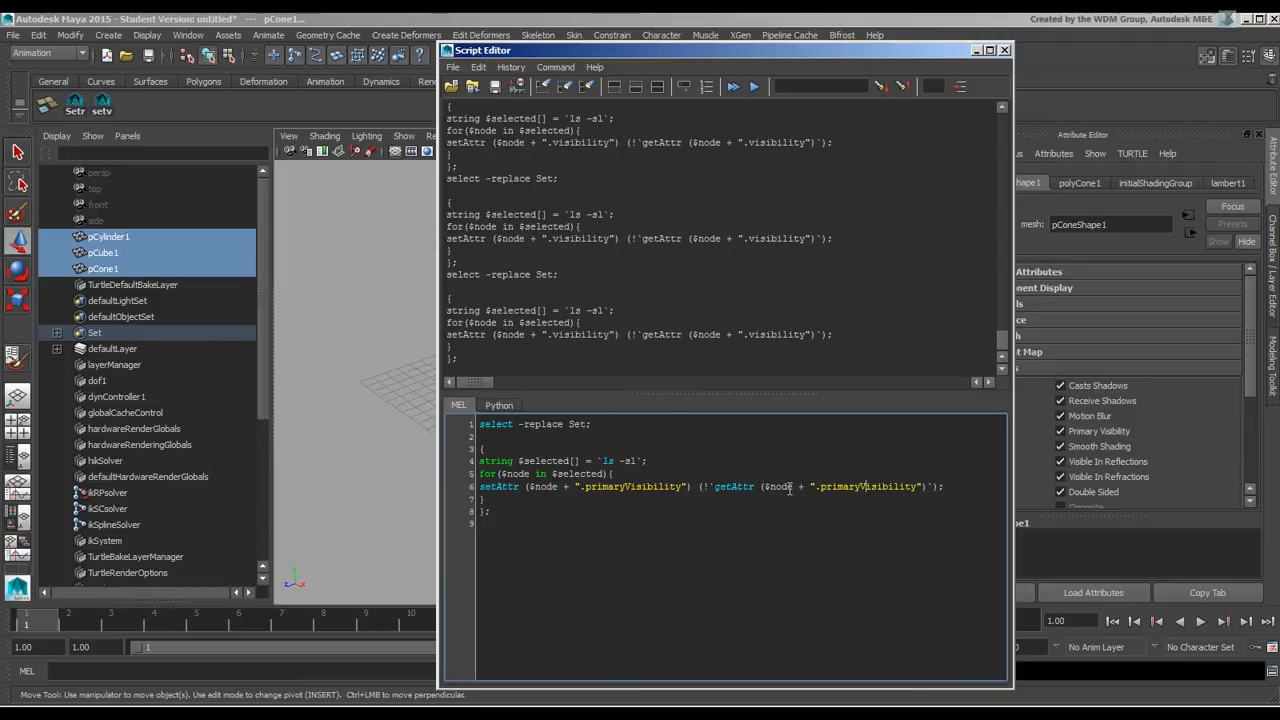
pyautogui.moveTo(593, 510)
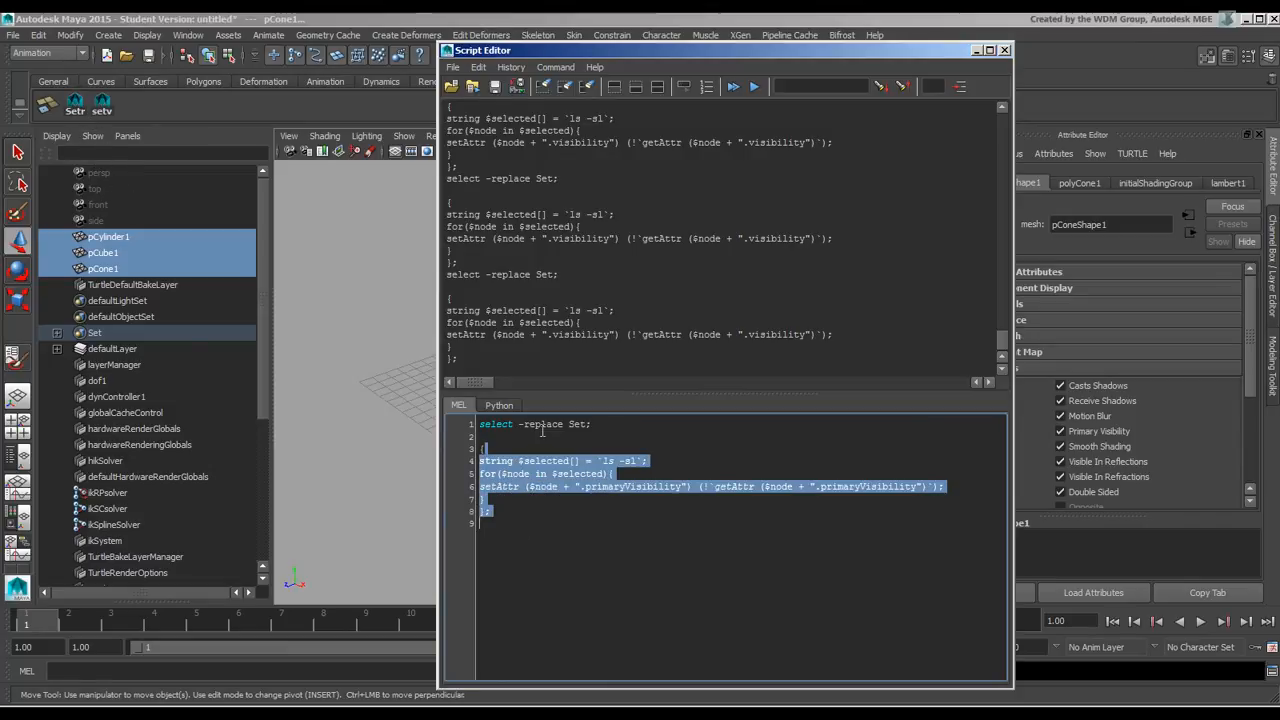
# - Clear the text selection in the script after switching it to primaryVisibility
pyautogui.click(567, 575)
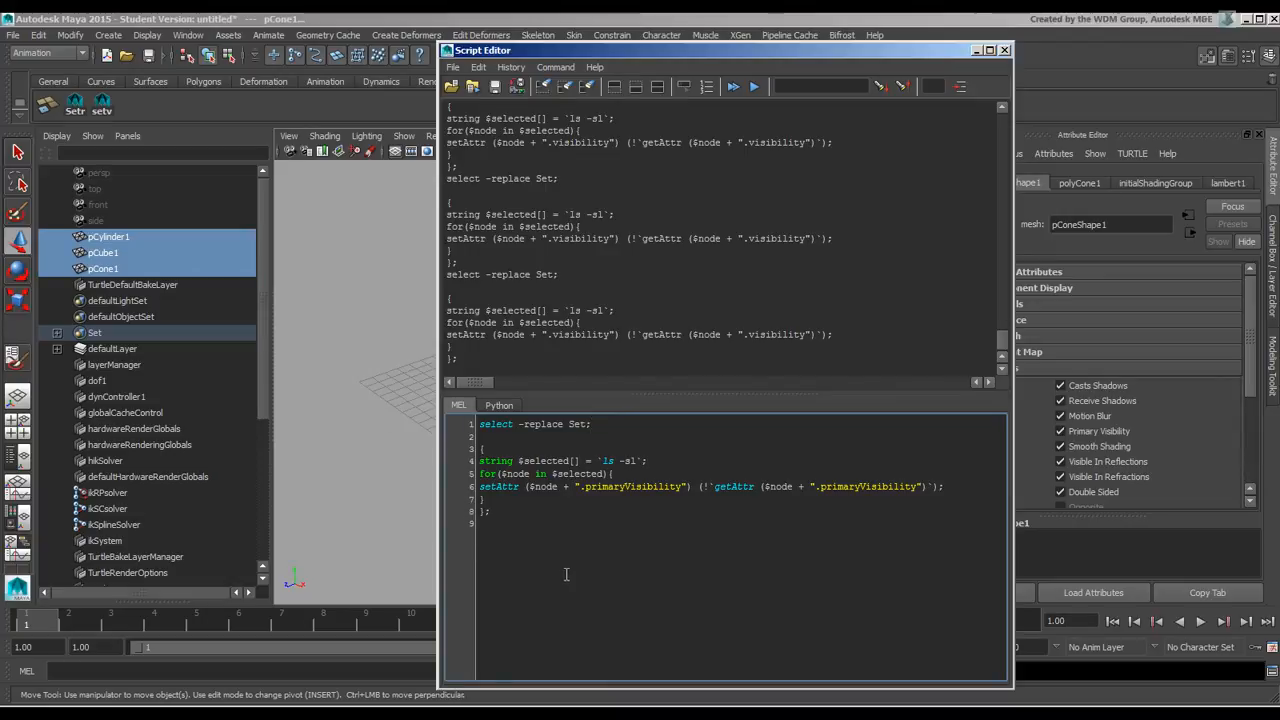
pyautogui.moveTo(640, 300)
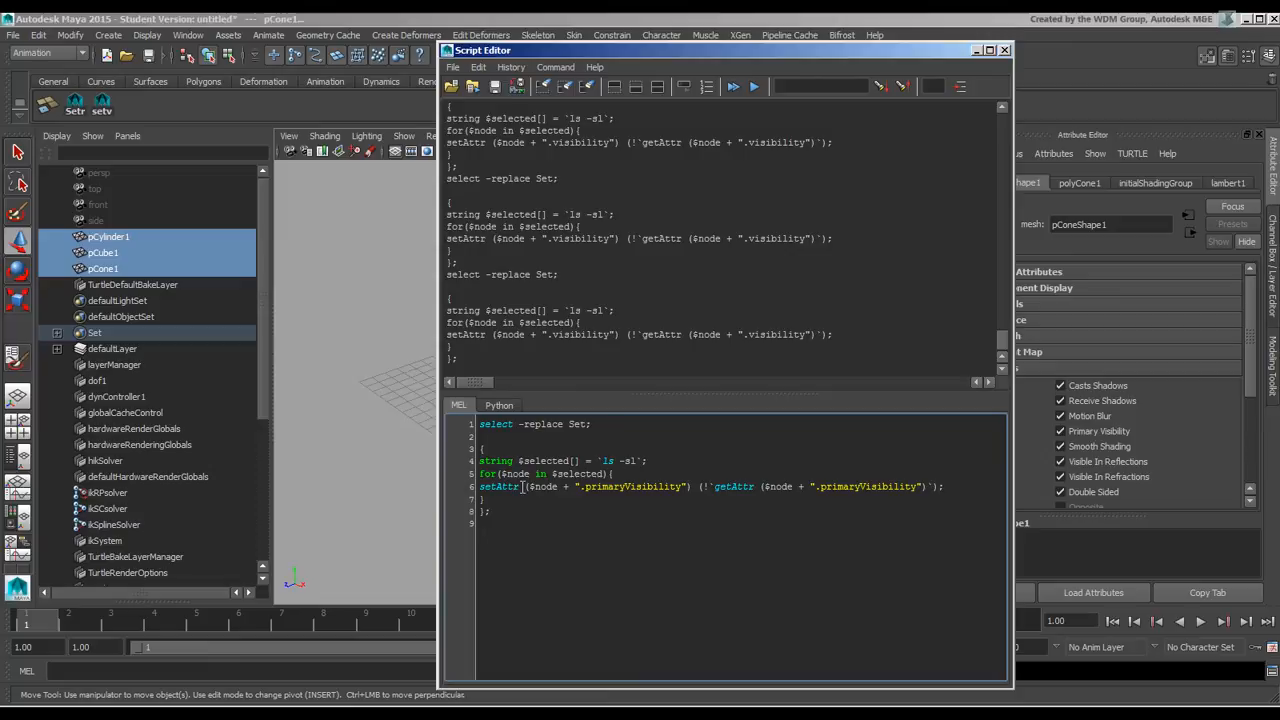
# - Orbit and zoom the persp view onto the grid, then create a polygon sphere
pyautogui.click(1004, 50)
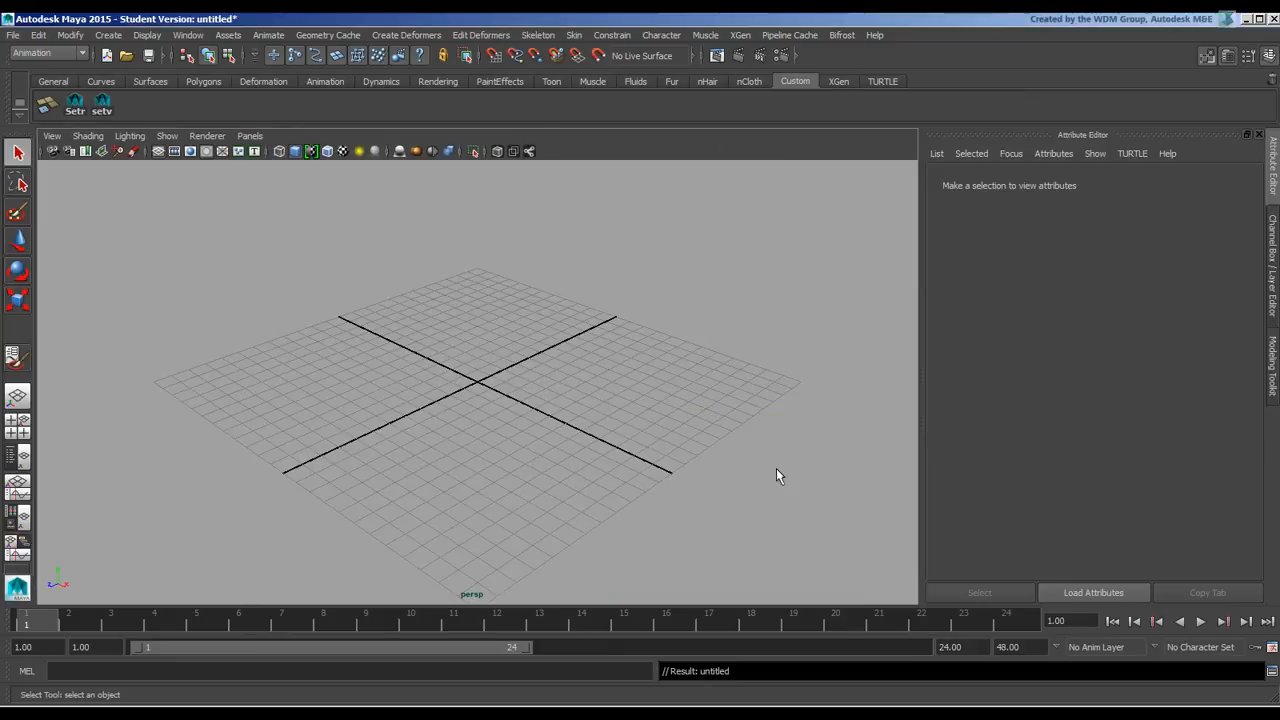
pyautogui.moveTo(780, 476); pyautogui.dragTo(490, 414)
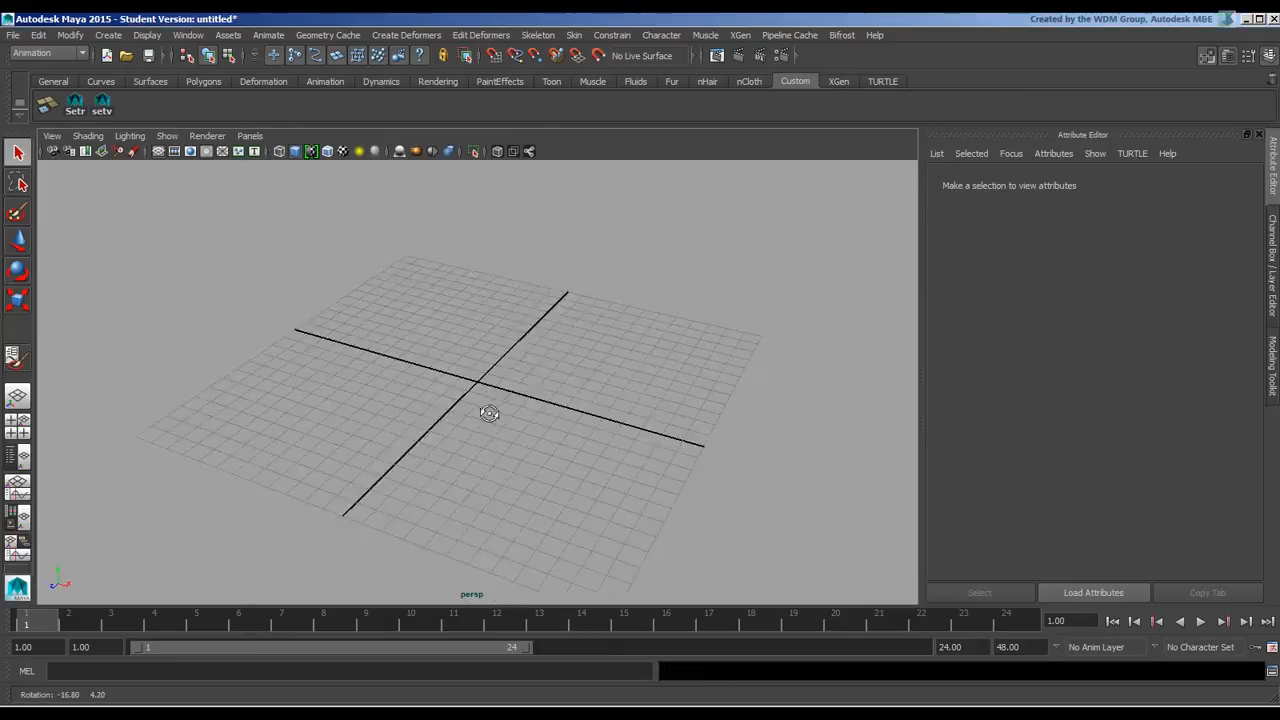
pyautogui.moveTo(490, 413); pyautogui.dragTo(577, 424)
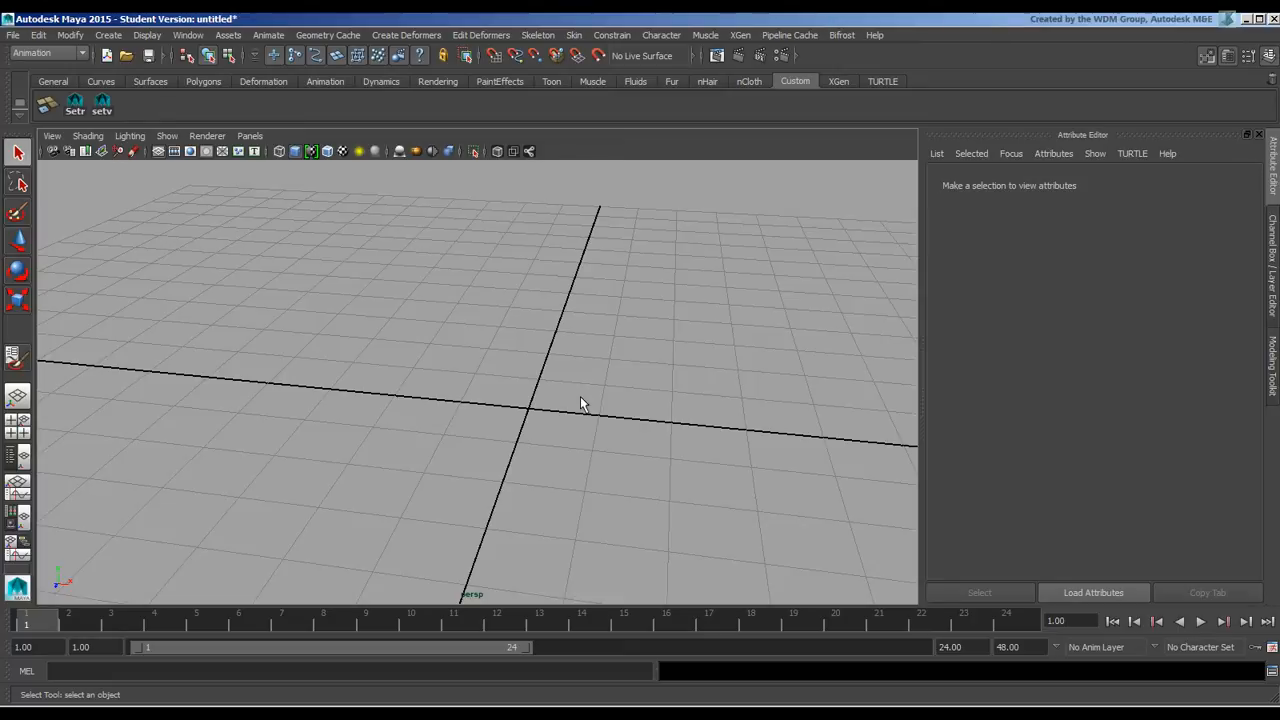
pyautogui.click(203, 81)
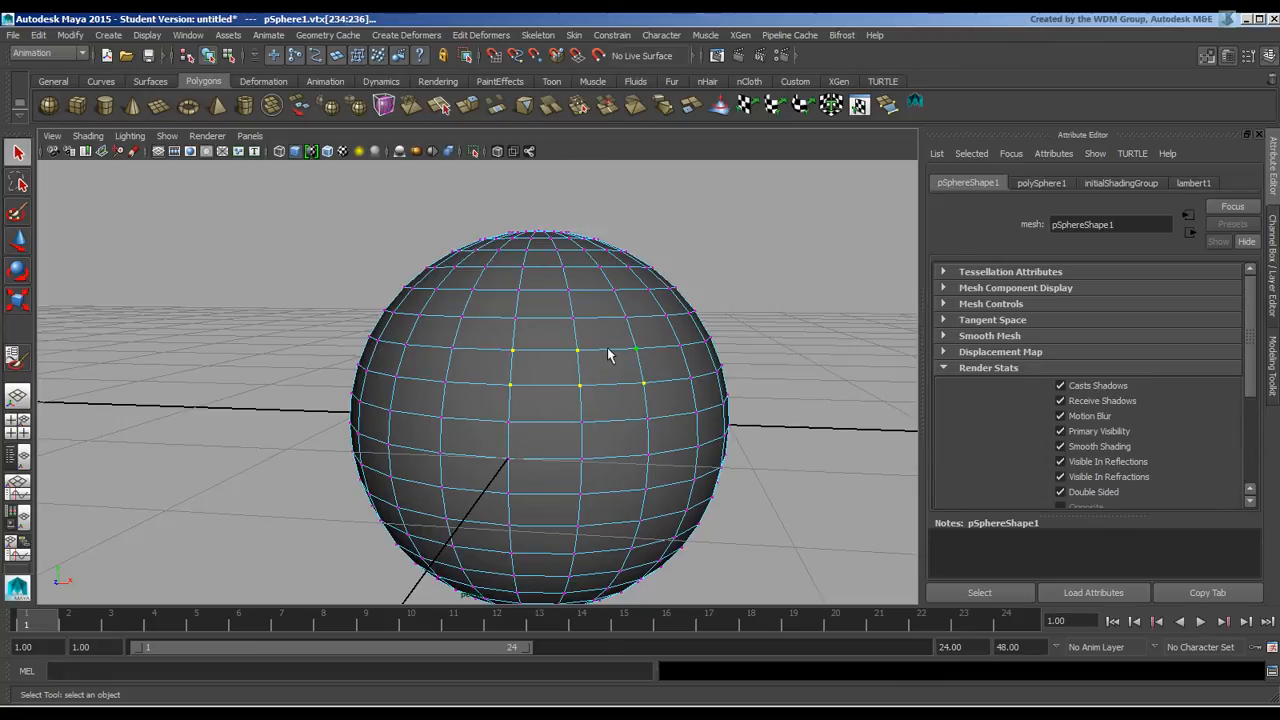
pyautogui.moveTo(625, 388)
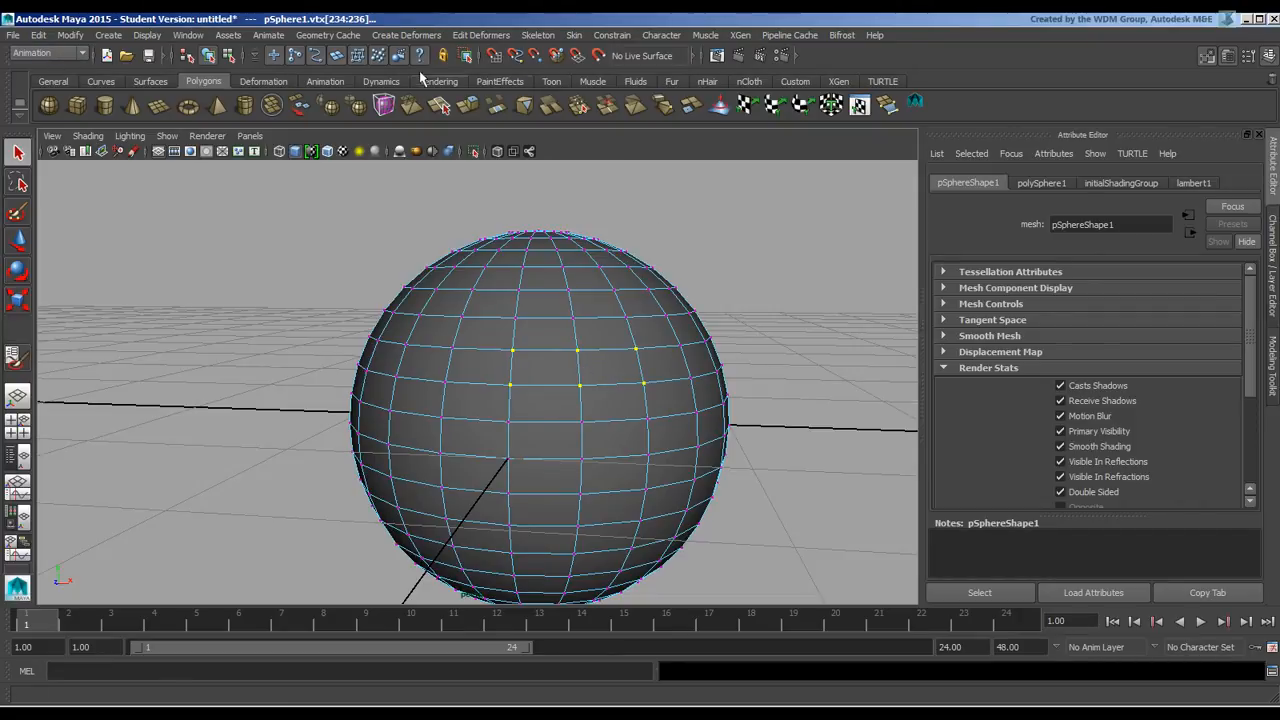
# - Browse the Create and Edit Deformers menus, then open the Cluster option box
pyautogui.click(406, 35)
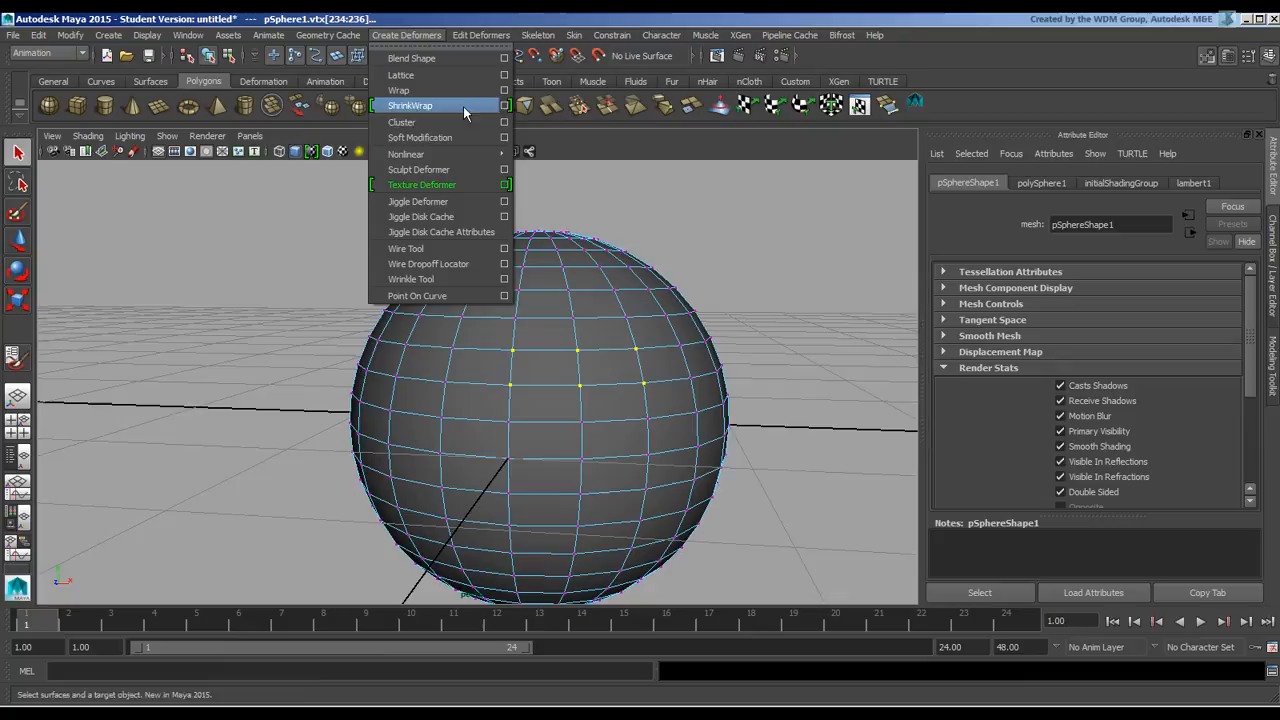
pyautogui.moveTo(465, 122)
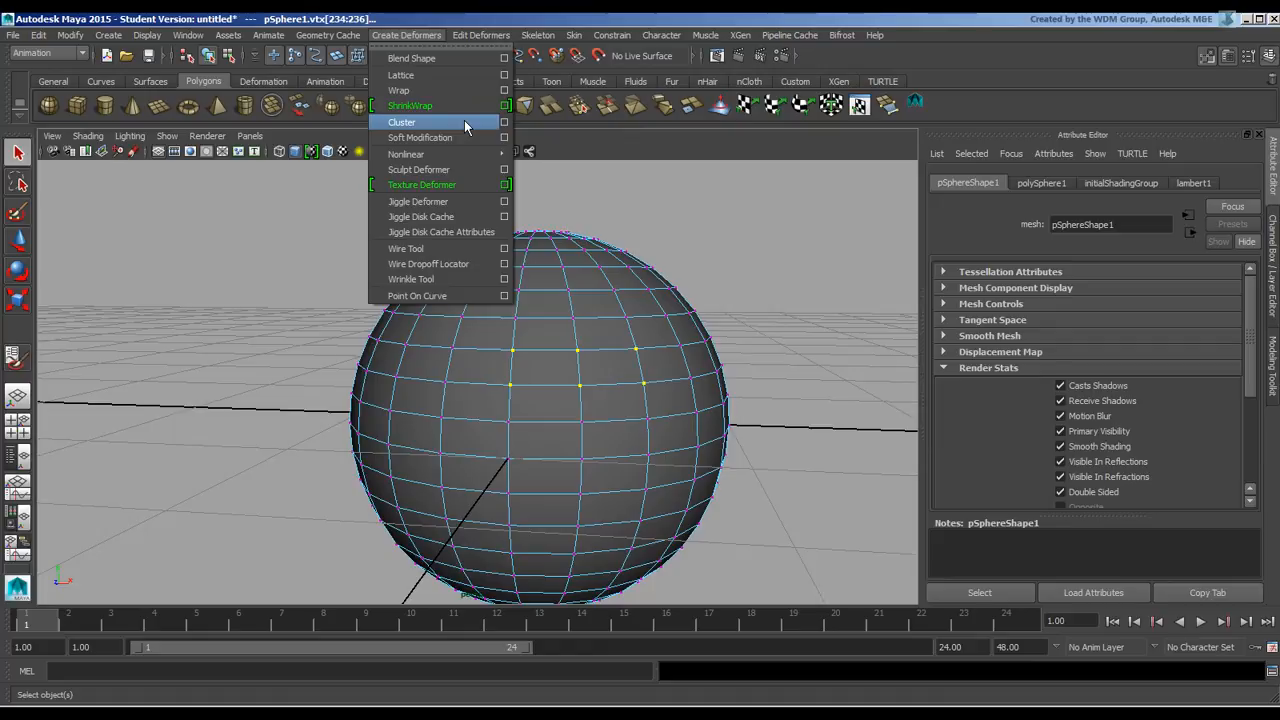
pyautogui.moveTo(420, 217)
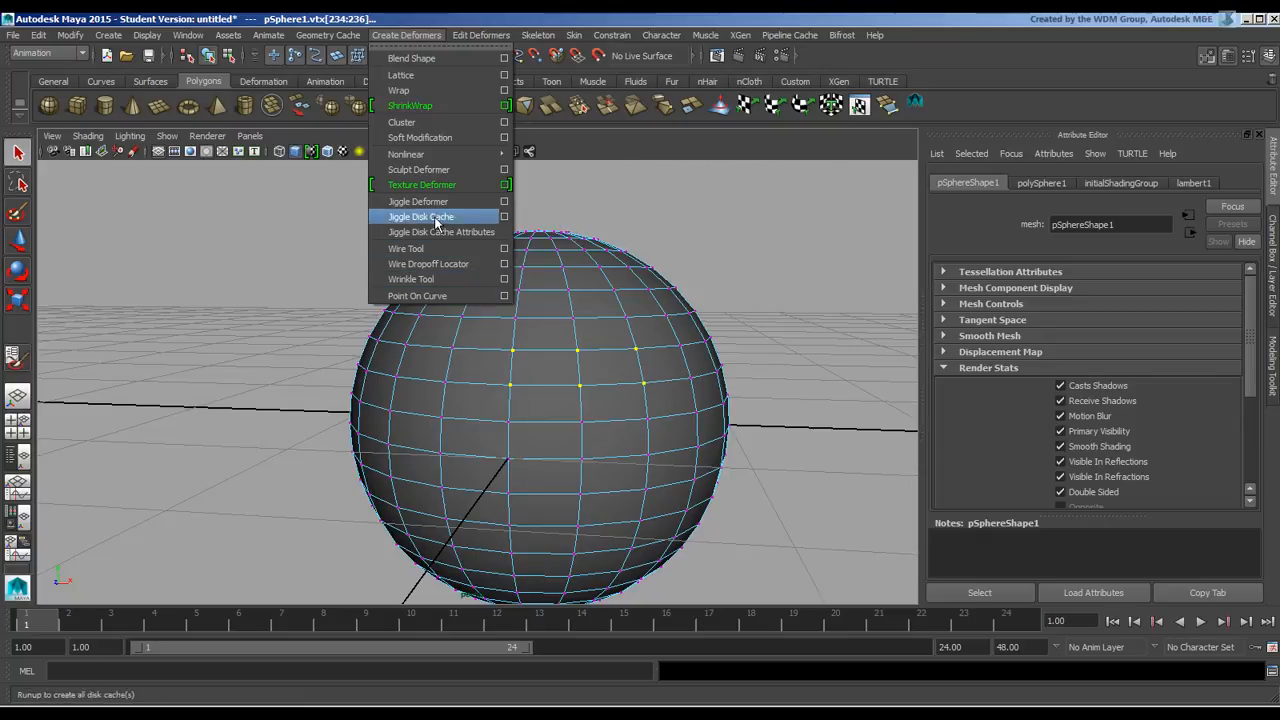
pyautogui.click(481, 35)
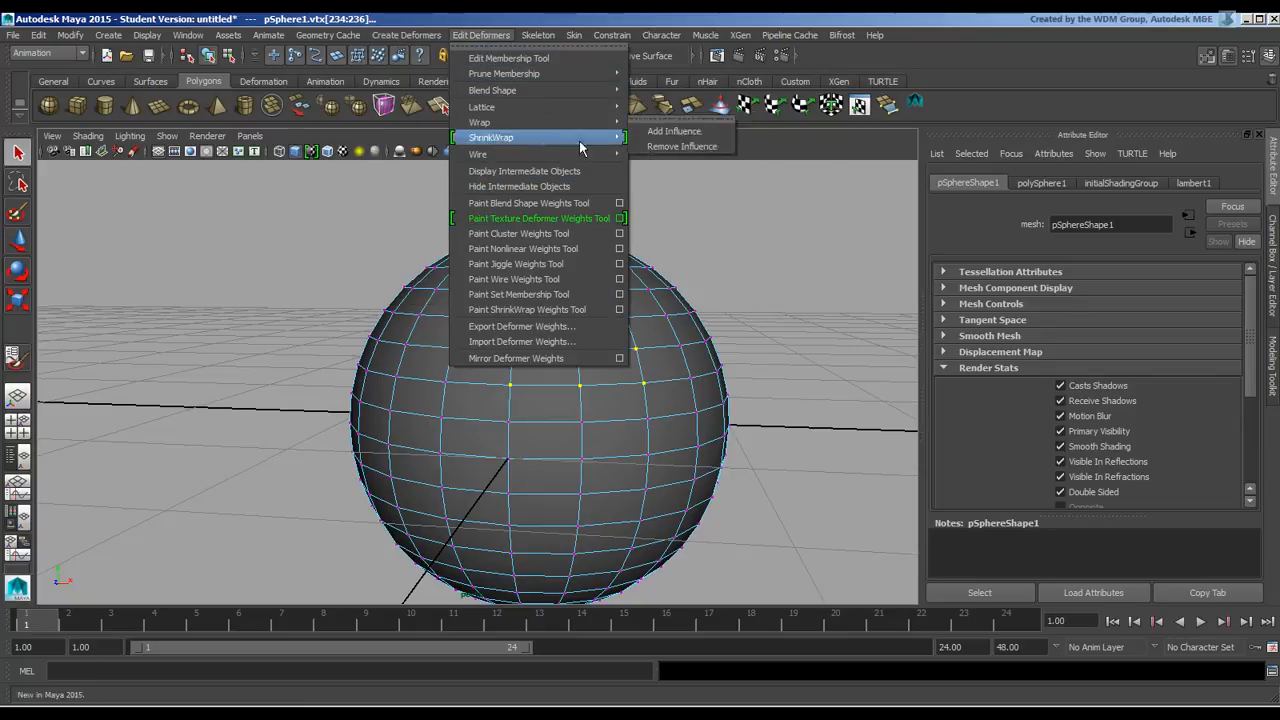
pyautogui.moveTo(578, 233)
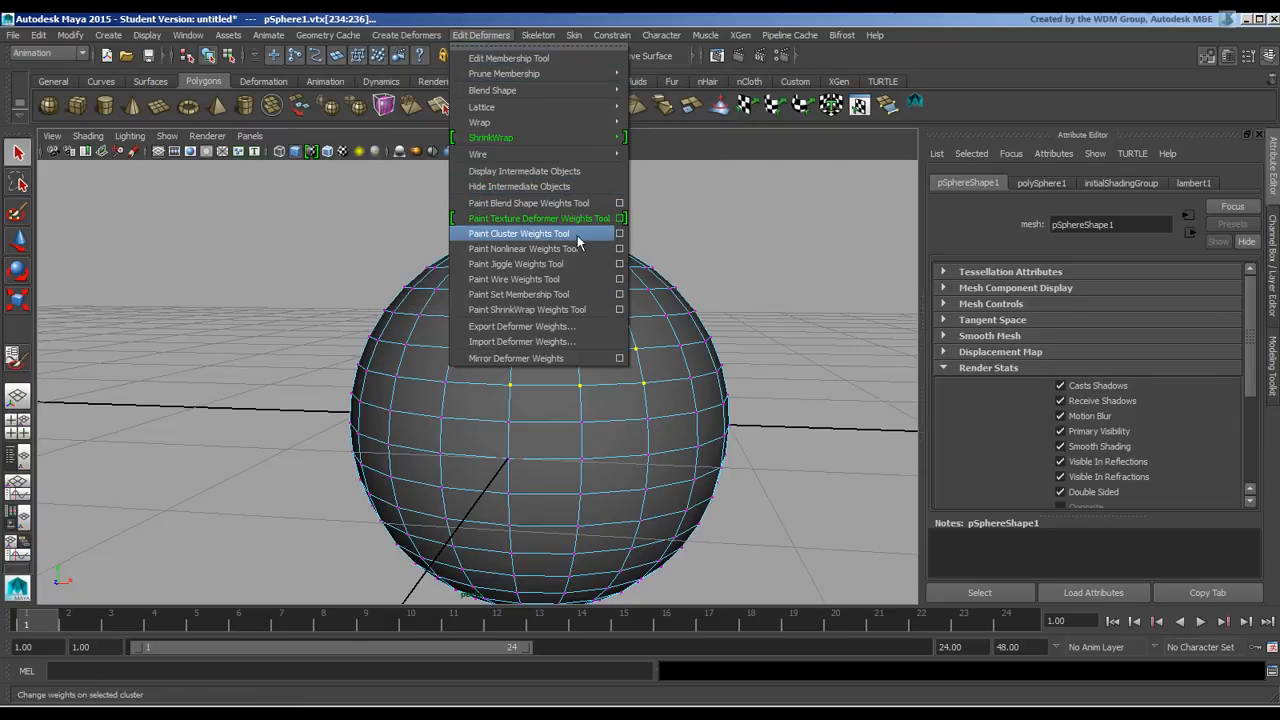
pyautogui.moveTo(595, 248)
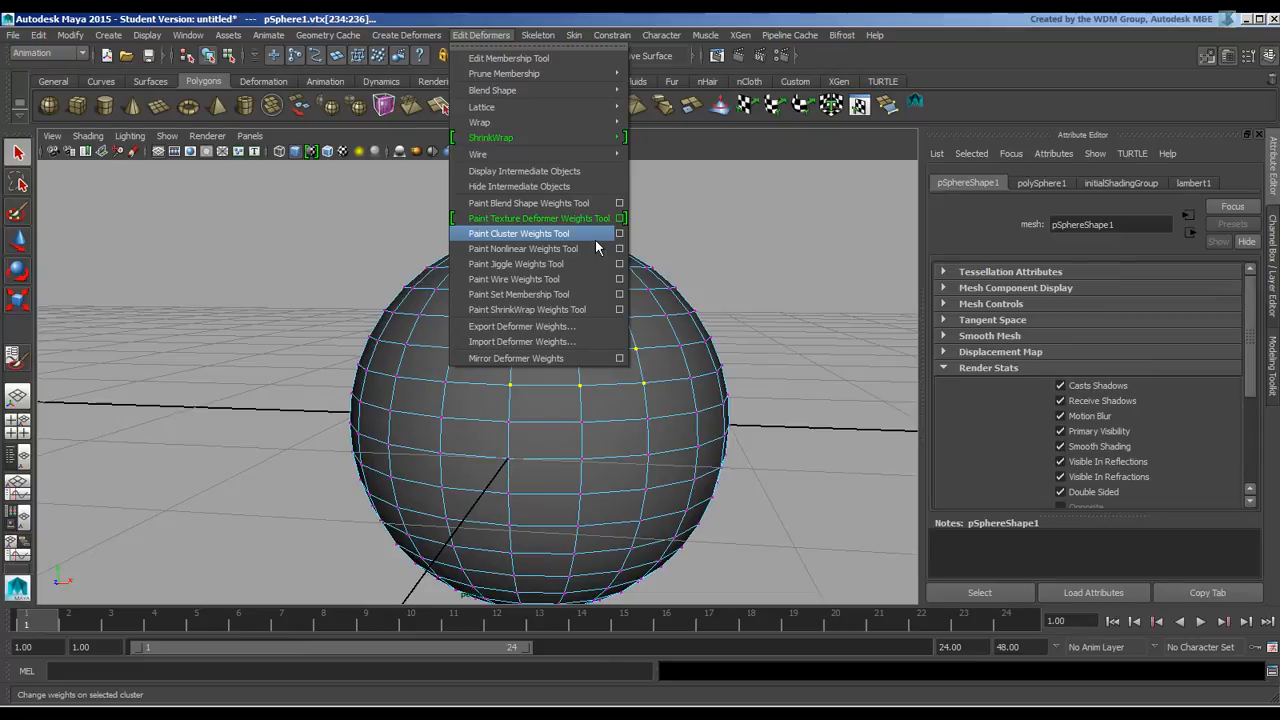
pyautogui.moveTo(508, 58)
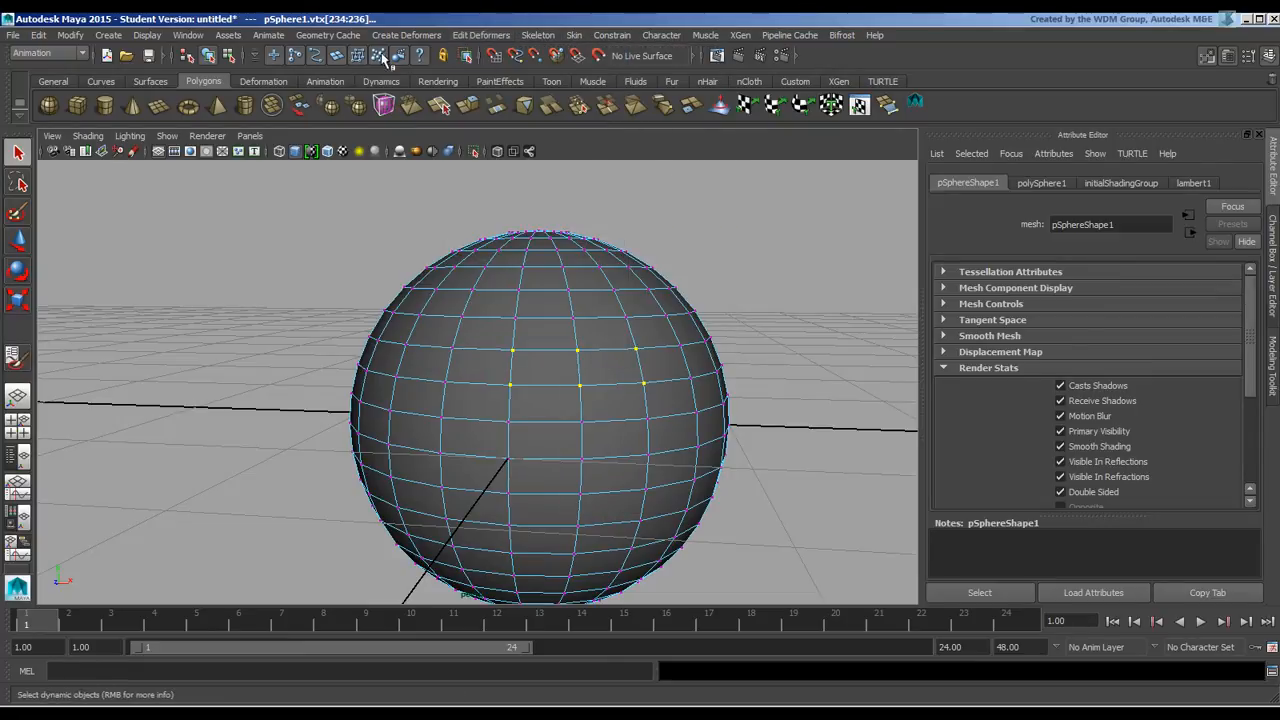
pyautogui.click(406, 35)
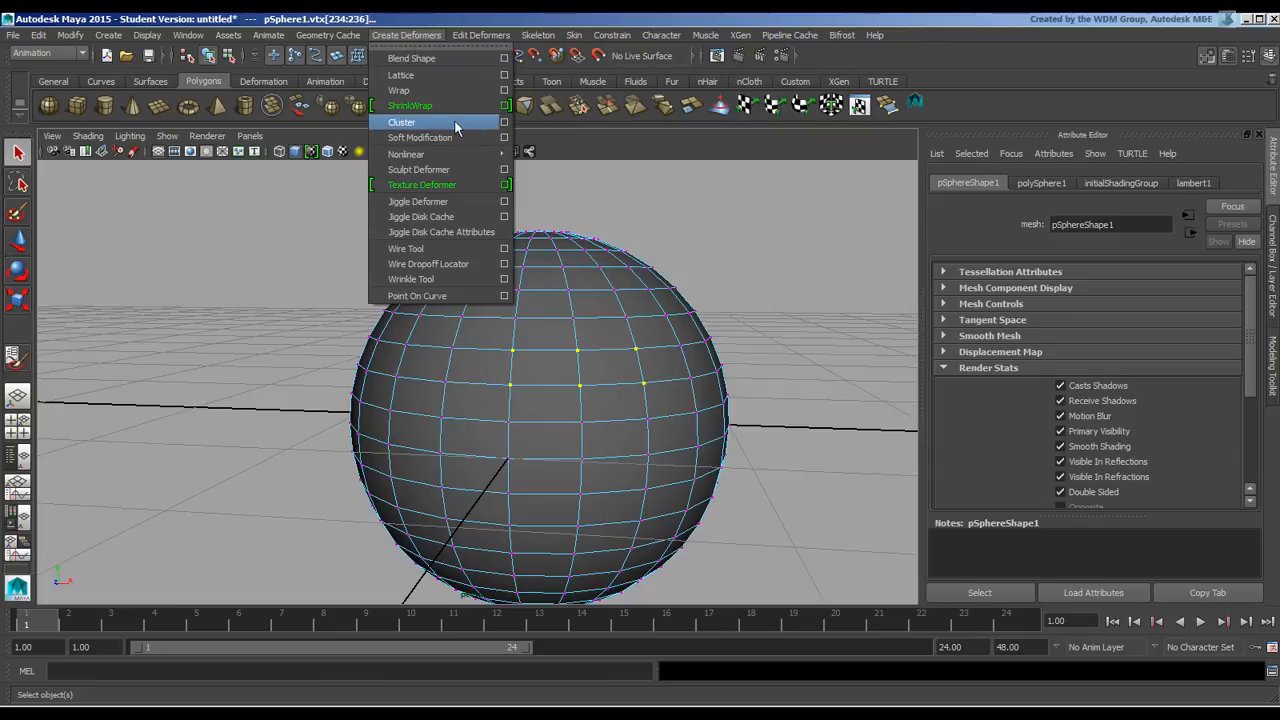
pyautogui.click(505, 122)
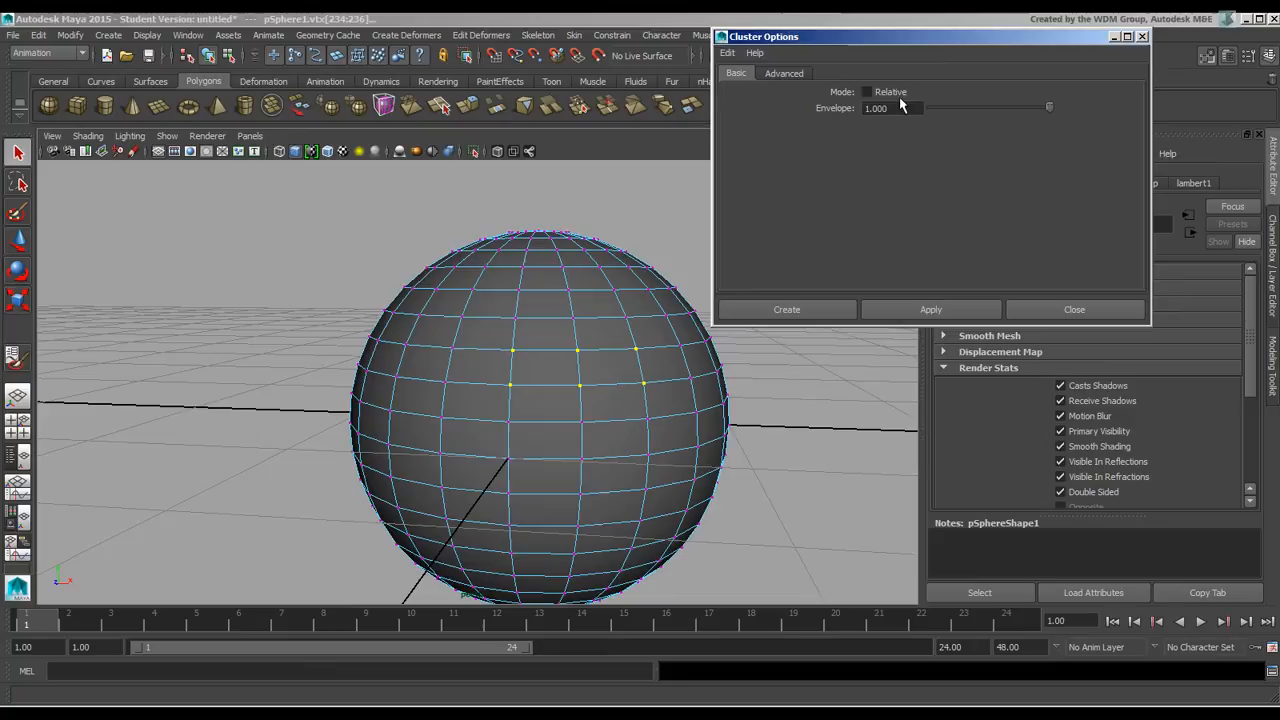
pyautogui.moveTo(881, 165)
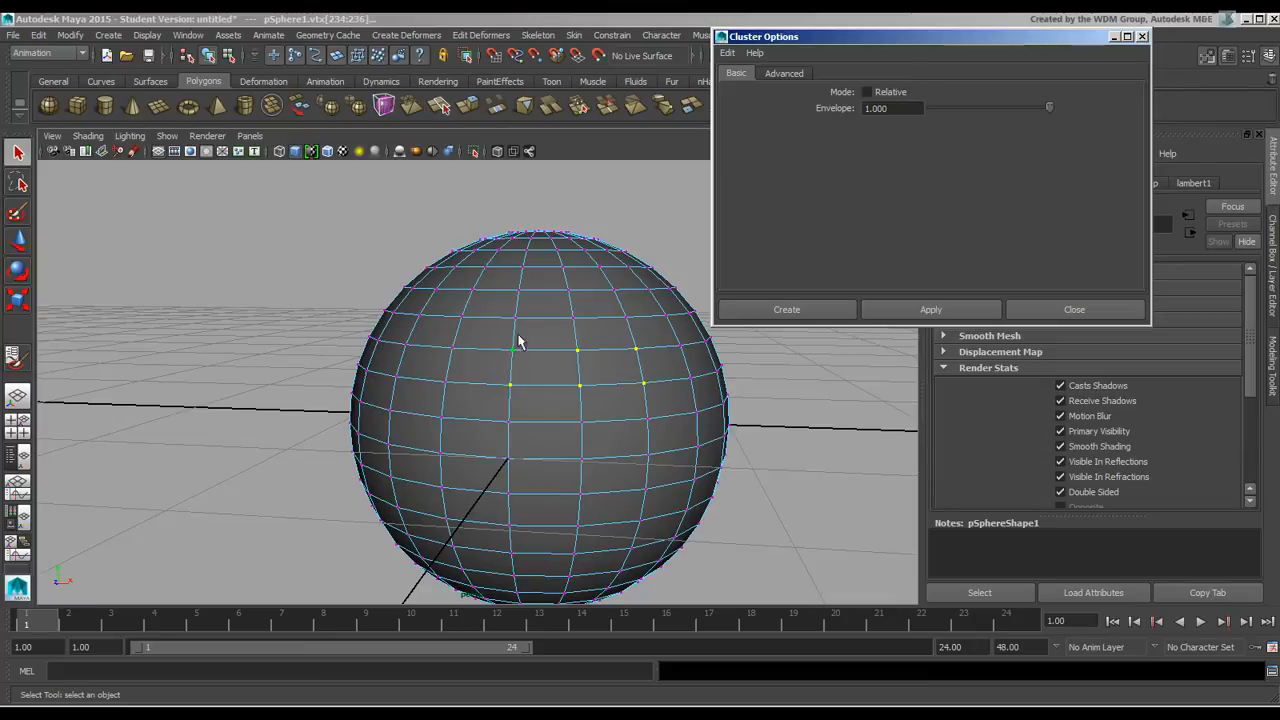
pyautogui.moveTo(545, 359)
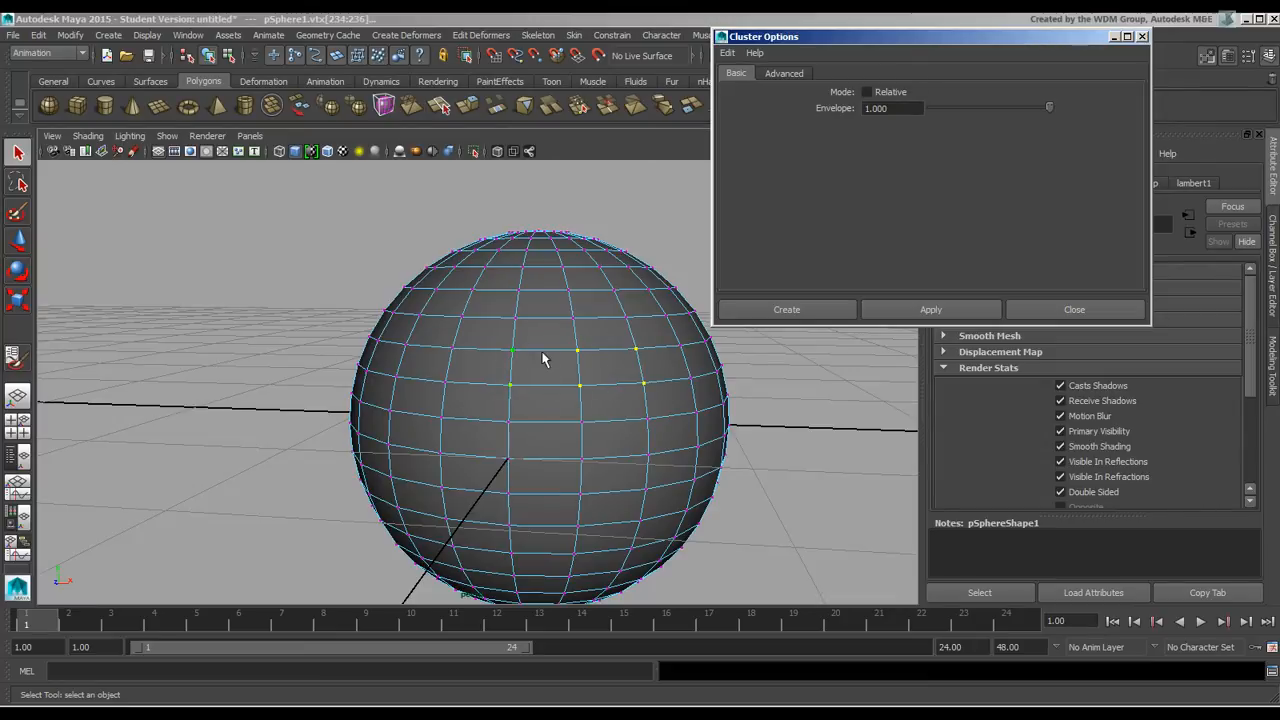
pyautogui.moveTo(548, 350)
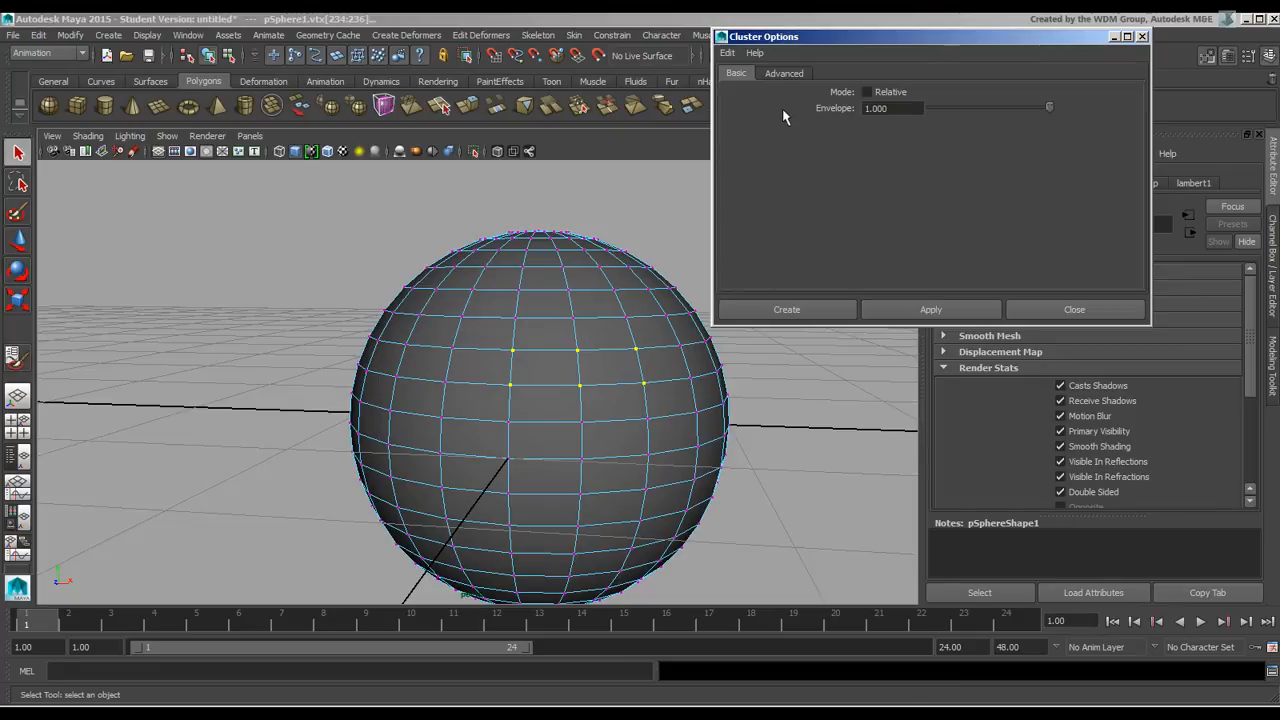
pyautogui.moveTo(900, 105)
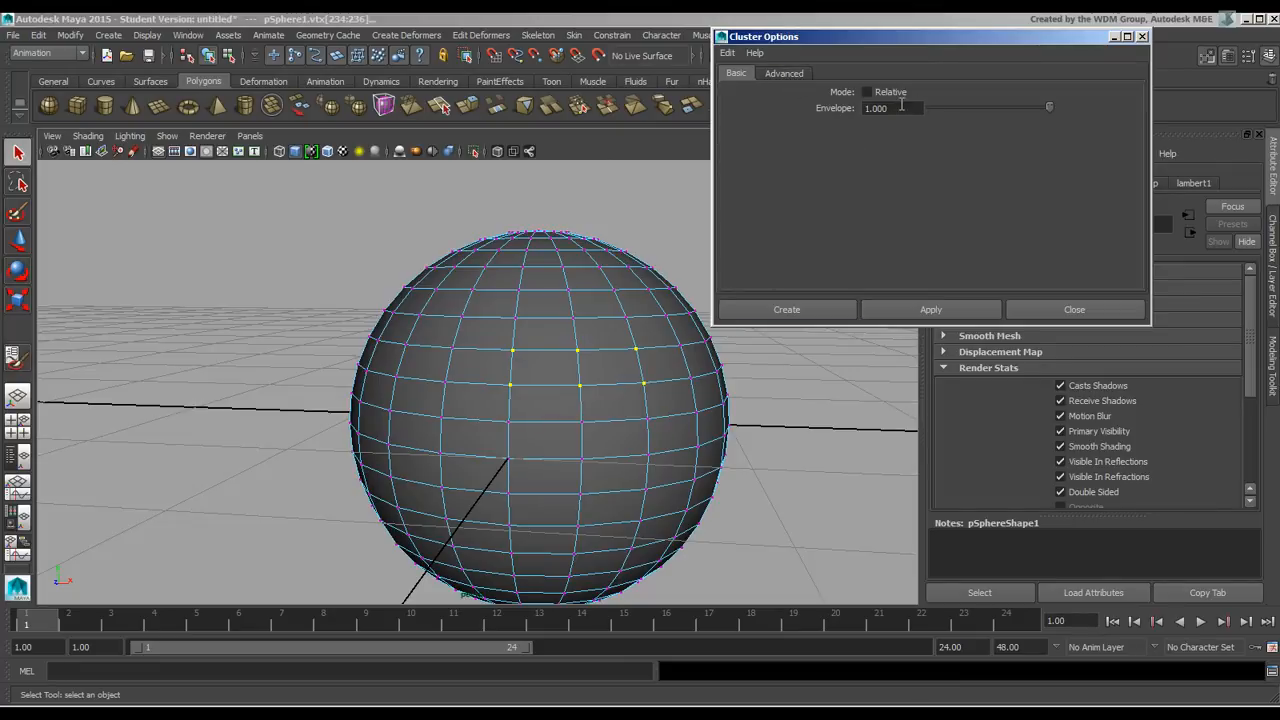
pyautogui.moveTo(612, 378)
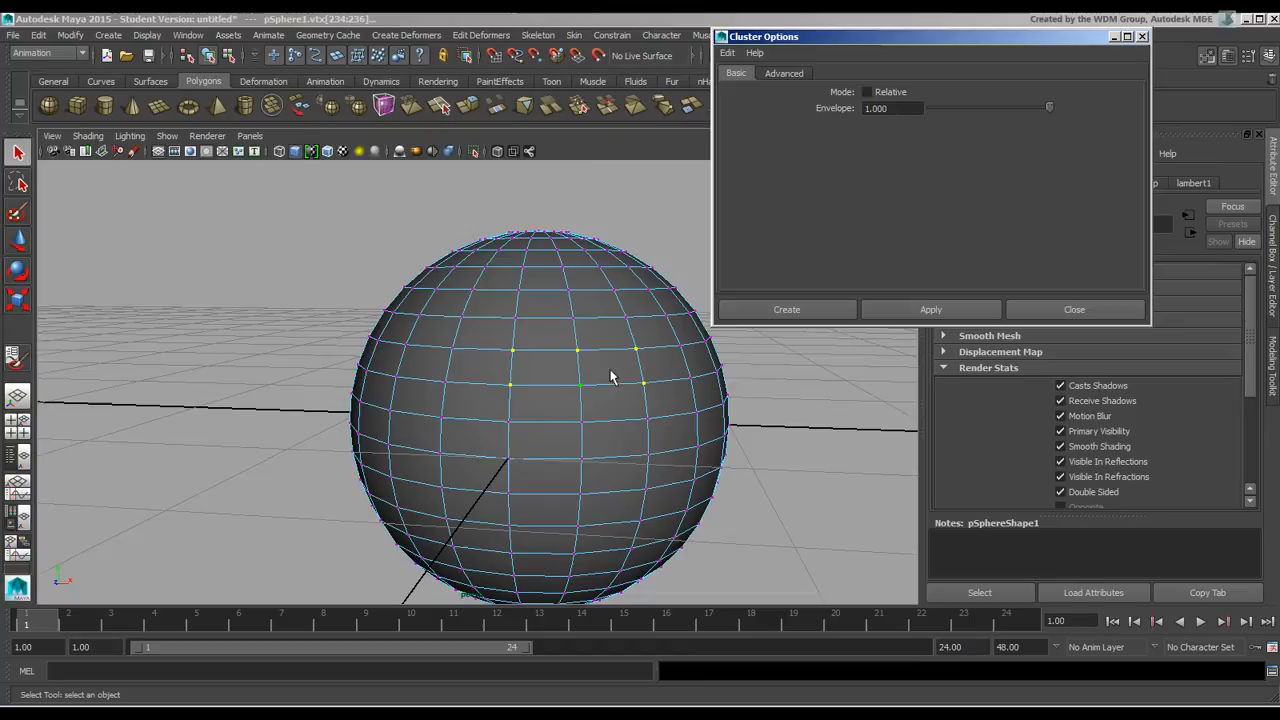
# - On the Advanced tab of Cluster Options, keep Deformation order at Default
pyautogui.click(784, 73)
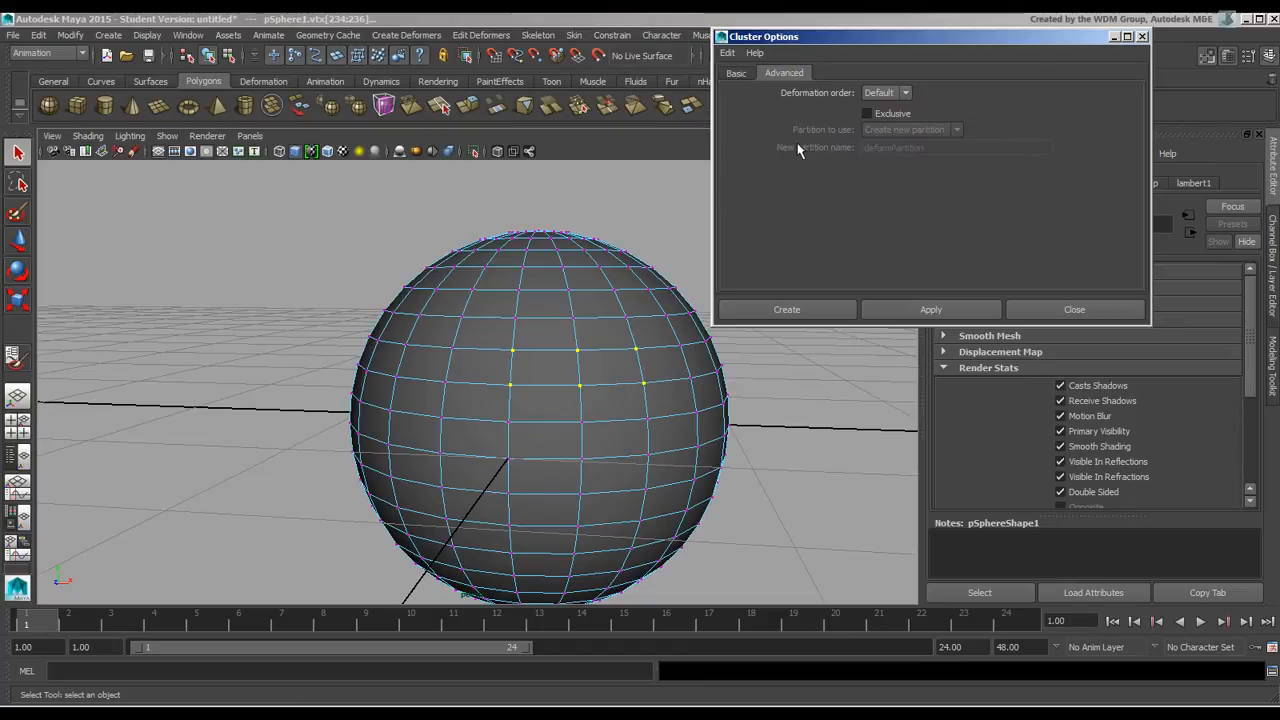
pyautogui.moveTo(682, 266)
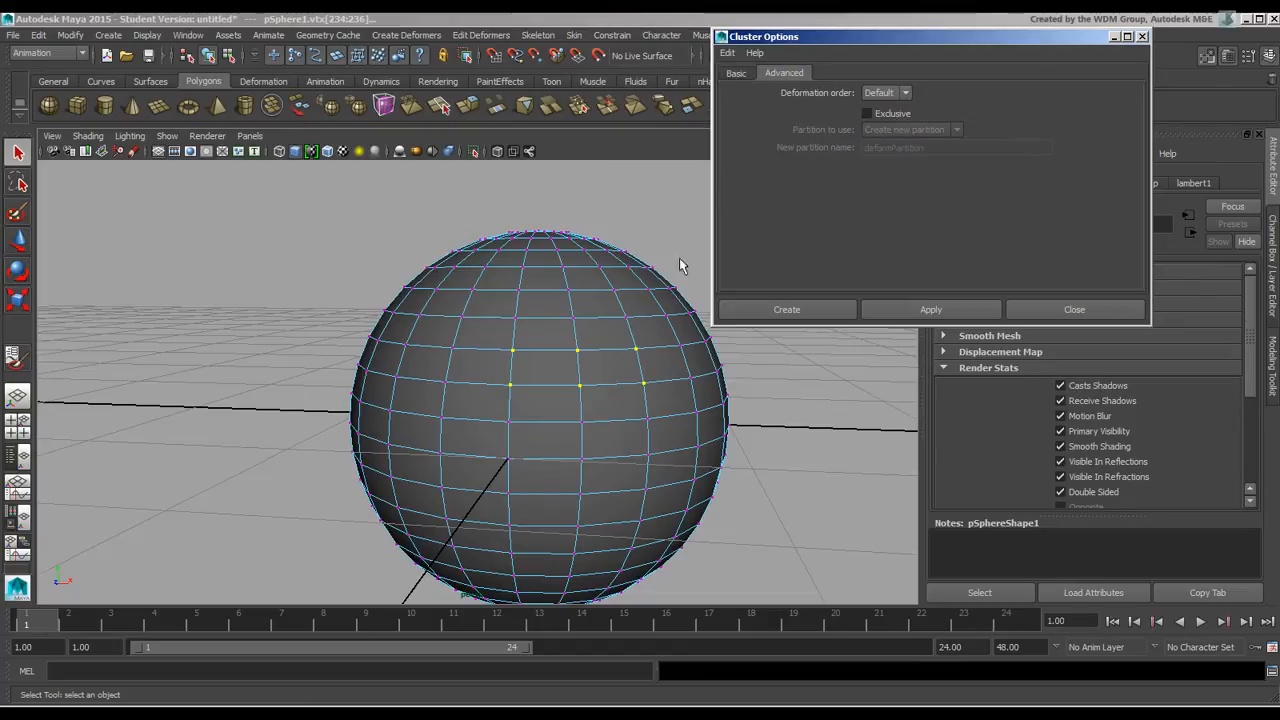
pyautogui.moveTo(842, 108)
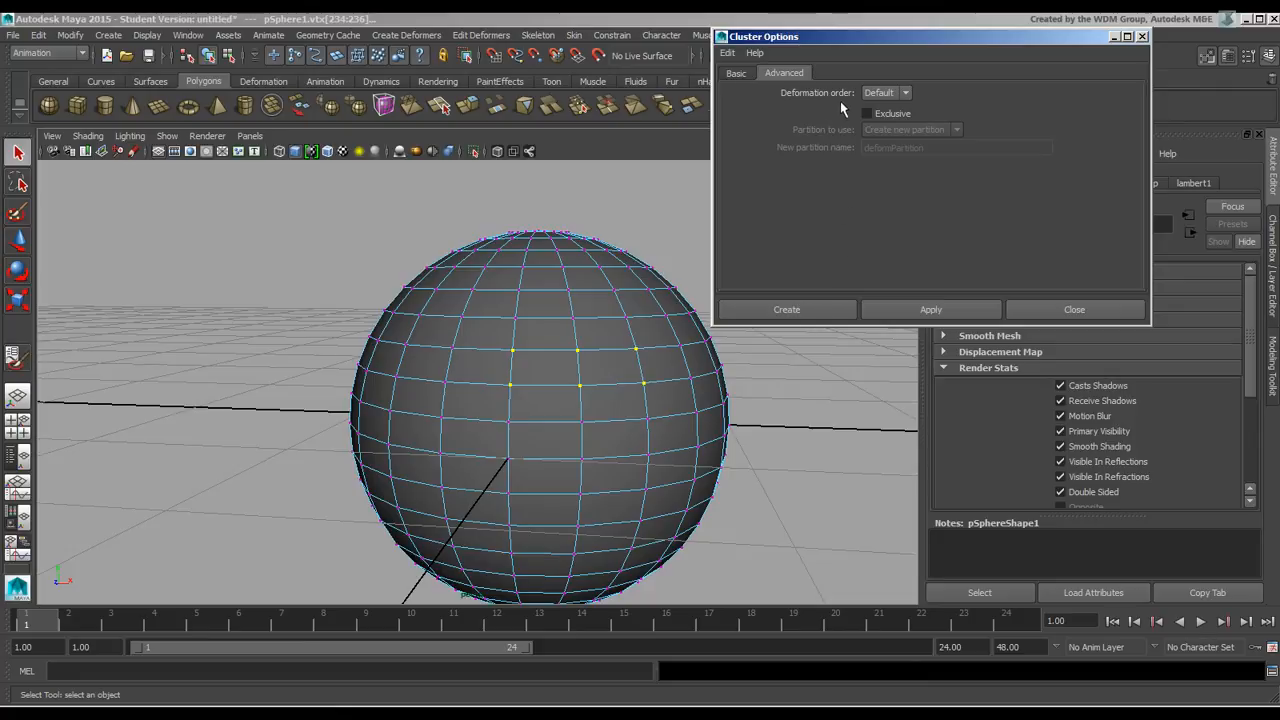
pyautogui.moveTo(838, 175)
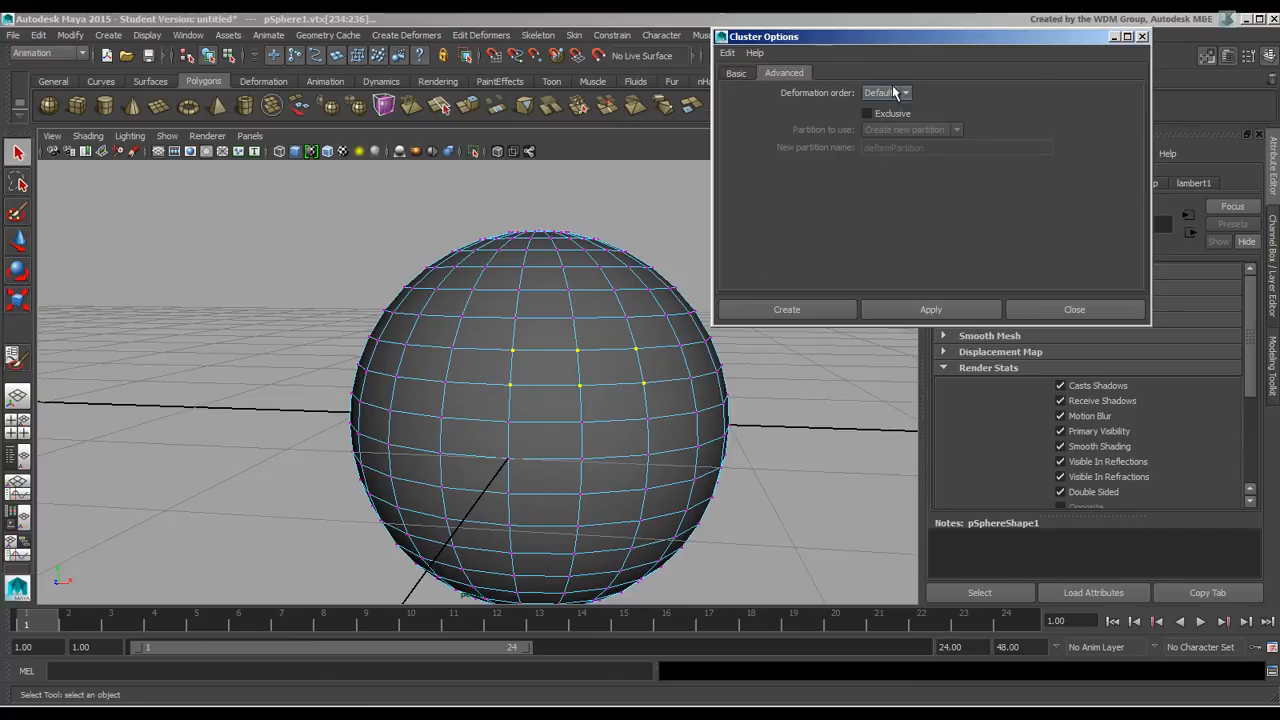
pyautogui.click(885, 92)
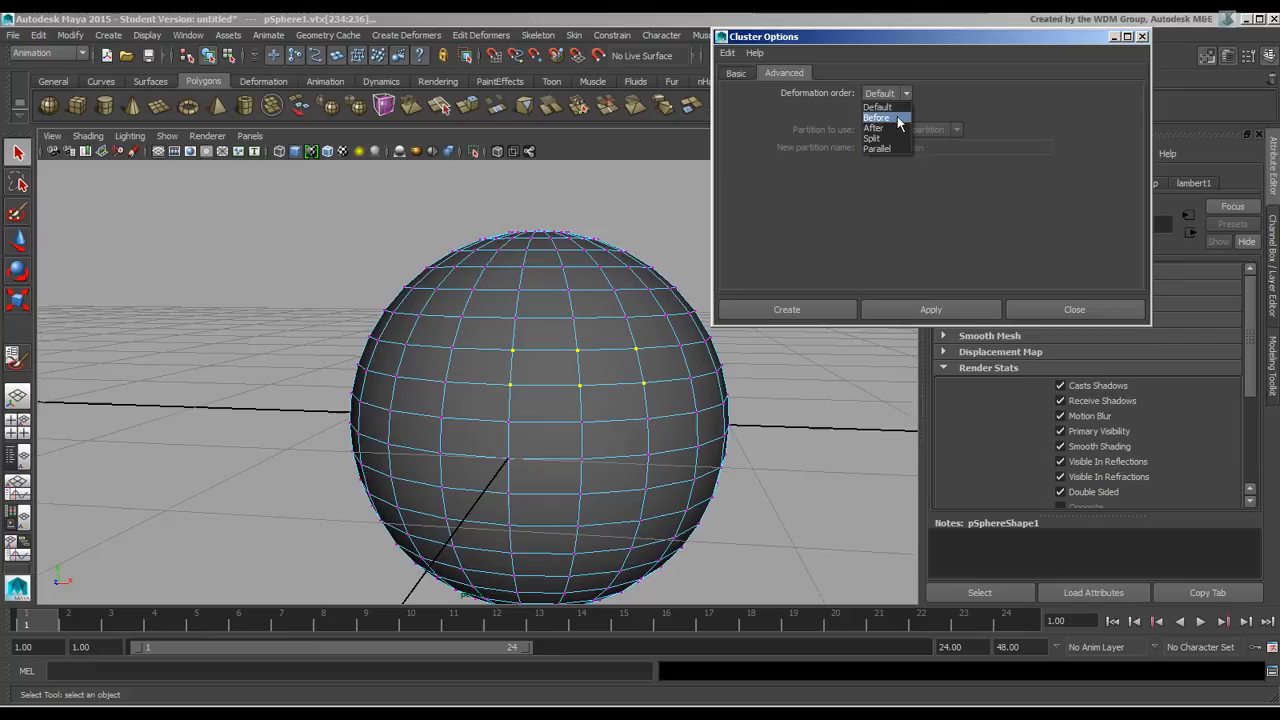
pyautogui.click(879, 93)
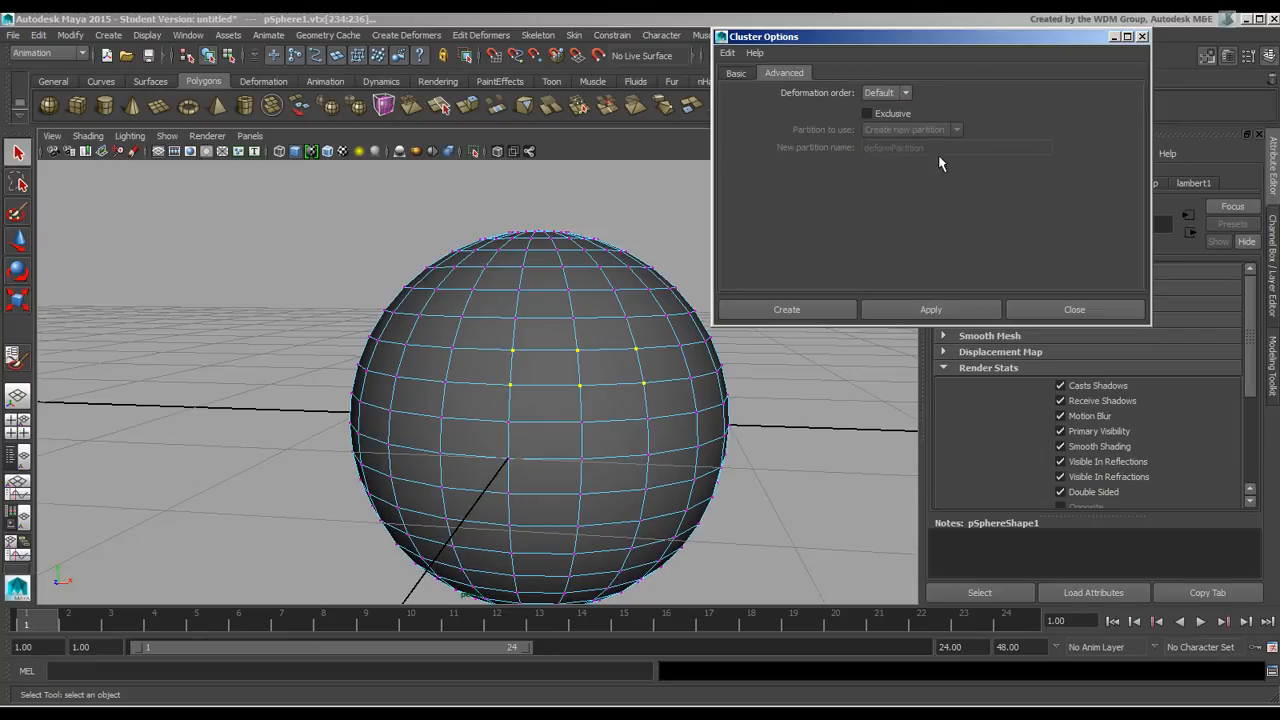
pyautogui.moveTo(770, 93)
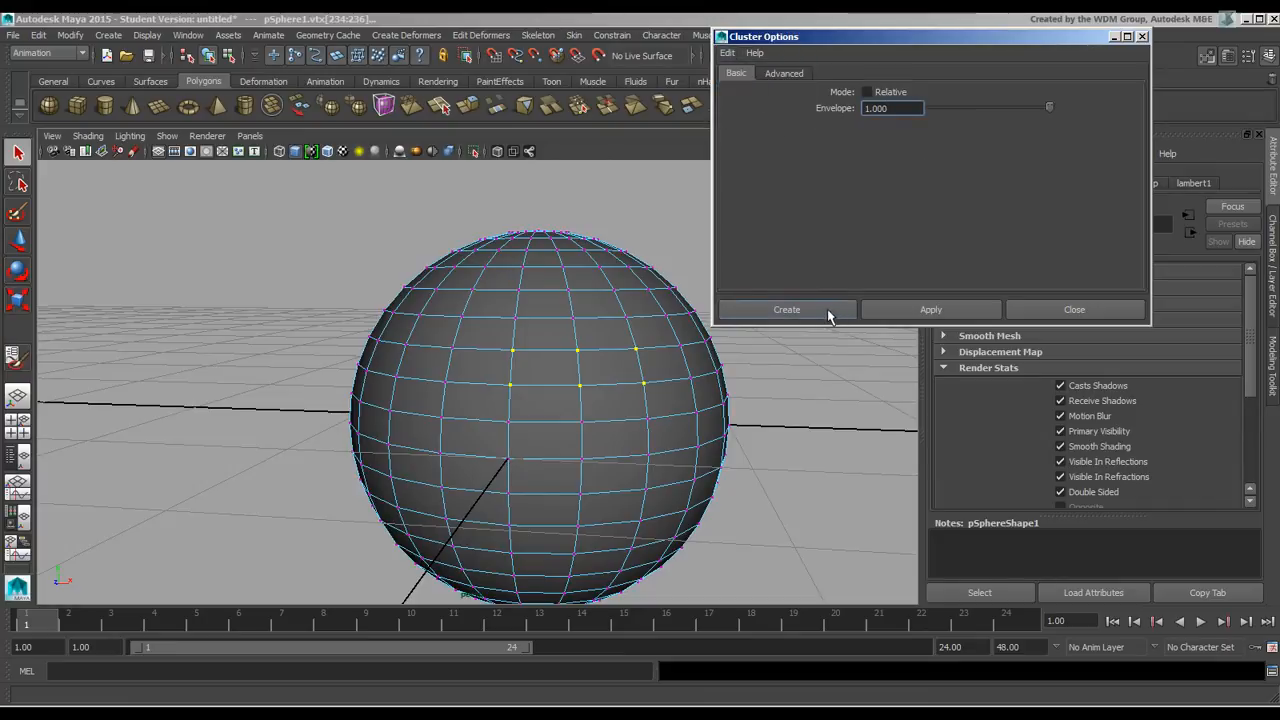
# - Create cluster1 on the six vertices and test-pull its handle up and back
pyautogui.click(787, 309)
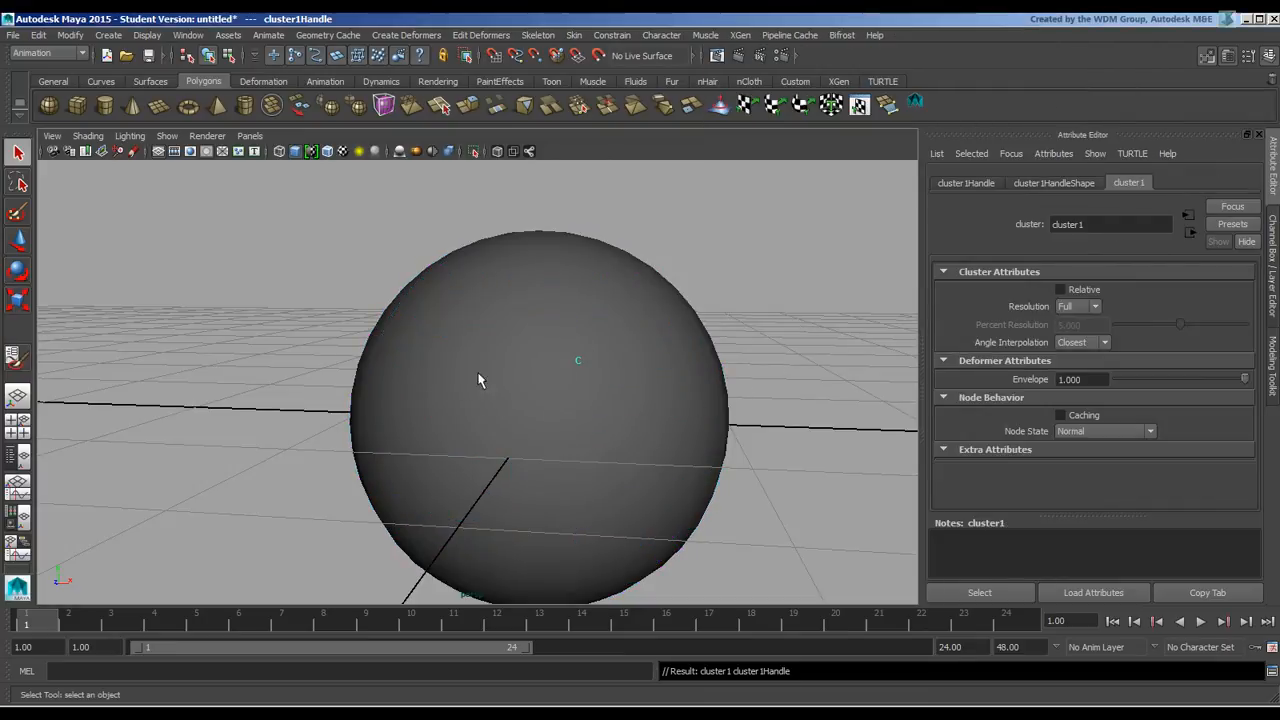
pyautogui.moveTo(28, 228)
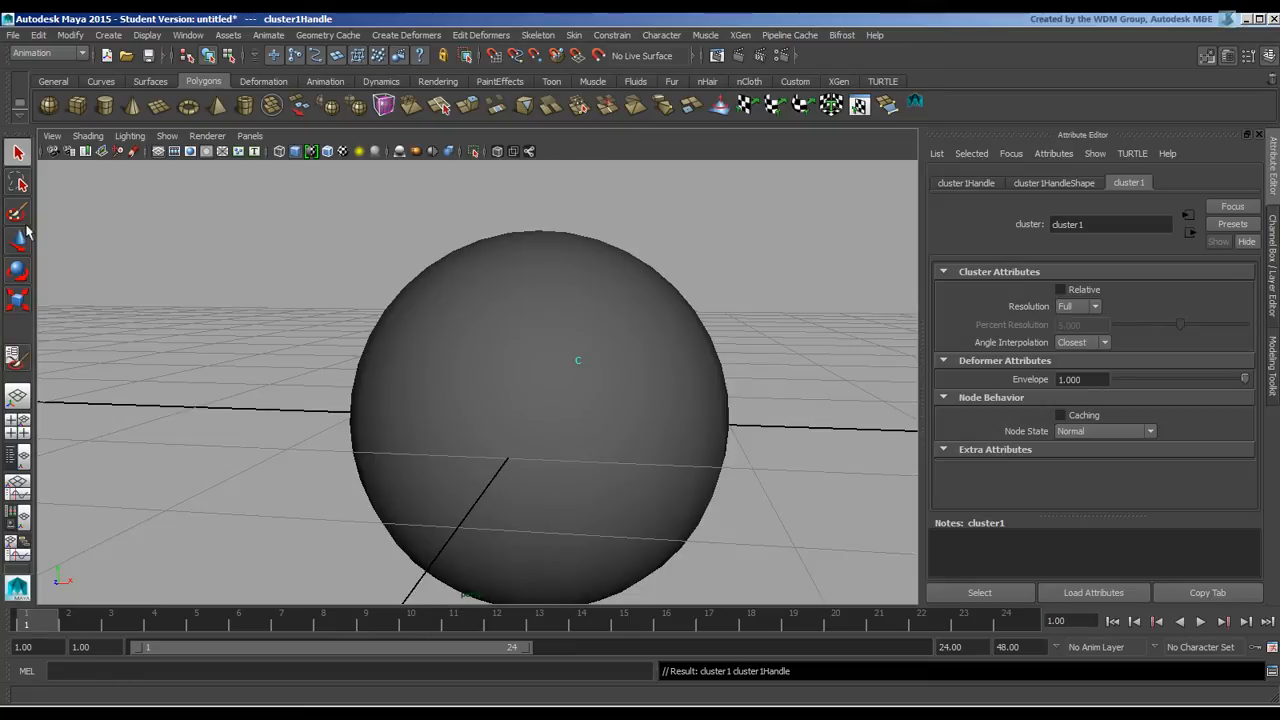
pyautogui.moveTo(578, 360); pyautogui.dragTo(567, 270)
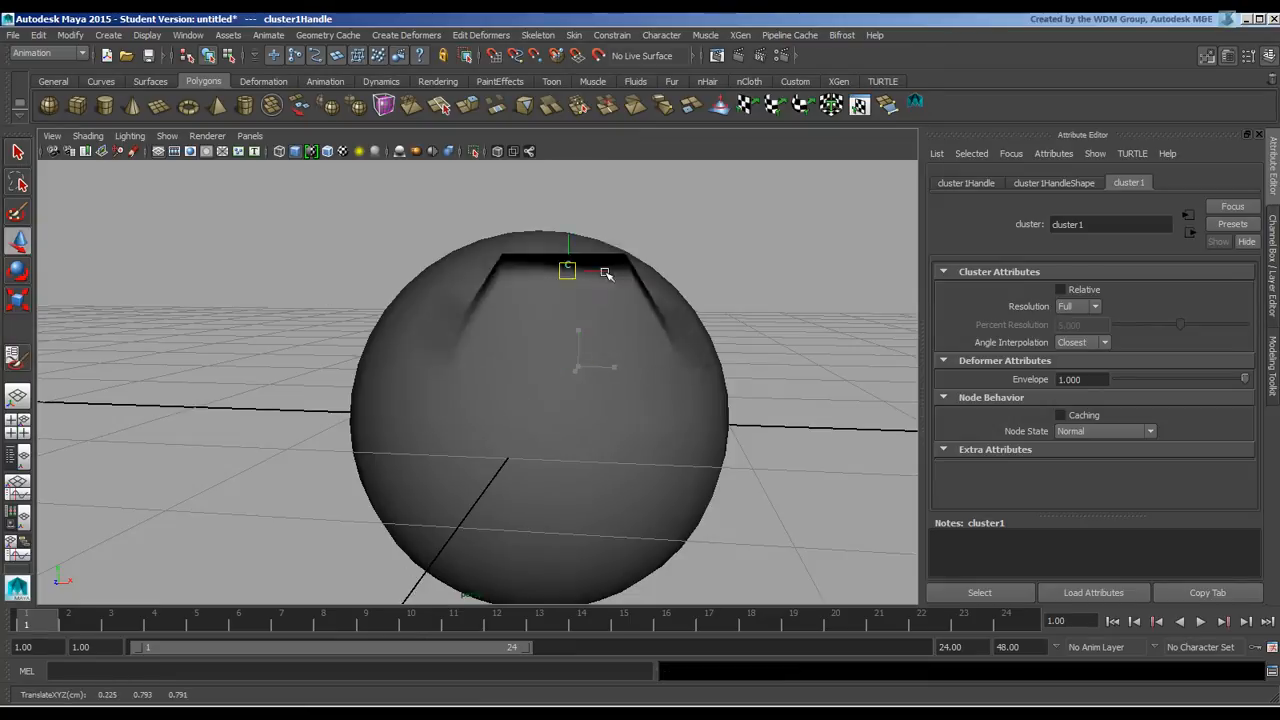
pyautogui.moveTo(567, 270); pyautogui.dragTo(578, 367)
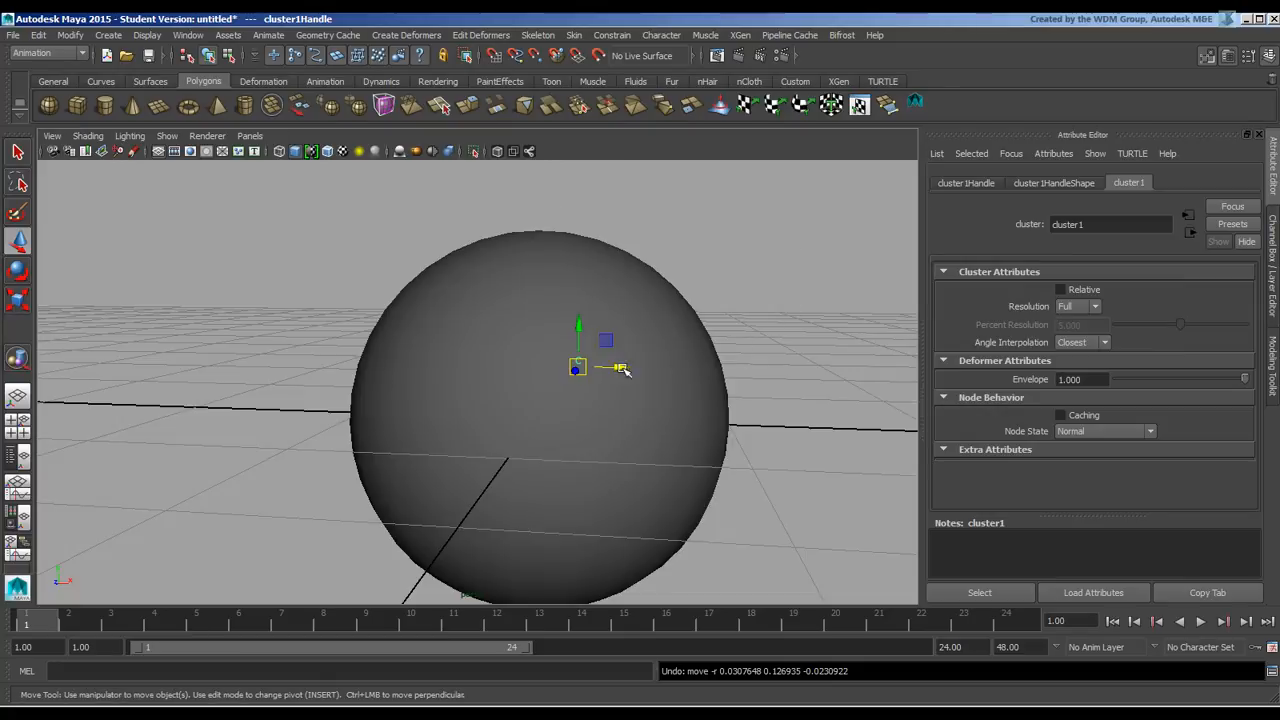
pyautogui.click(481, 35)
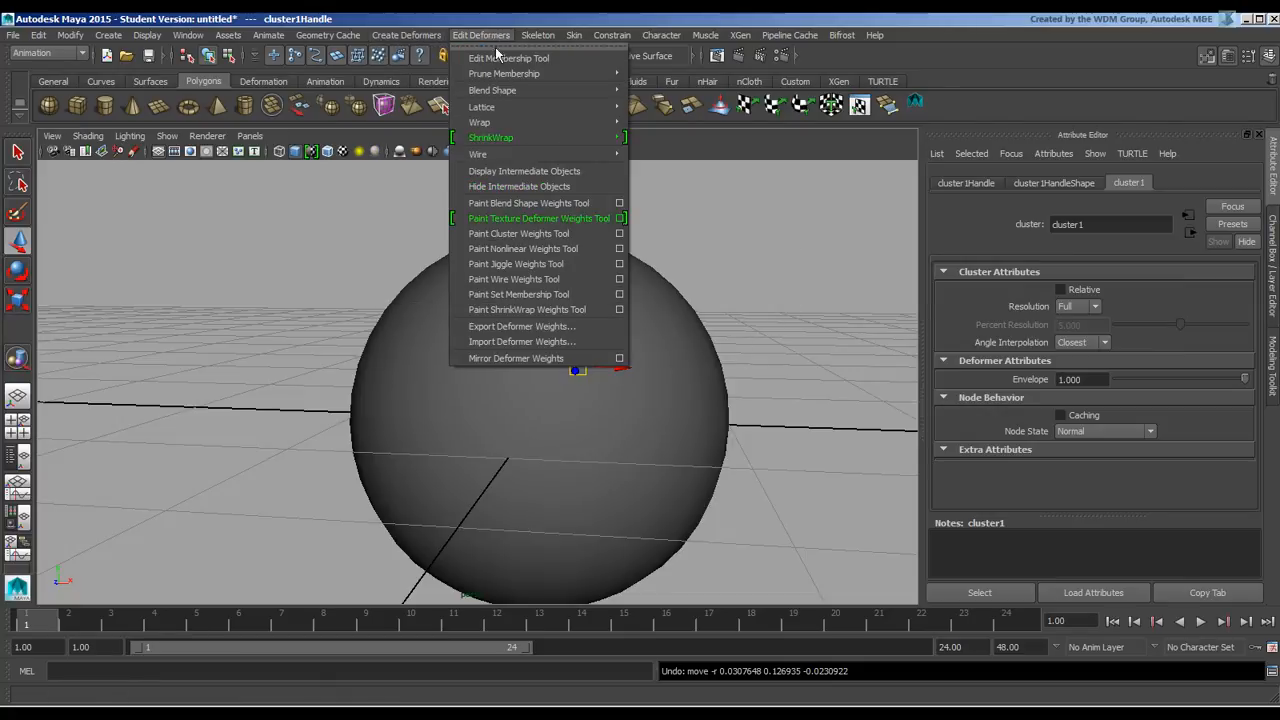
# - Edit cluster1 membership, orbit around the sphere, and drag the handle back
pyautogui.click(509, 58)
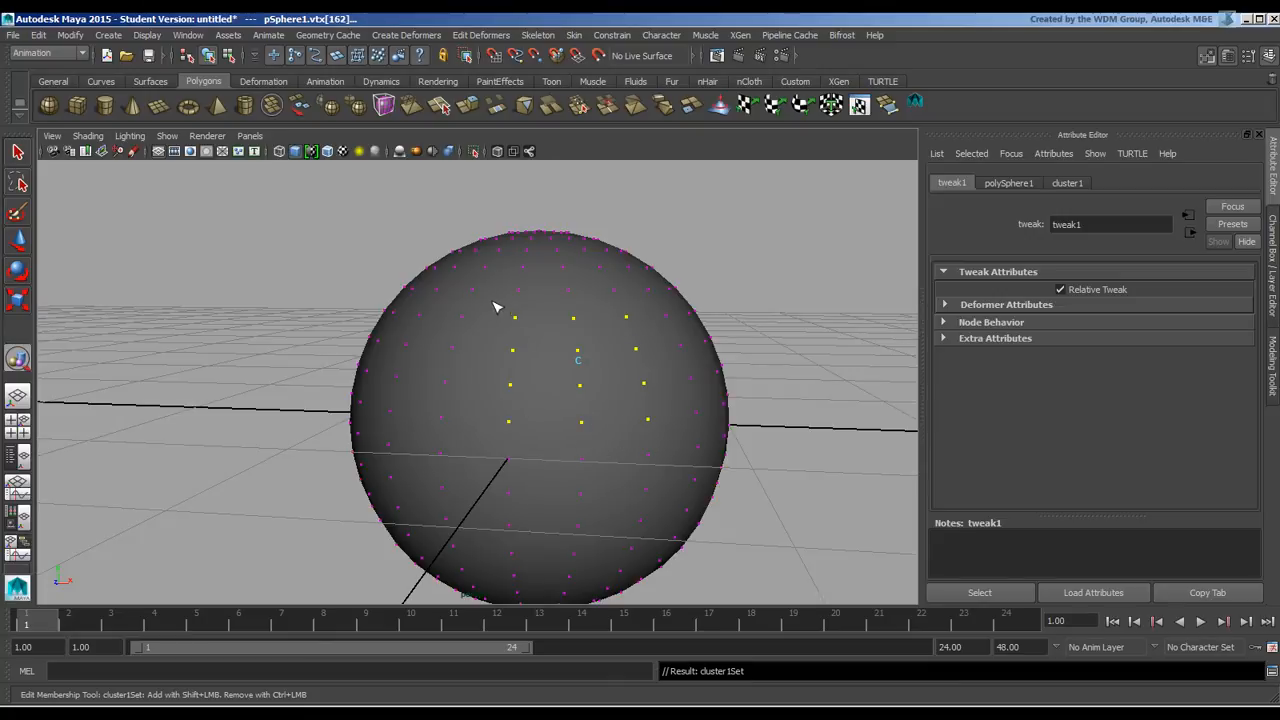
pyautogui.moveTo(495, 305); pyautogui.dragTo(625, 450)
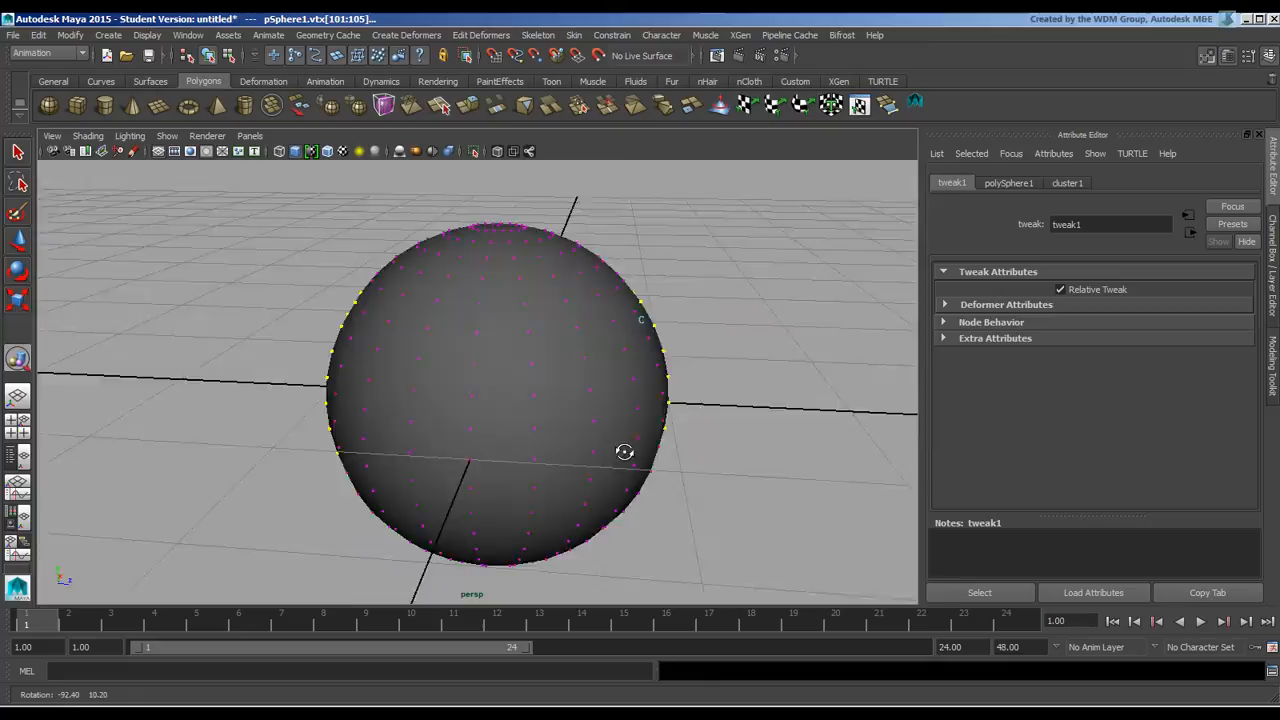
pyautogui.moveTo(624, 451); pyautogui.dragTo(410, 588)
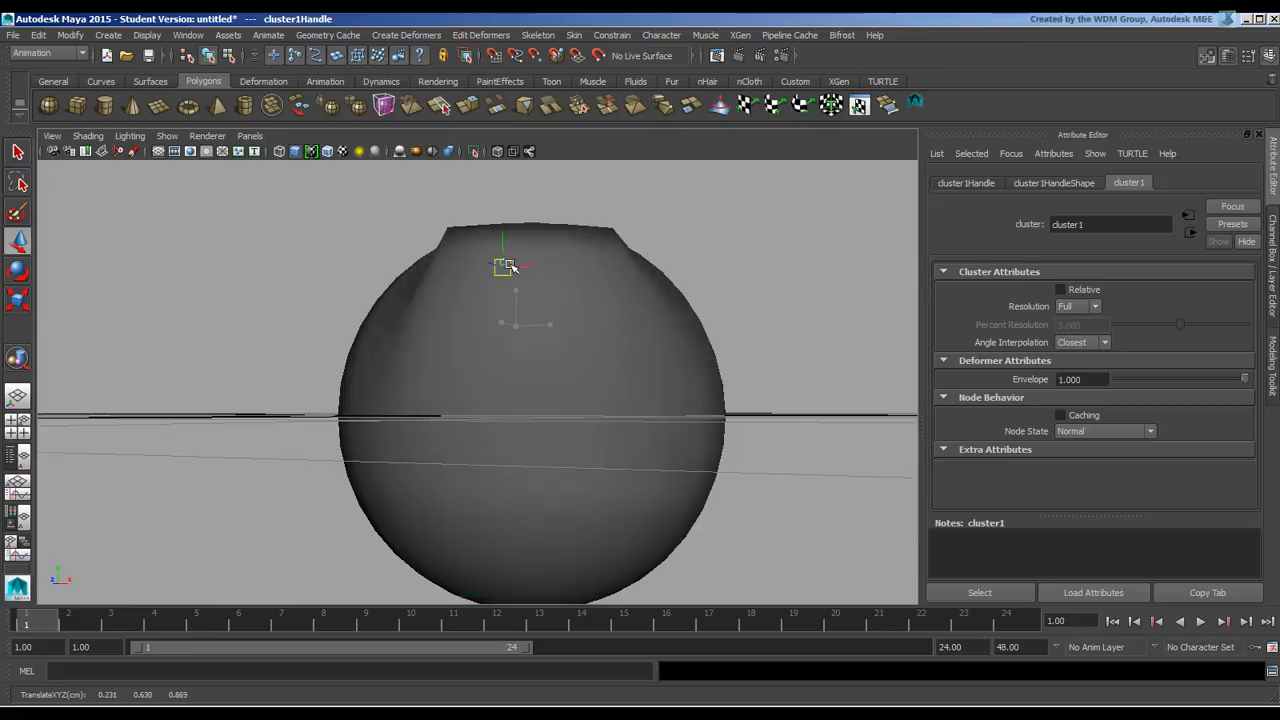
pyautogui.moveTo(508, 264); pyautogui.dragTo(497, 310)
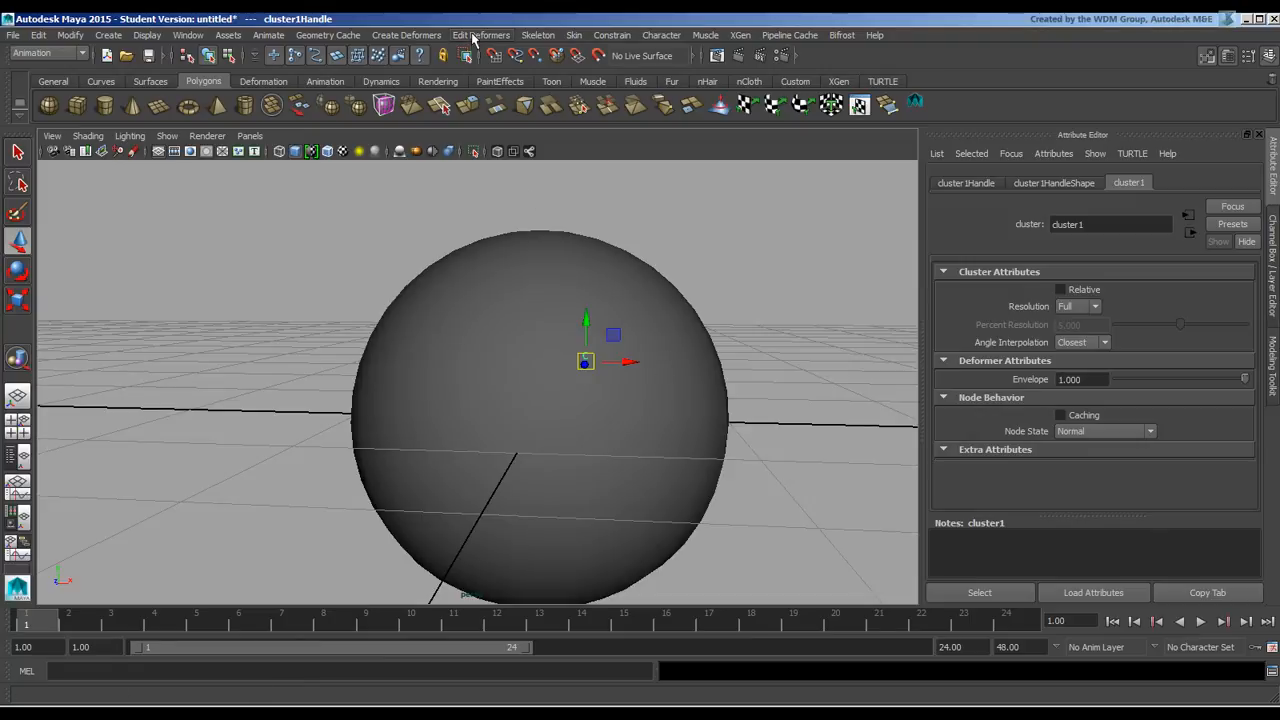
# - Start the Paint Cluster Weights Tool with its settings shown on pSphere1
pyautogui.click(481, 35)
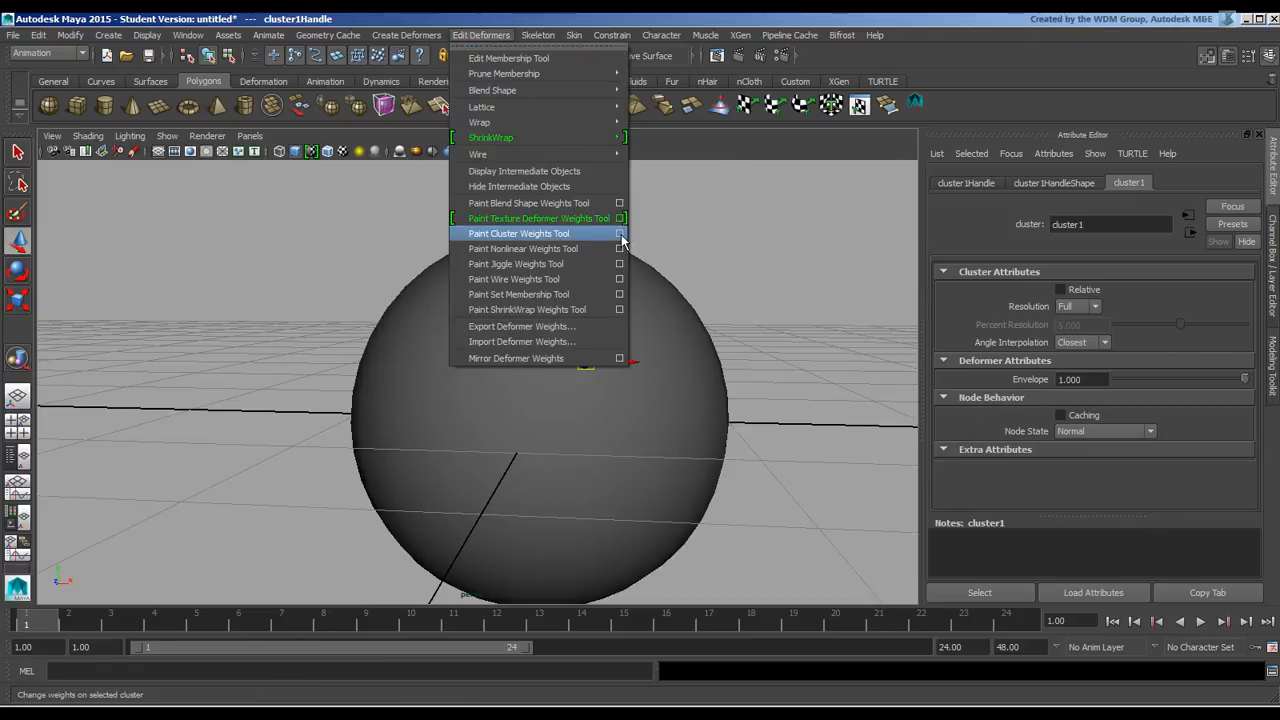
pyautogui.click(519, 233)
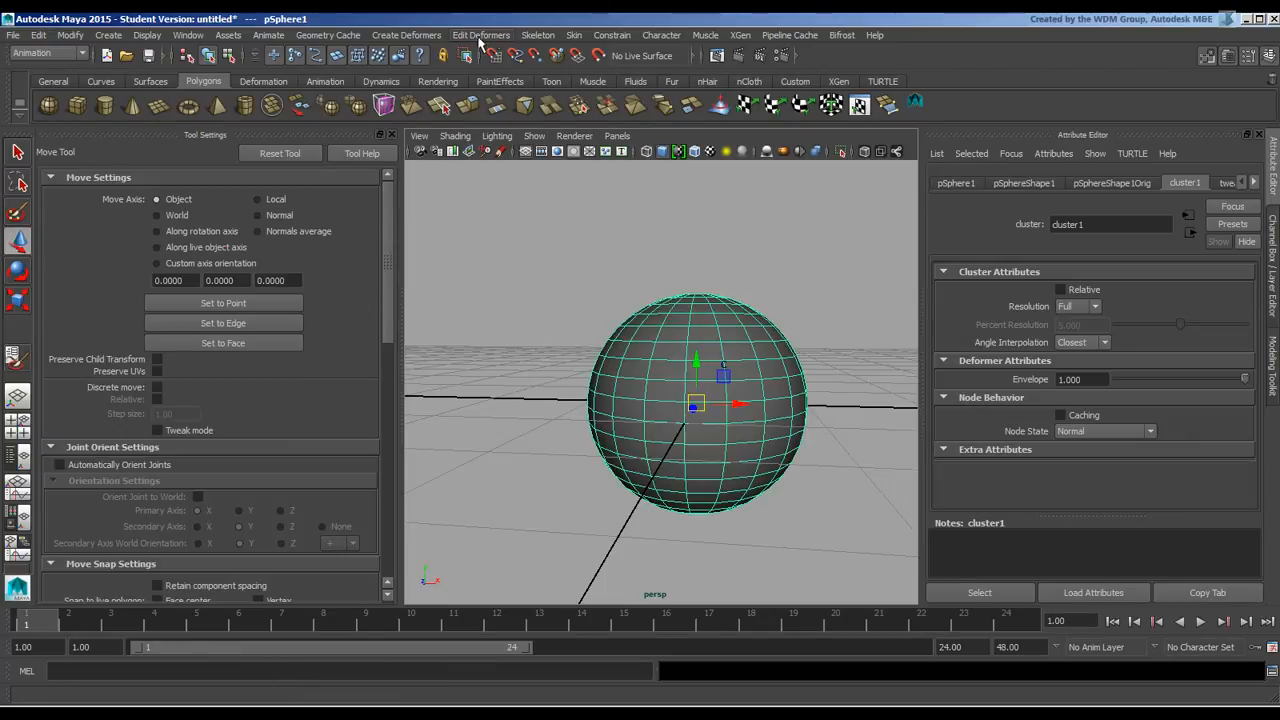
pyautogui.click(481, 35)
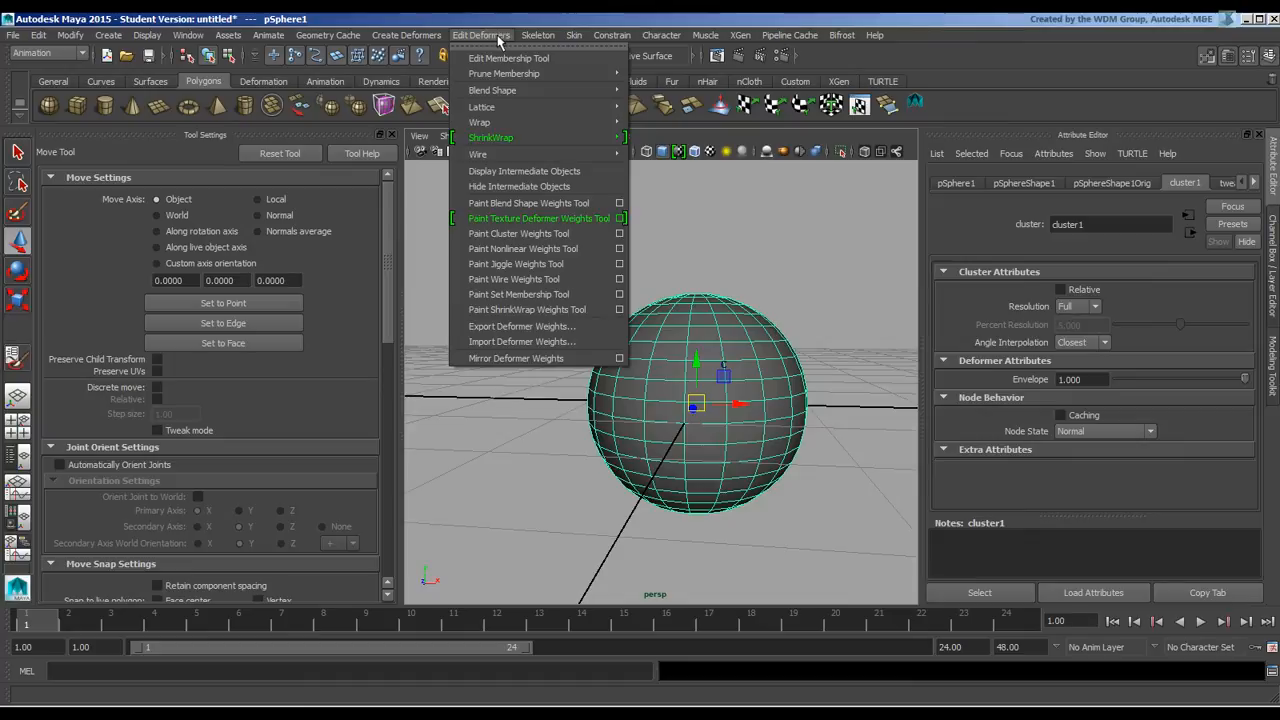
pyautogui.moveTo(538, 218)
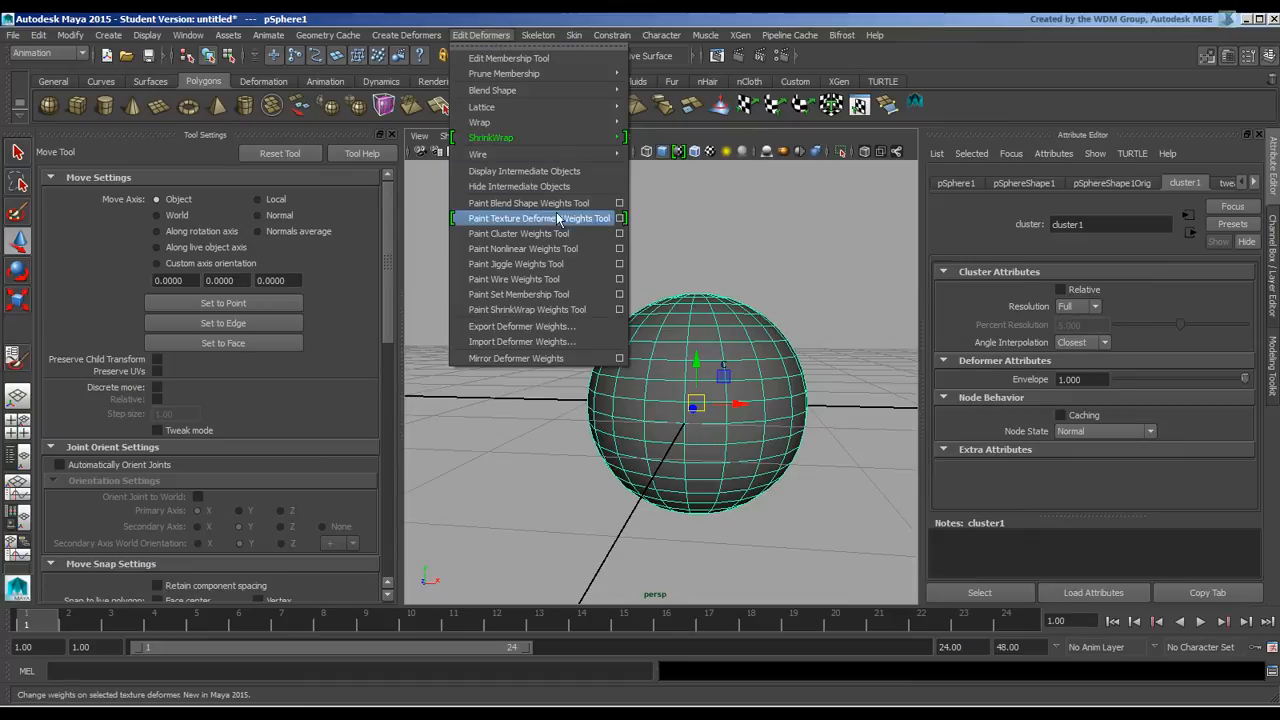
pyautogui.click(518, 233)
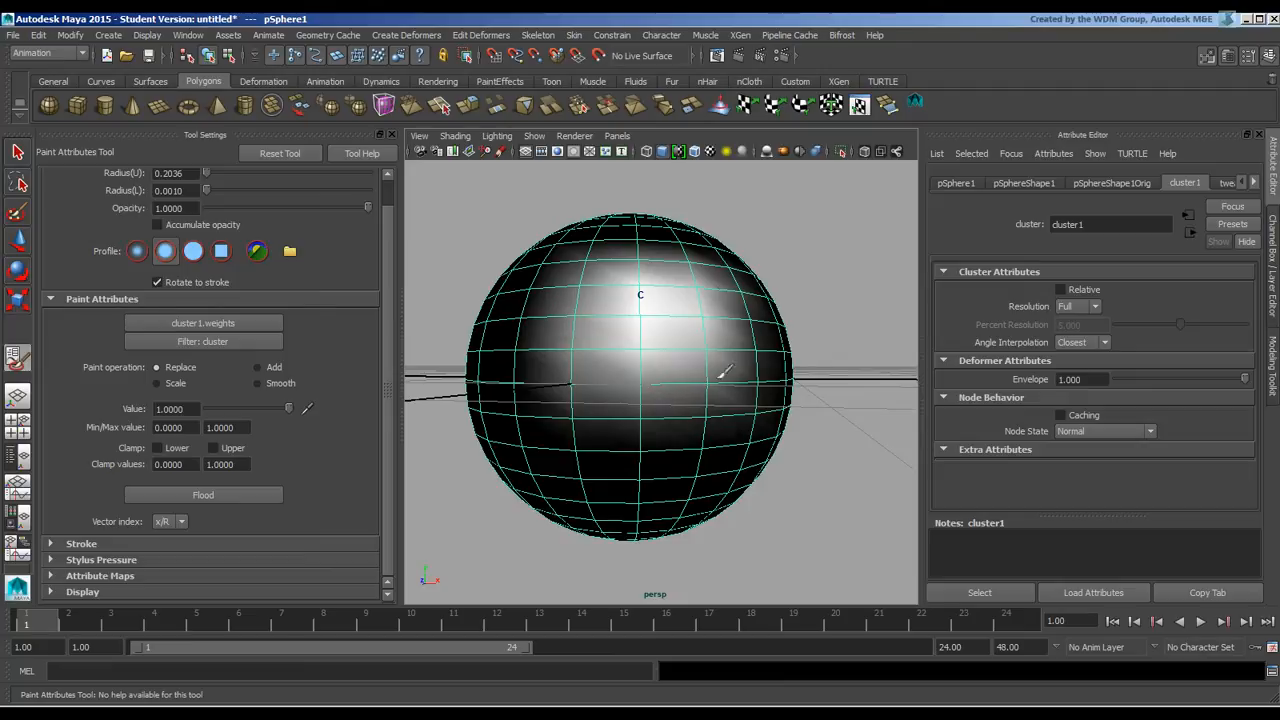
pyautogui.moveTo(665, 293)
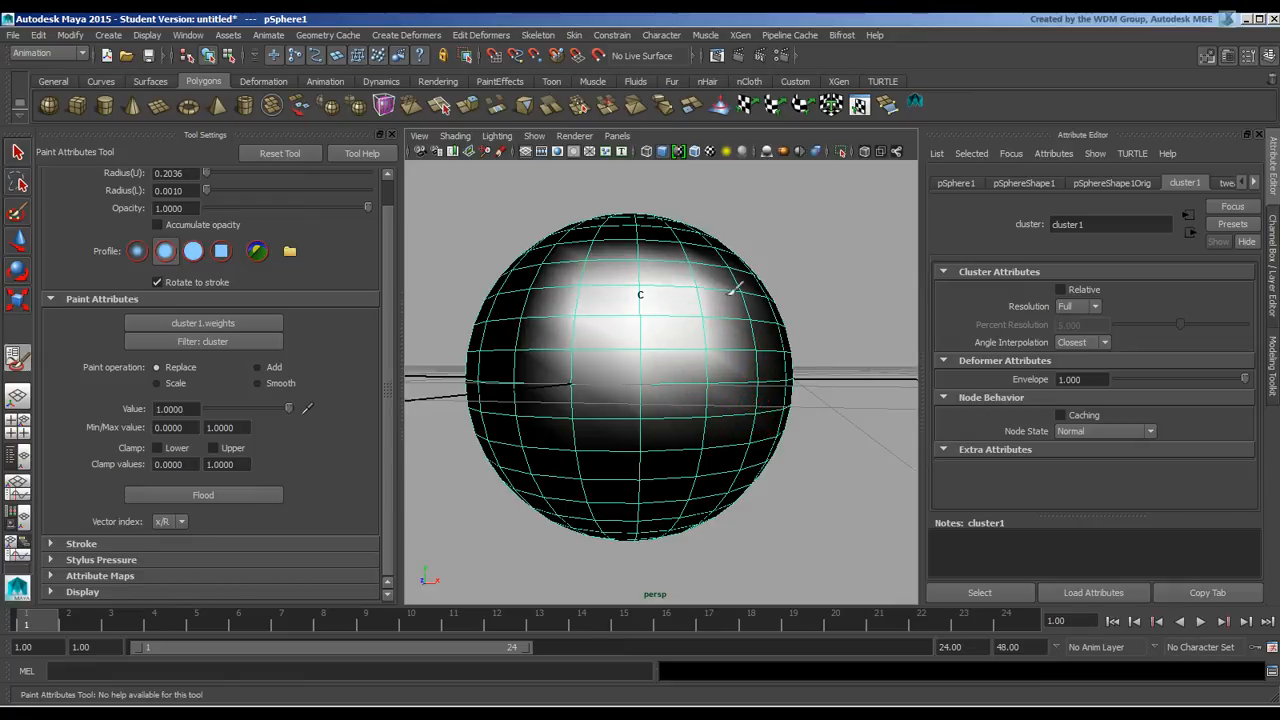
pyautogui.moveTo(815, 420)
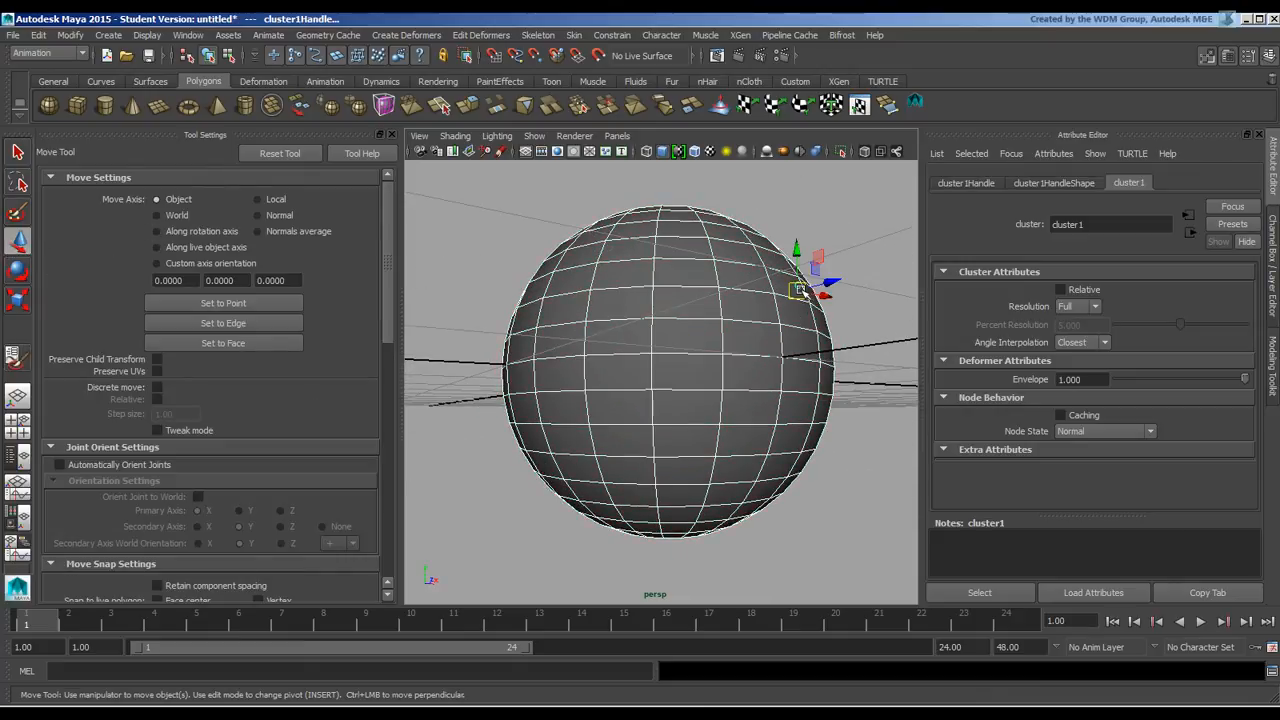
# - Drag cluster1Handle to test the painted weights
pyautogui.moveTo(800, 290); pyautogui.dragTo(910, 250)
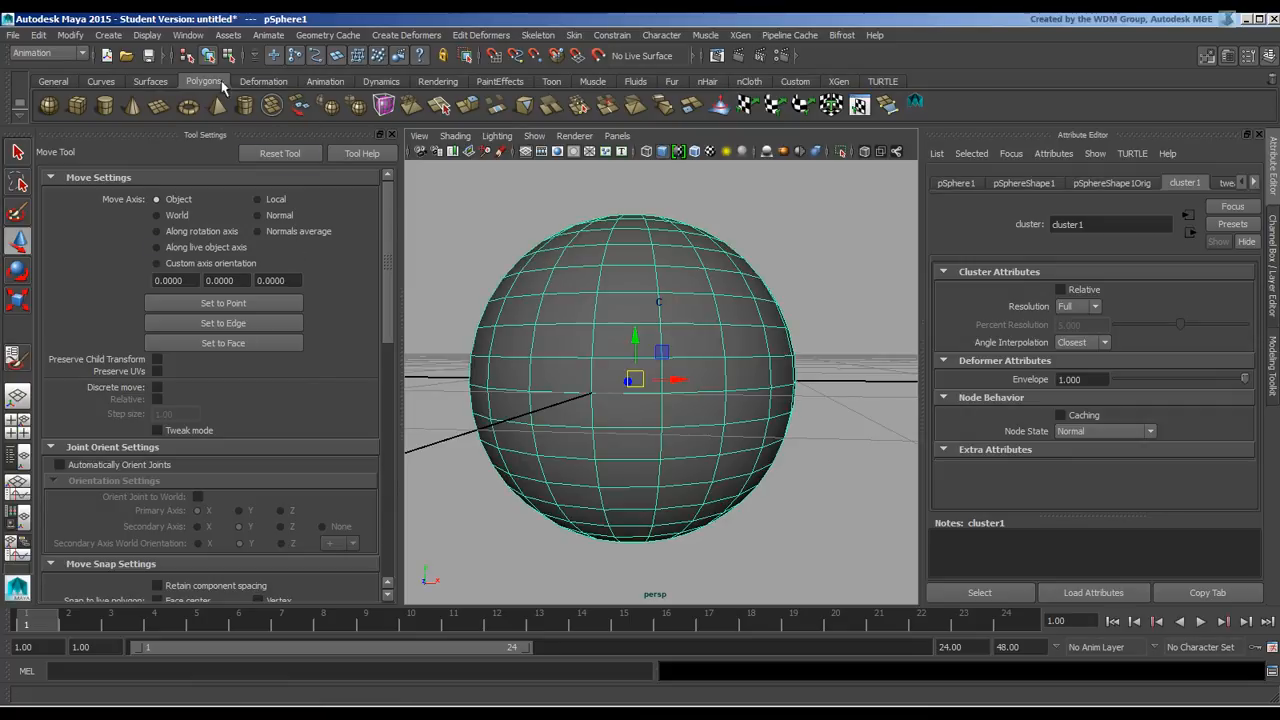
# - Review cluster1 weights of the top vertices in the Component Editor, then close it
pyautogui.click(188, 35)
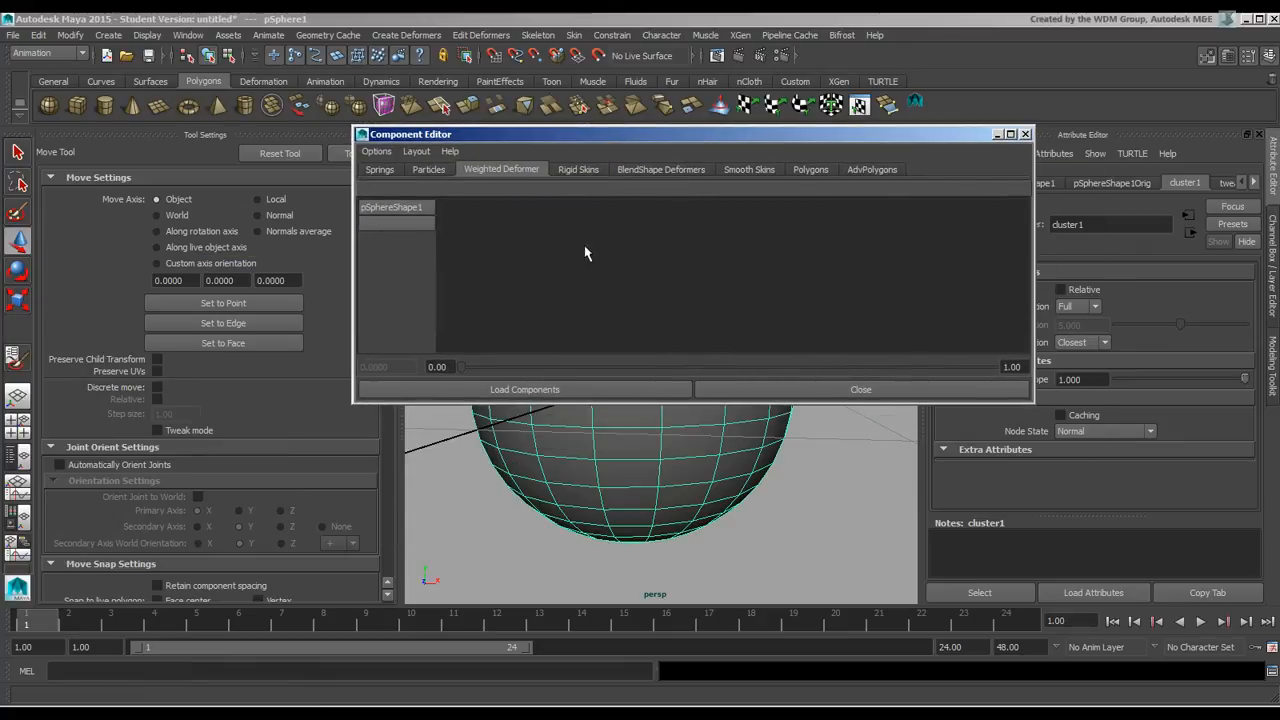
pyautogui.moveTo(490, 232)
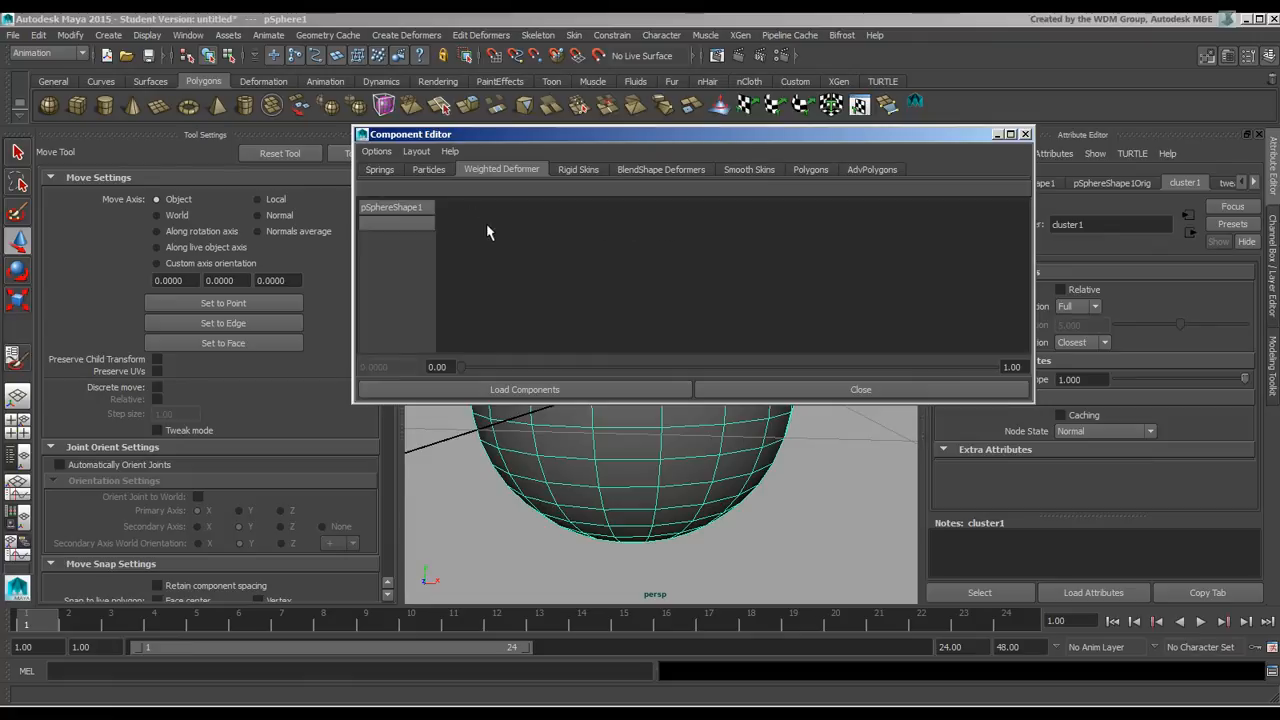
pyautogui.moveTo(568, 221)
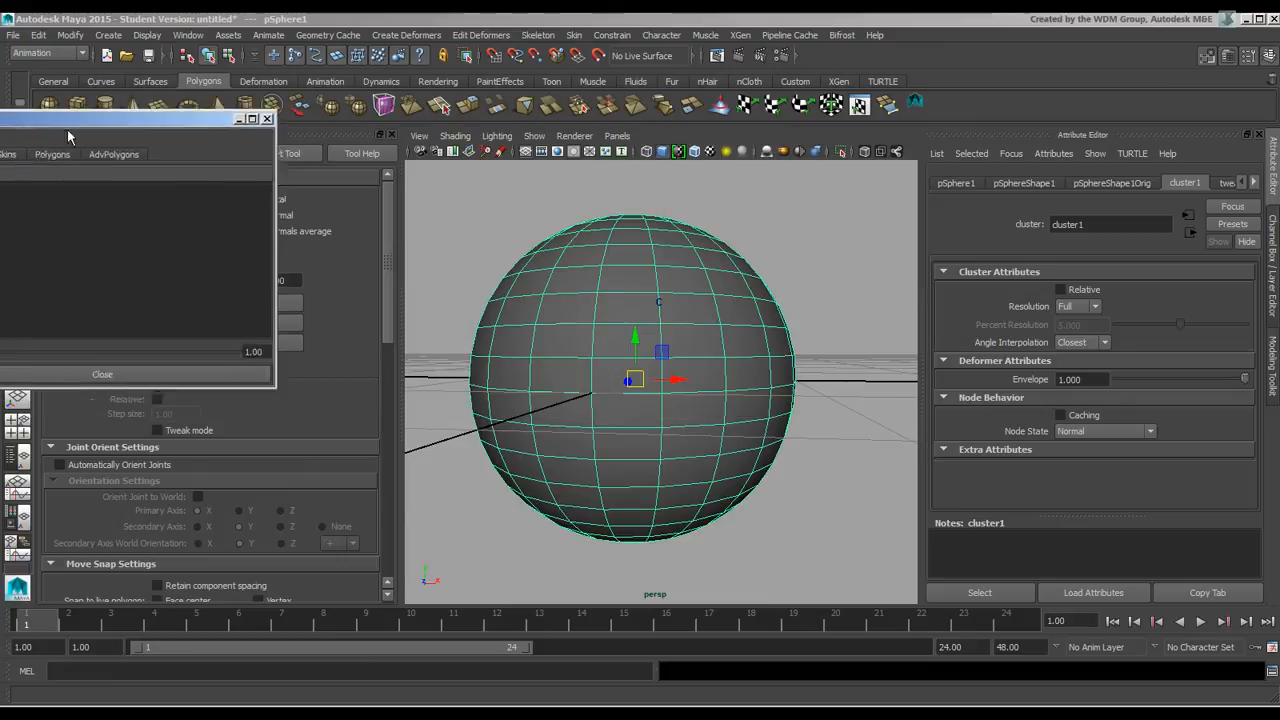
pyautogui.rightClick(644, 380)
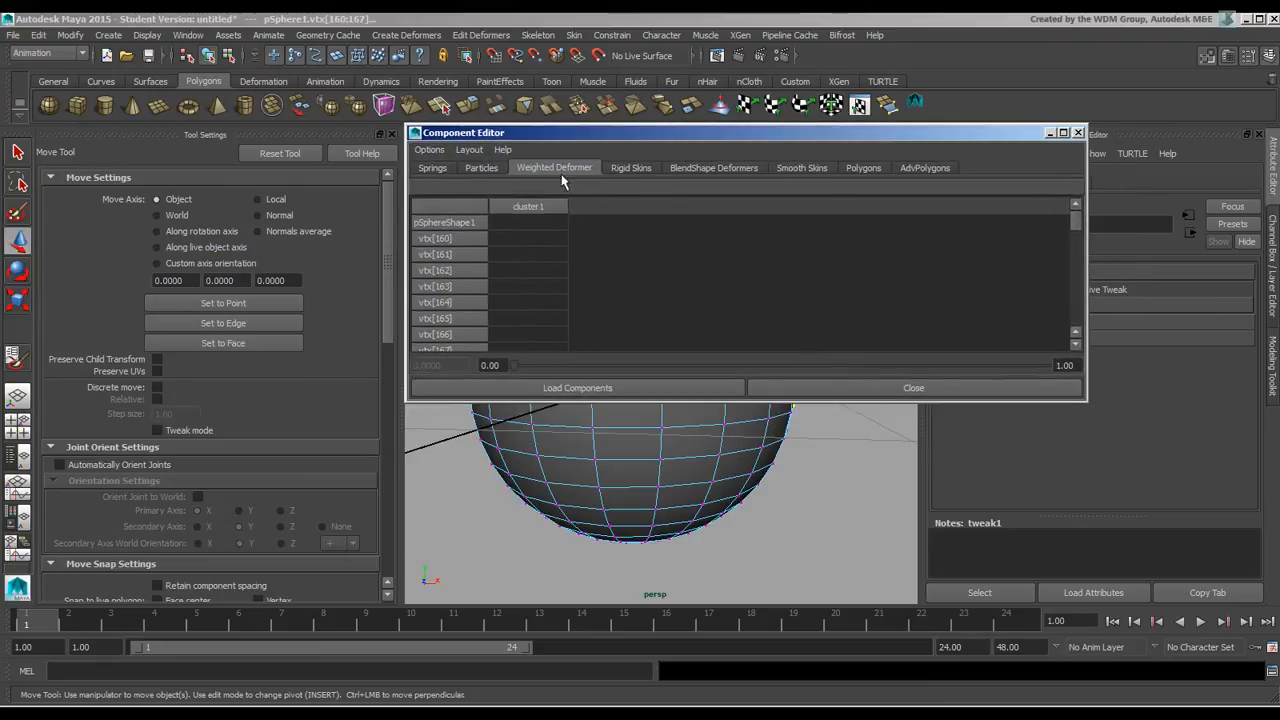
pyautogui.moveTo(557, 218)
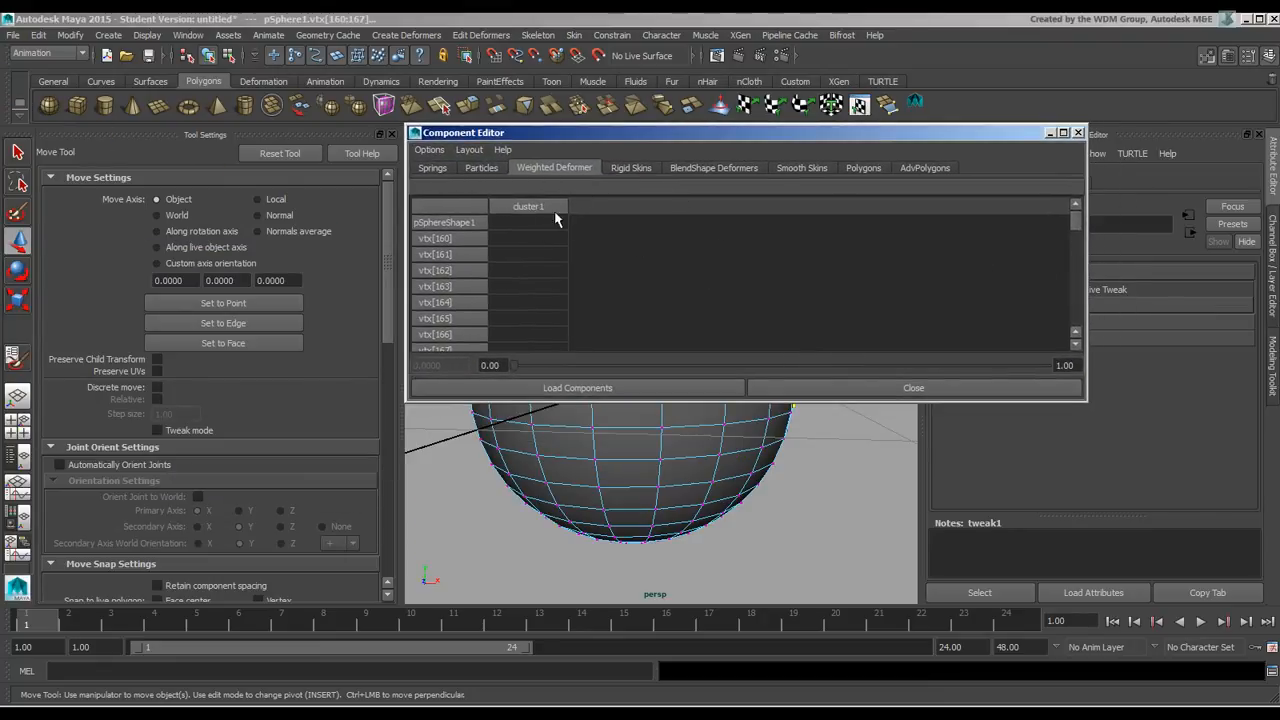
pyautogui.scroll(-3)
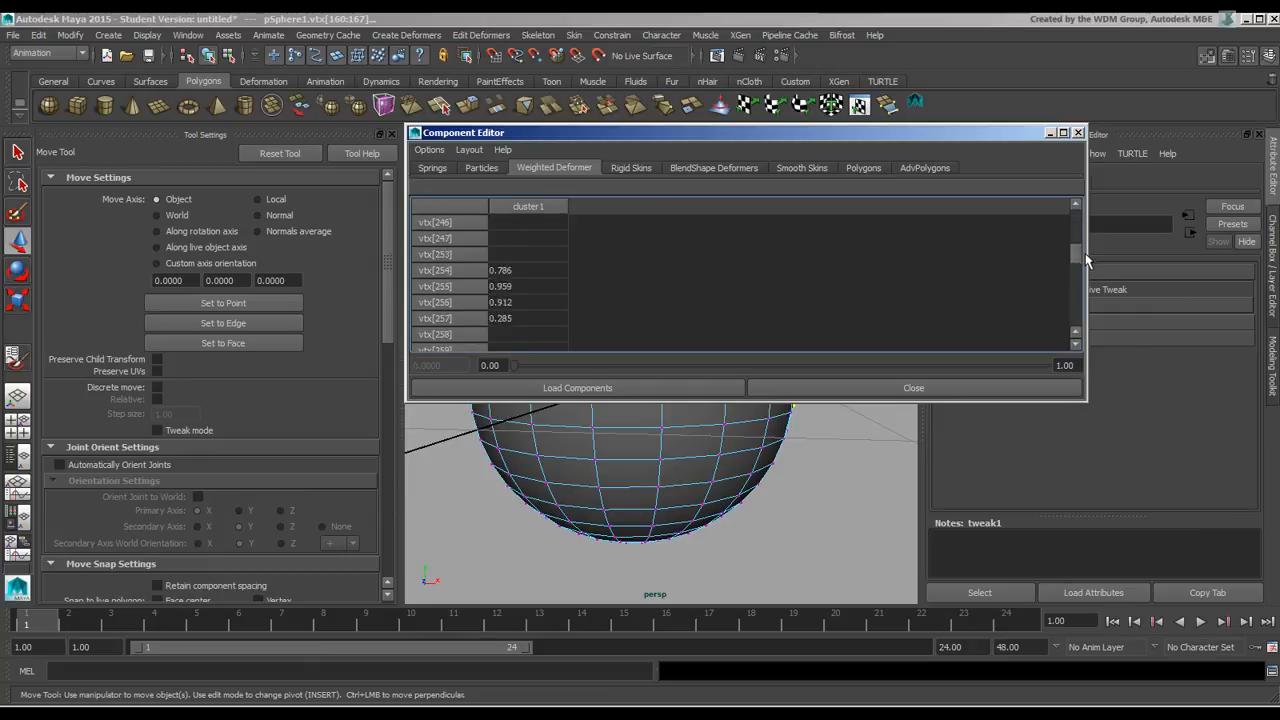
pyautogui.scroll(-3)
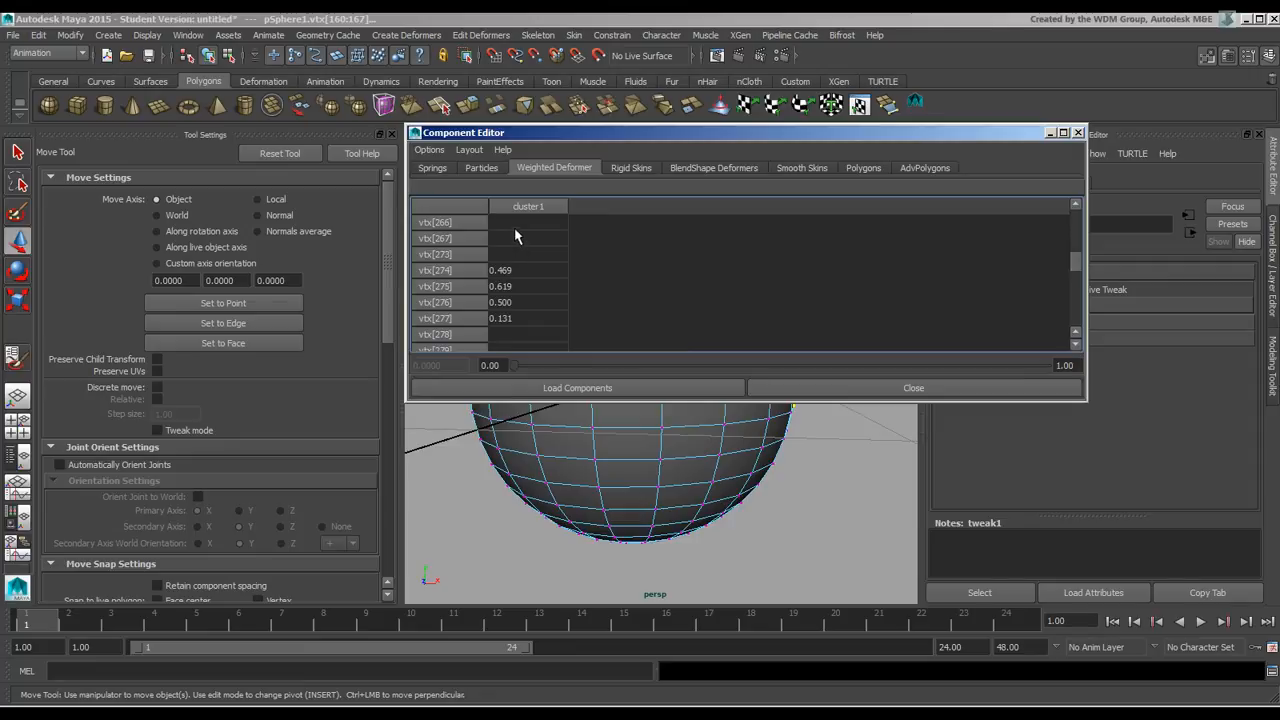
pyautogui.moveTo(519, 320)
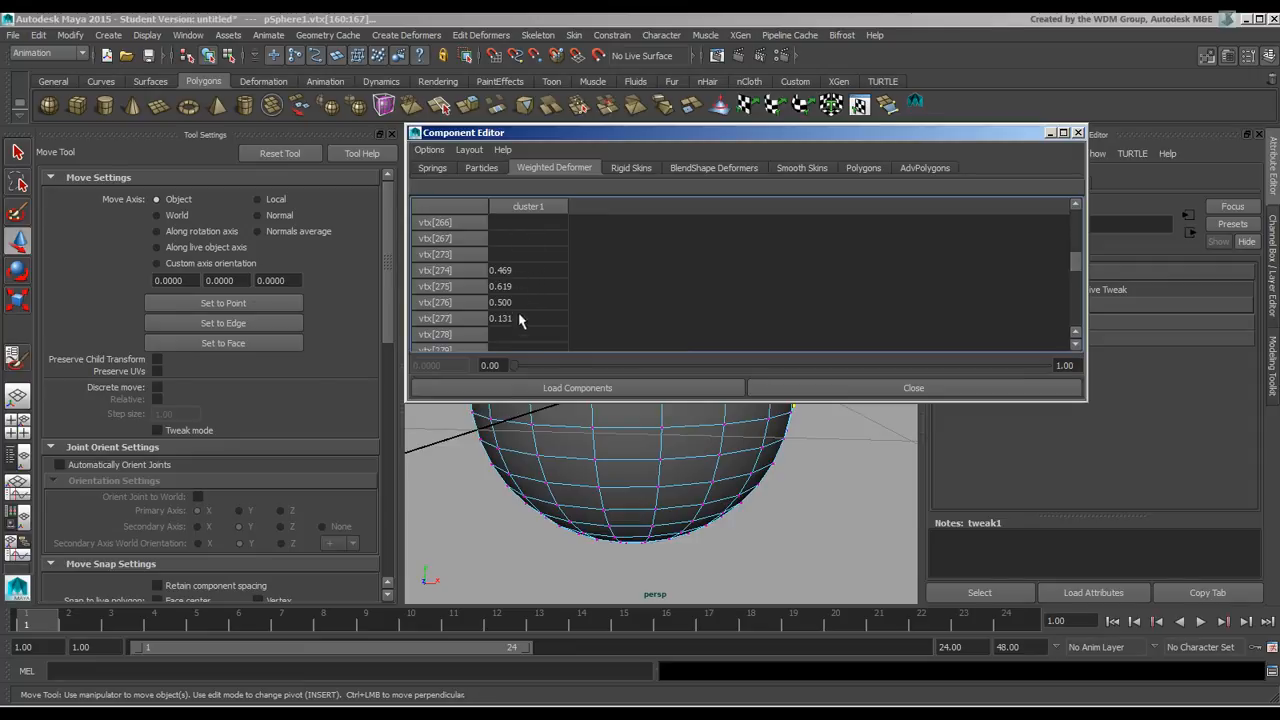
pyautogui.moveTo(1083, 140)
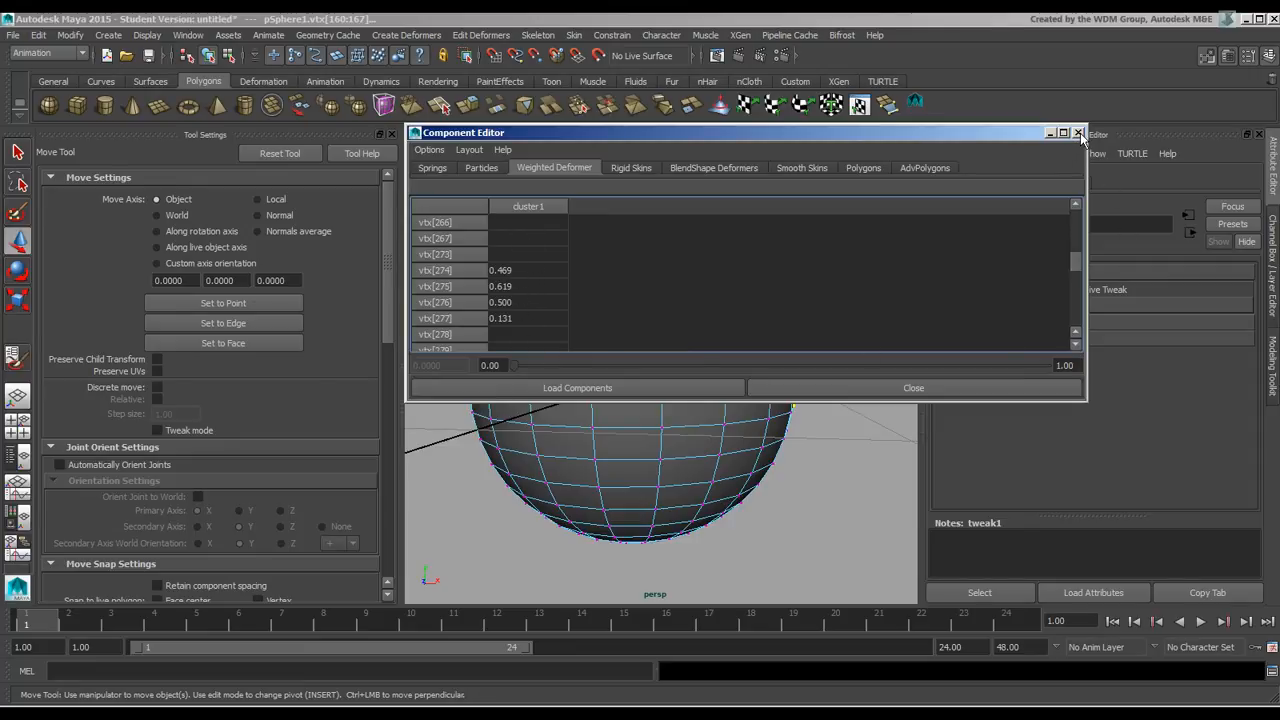
pyautogui.click(1079, 132)
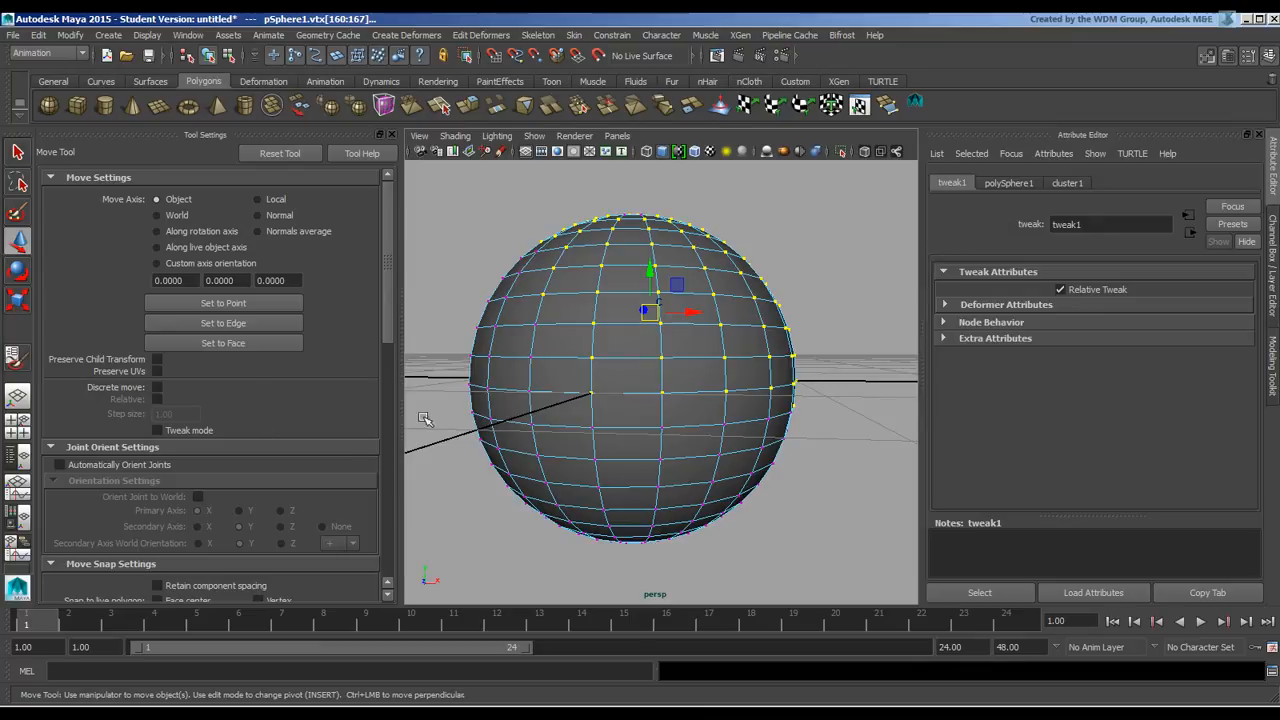
pyautogui.moveTo(265, 365)
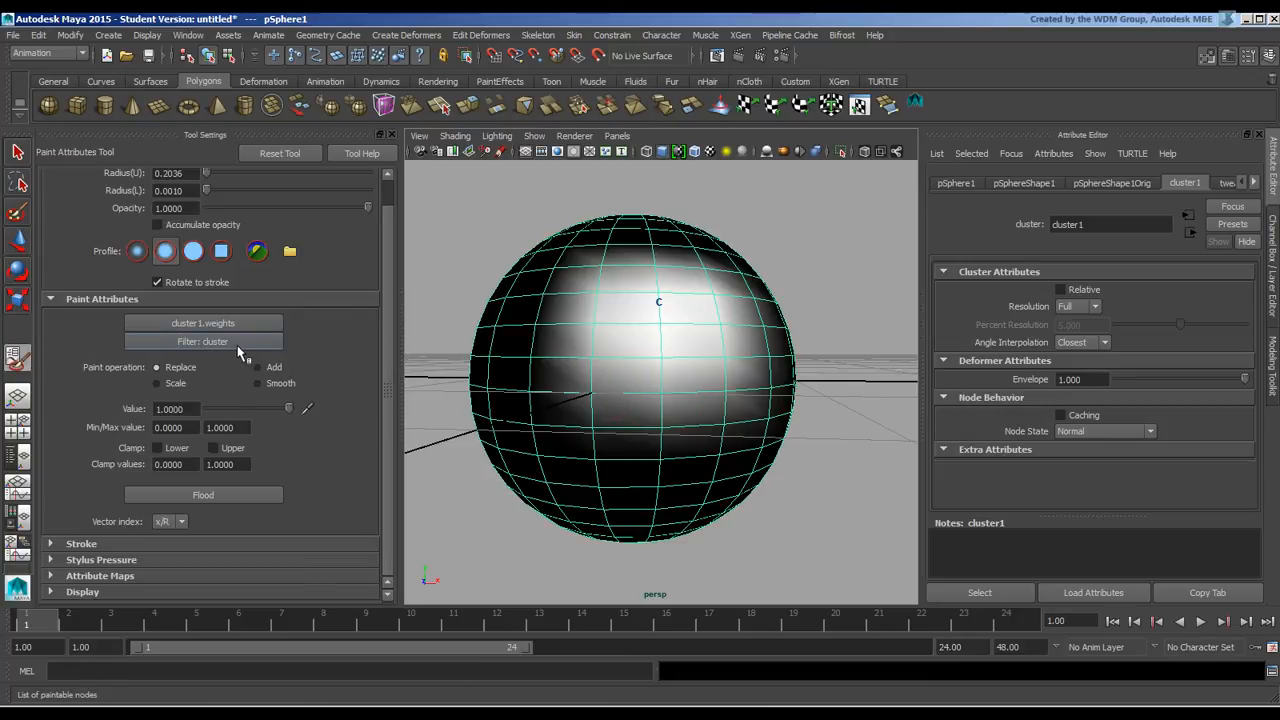
# - Set the paint filter to cluster to show cluster1.weights
pyautogui.click(203, 341)
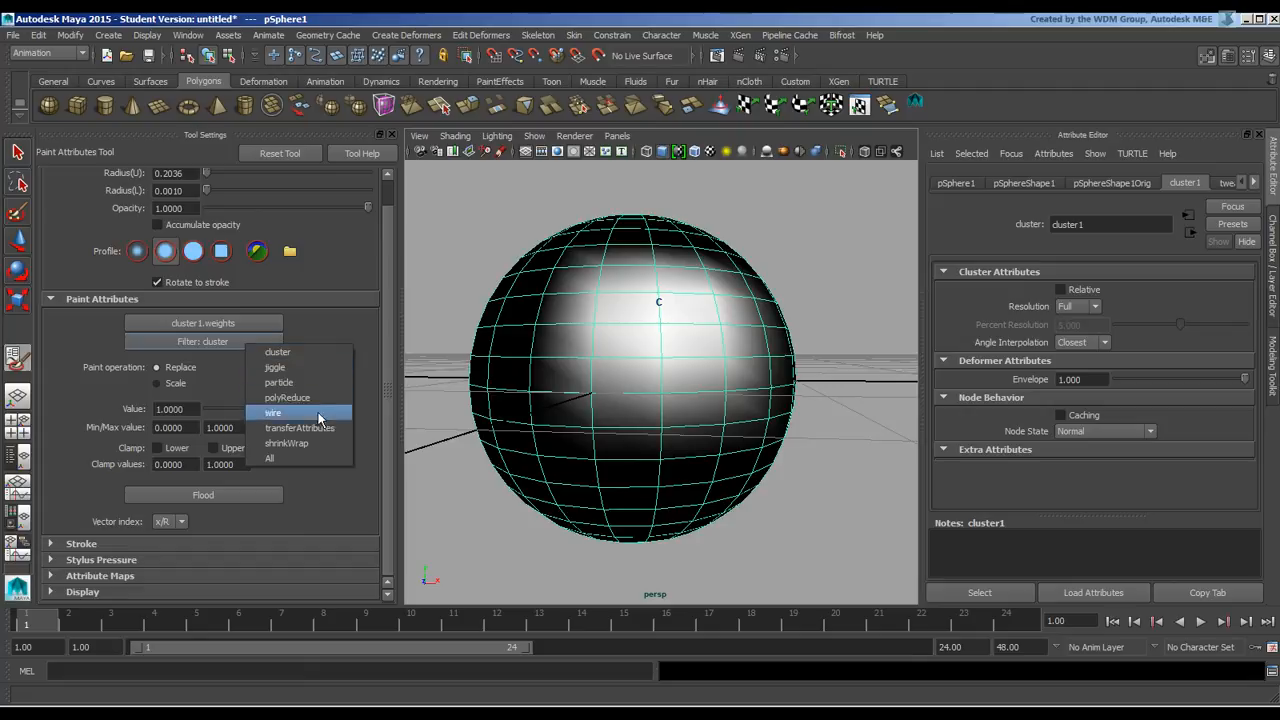
pyautogui.moveTo(307, 472)
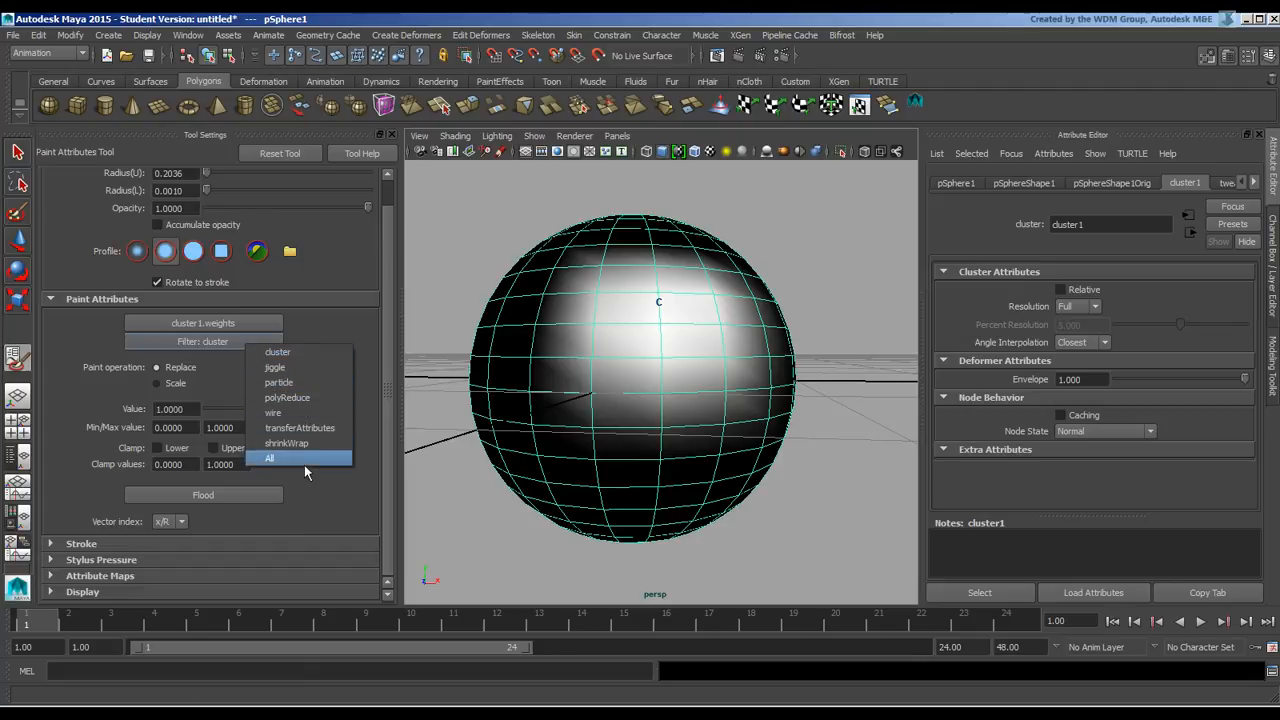
pyautogui.moveTo(248, 347)
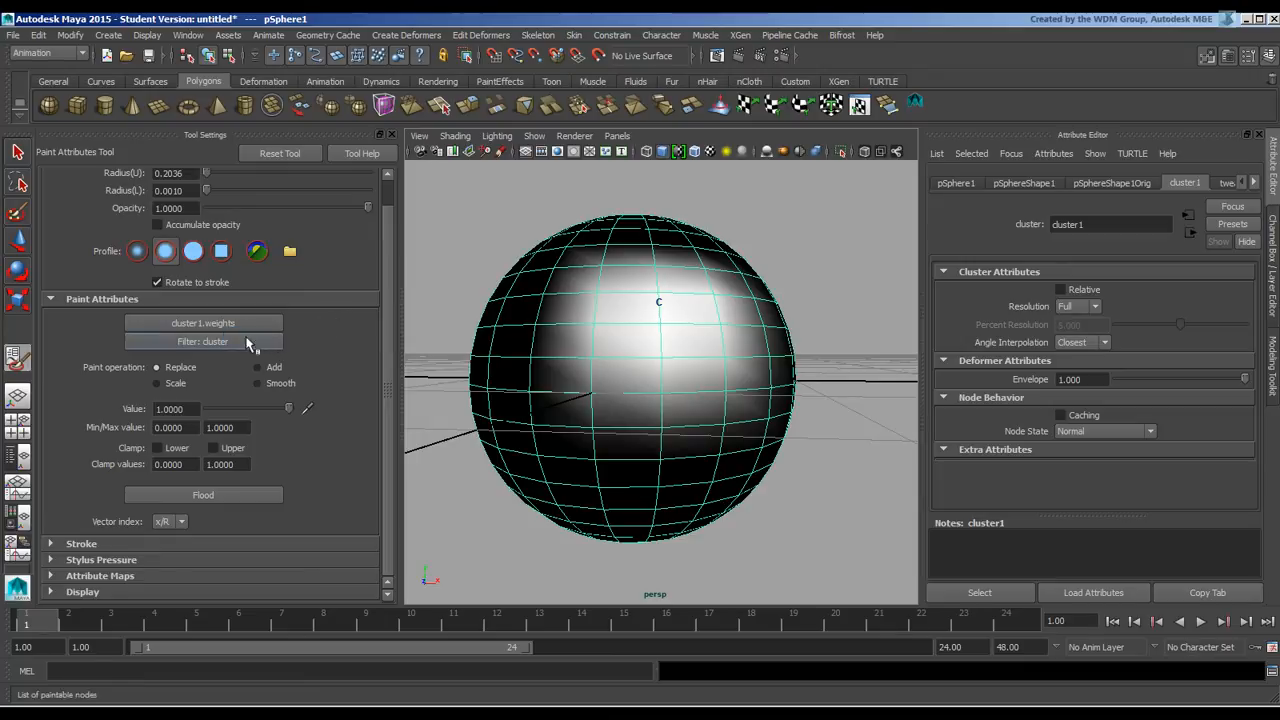
pyautogui.click(215, 341)
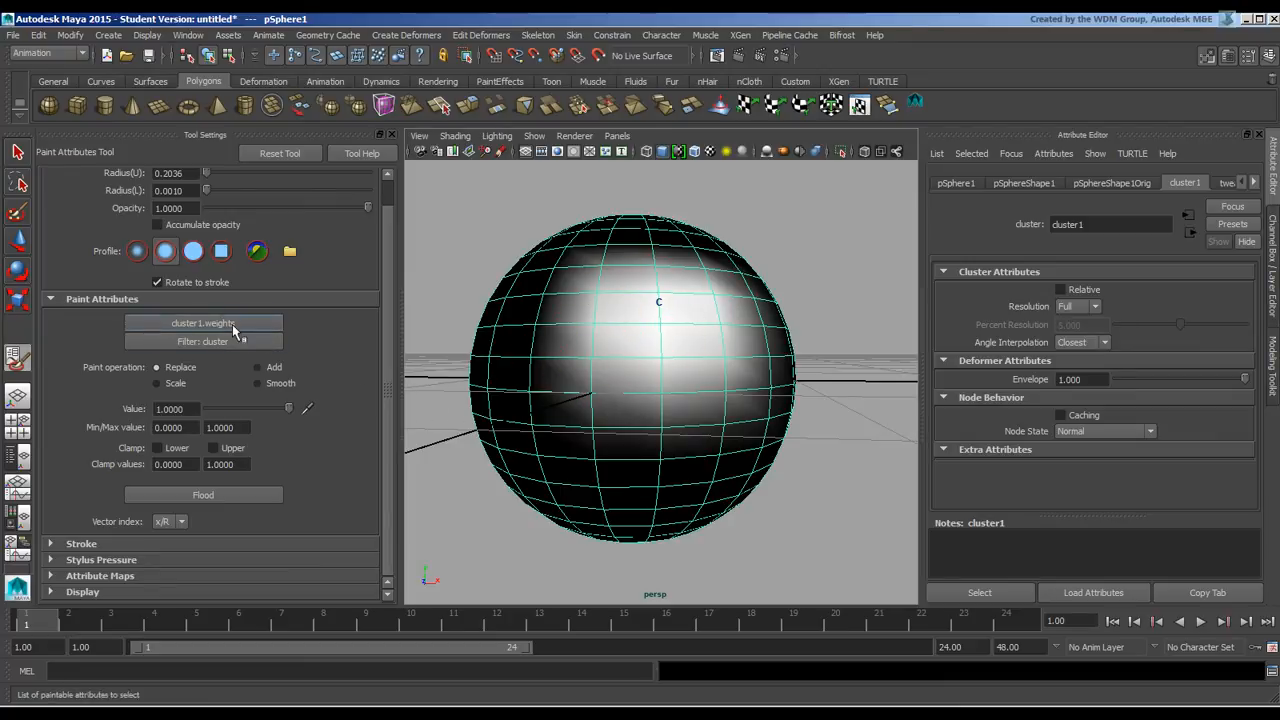
pyautogui.moveTo(333, 463)
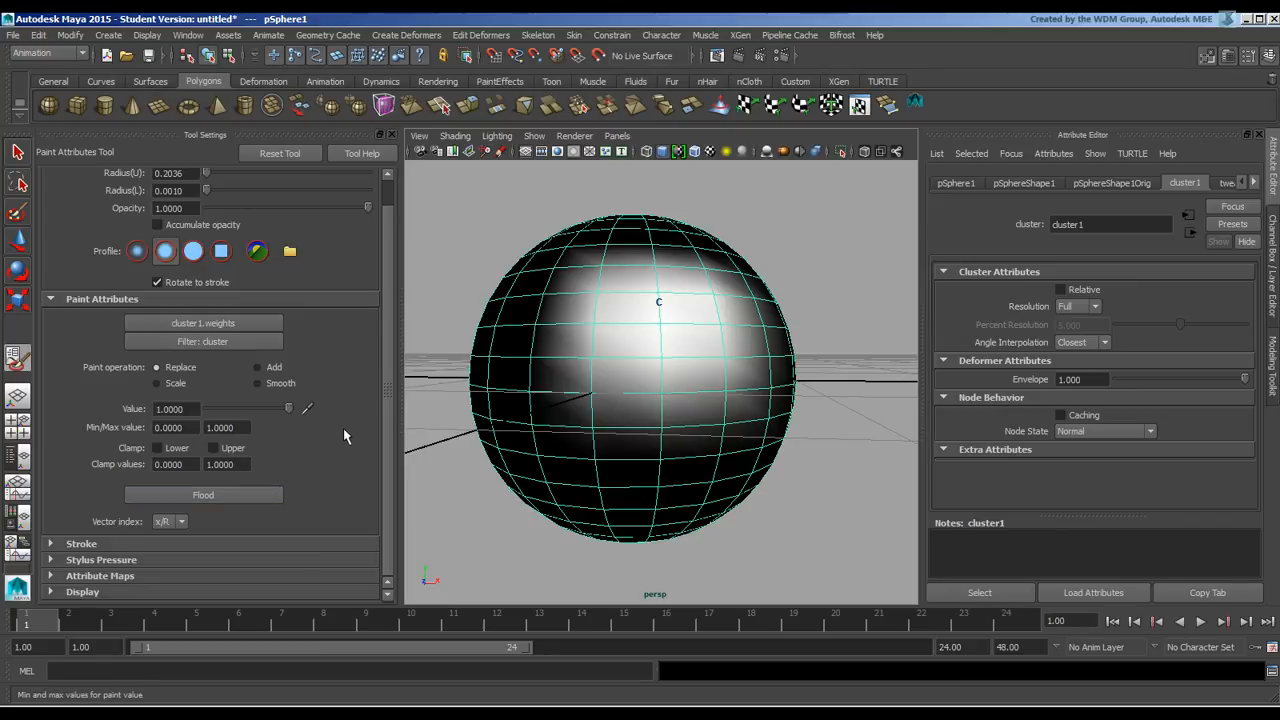
pyautogui.moveTo(715, 350)
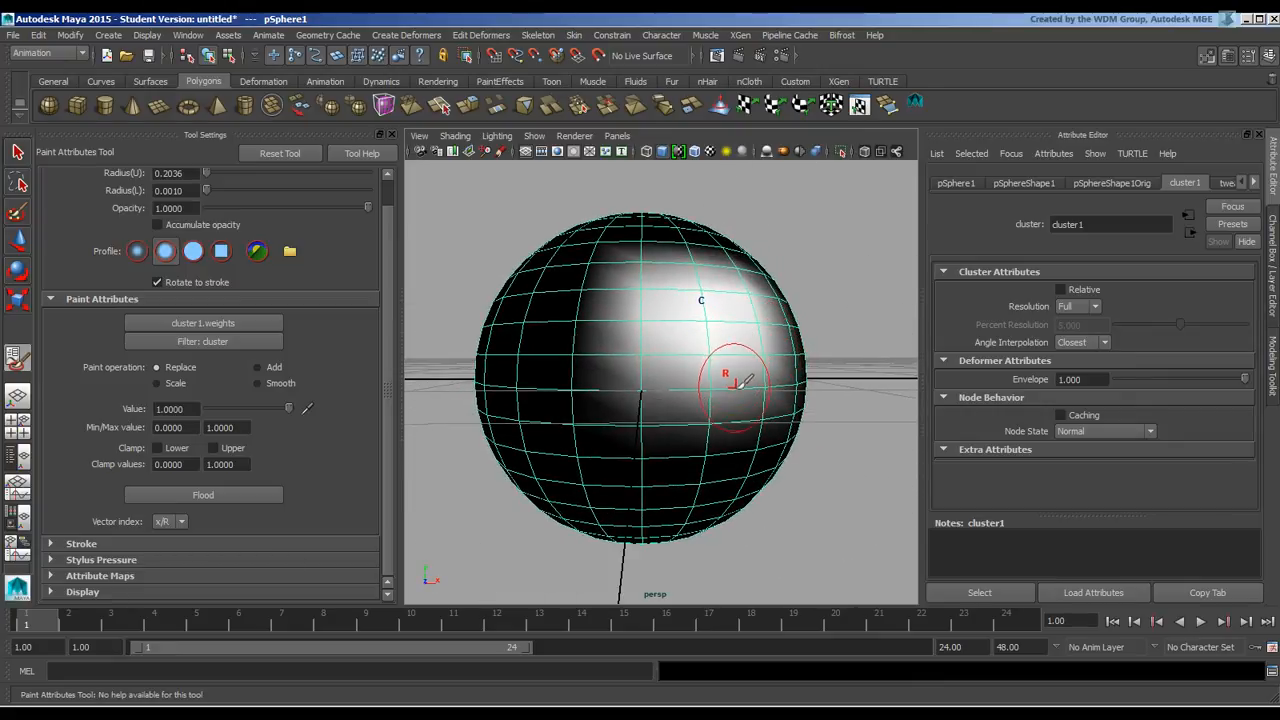
pyautogui.moveTo(775, 300)
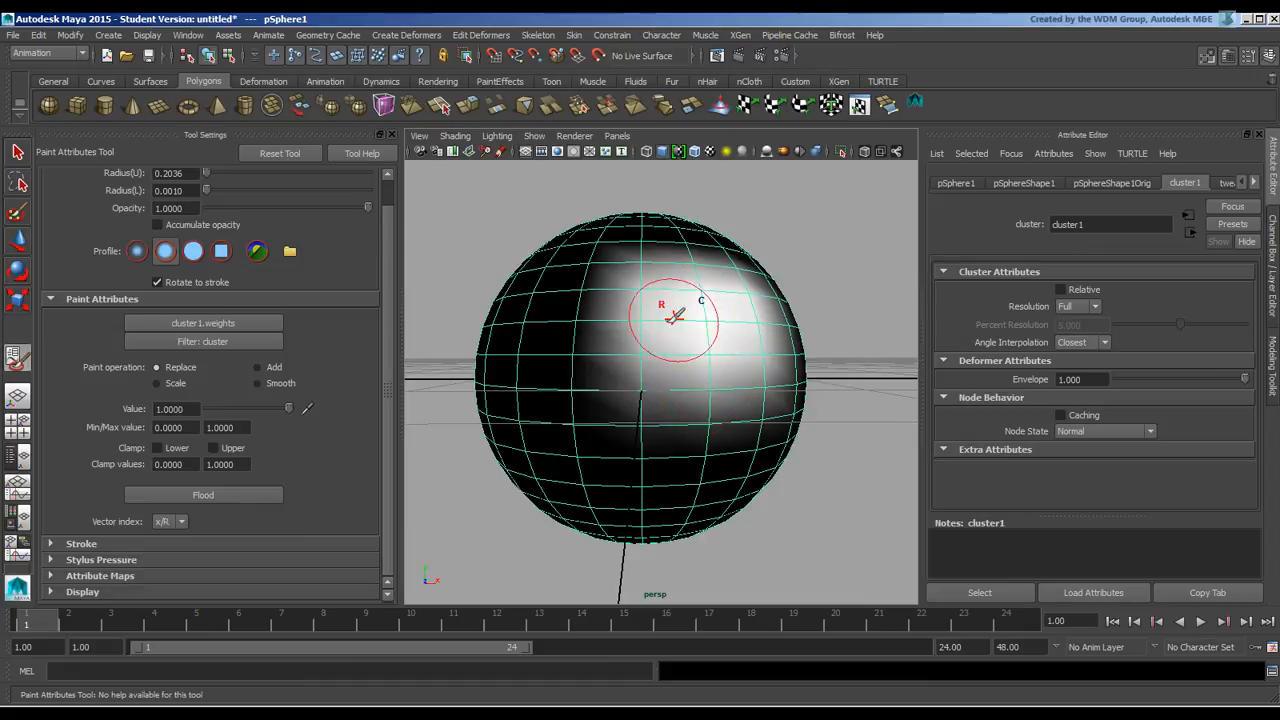
pyautogui.moveTo(735, 362)
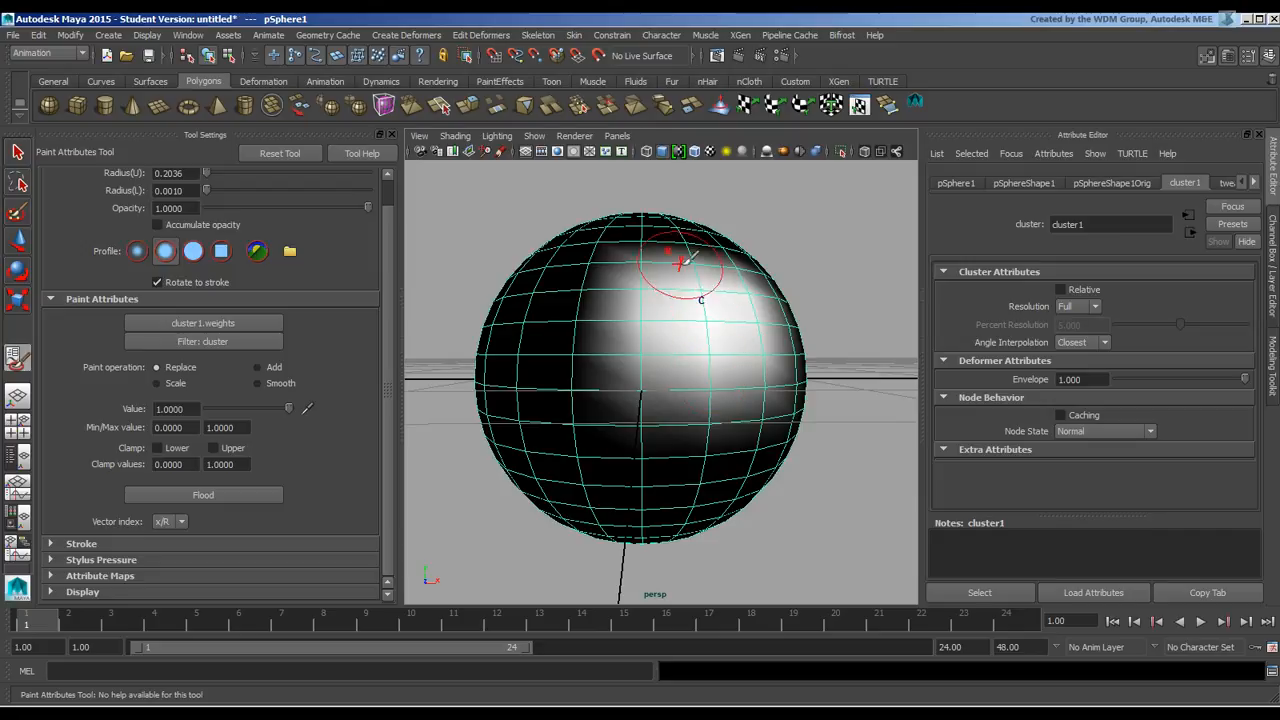
pyautogui.moveTo(672, 312)
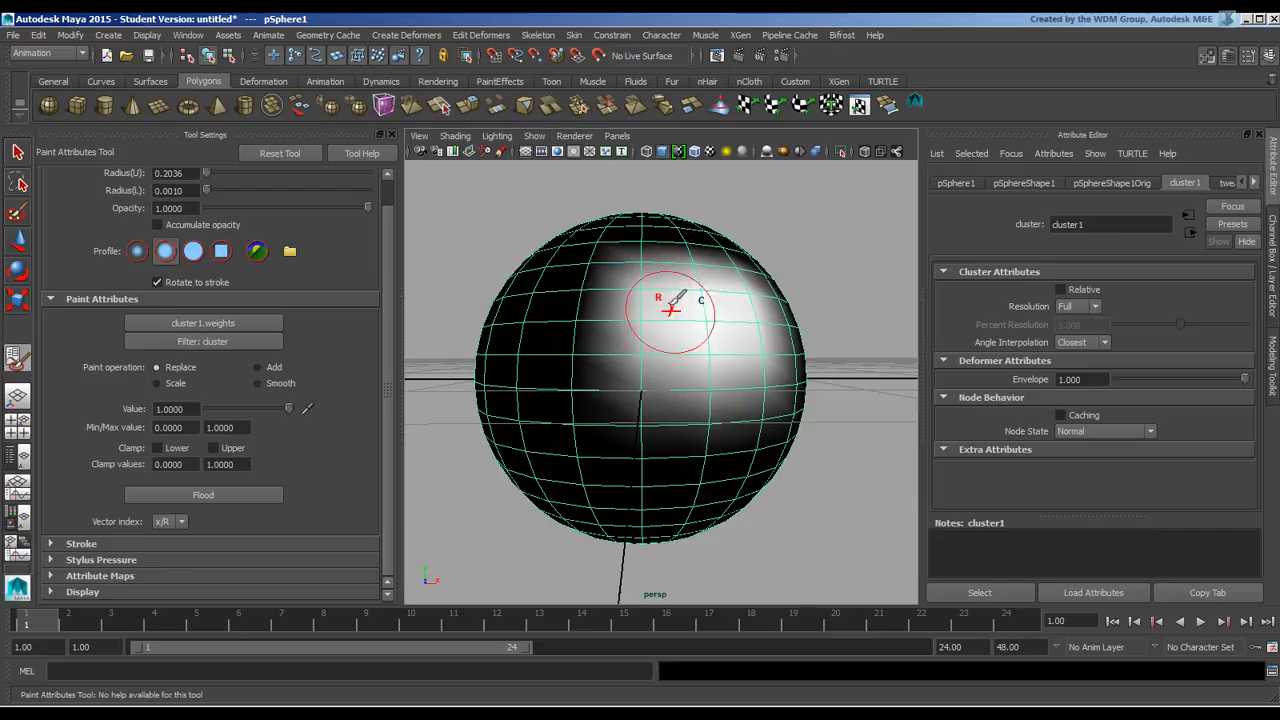